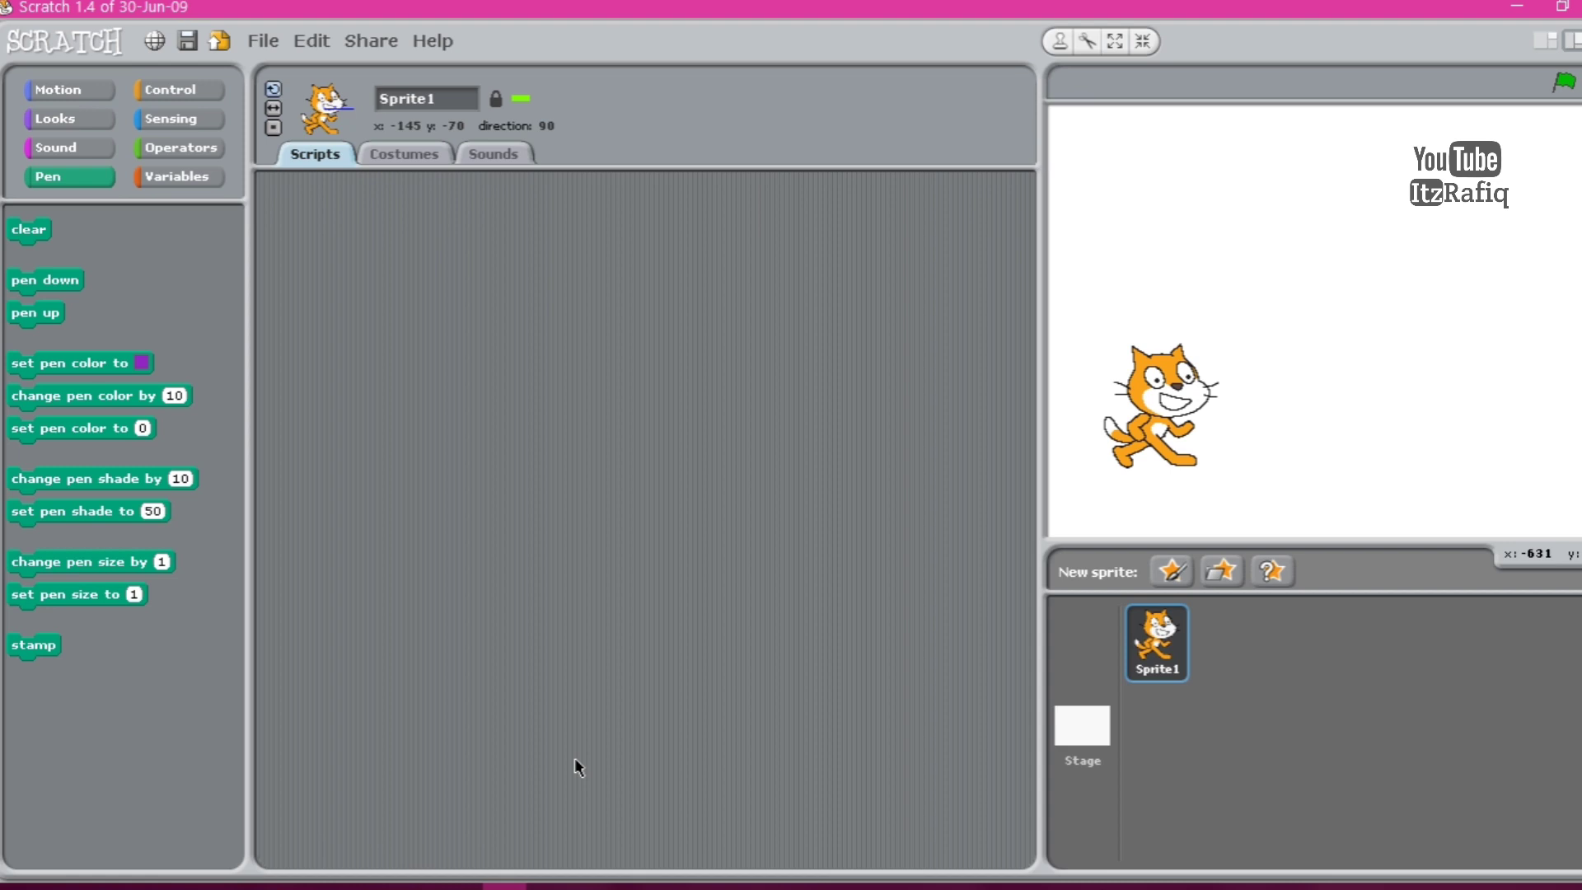
mouse_move(108, 262)
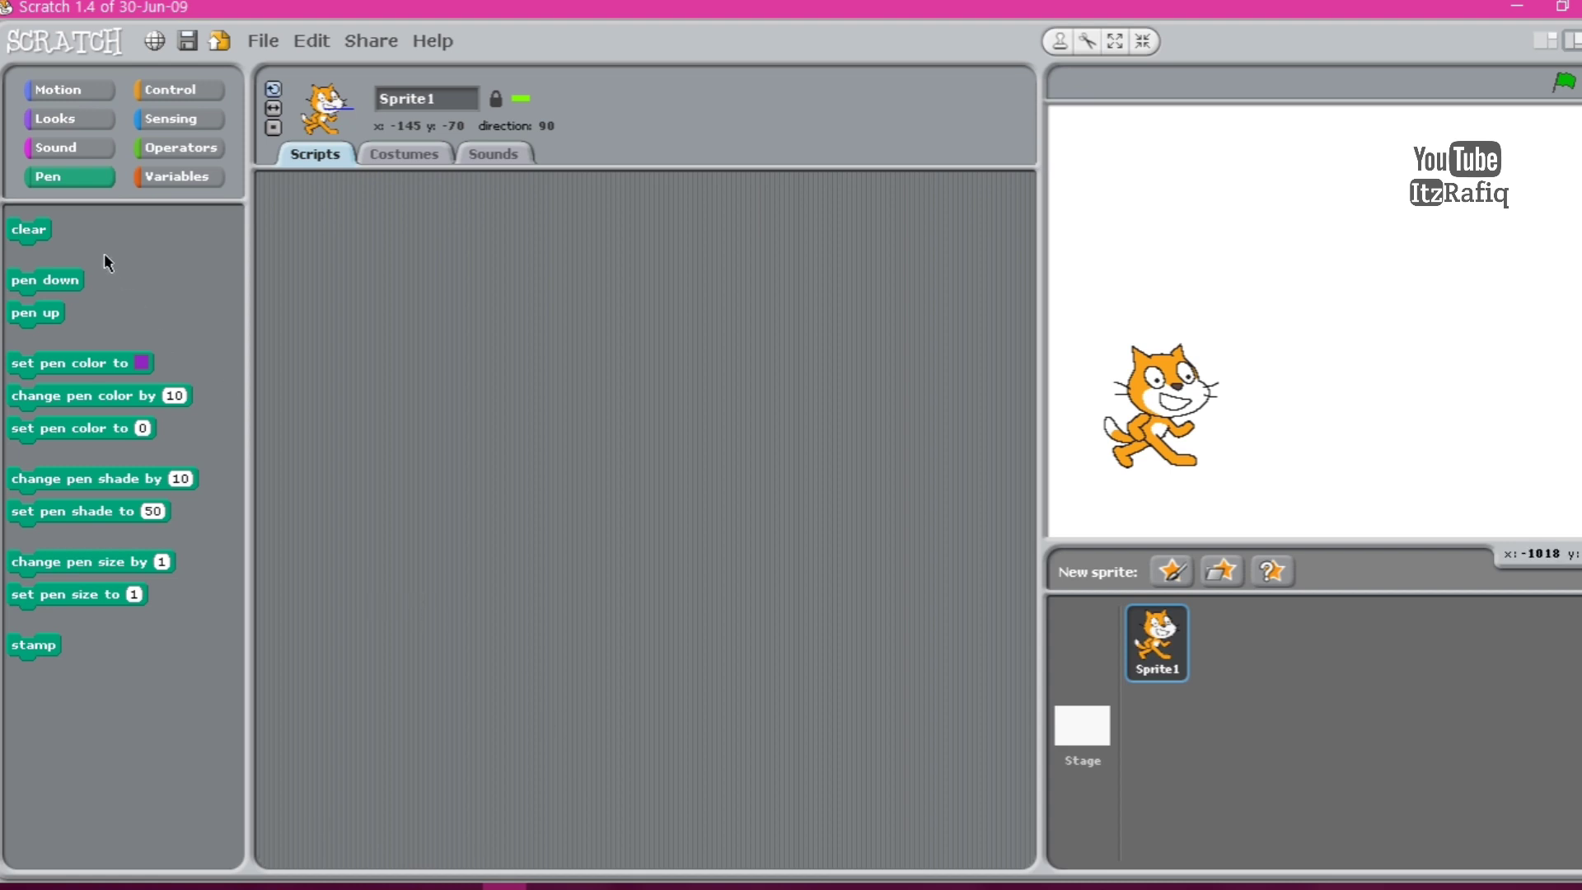
Bring a clear block into the scripts area, remove it, then clear the stamped cat from the stage.
left_click_drag(28, 229, 260, 217)
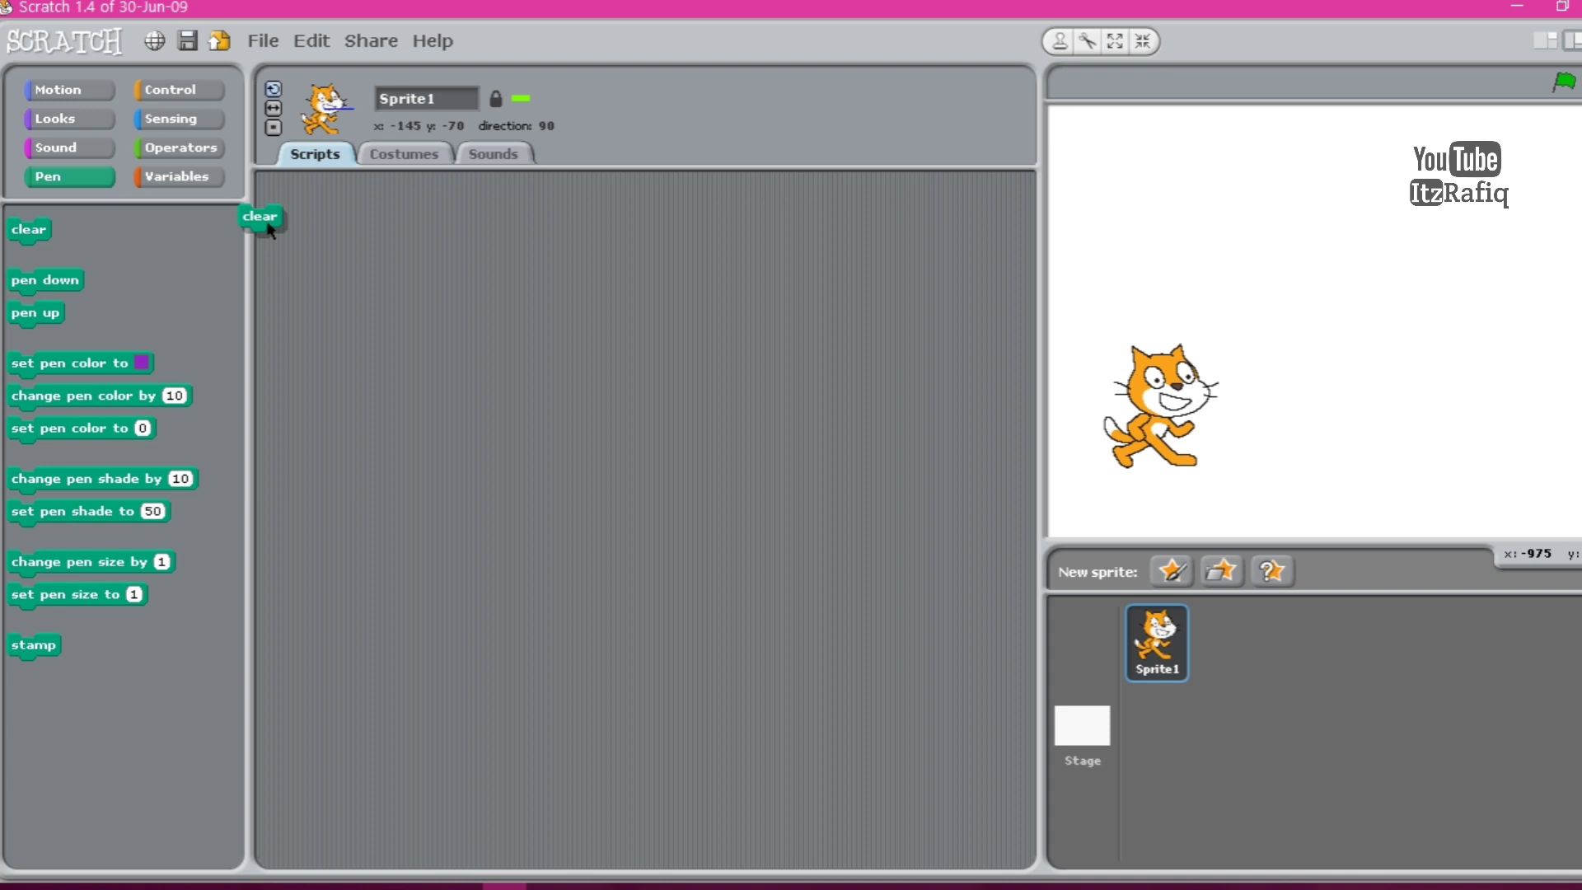
left_click_drag(260, 218, 463, 228)
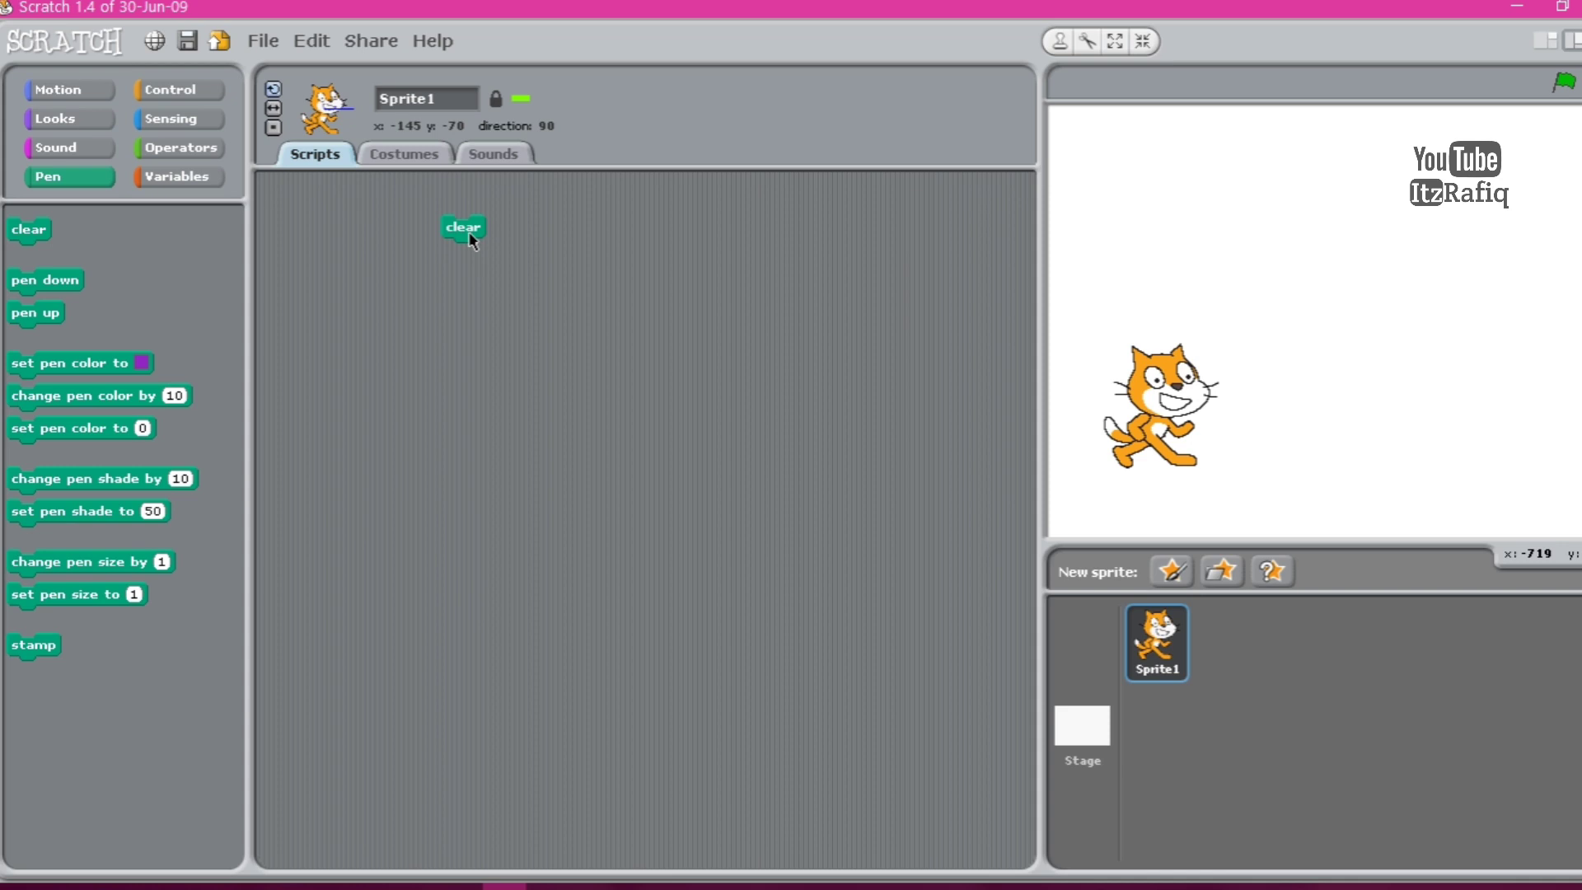
mouse_move(409, 246)
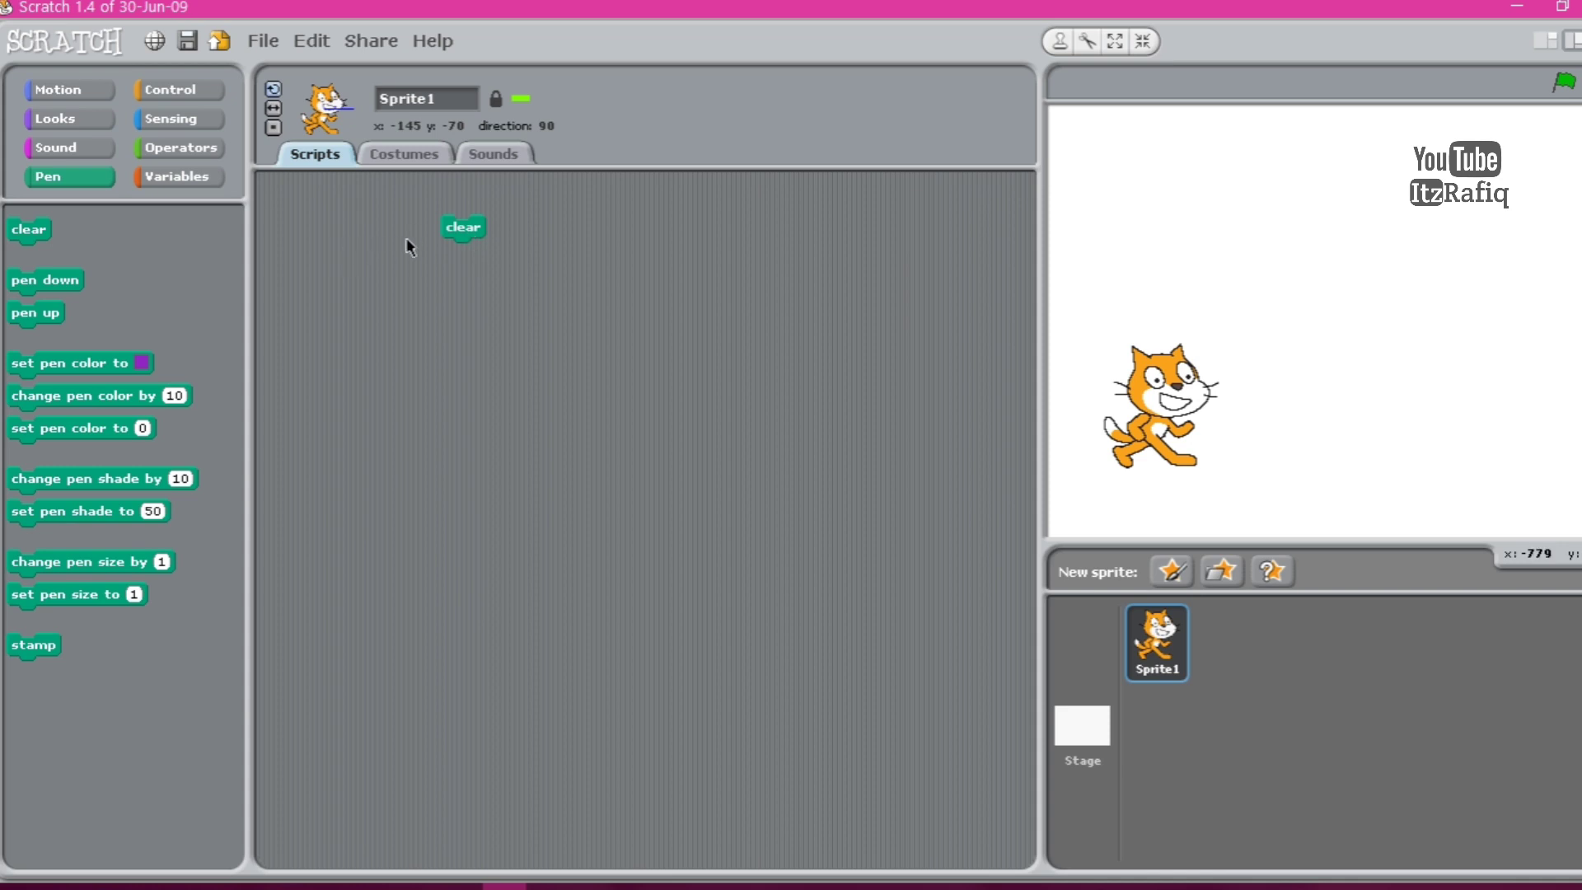
left_click_drag(463, 226, 167, 290)
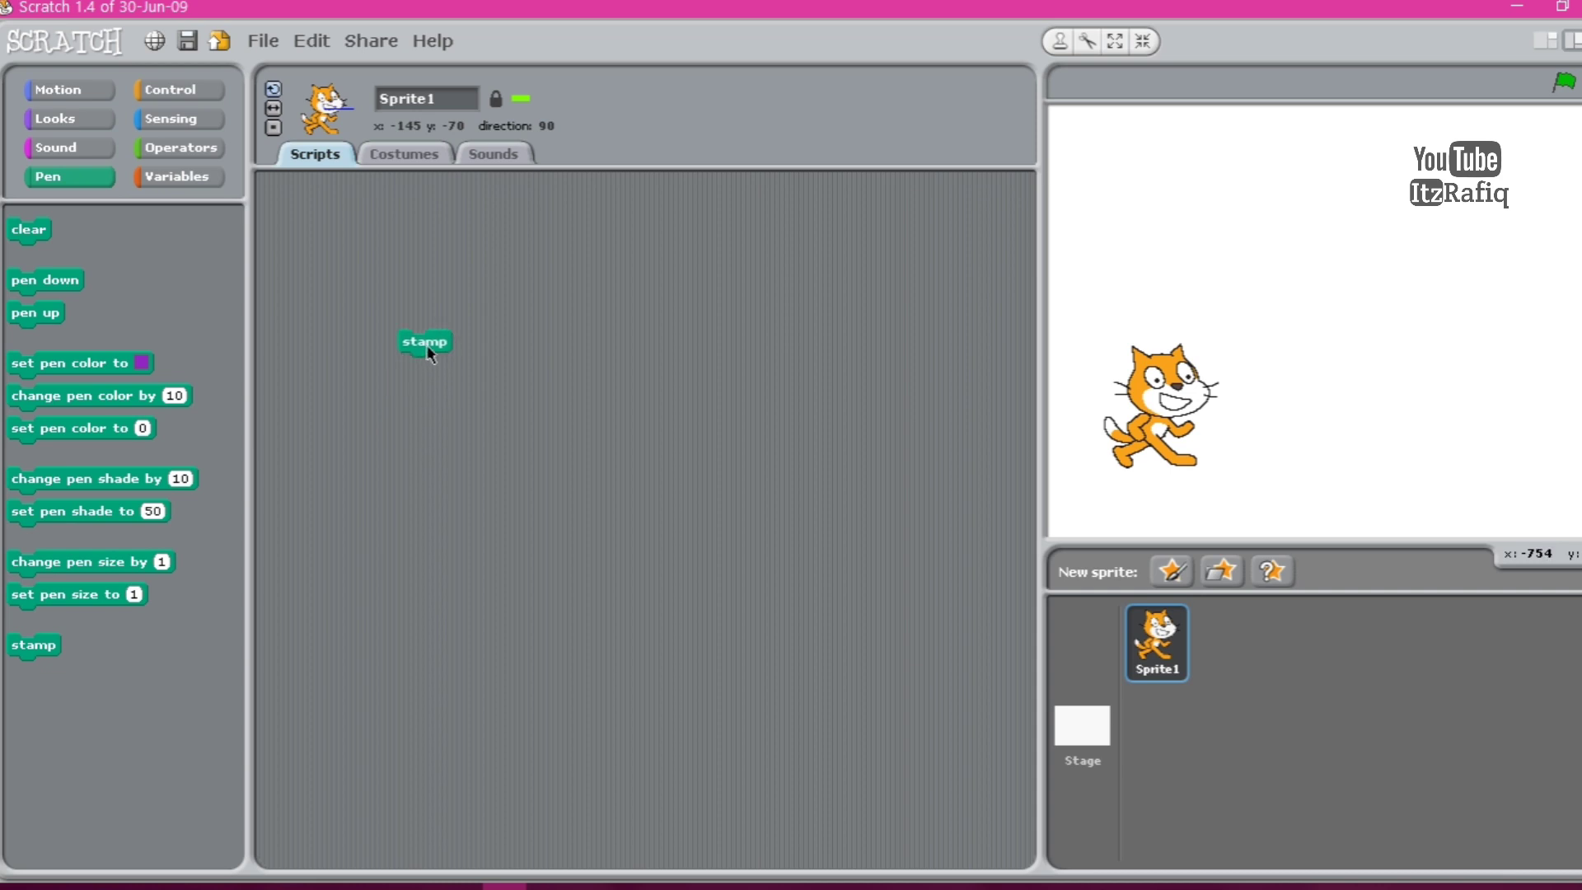
mouse_move(499, 373)
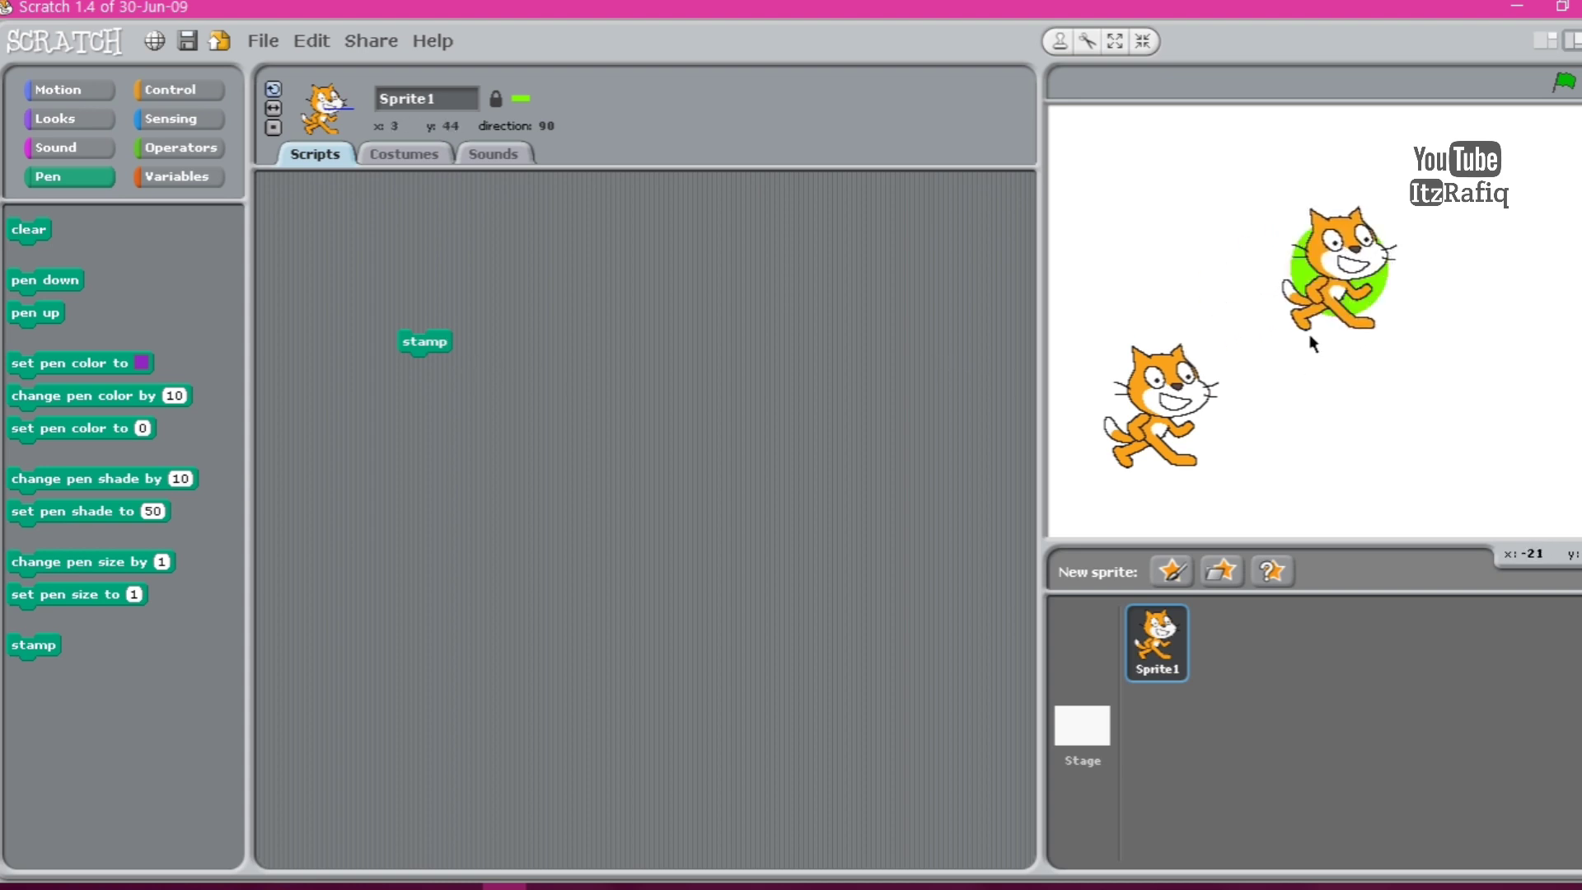
mouse_move(1258, 293)
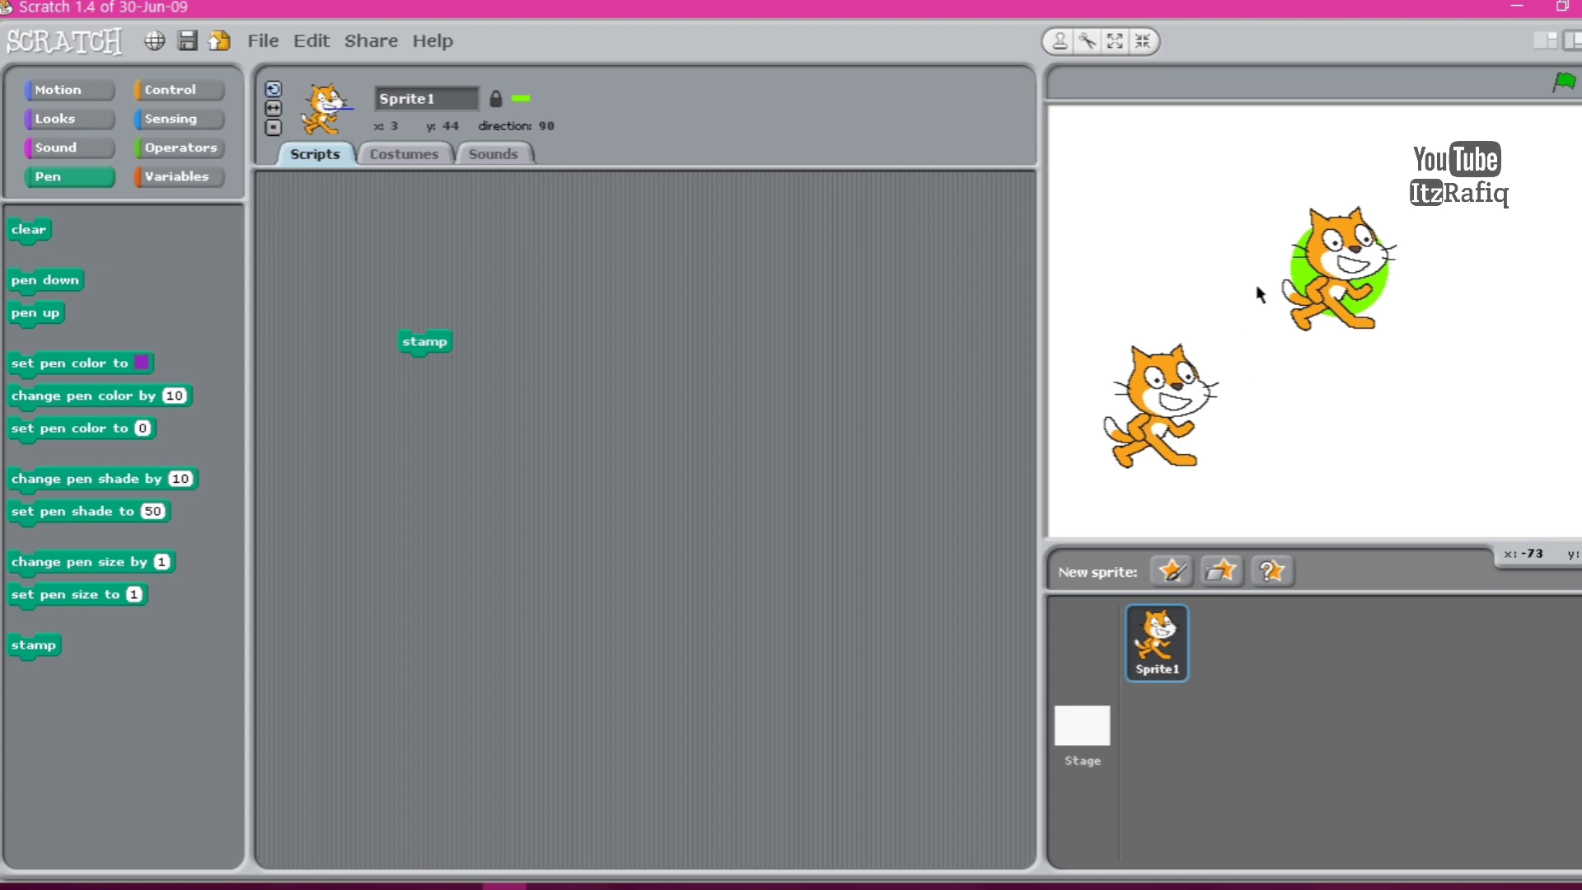
mouse_move(330, 264)
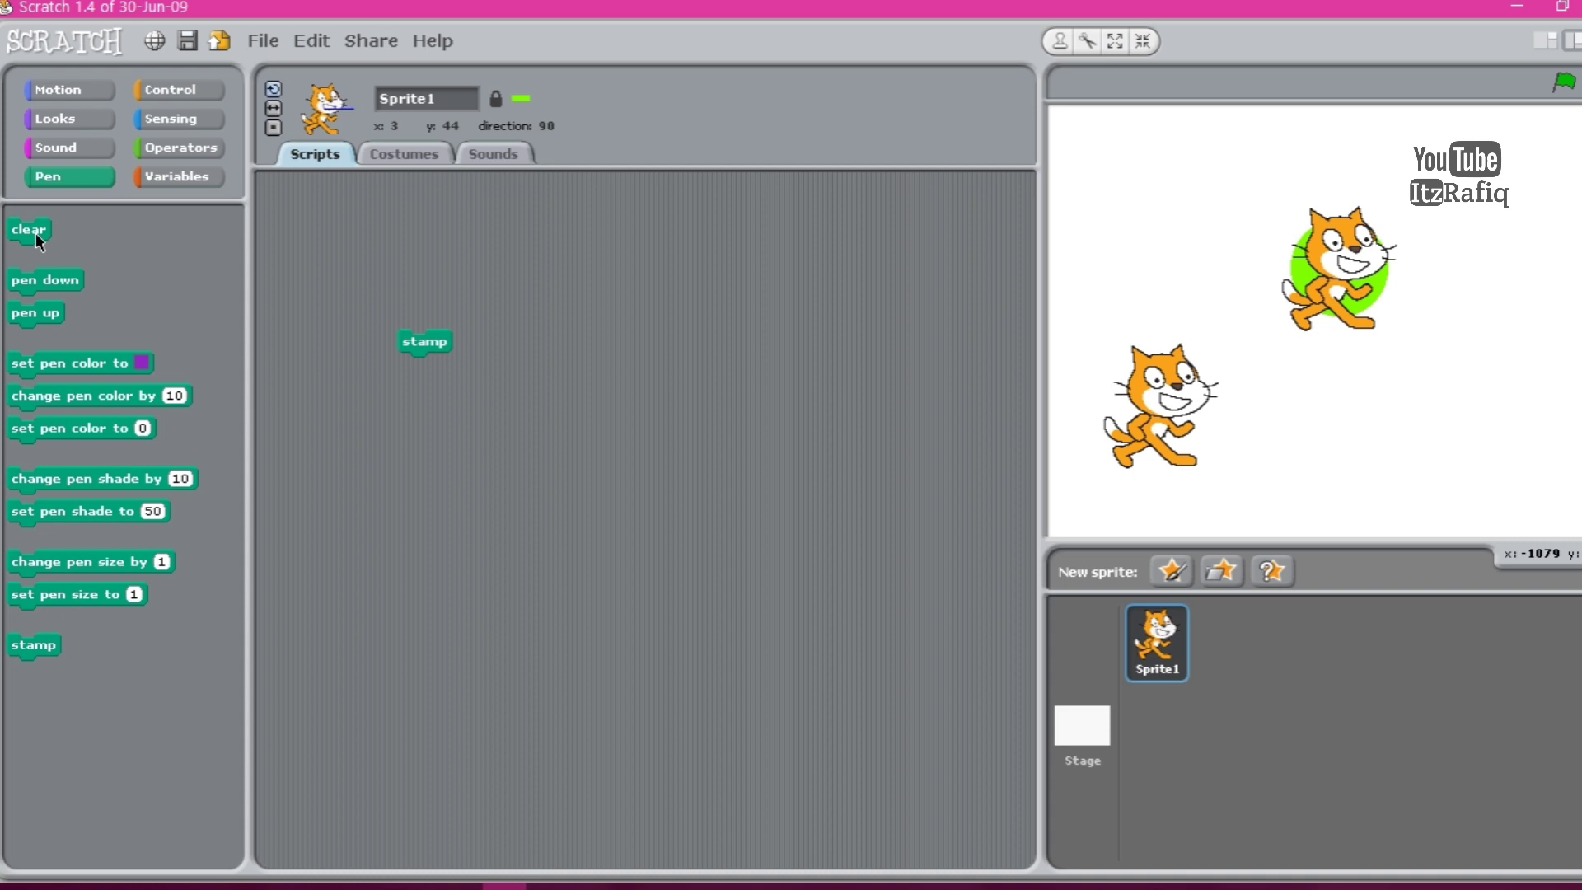
left_click(28, 231)
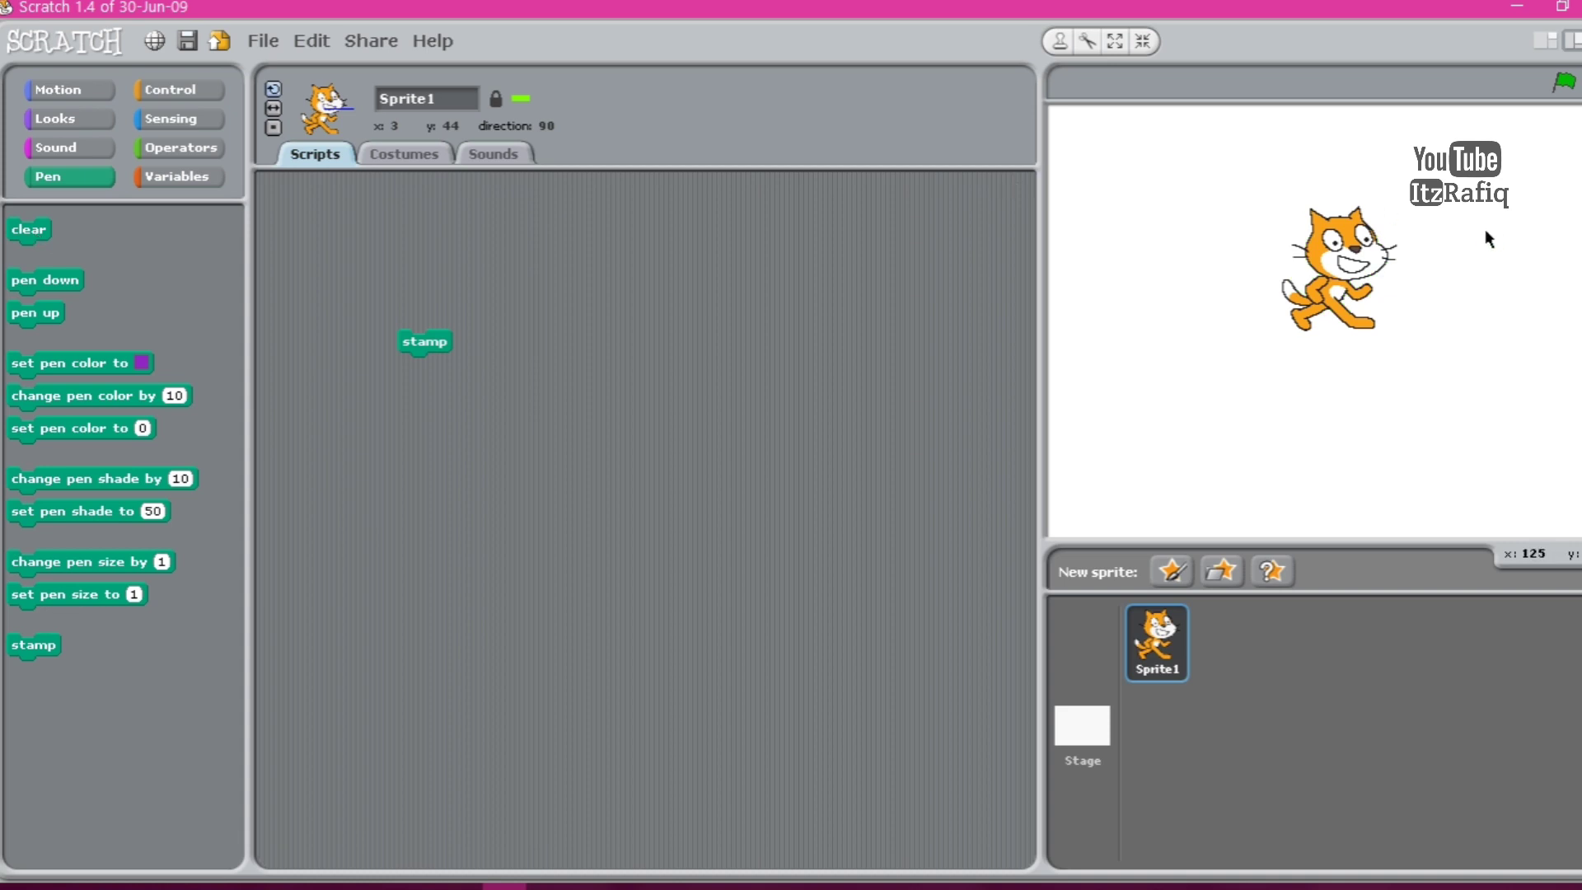
mouse_move(941, 447)
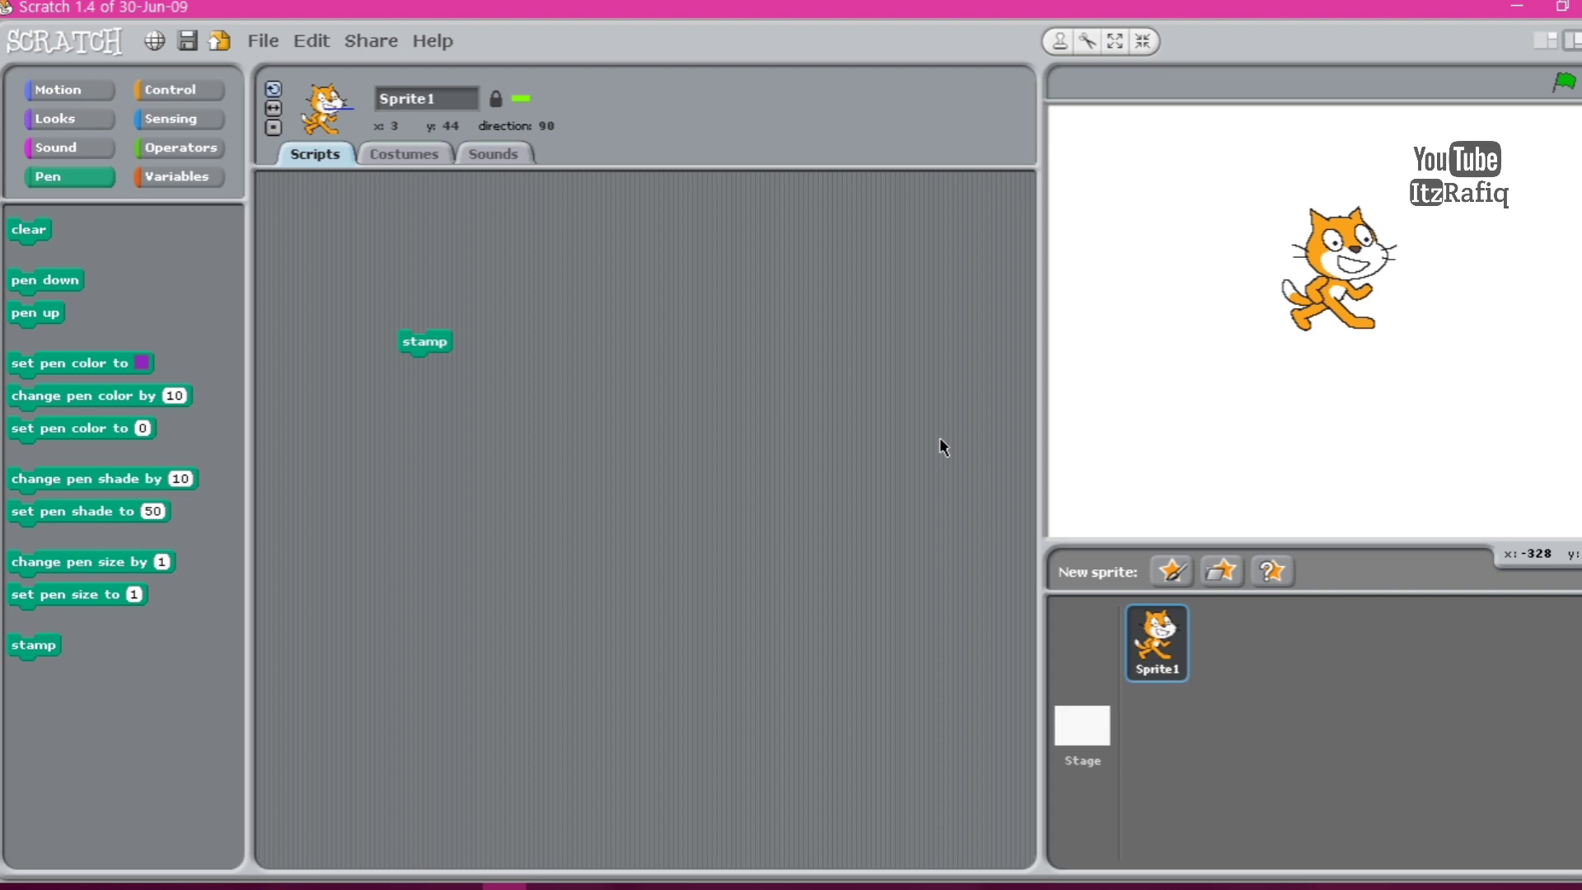
mouse_move(532, 425)
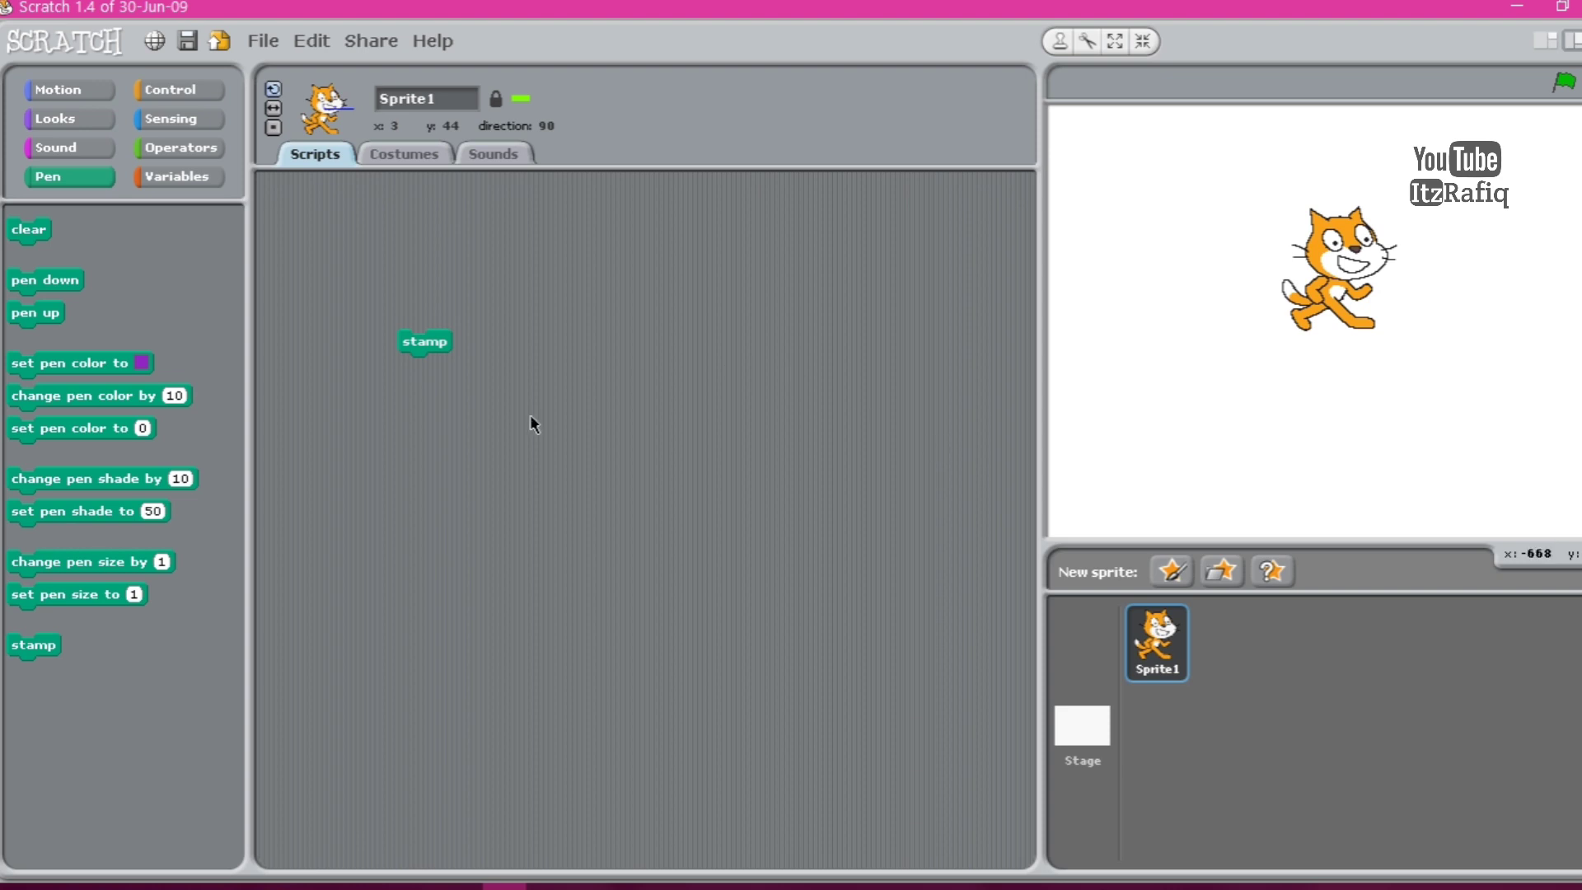
mouse_move(316, 356)
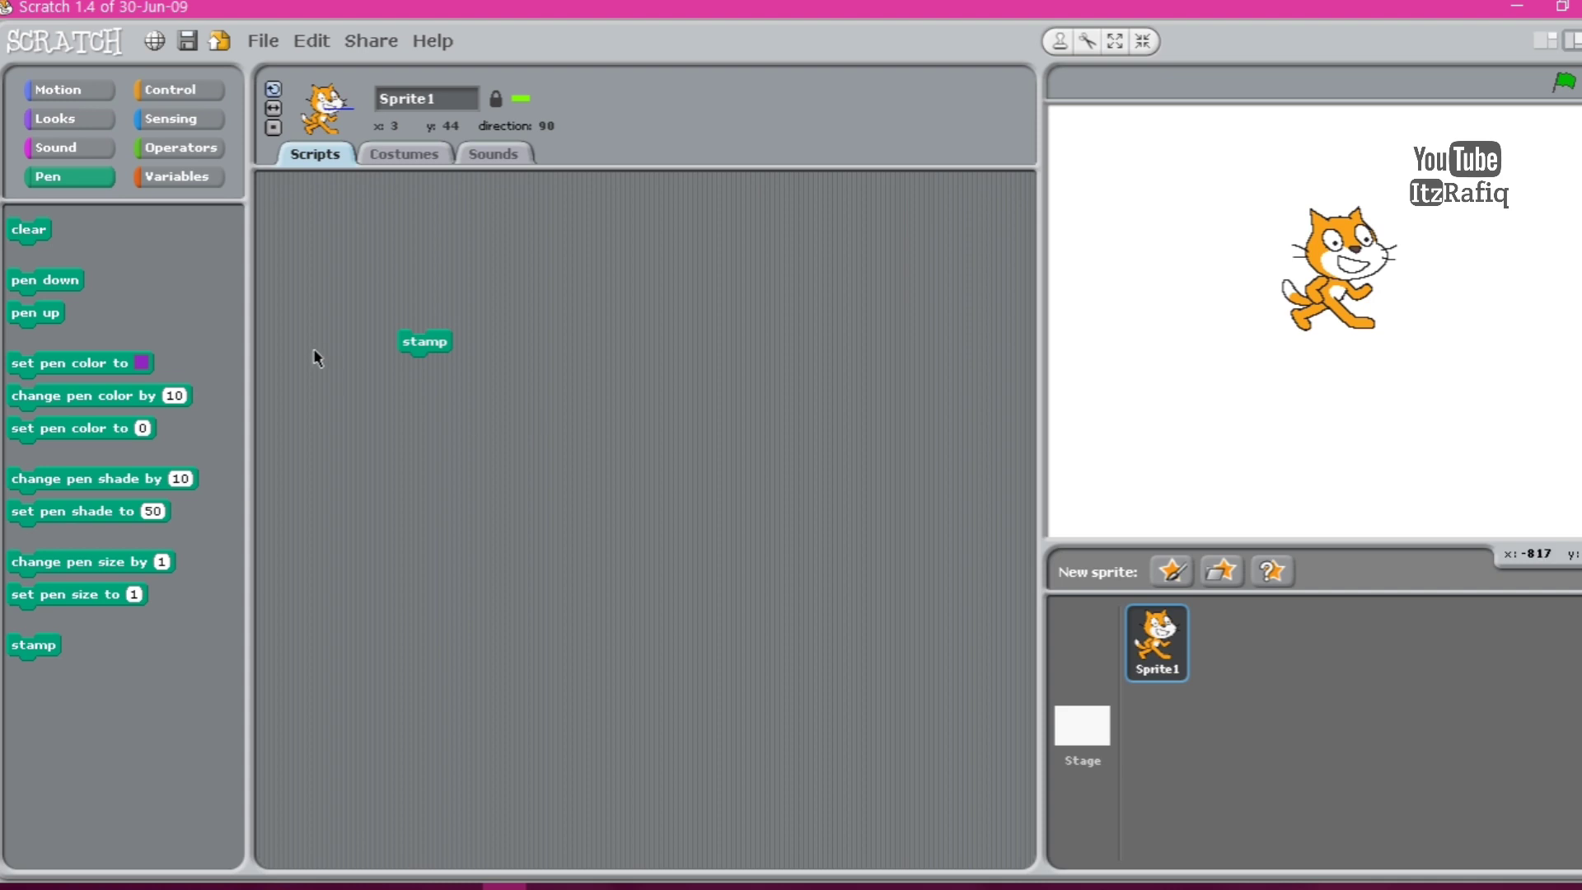
Place a pen down block near the top of the scripts area.
left_click_drag(44, 280, 488, 179)
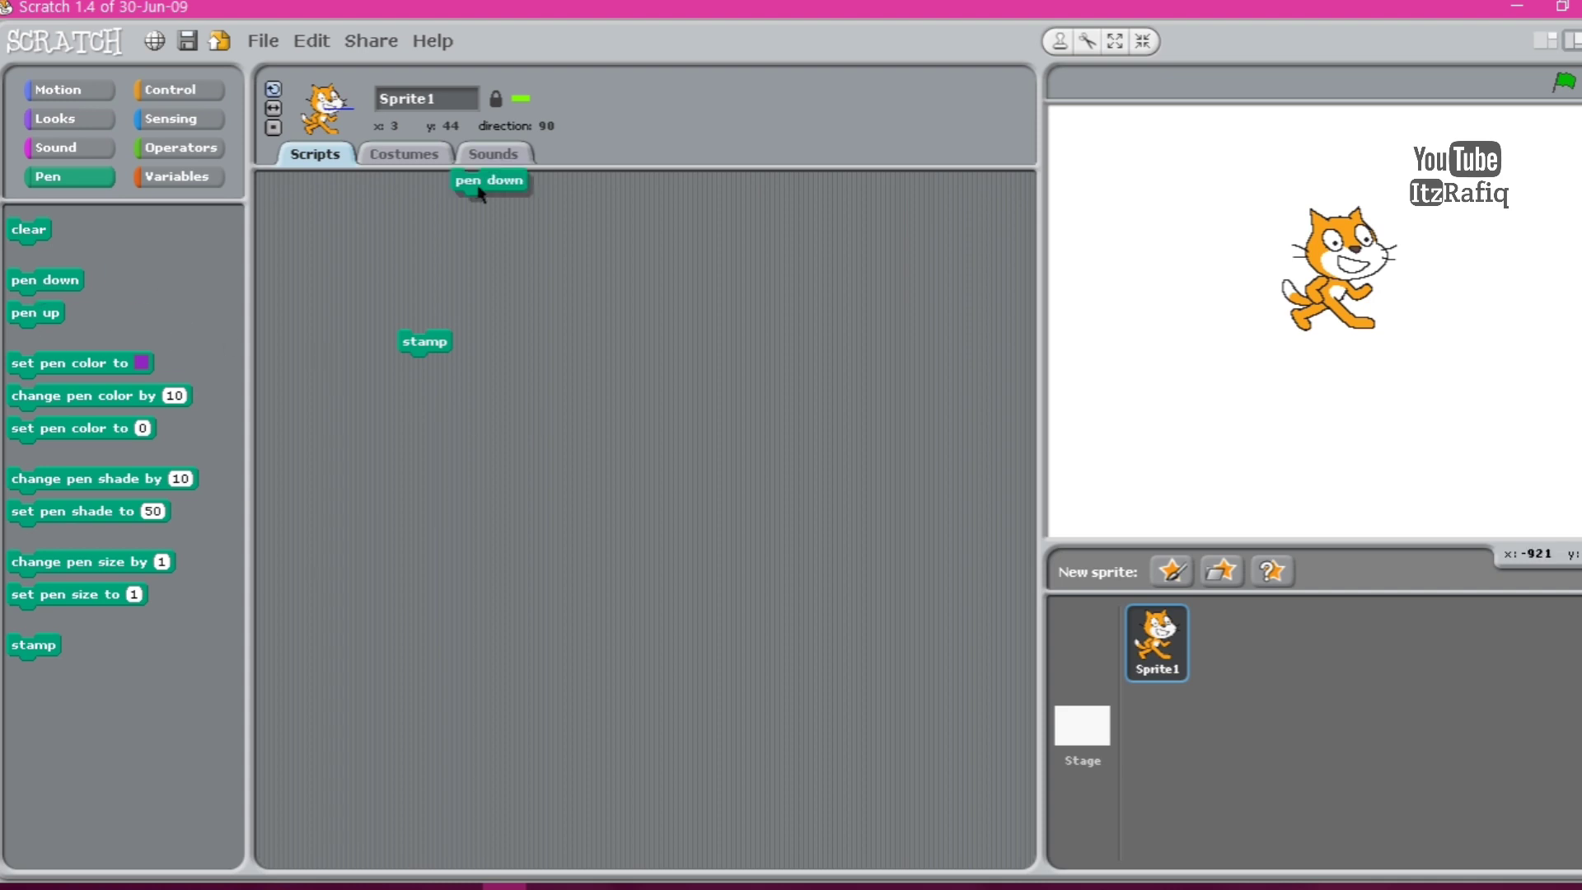
left_click_drag(490, 180, 631, 210)
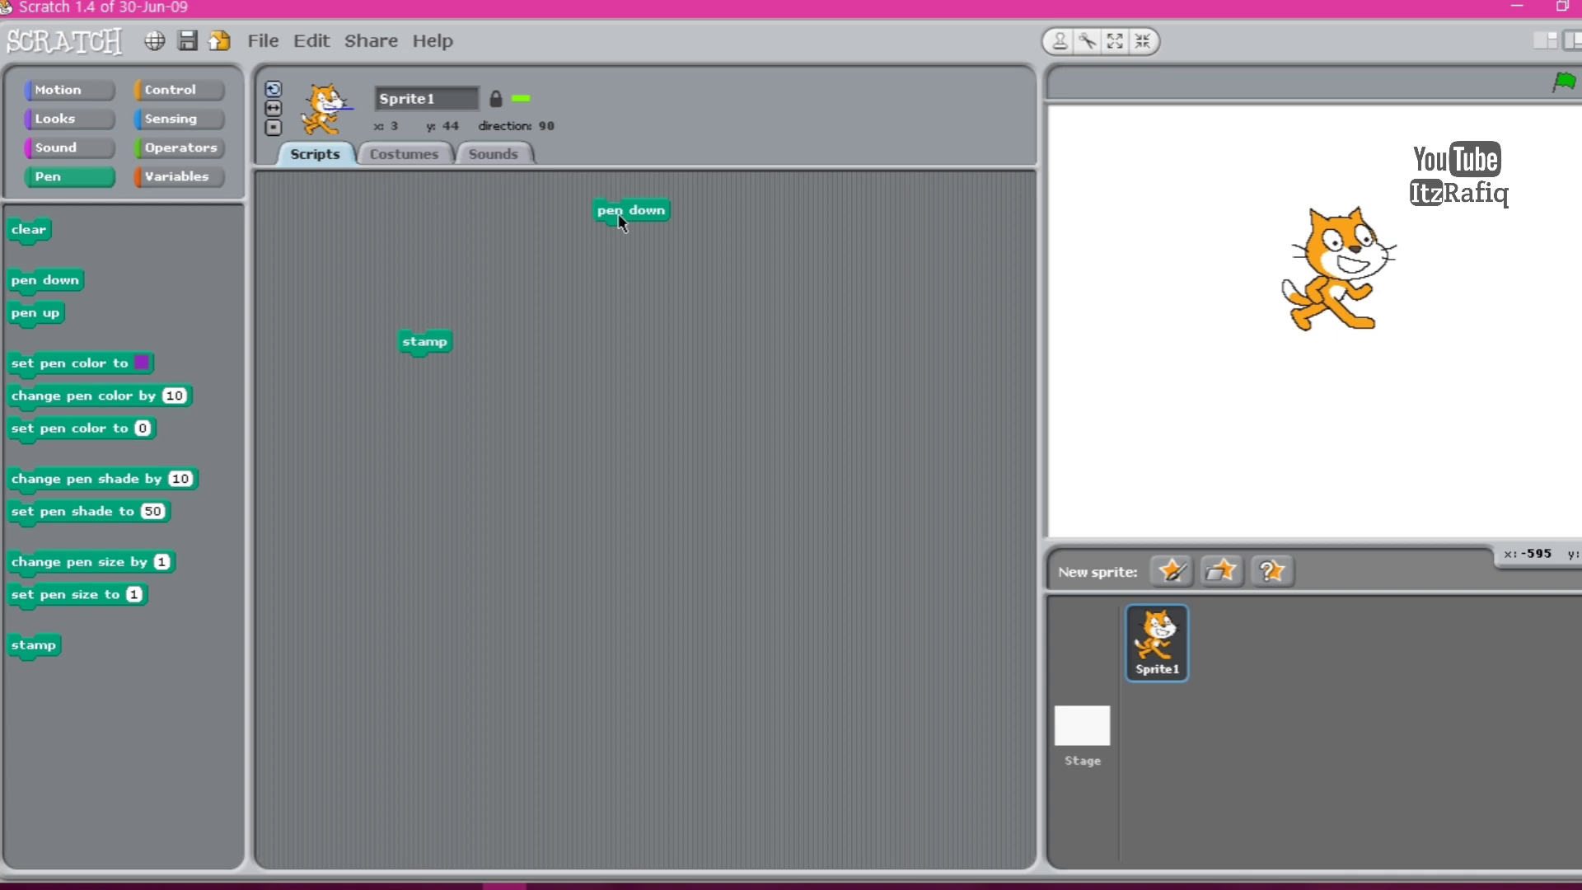
mouse_move(480, 311)
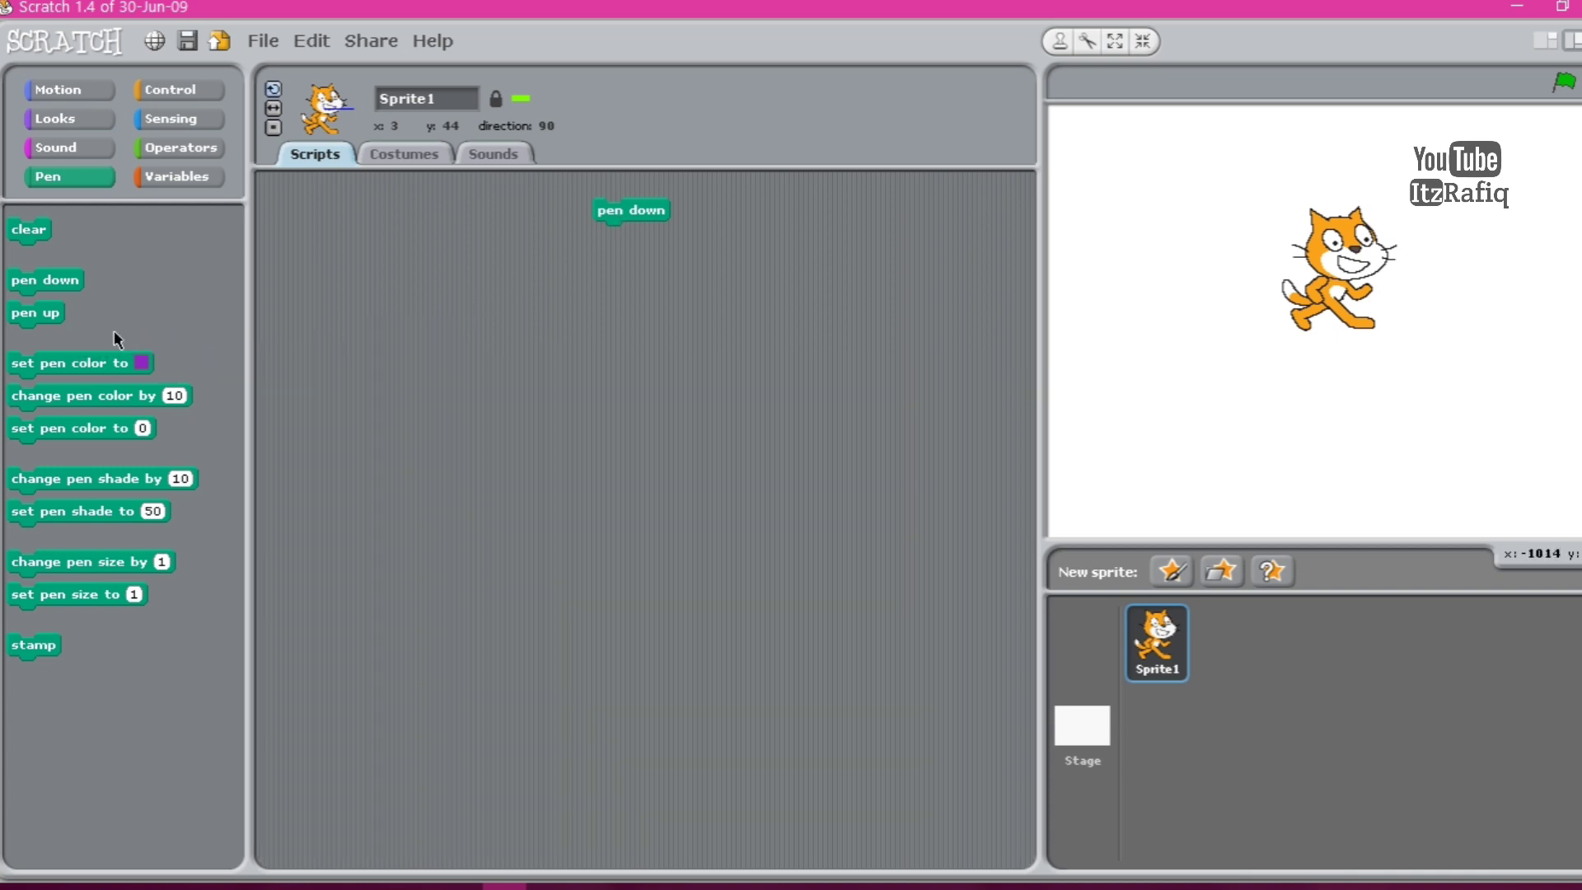
mouse_move(1431, 348)
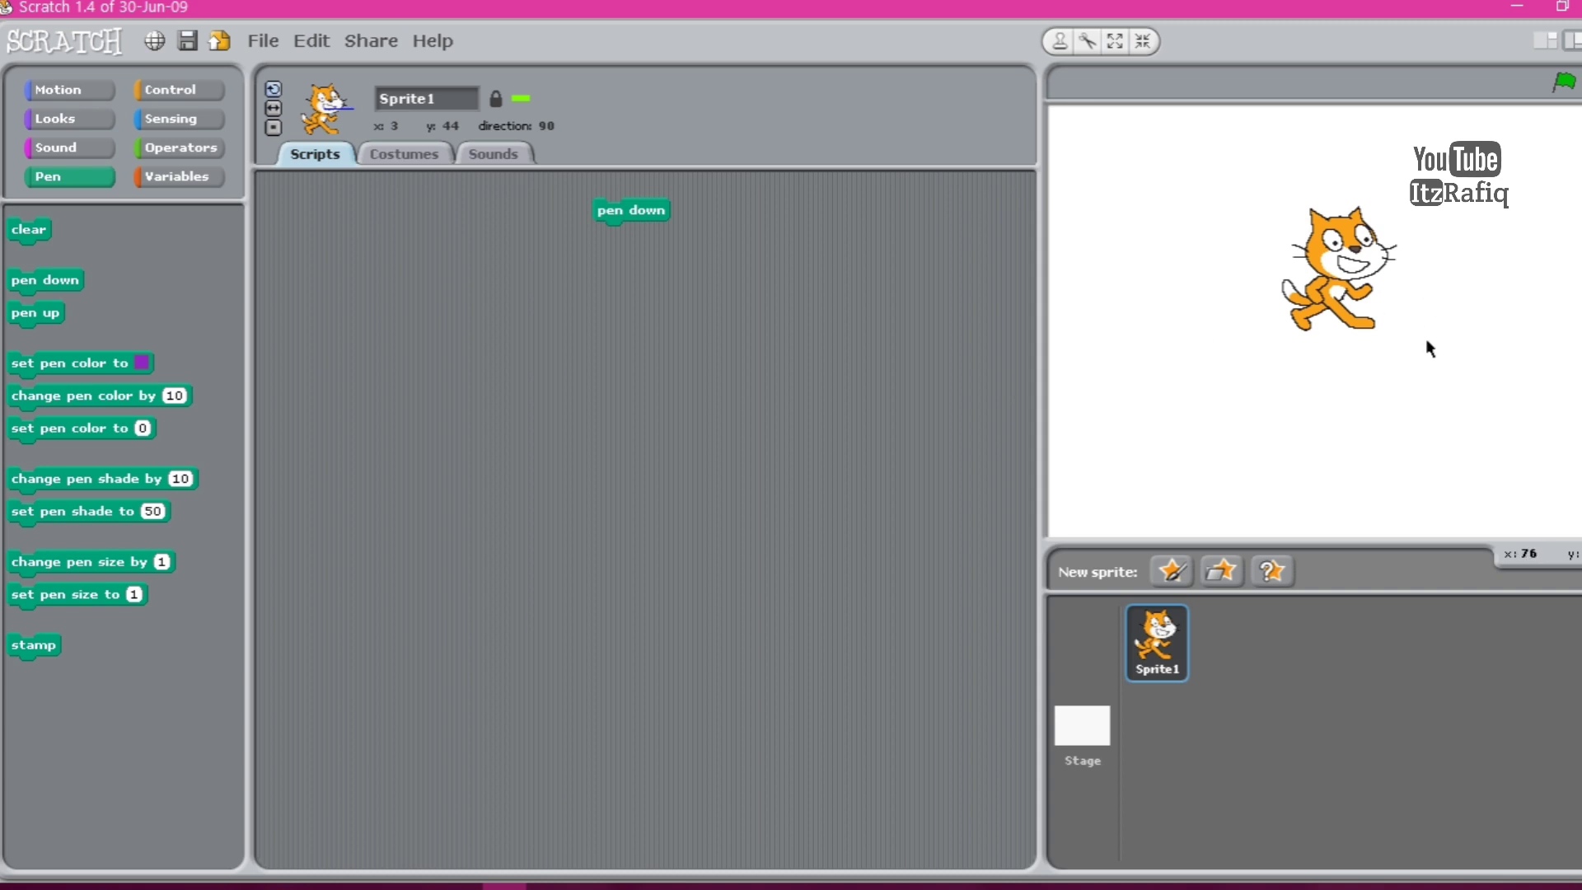
mouse_move(1307, 201)
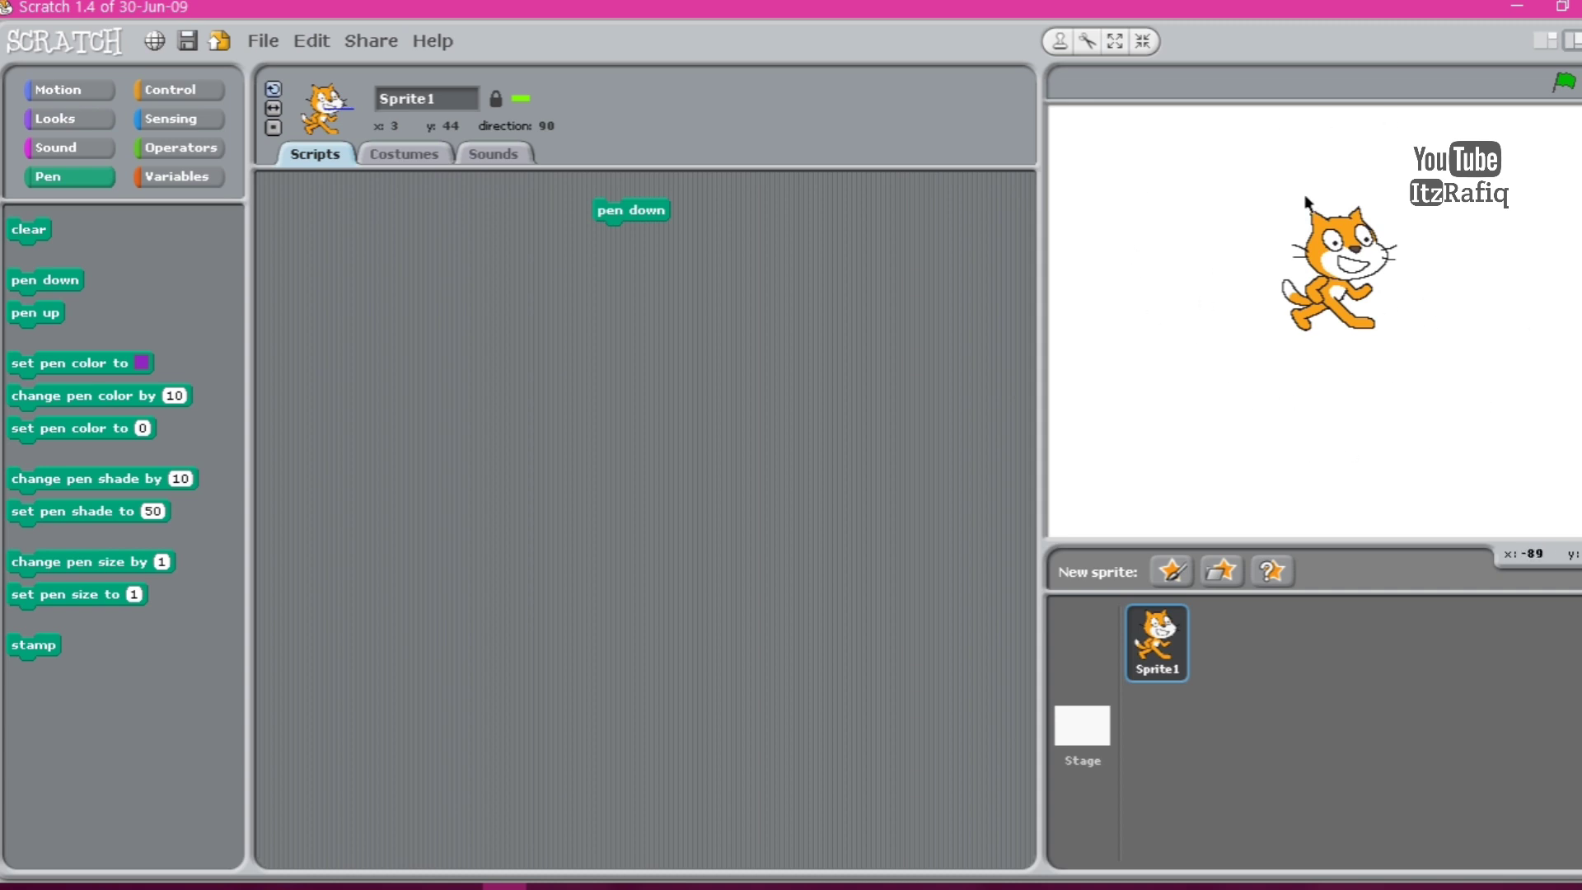
mouse_move(1477, 377)
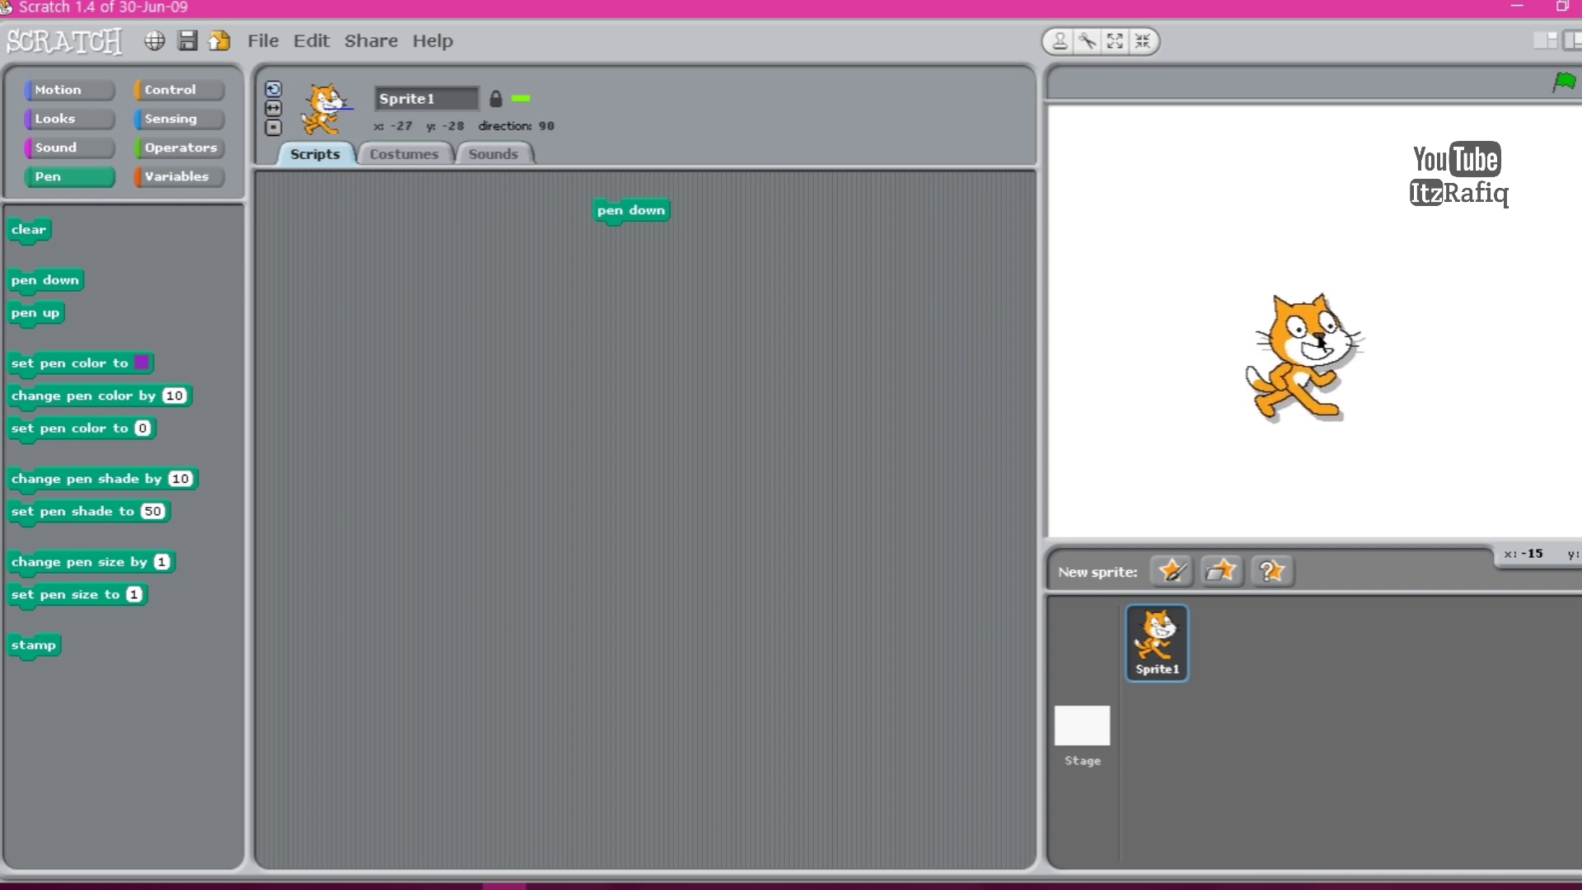
left_click(1302, 357)
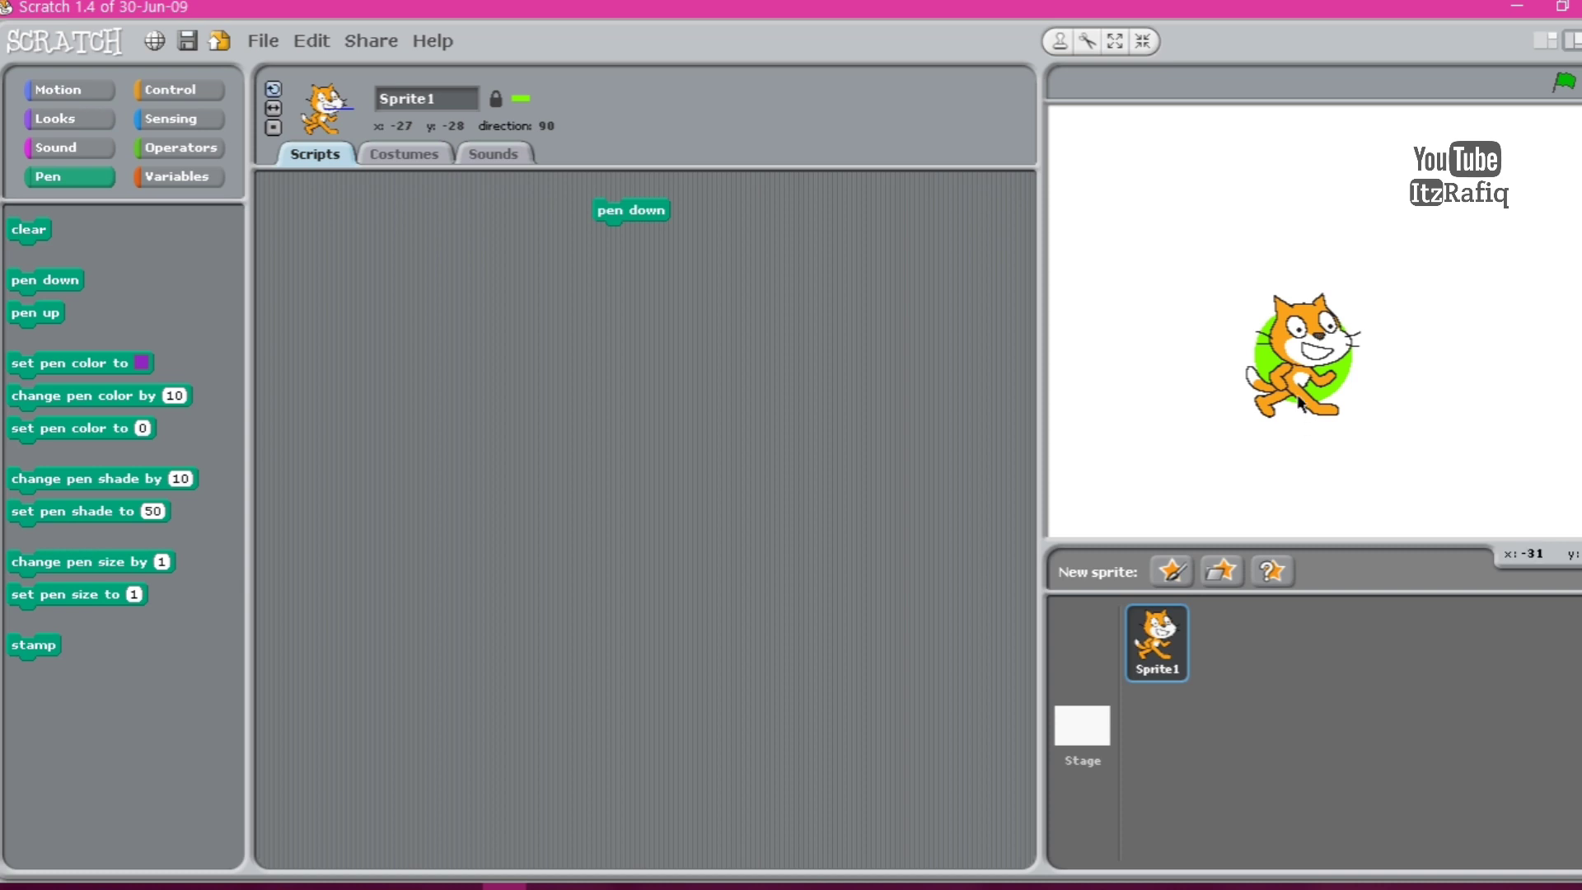
mouse_move(796, 388)
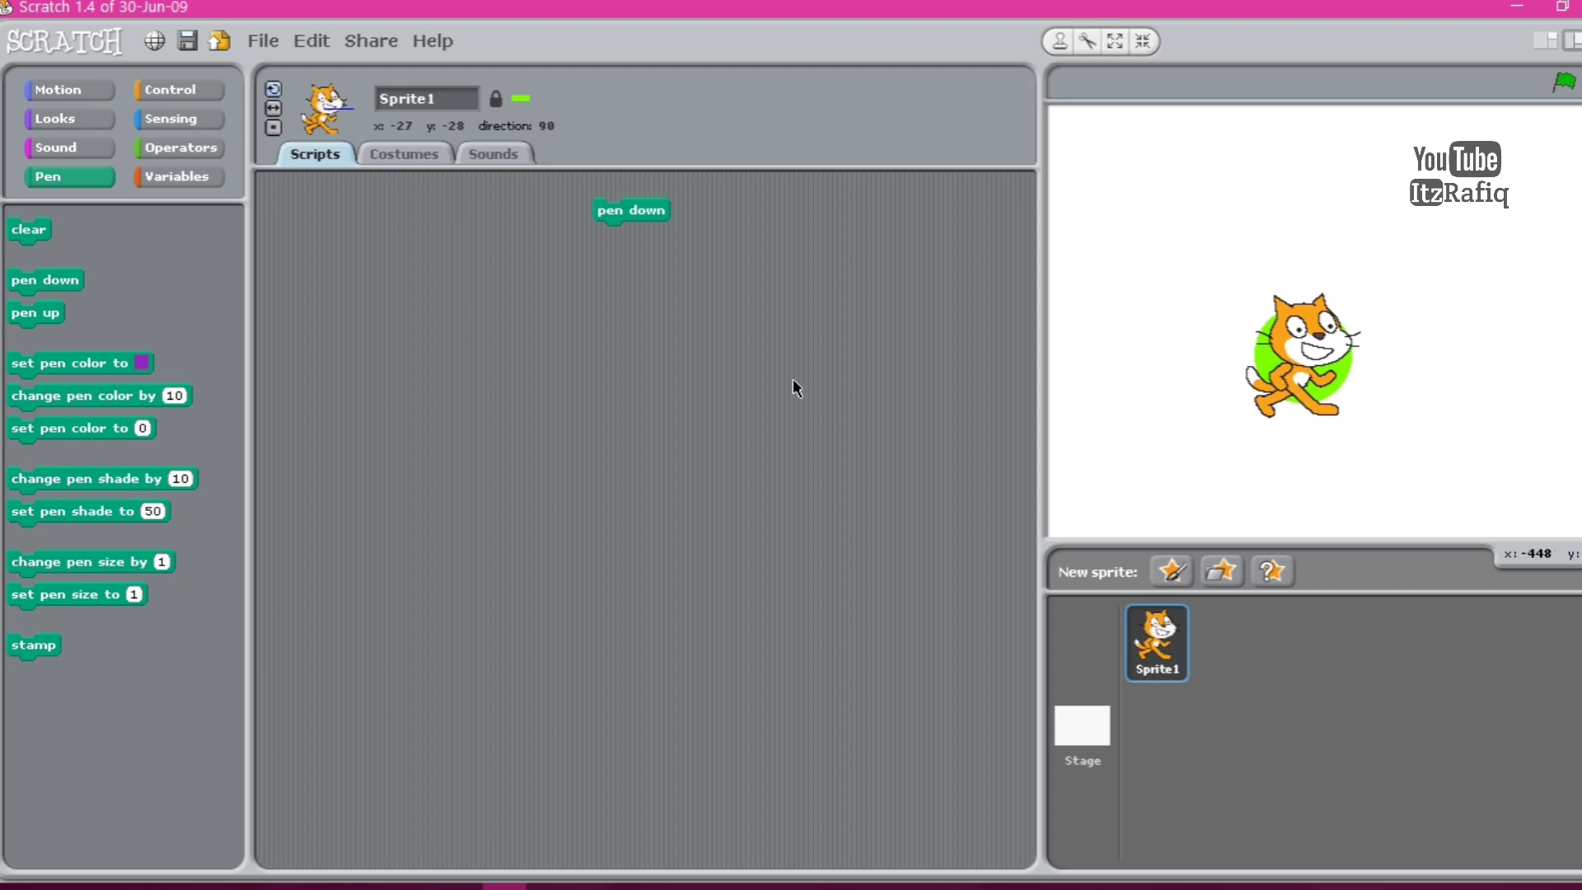
mouse_move(28, 331)
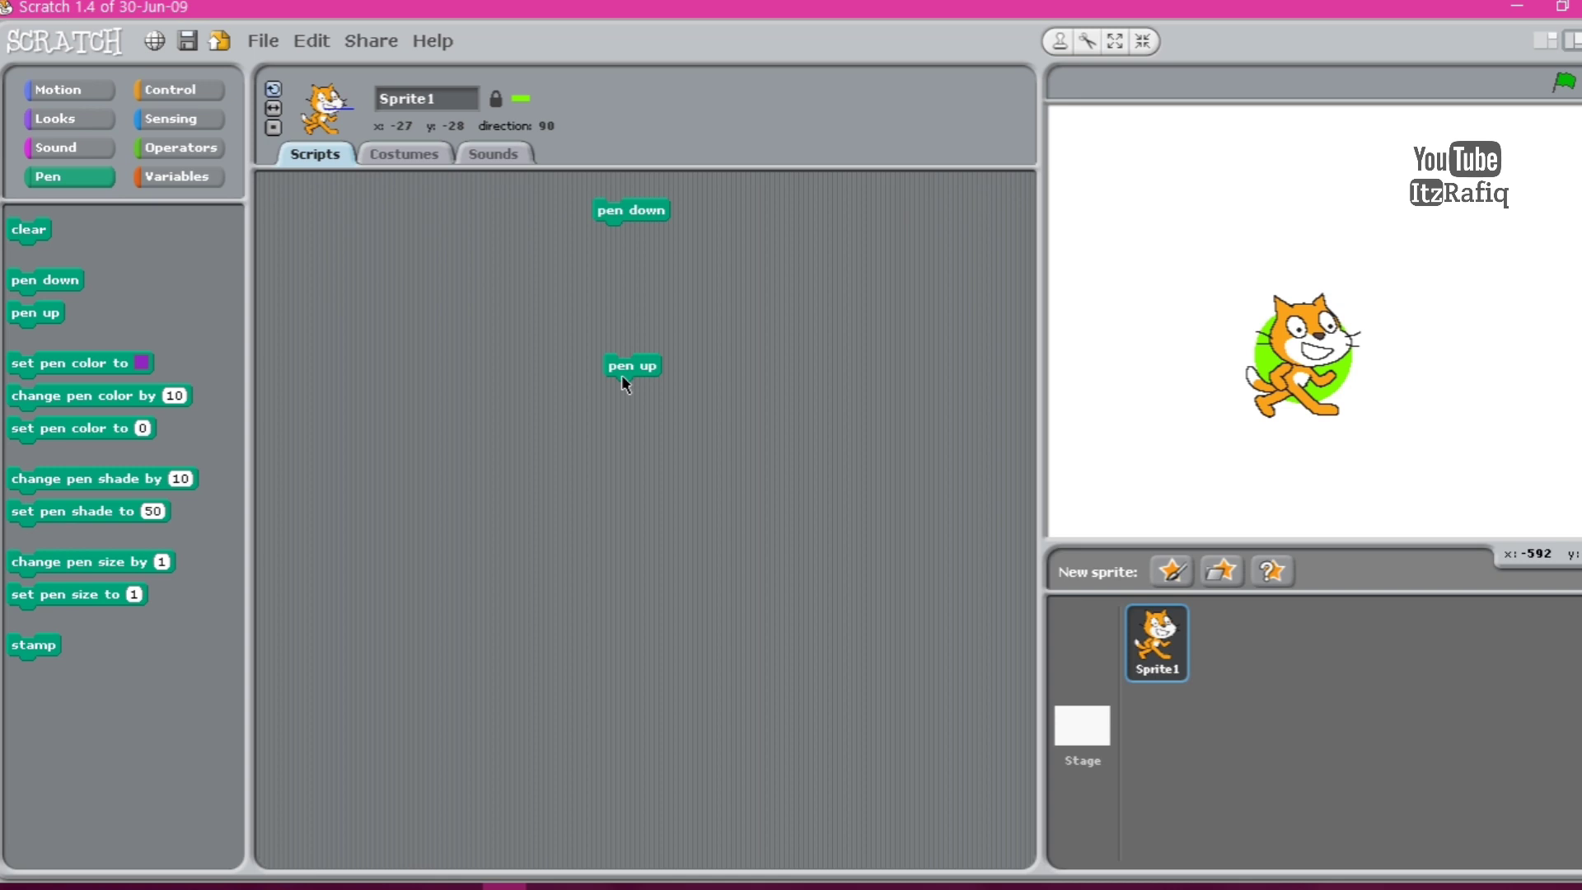
mouse_move(1351, 402)
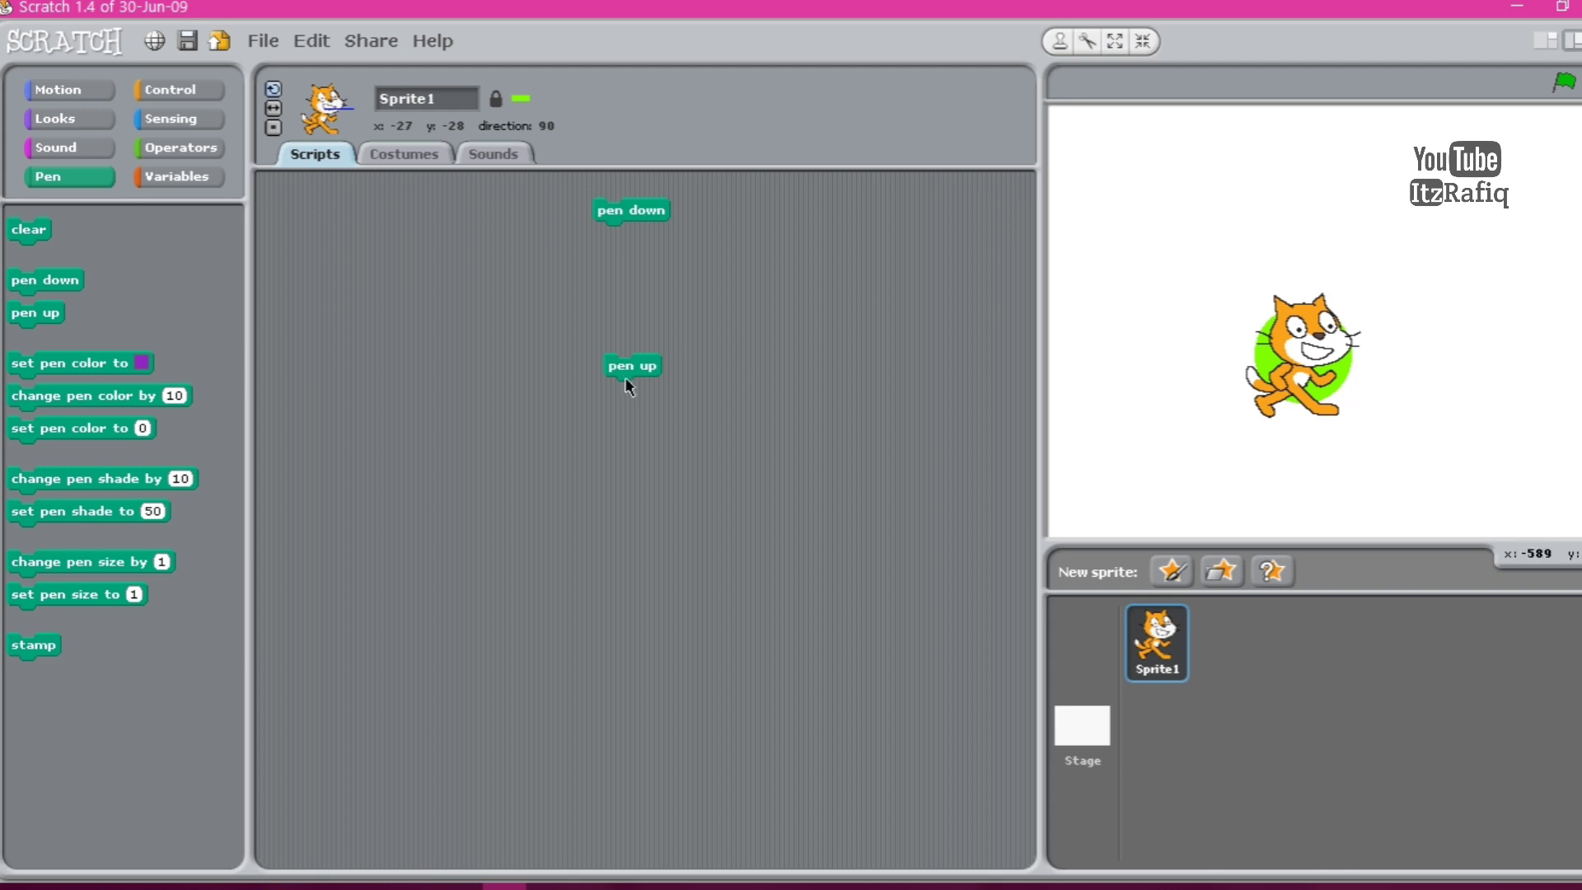
mouse_move(1360, 407)
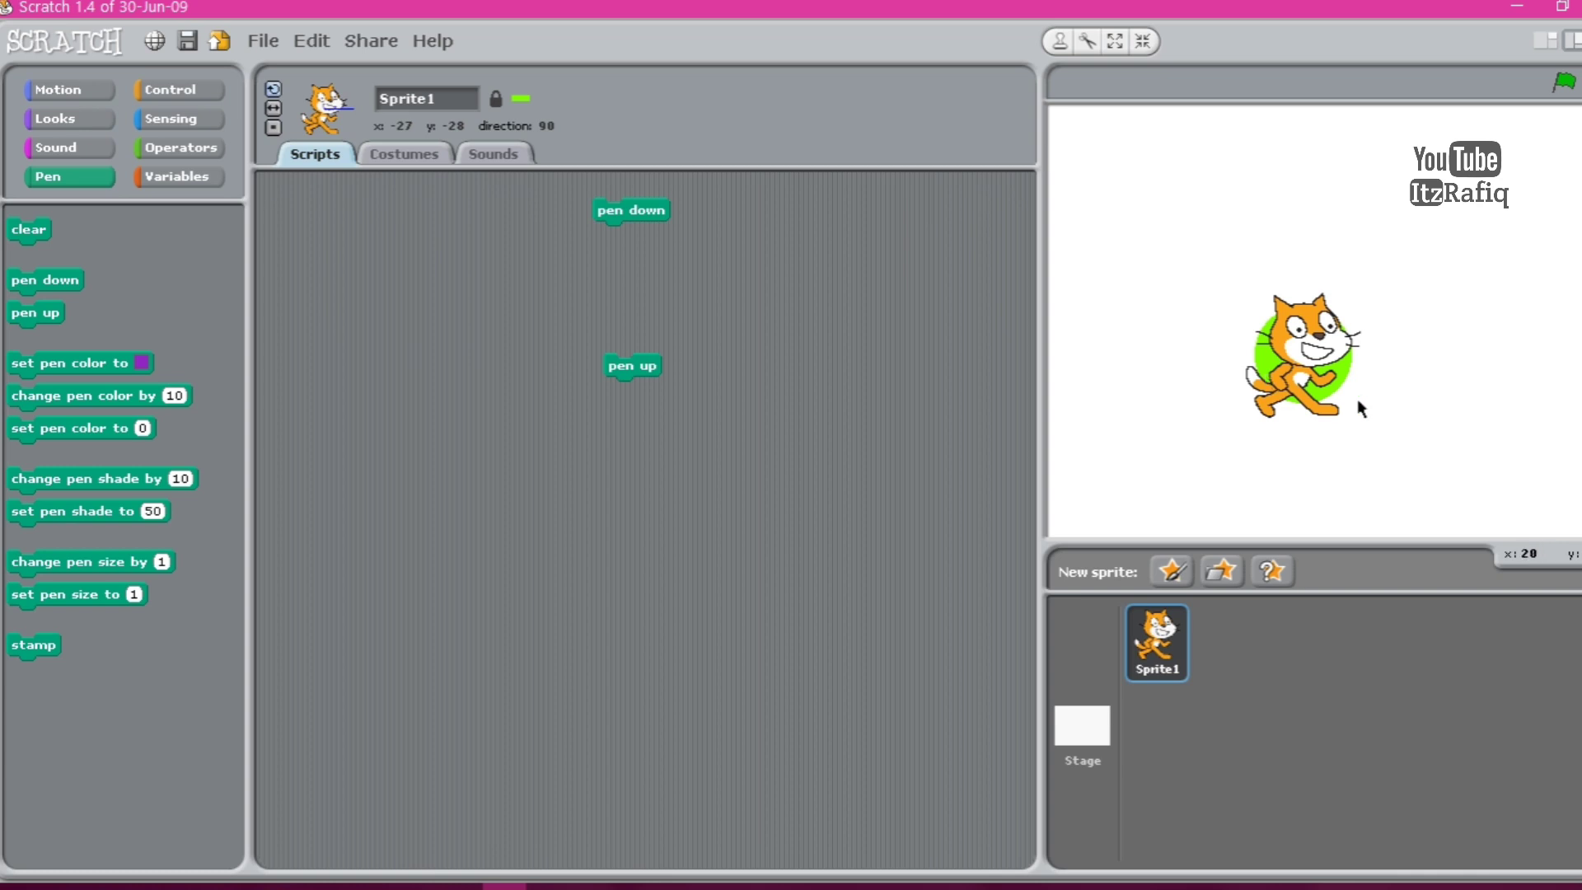
mouse_move(1455, 422)
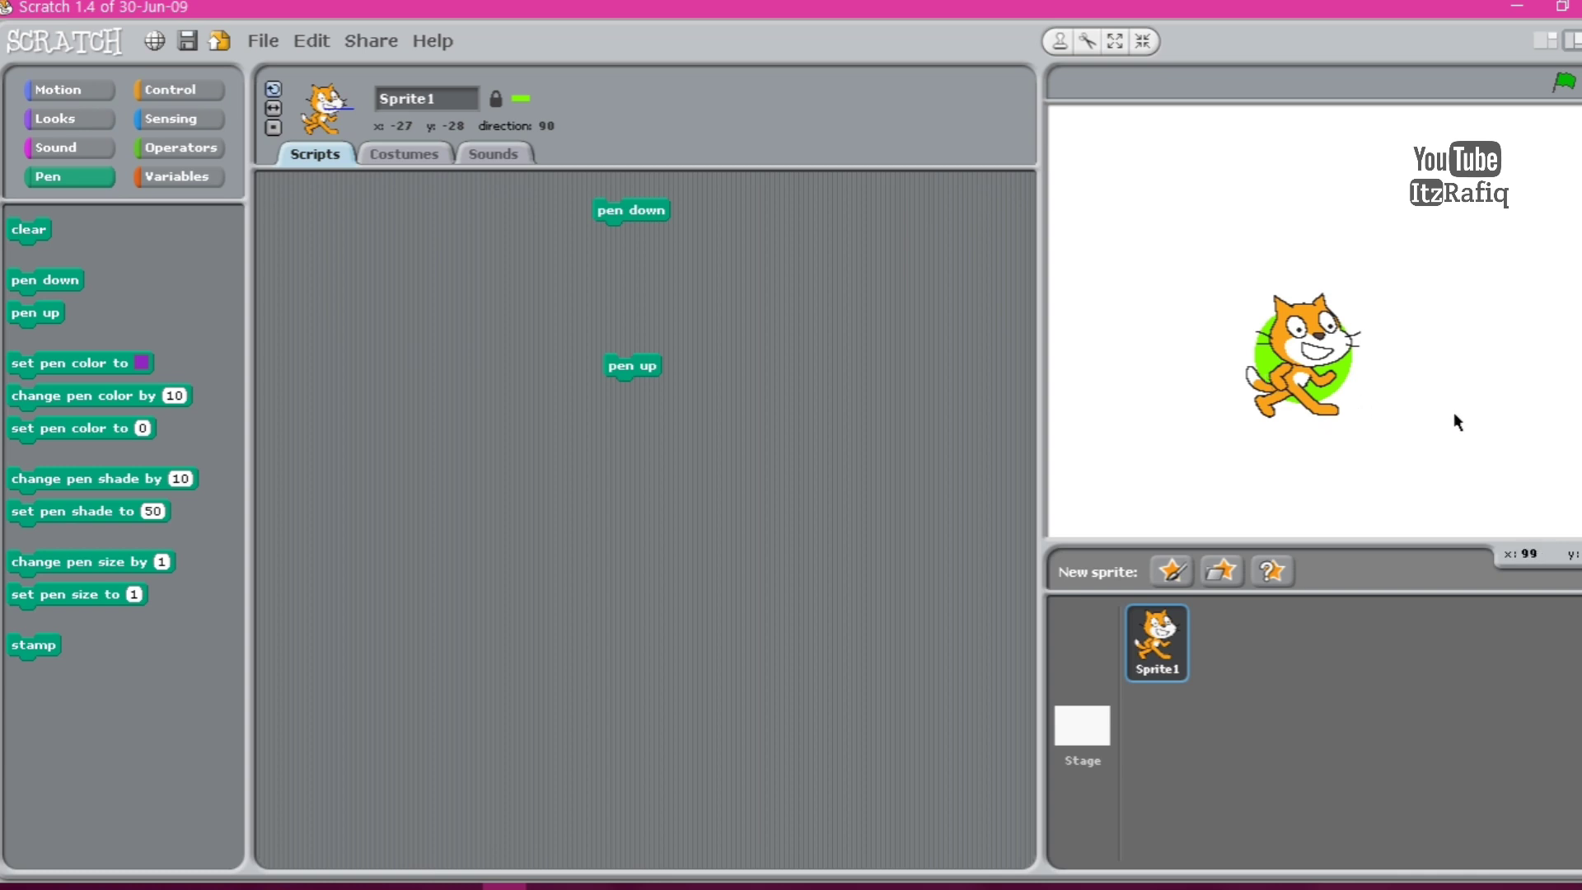
mouse_move(1464, 419)
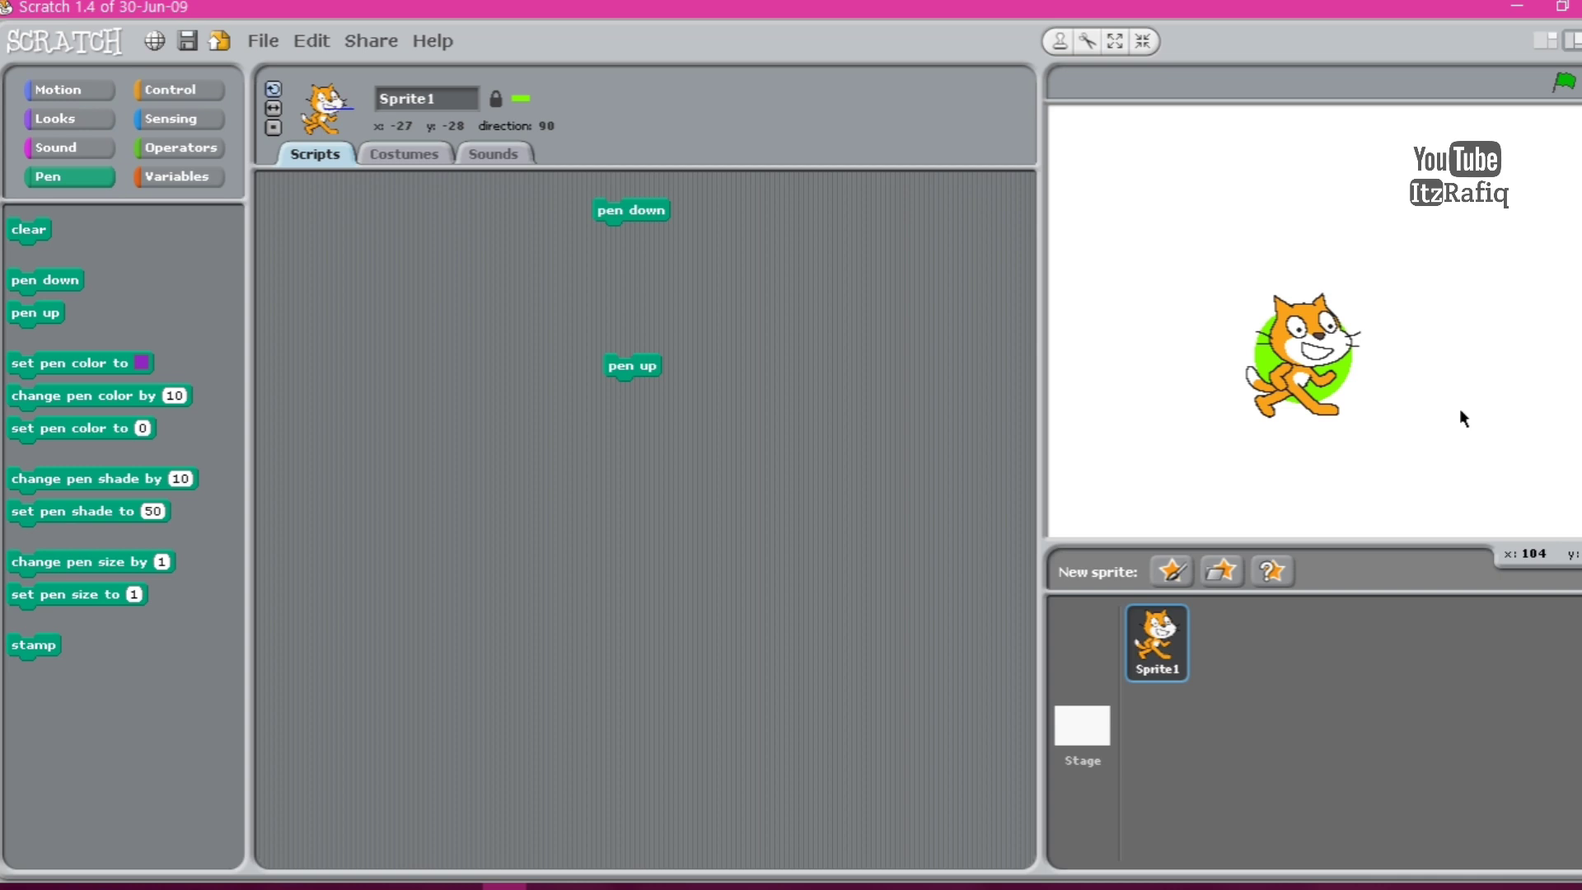
mouse_move(686, 246)
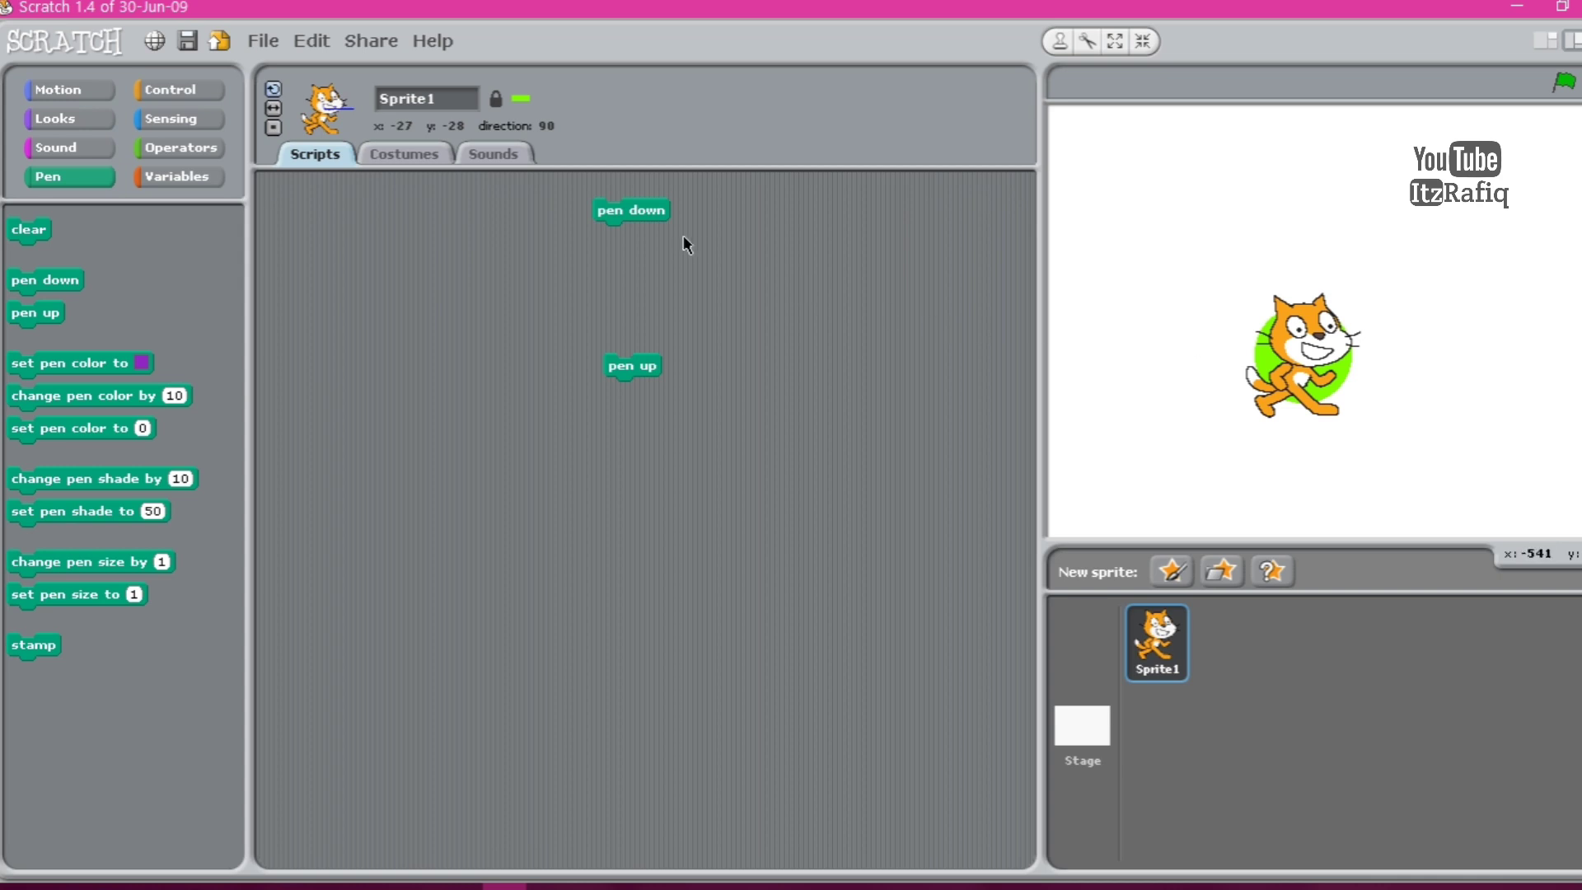
mouse_move(1284, 407)
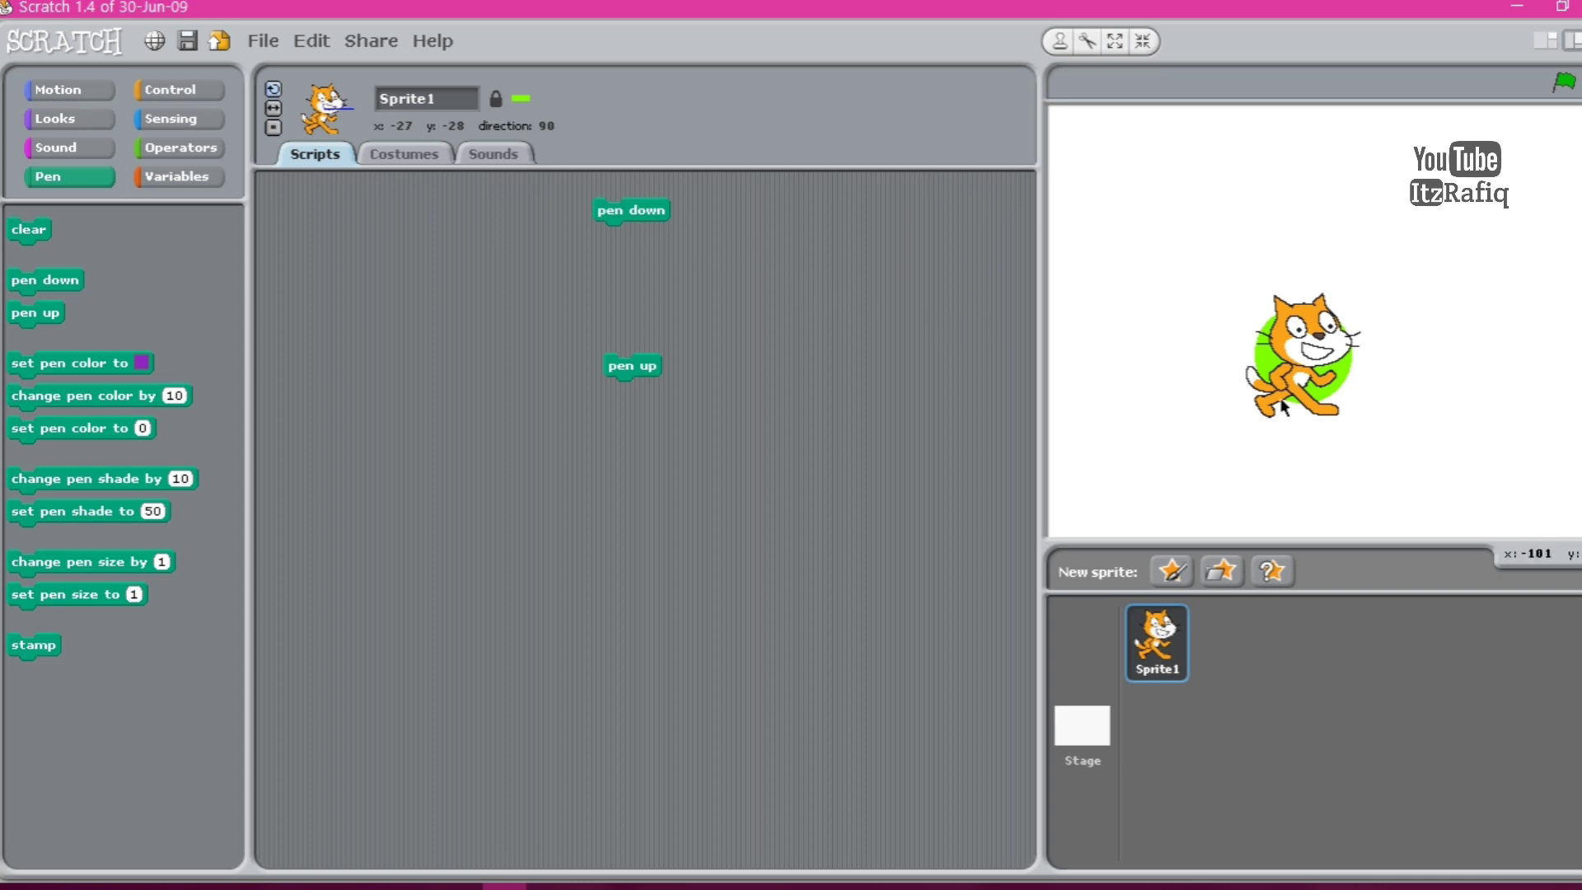
mouse_move(1513, 446)
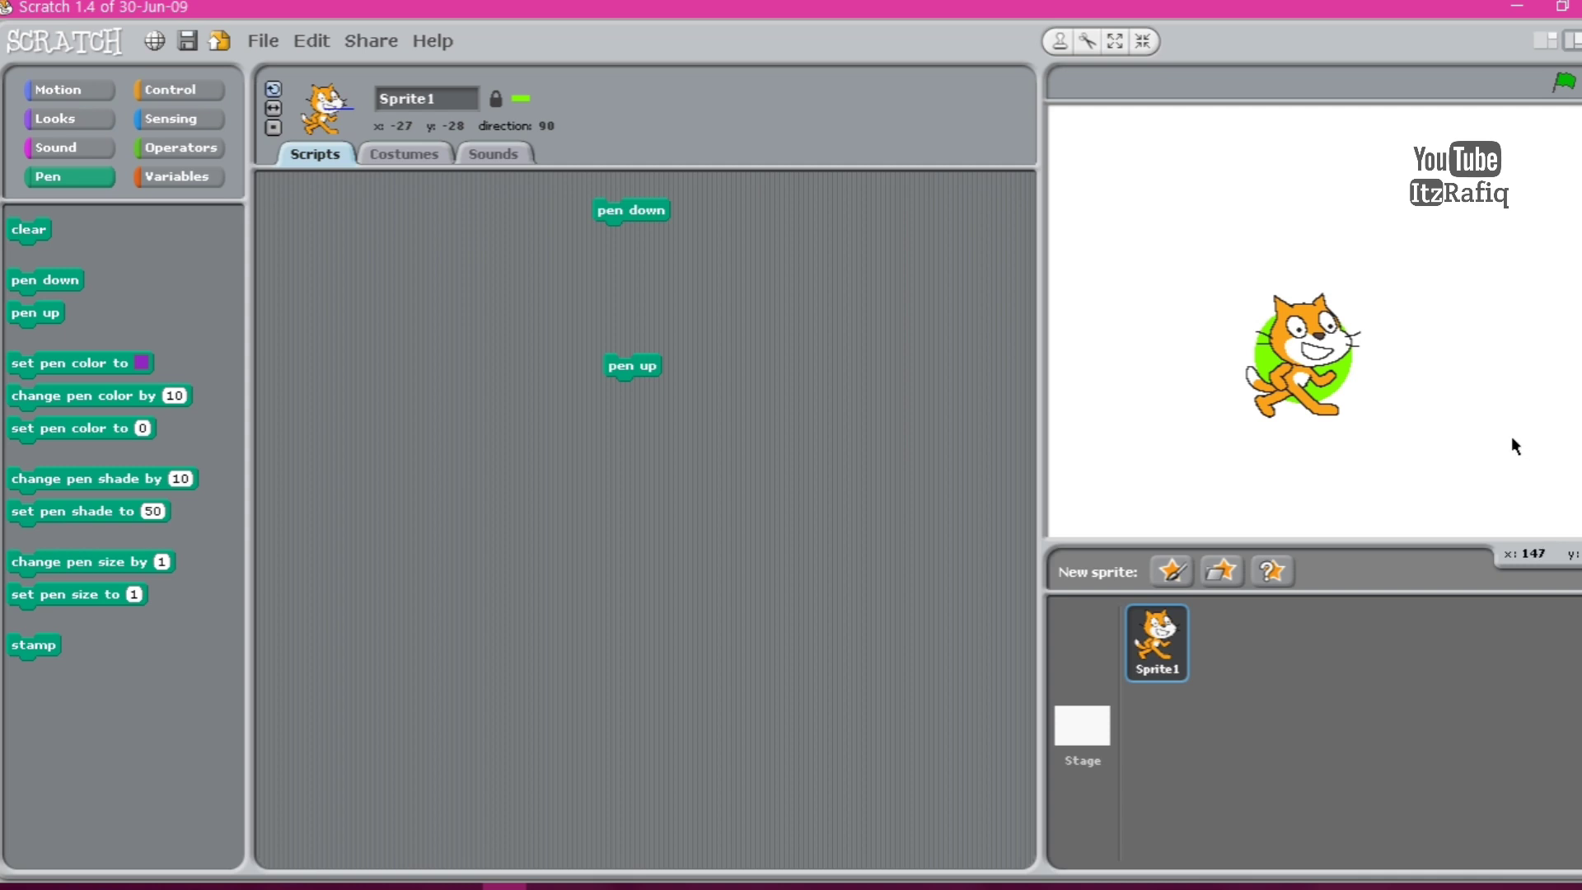
mouse_move(1375, 434)
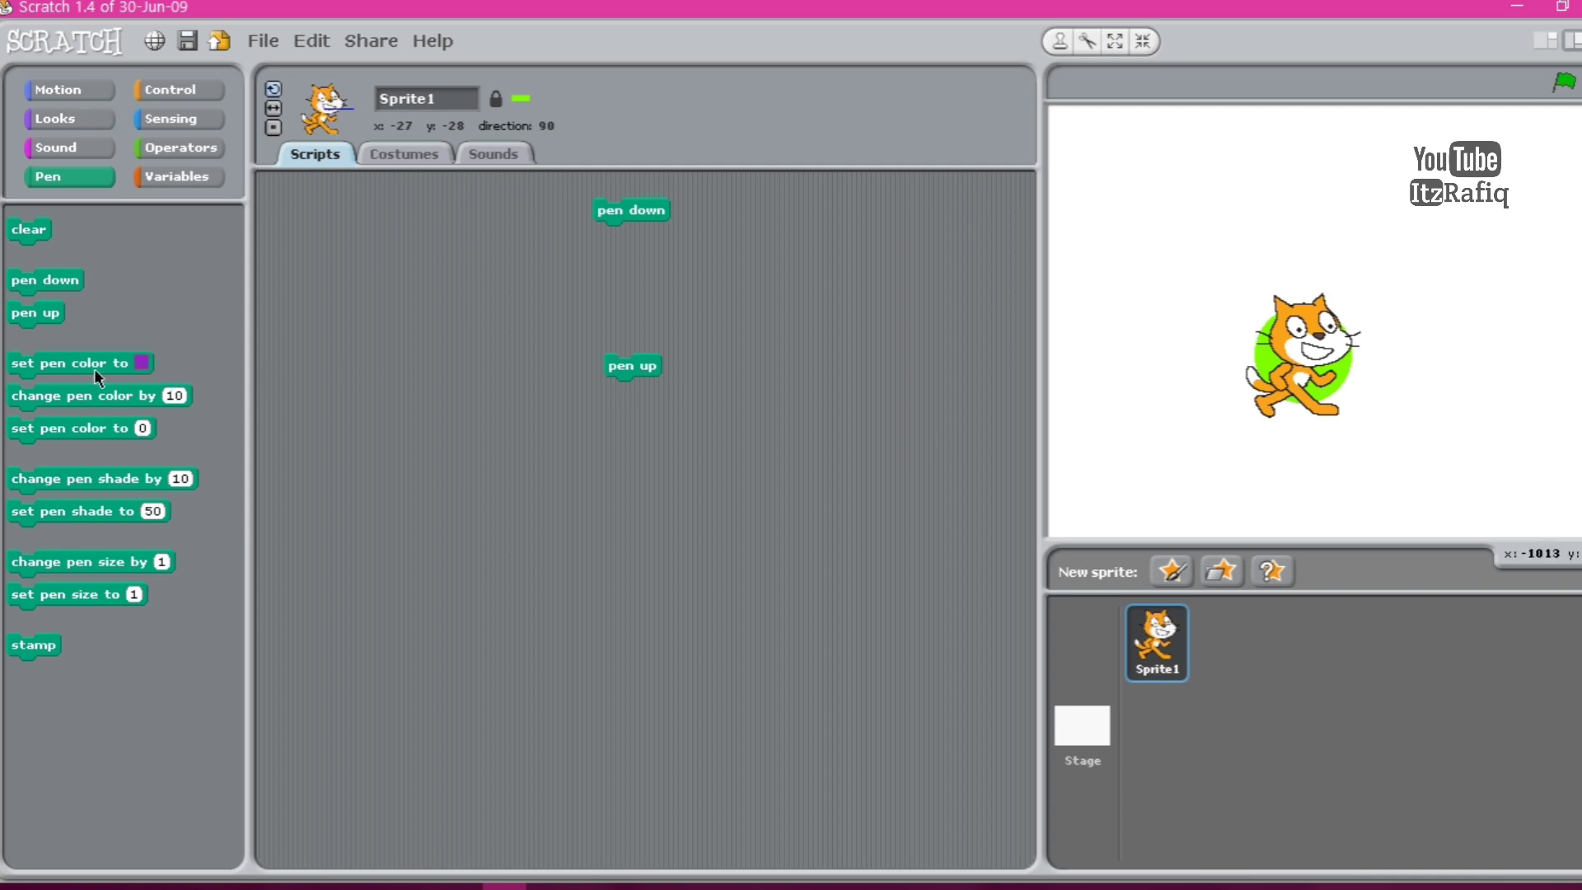
left_click_drag(70, 362, 470, 333)
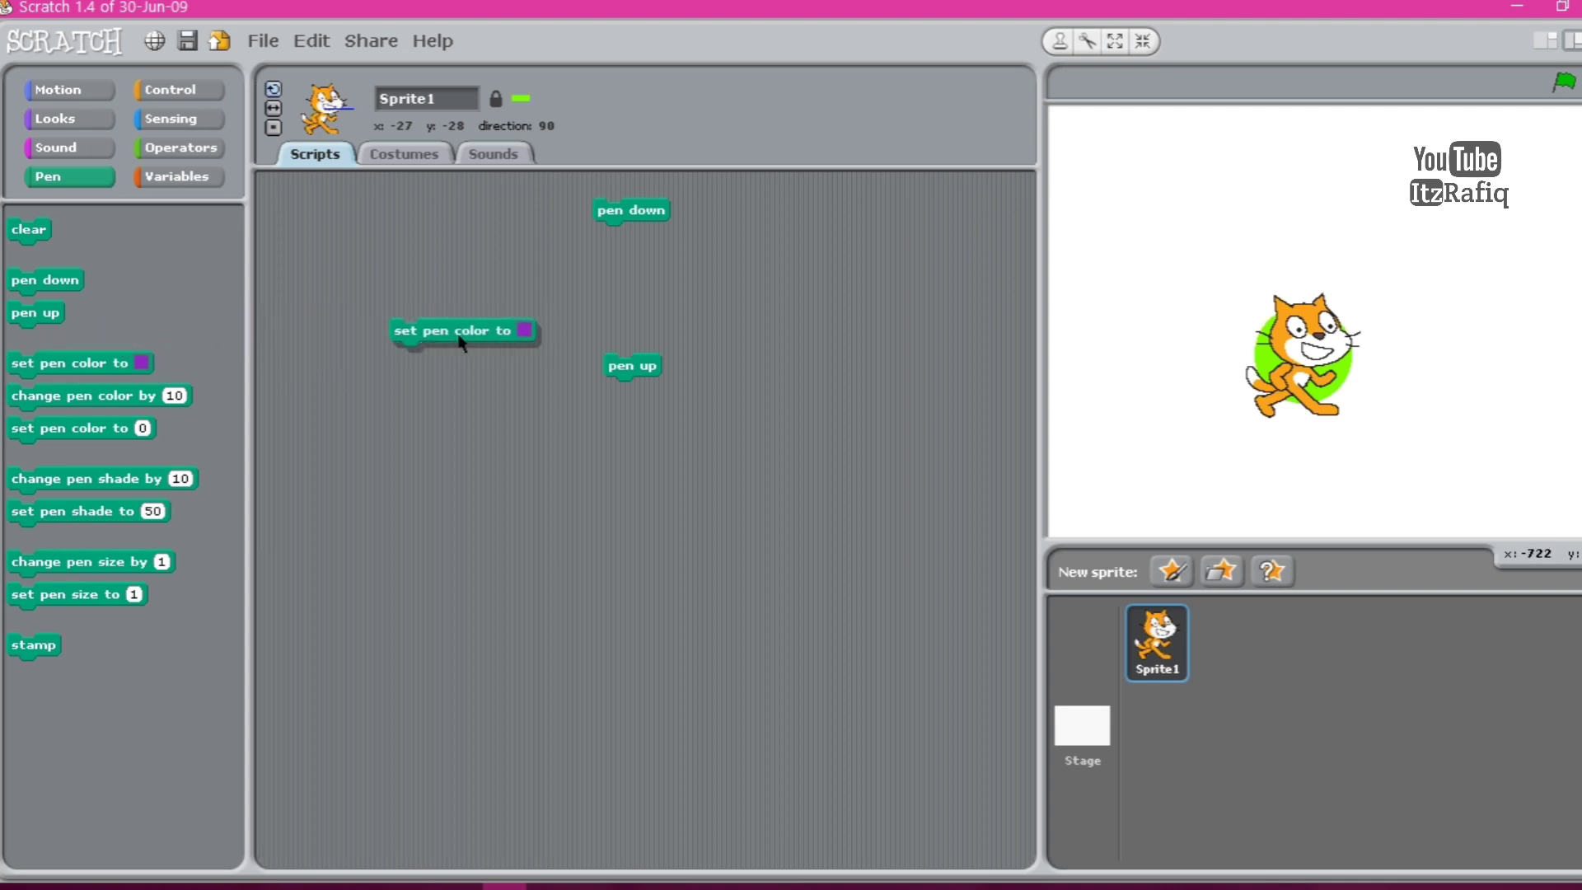
left_click(524, 330)
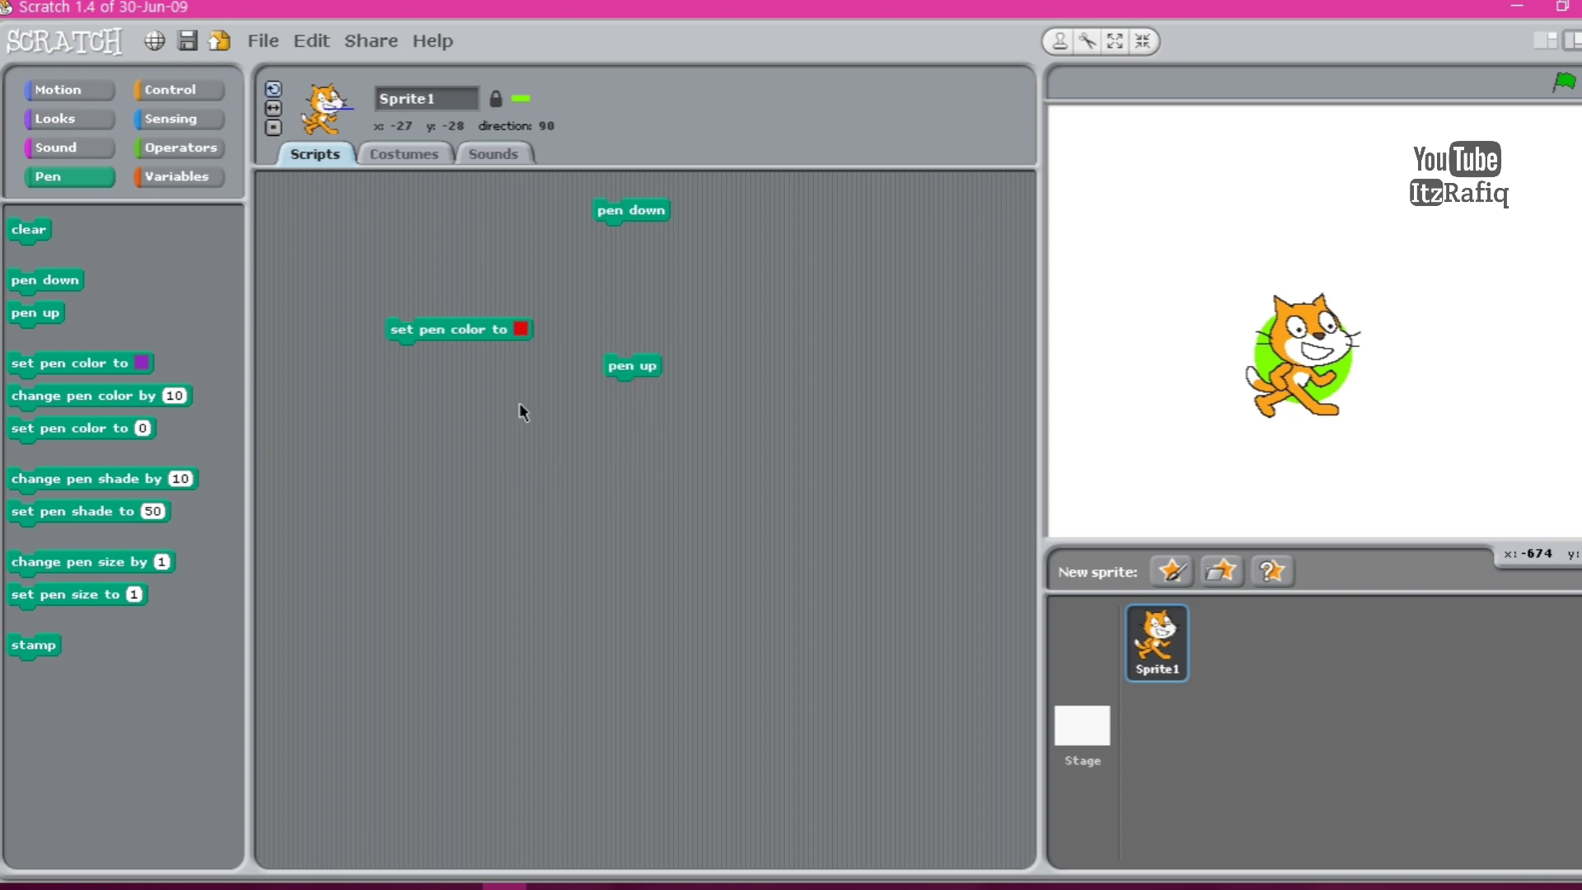
left_click_drag(458, 330, 76, 298)
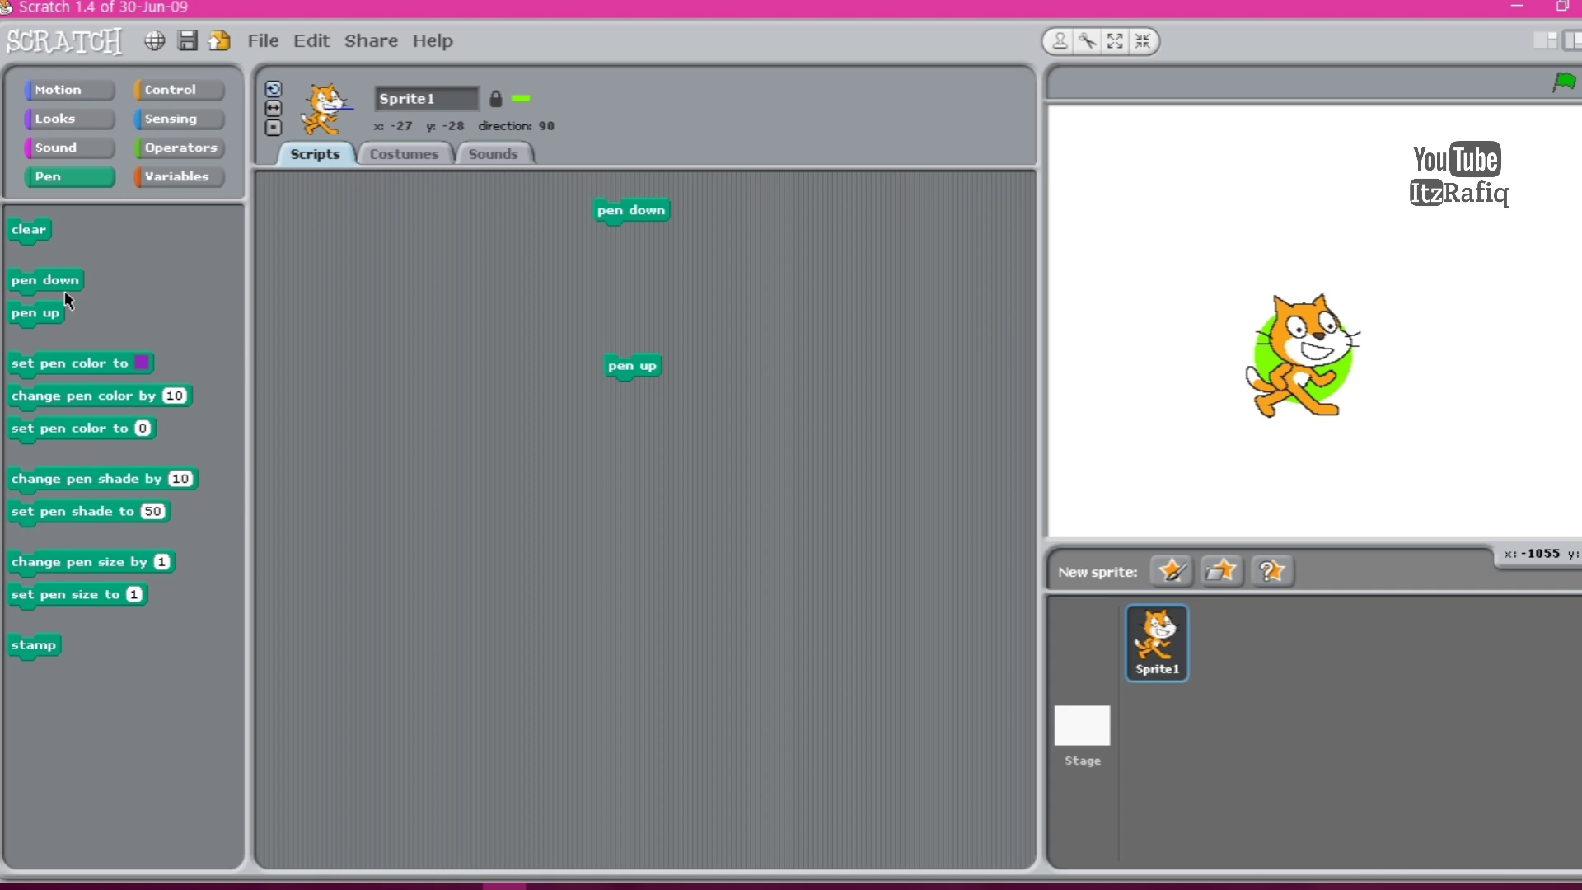
mouse_move(633, 220)
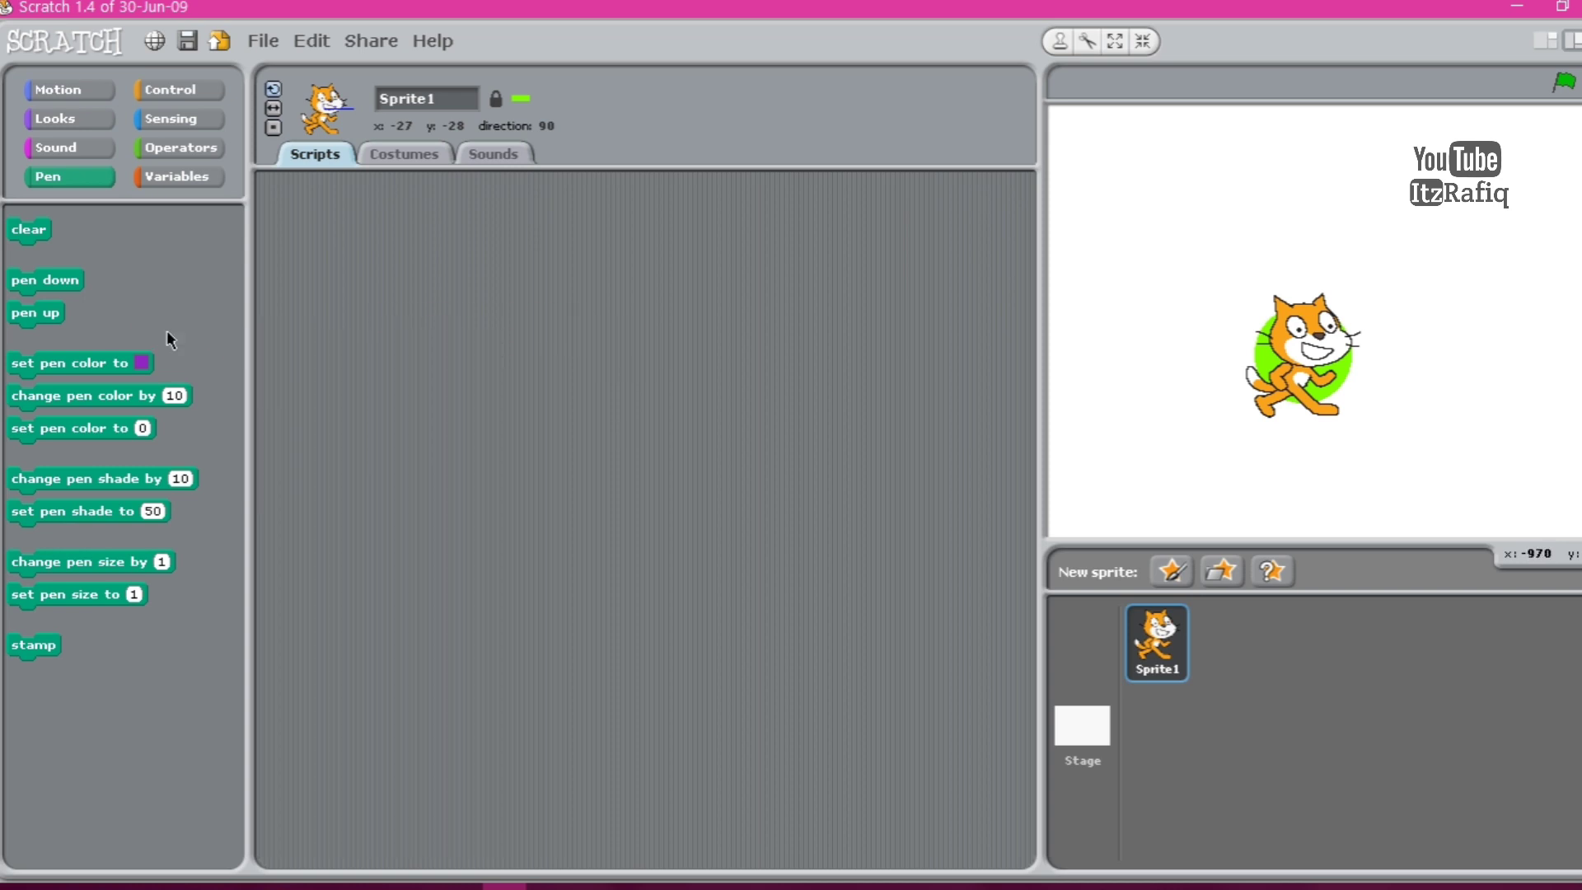
mouse_move(111, 420)
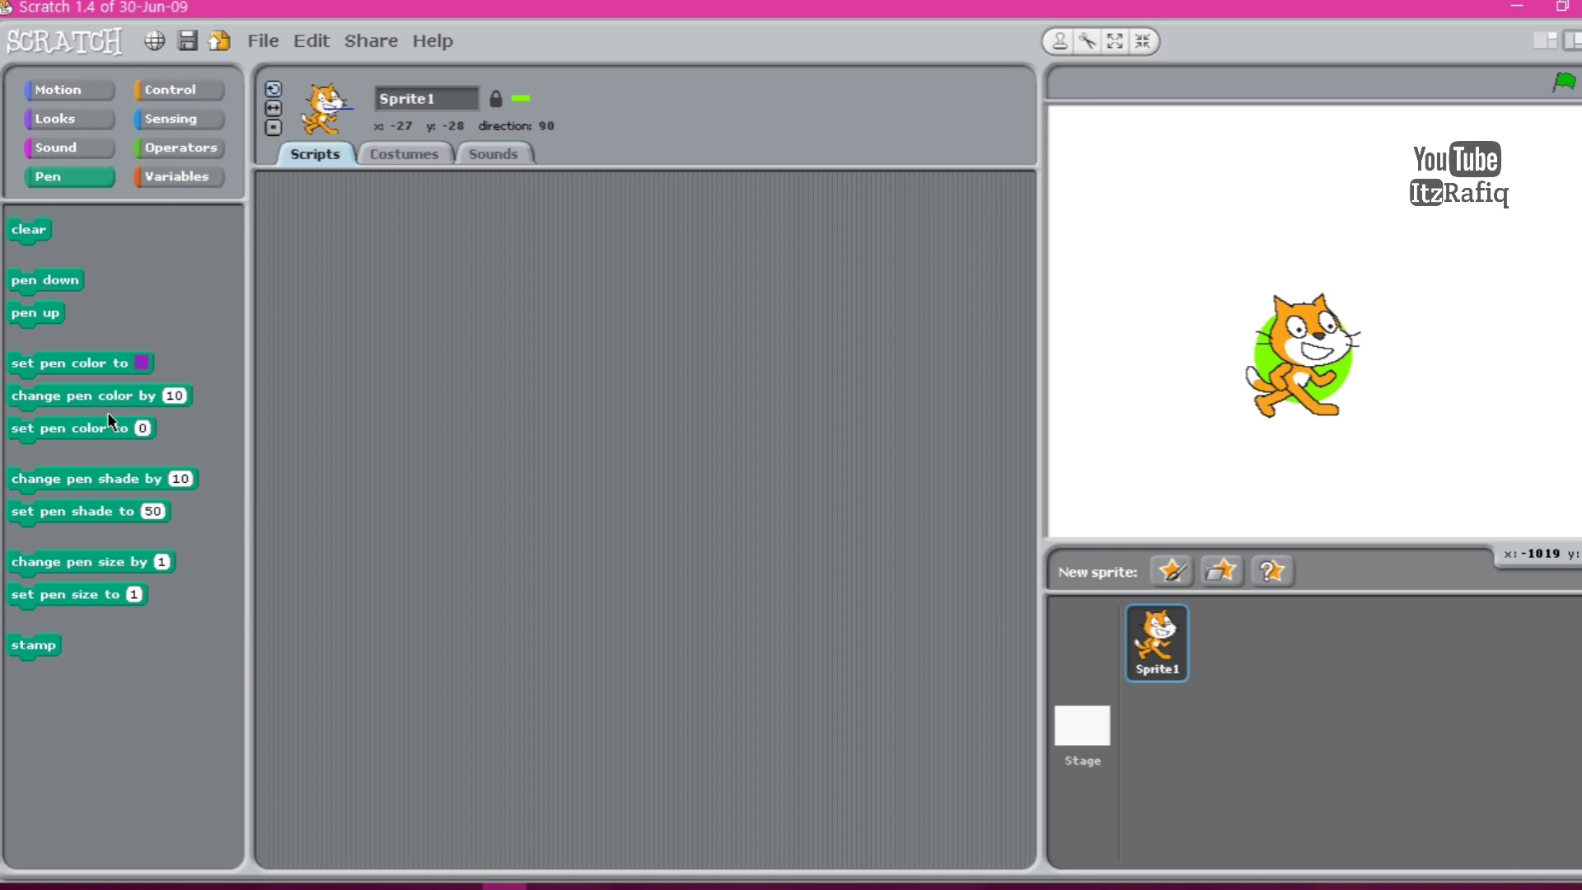
mouse_move(110, 480)
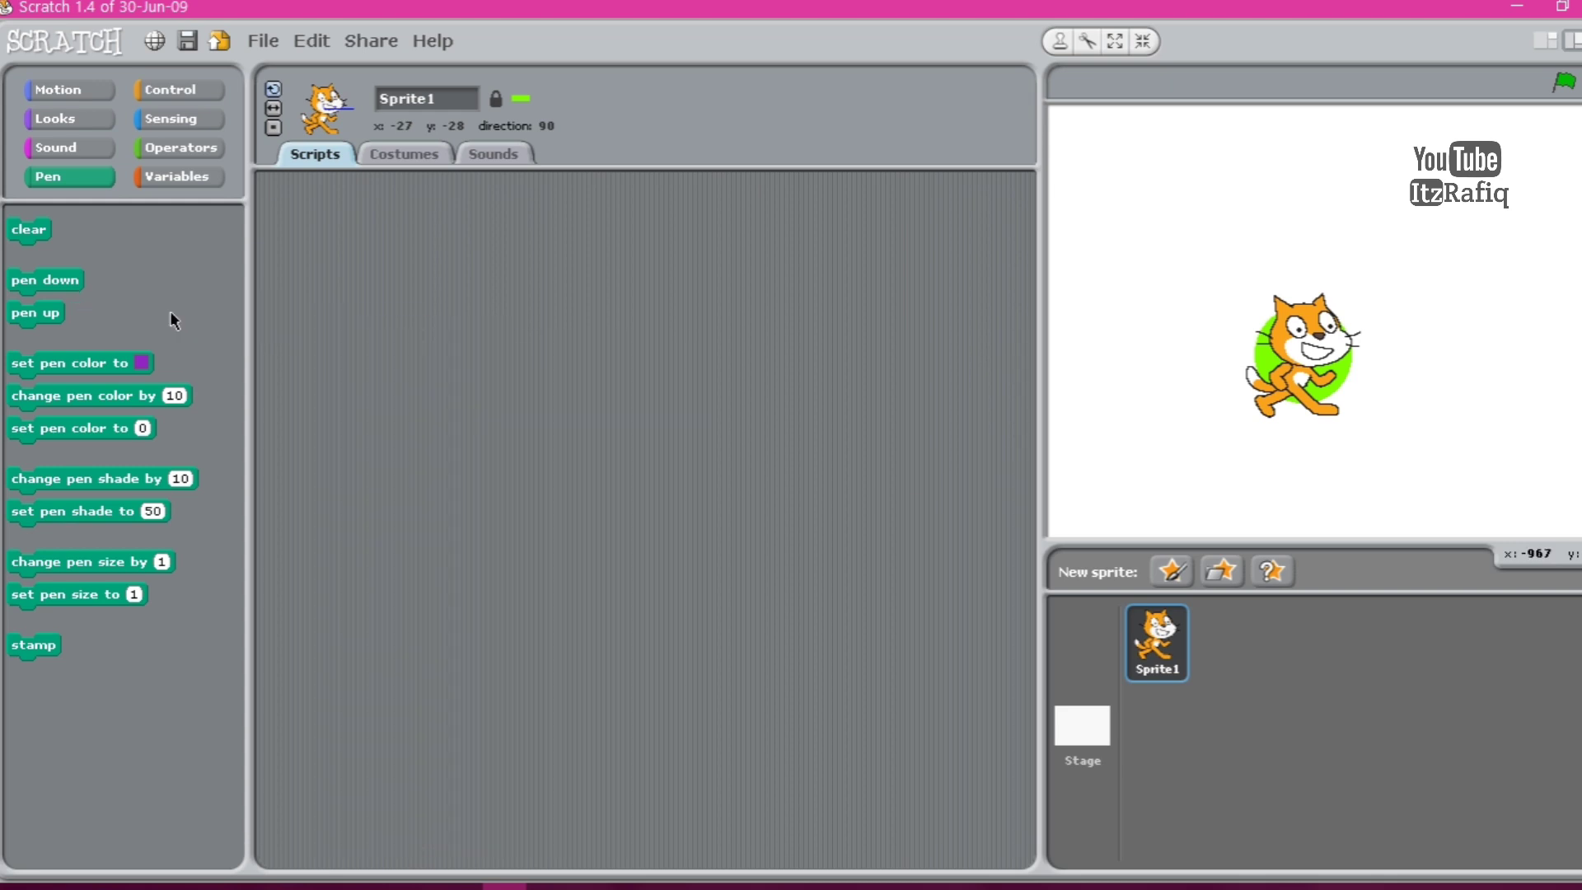
mouse_move(778, 315)
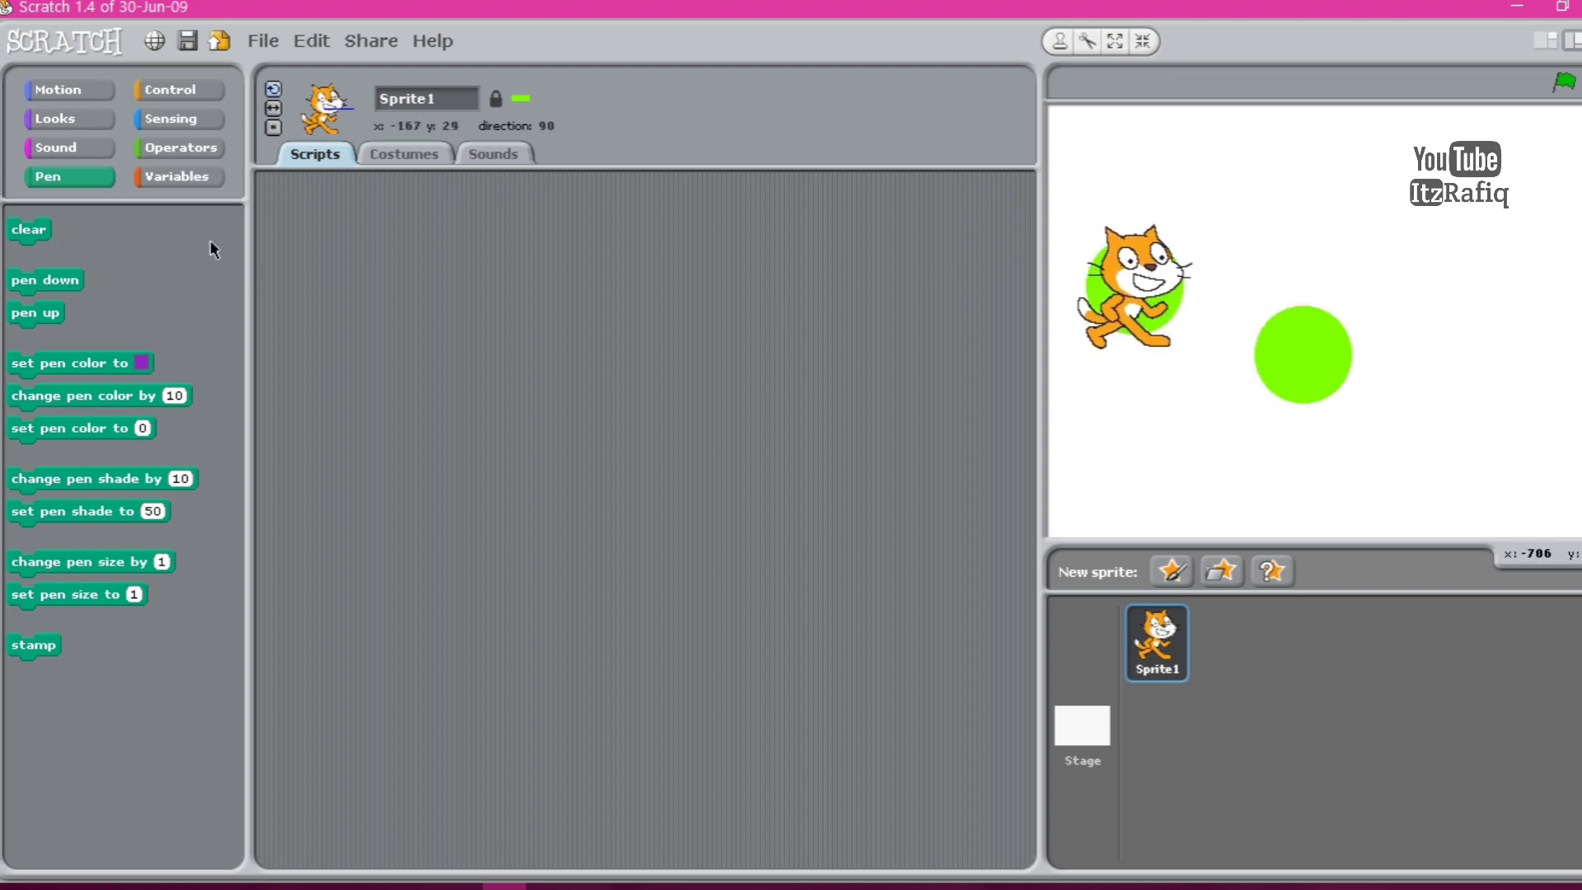
Clear the stage and start a green-flag script with a move 50 steps block under the hat.
left_click(28, 229)
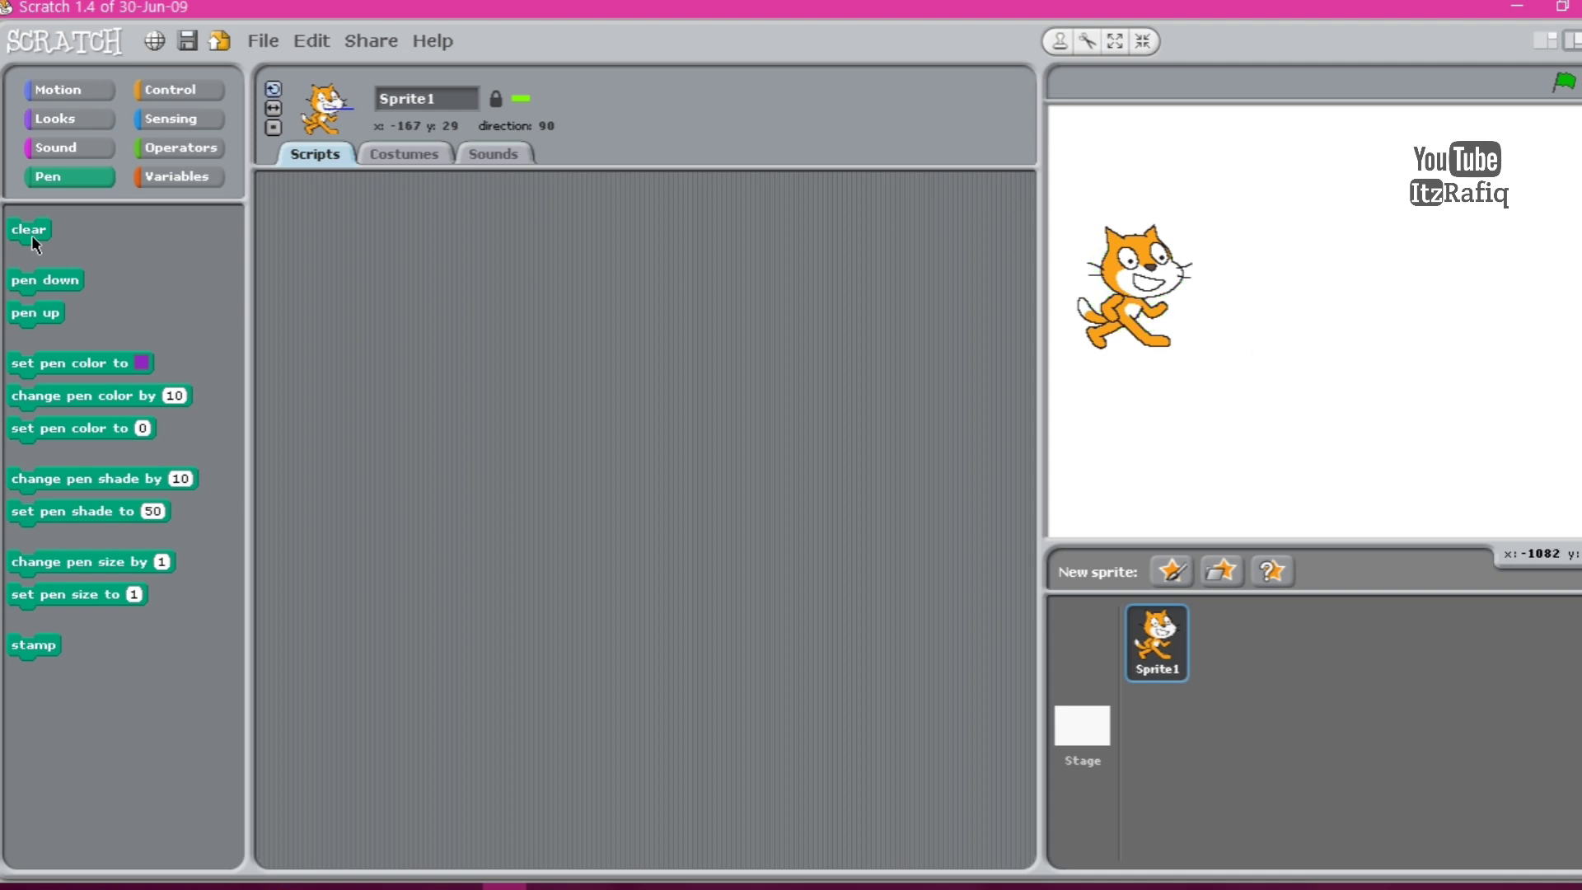
mouse_move(209, 249)
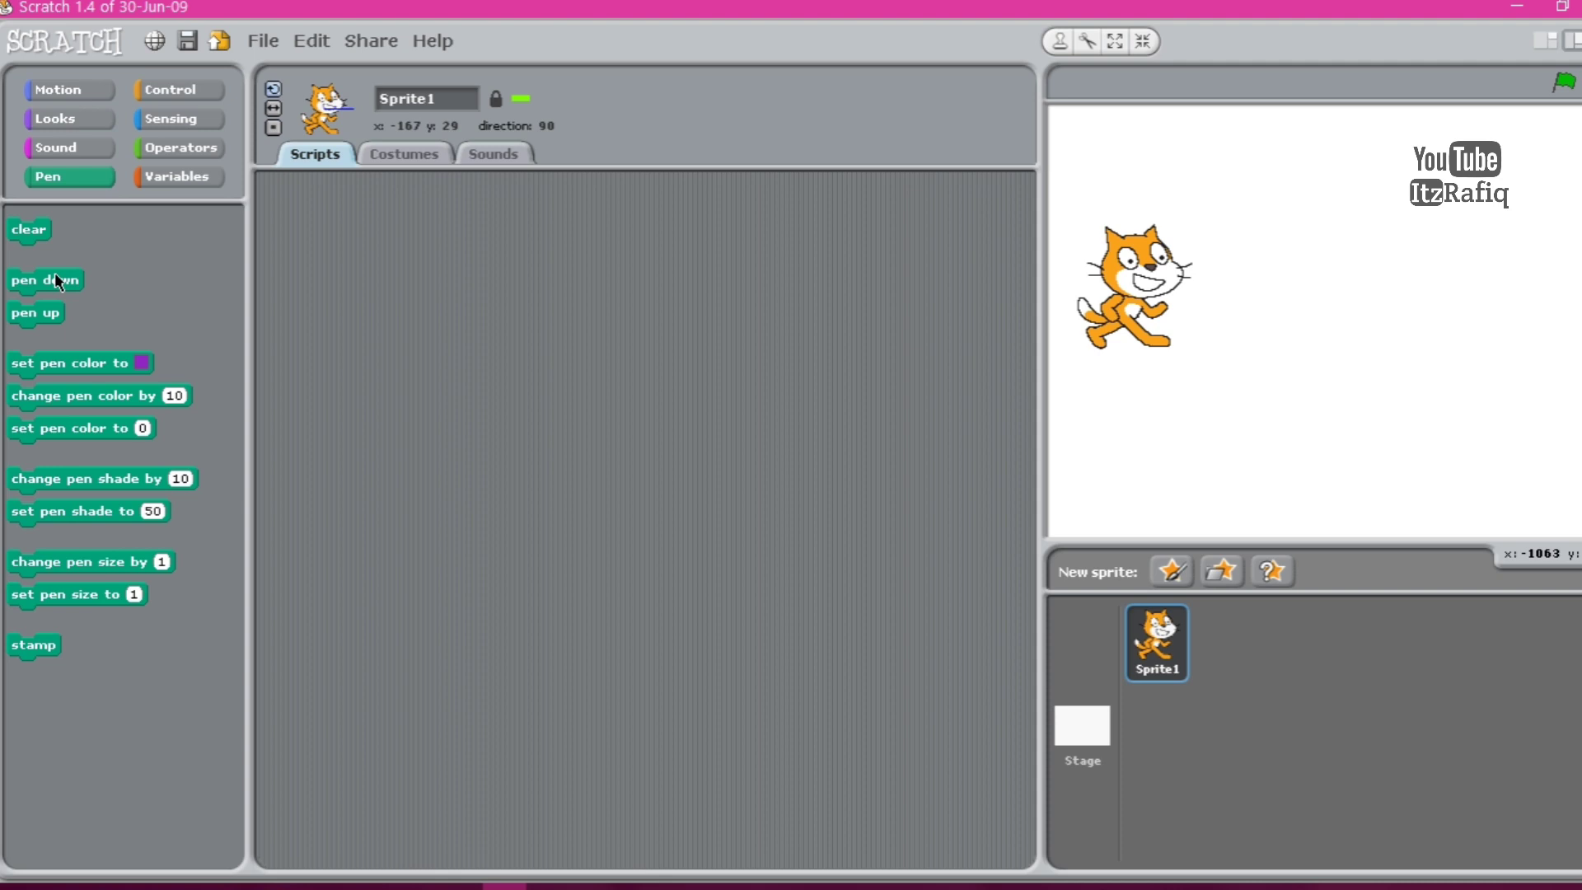
mouse_move(56, 290)
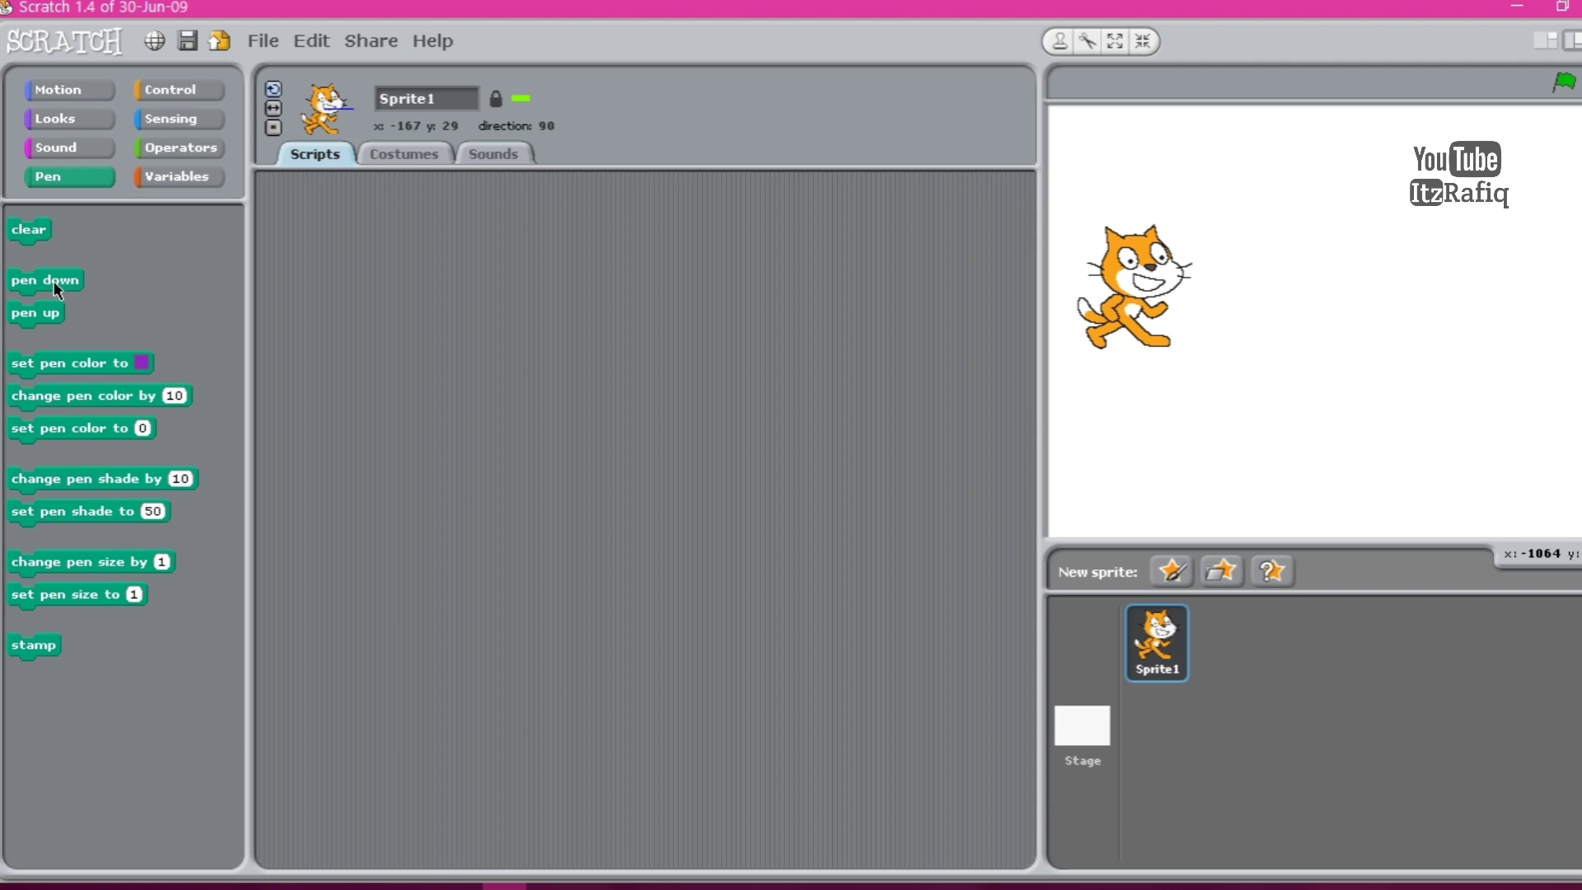
mouse_move(101, 371)
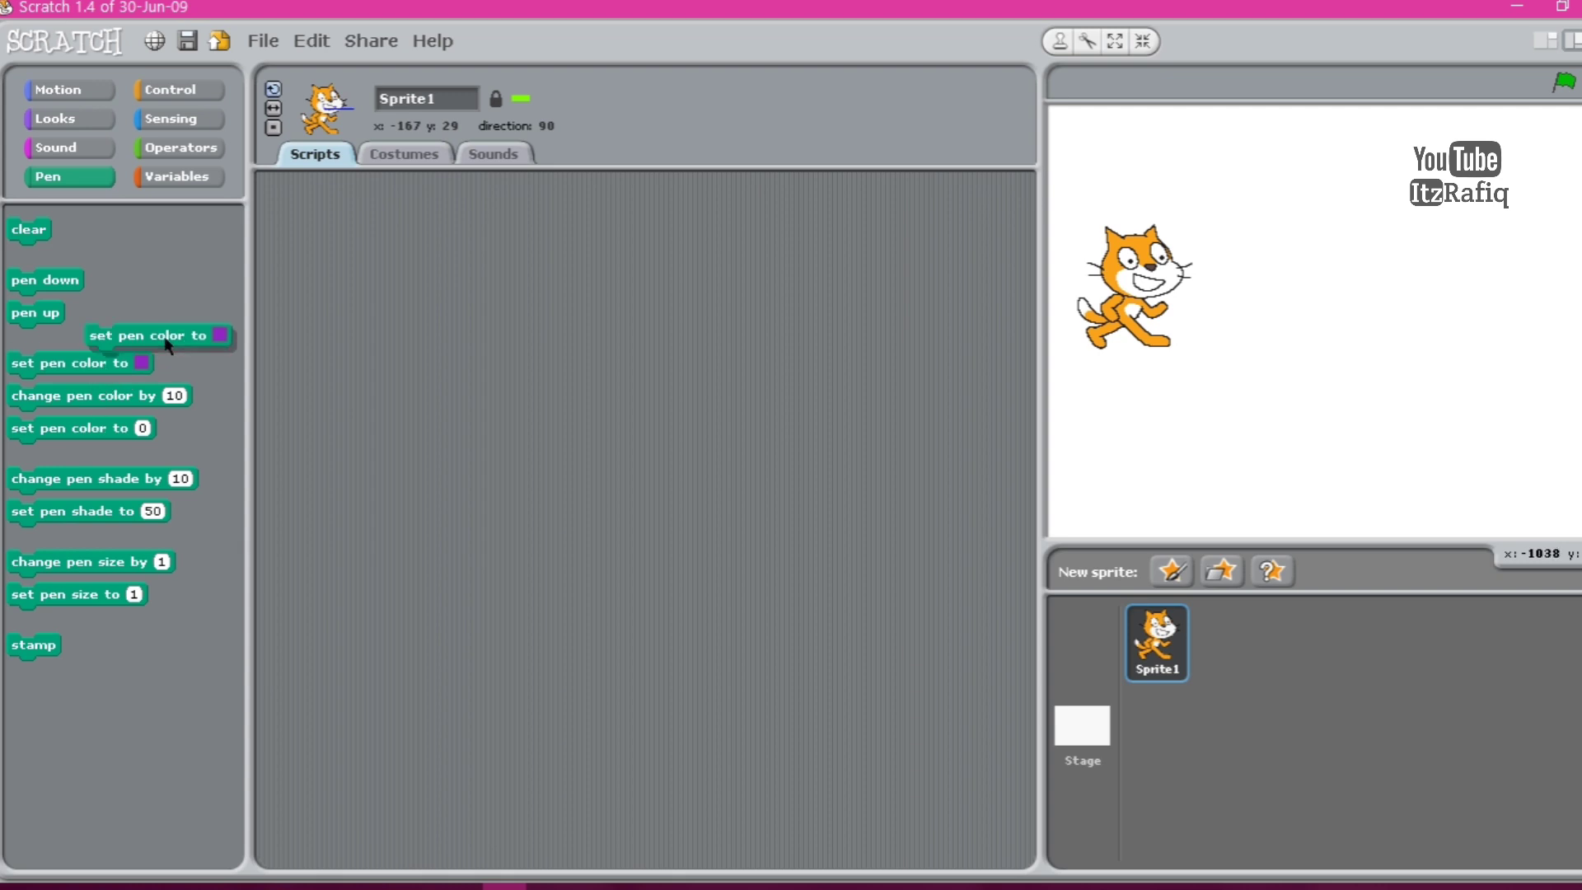
left_click_drag(147, 335, 489, 269)
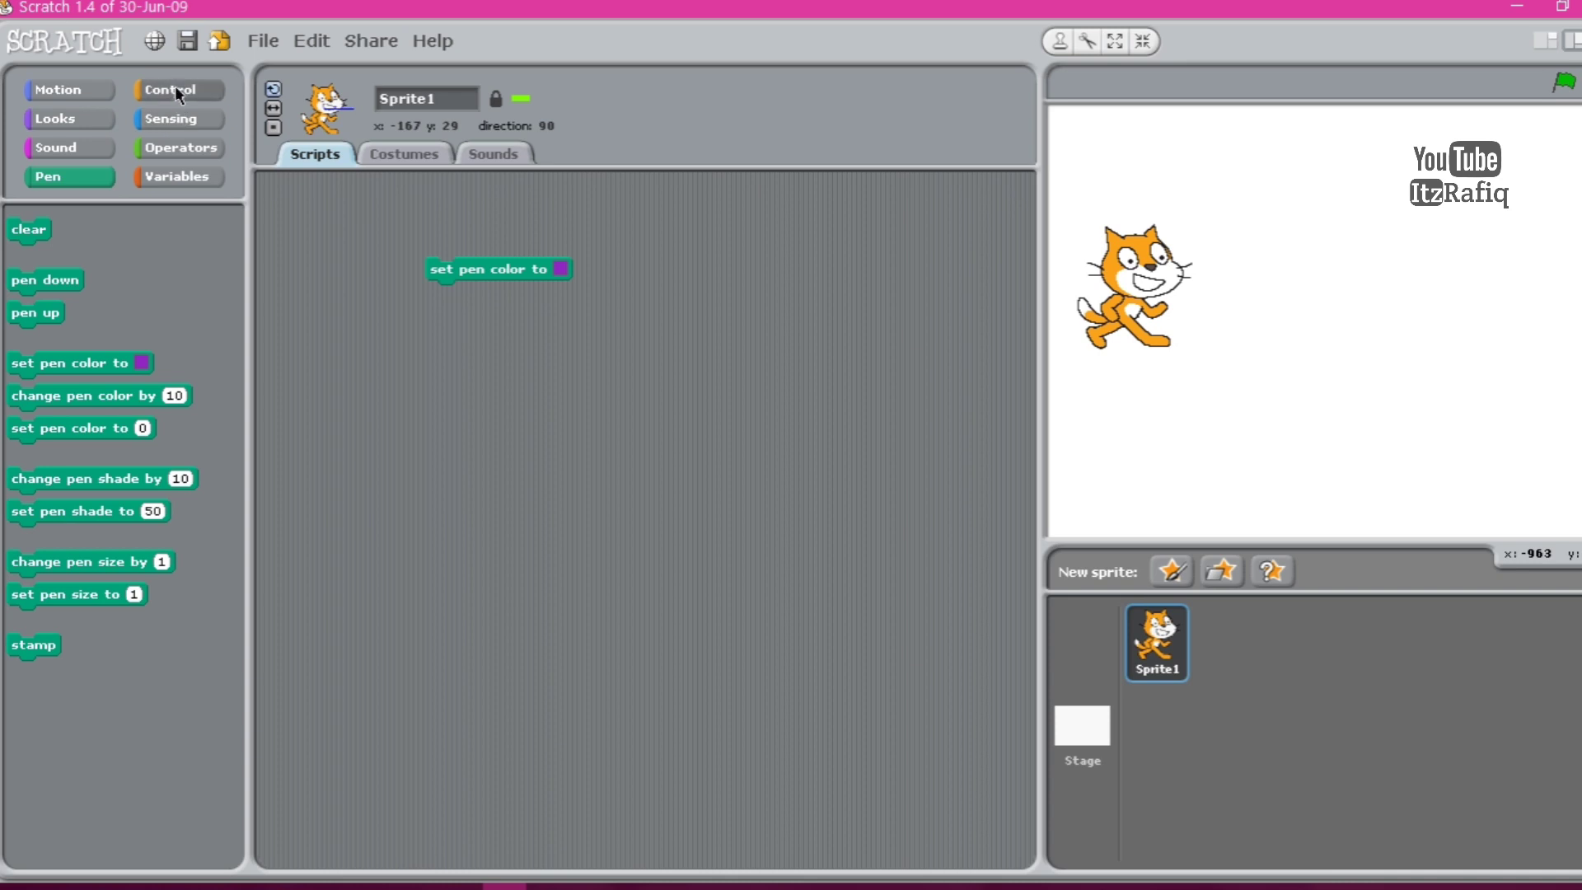
left_click(176, 89)
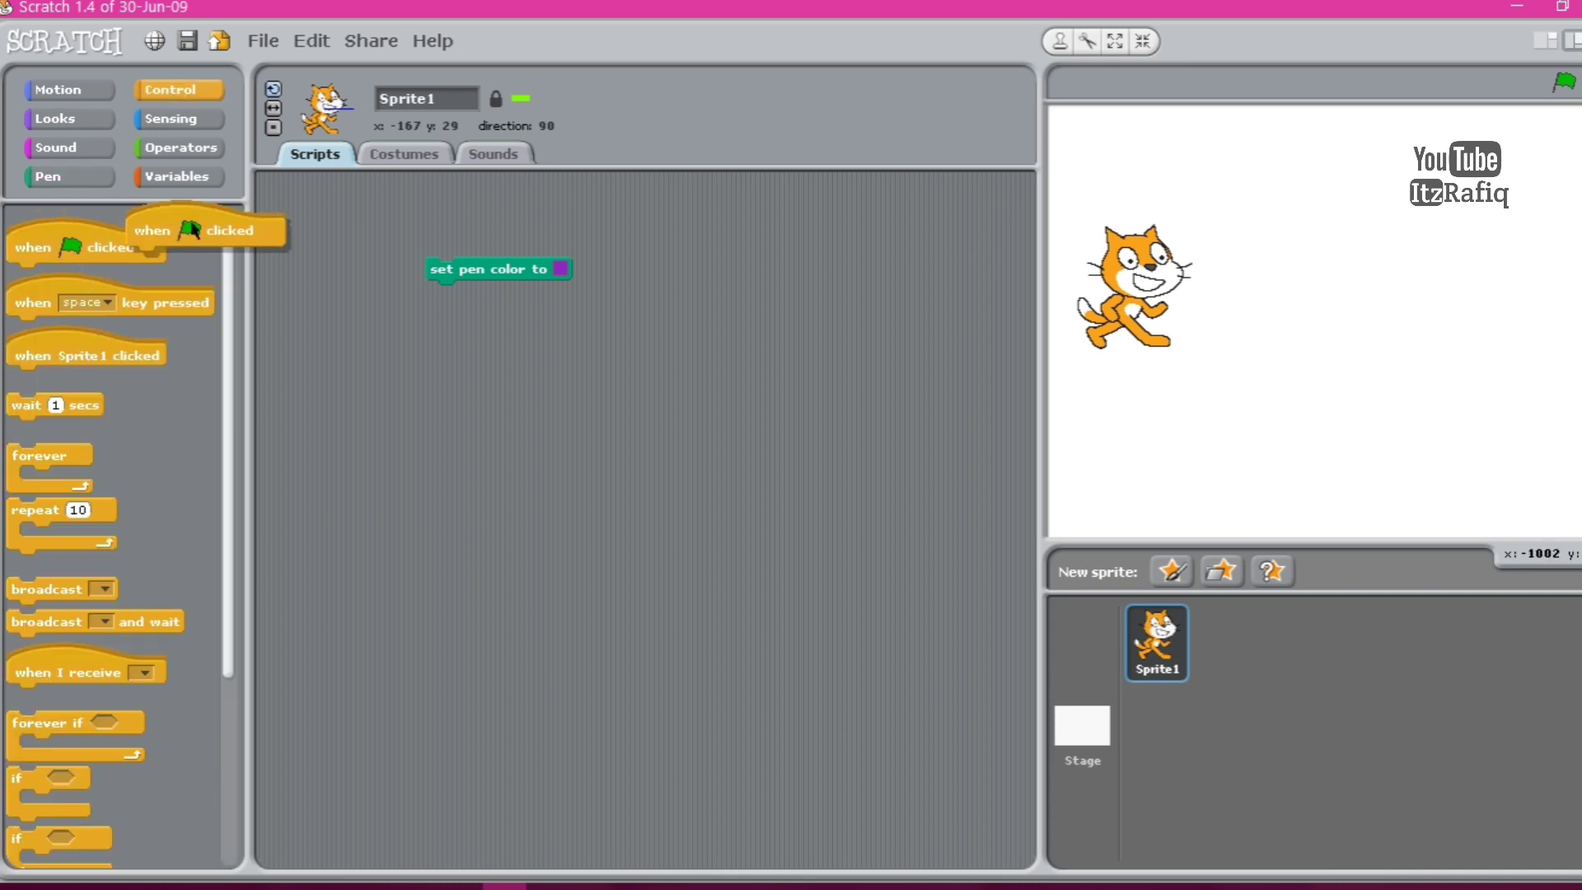
left_click_drag(201, 231, 503, 239)
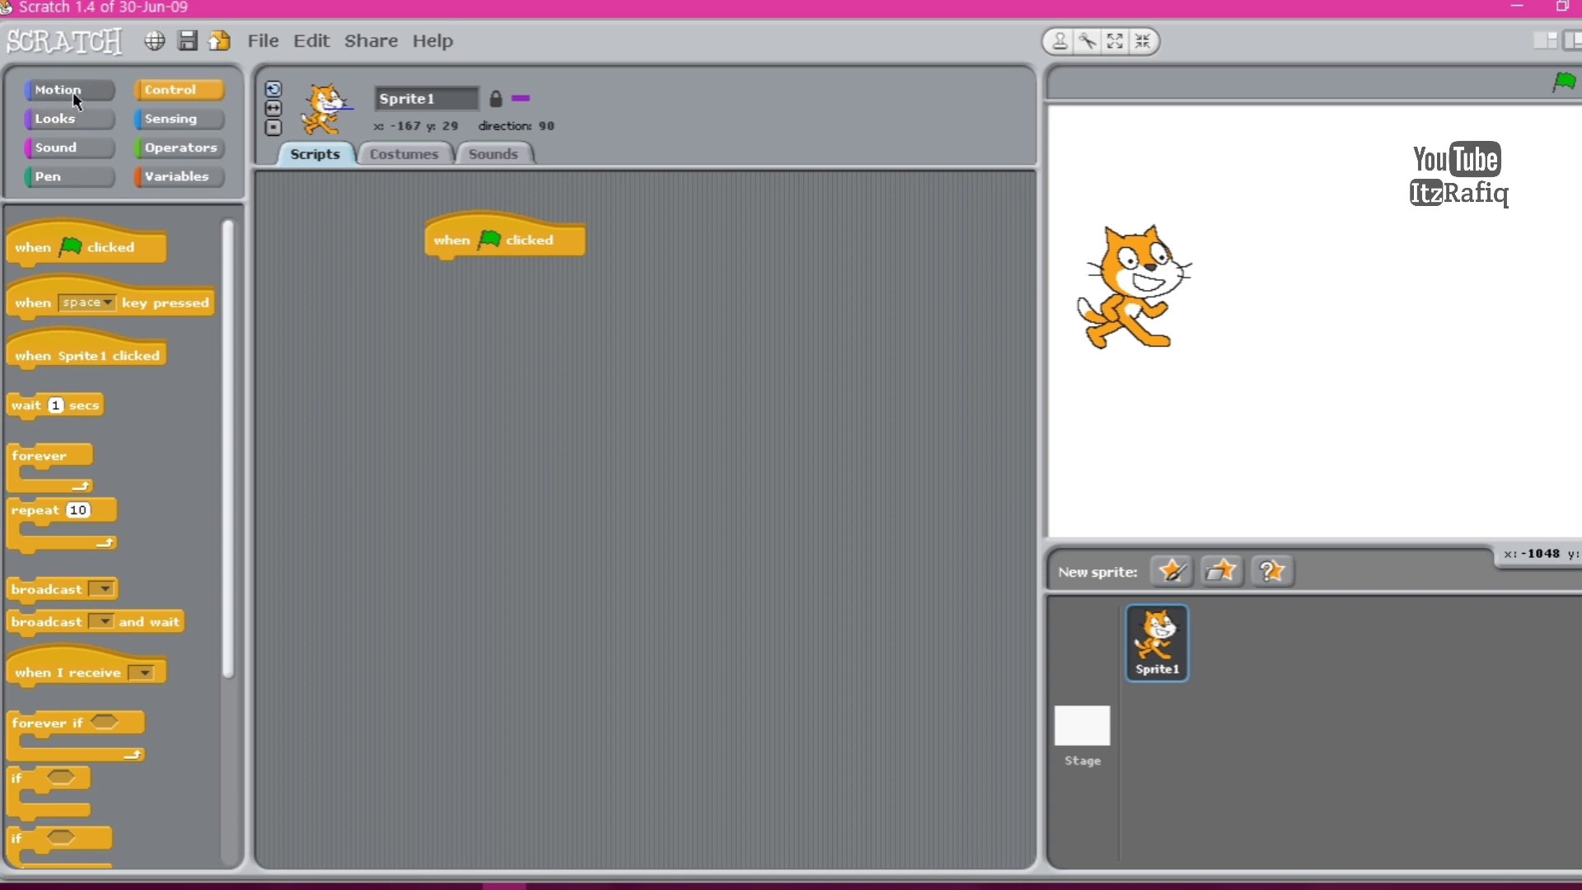
left_click(67, 89)
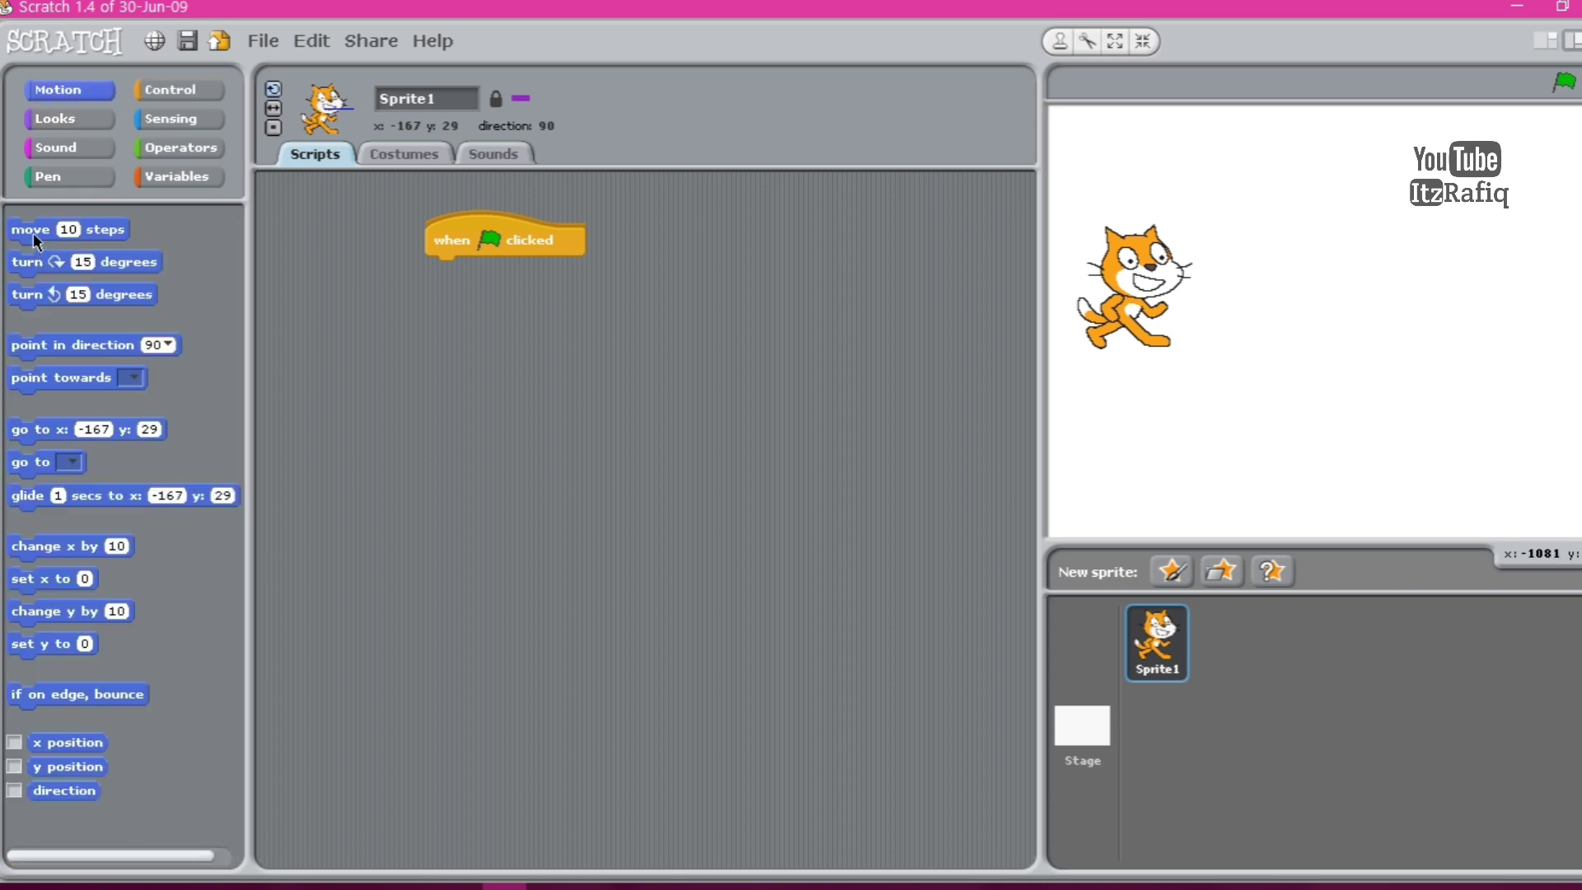
left_click_drag(66, 227, 490, 273)
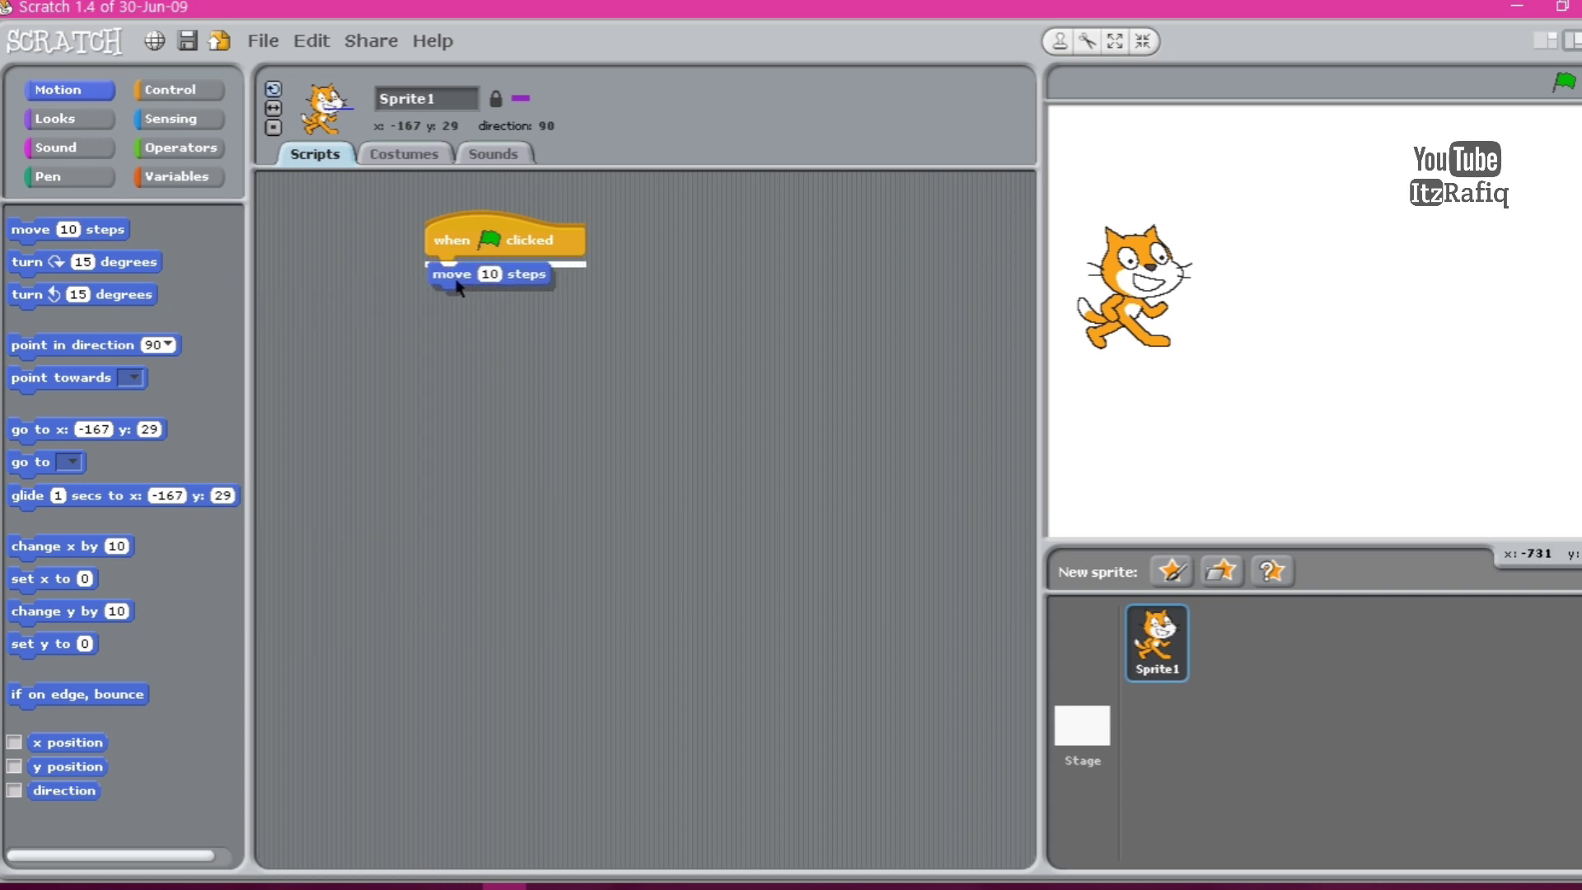
left_click(489, 268)
type("50")
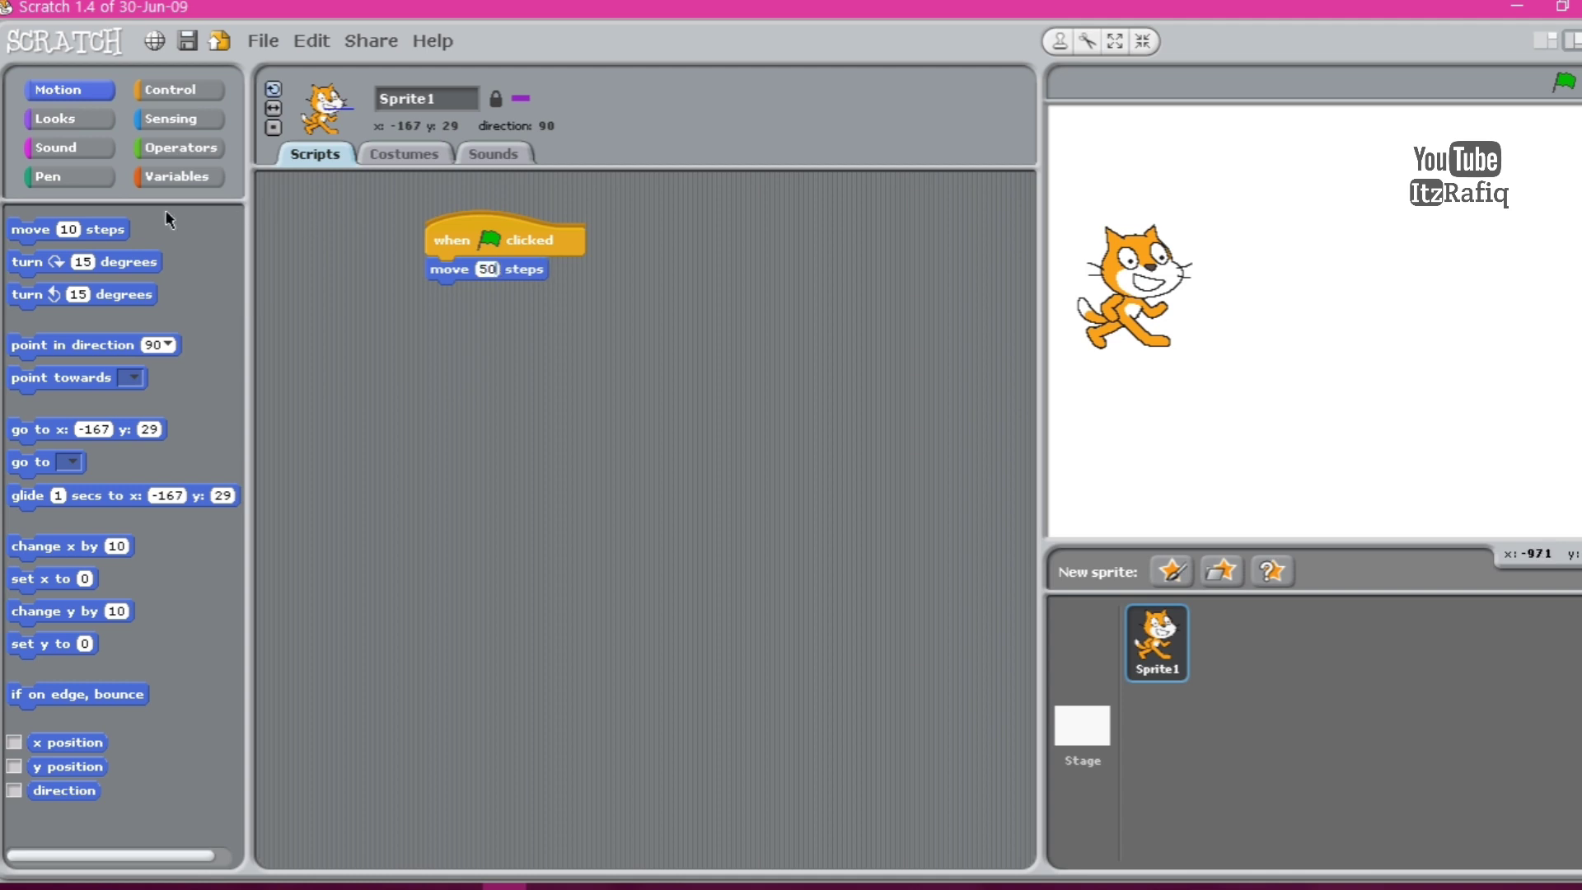
mouse_move(71, 176)
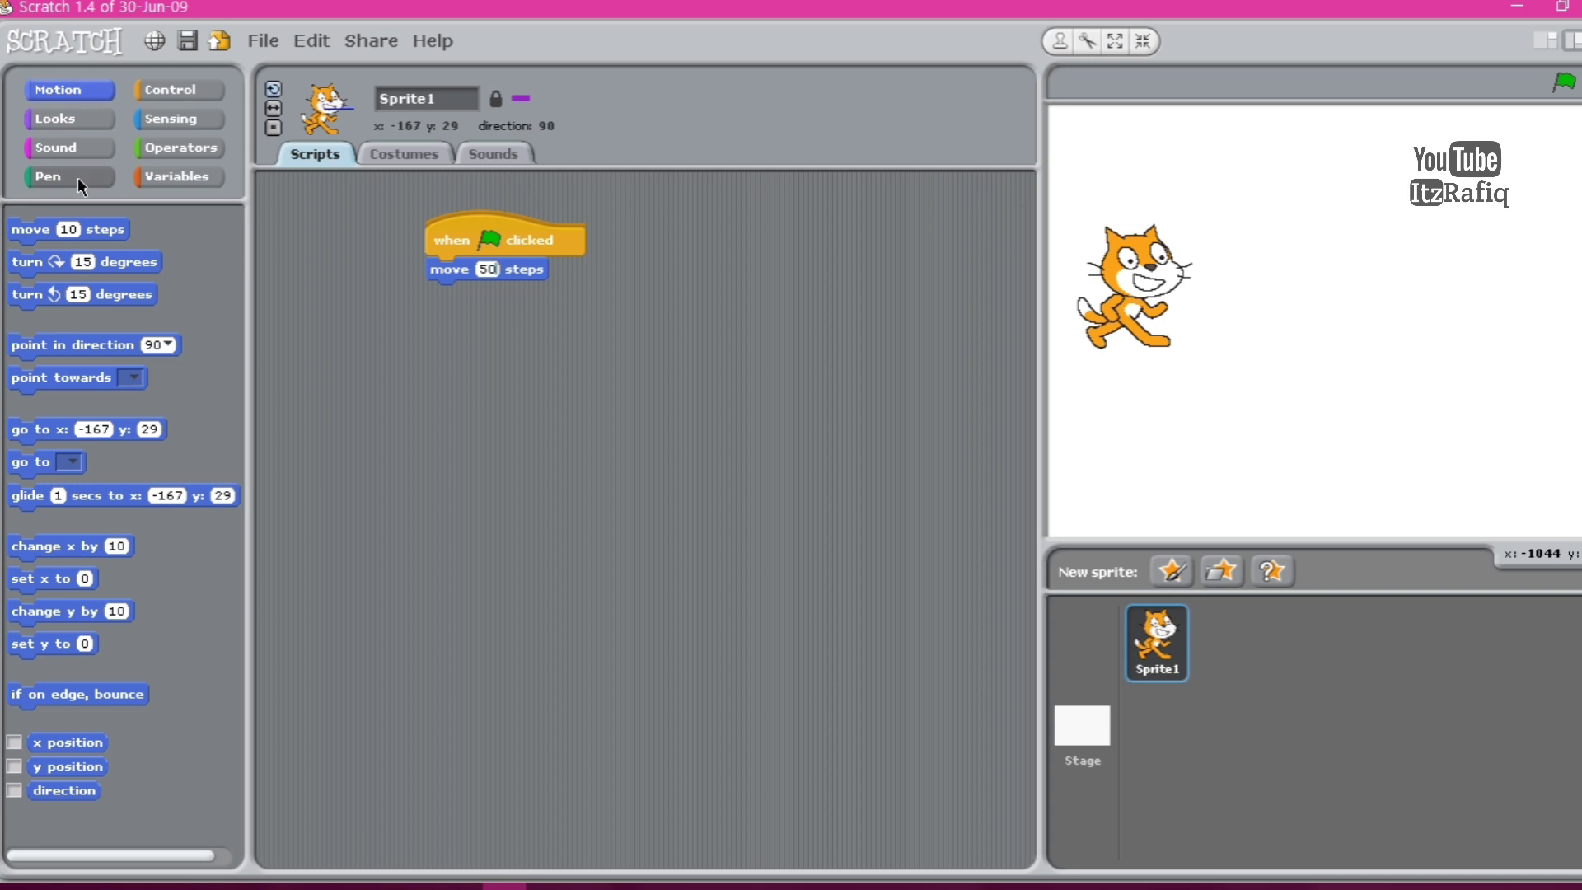
Attach set pen size to 5 and pen down below the move block.
left_click(48, 176)
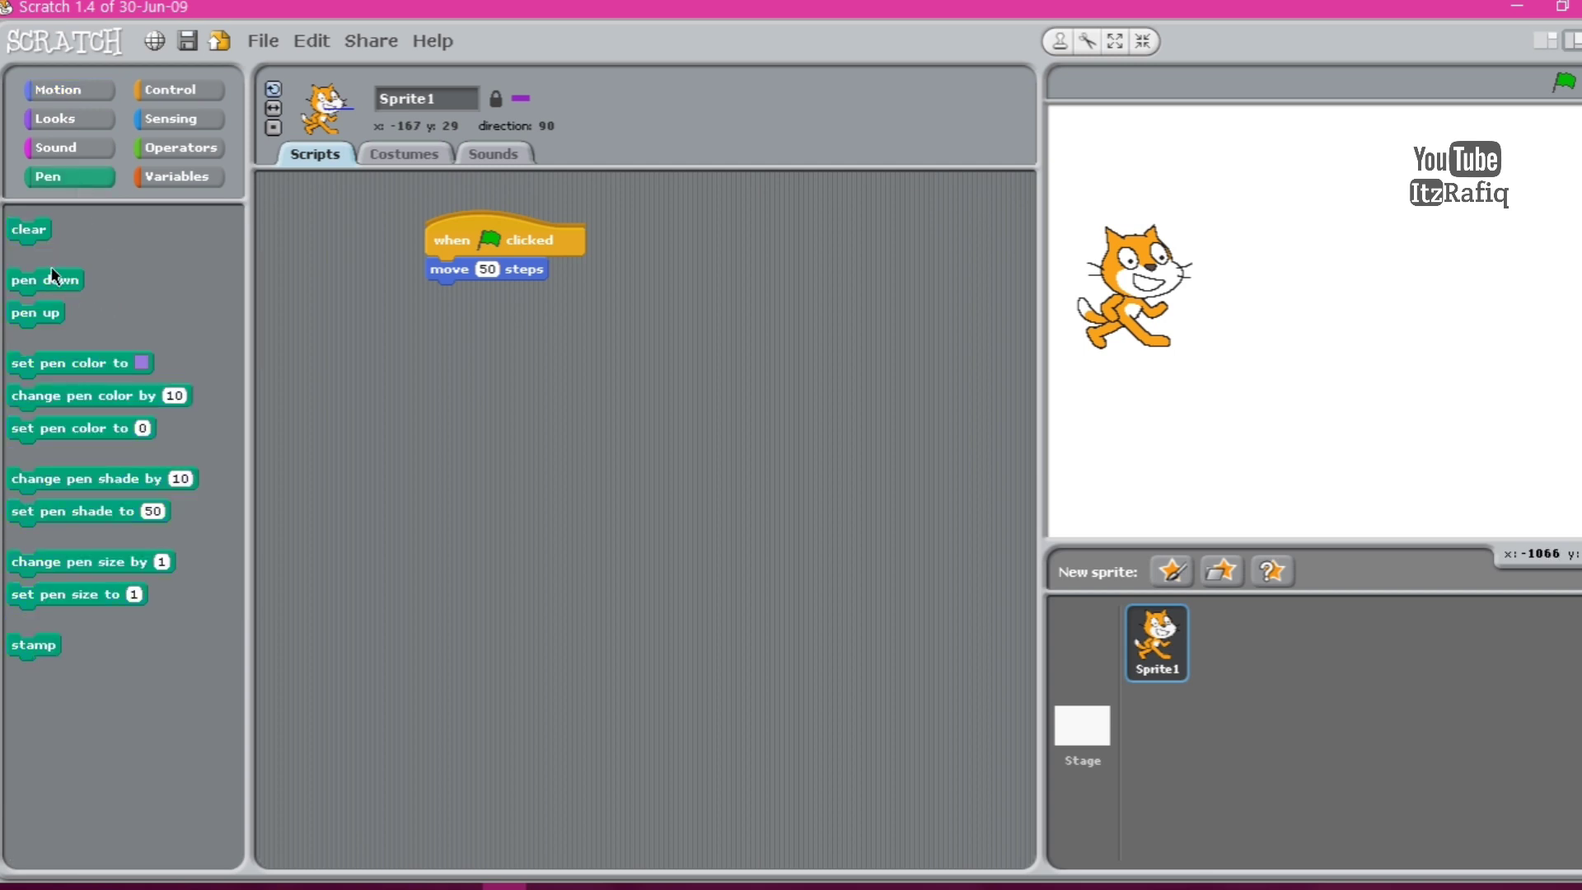
mouse_move(92, 427)
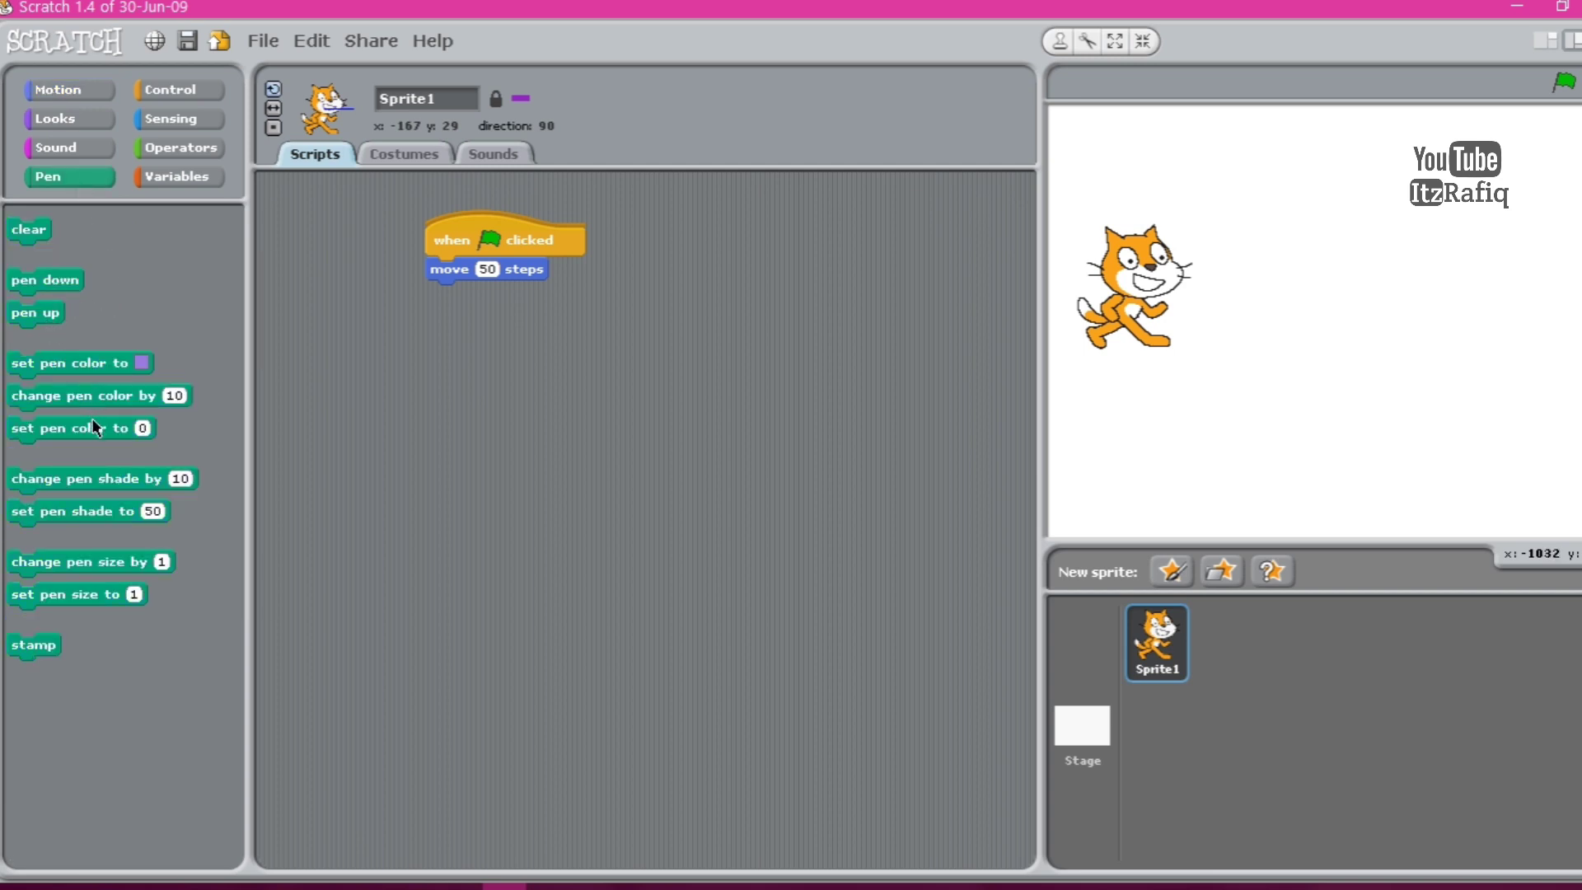
mouse_move(106, 596)
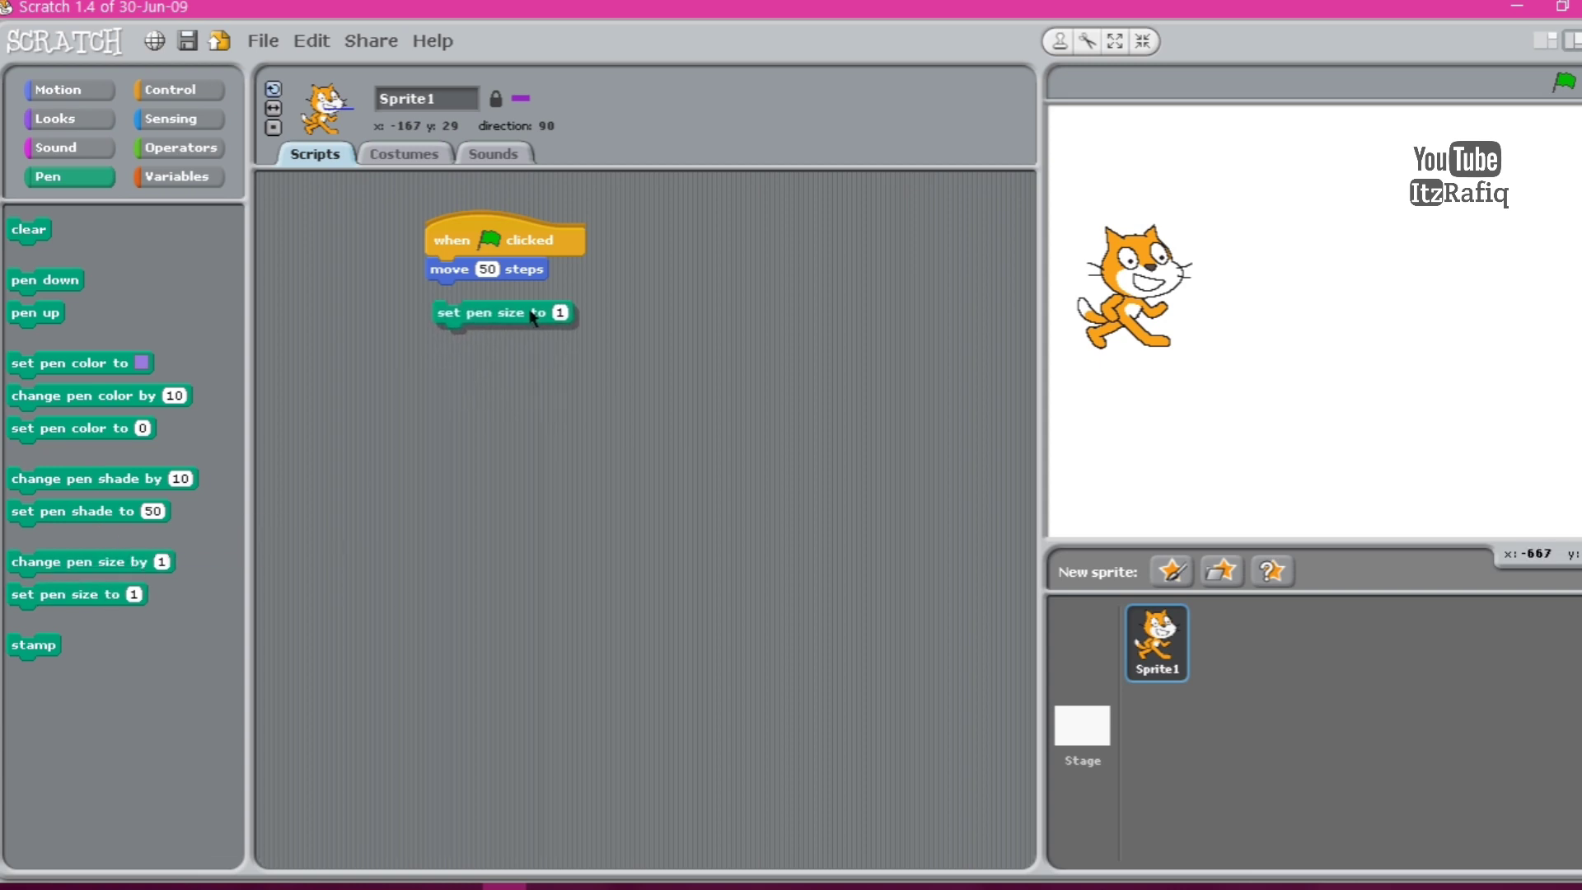
left_click_drag(505, 313, 498, 293)
type("5")
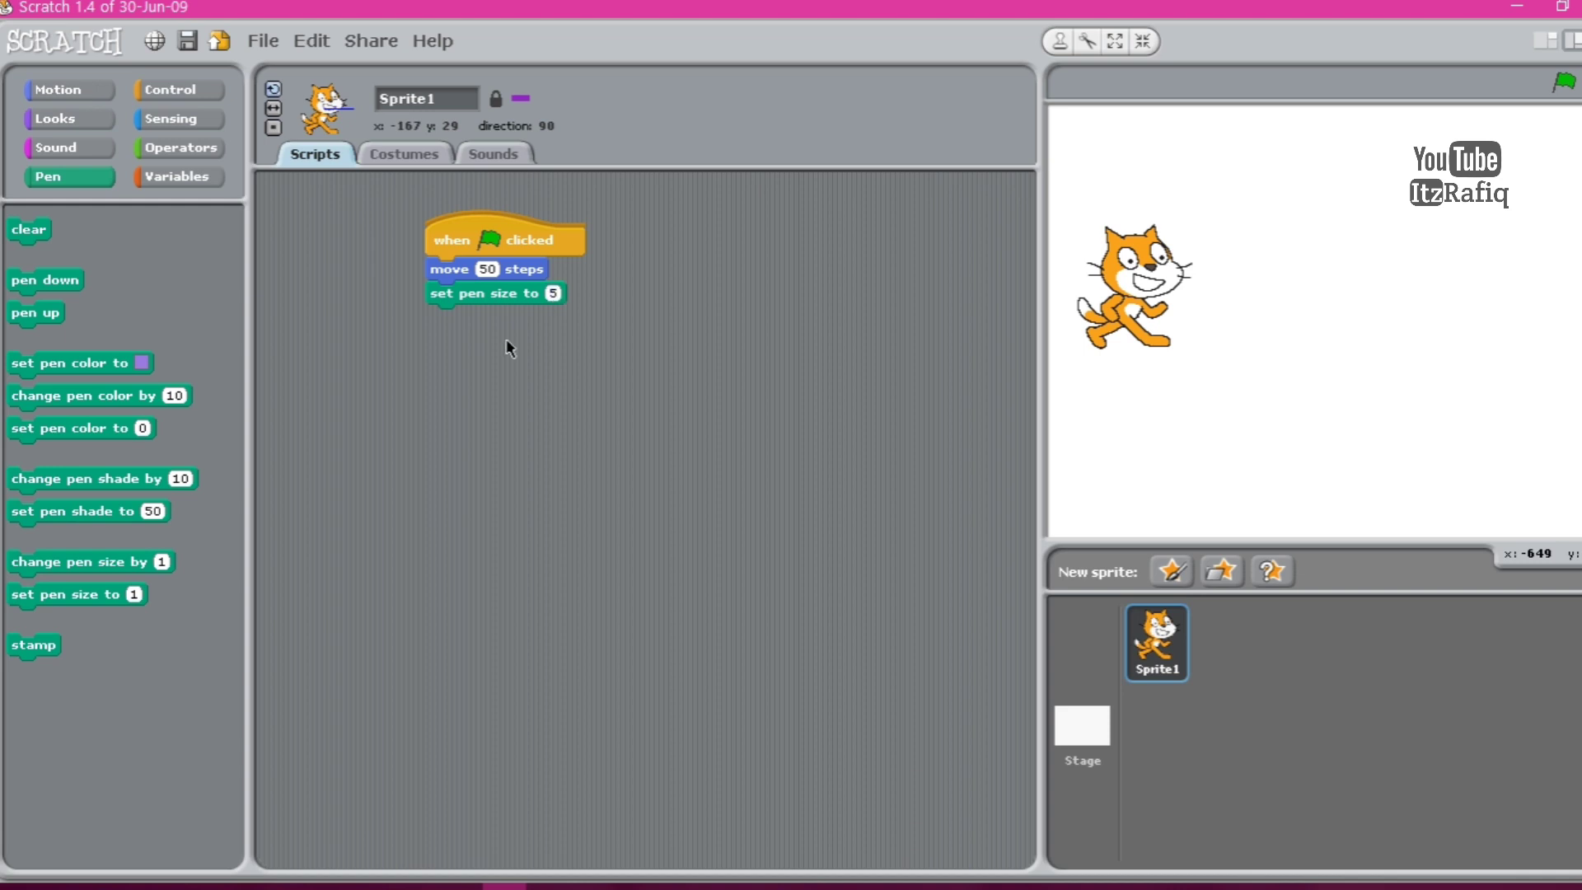
mouse_move(71, 311)
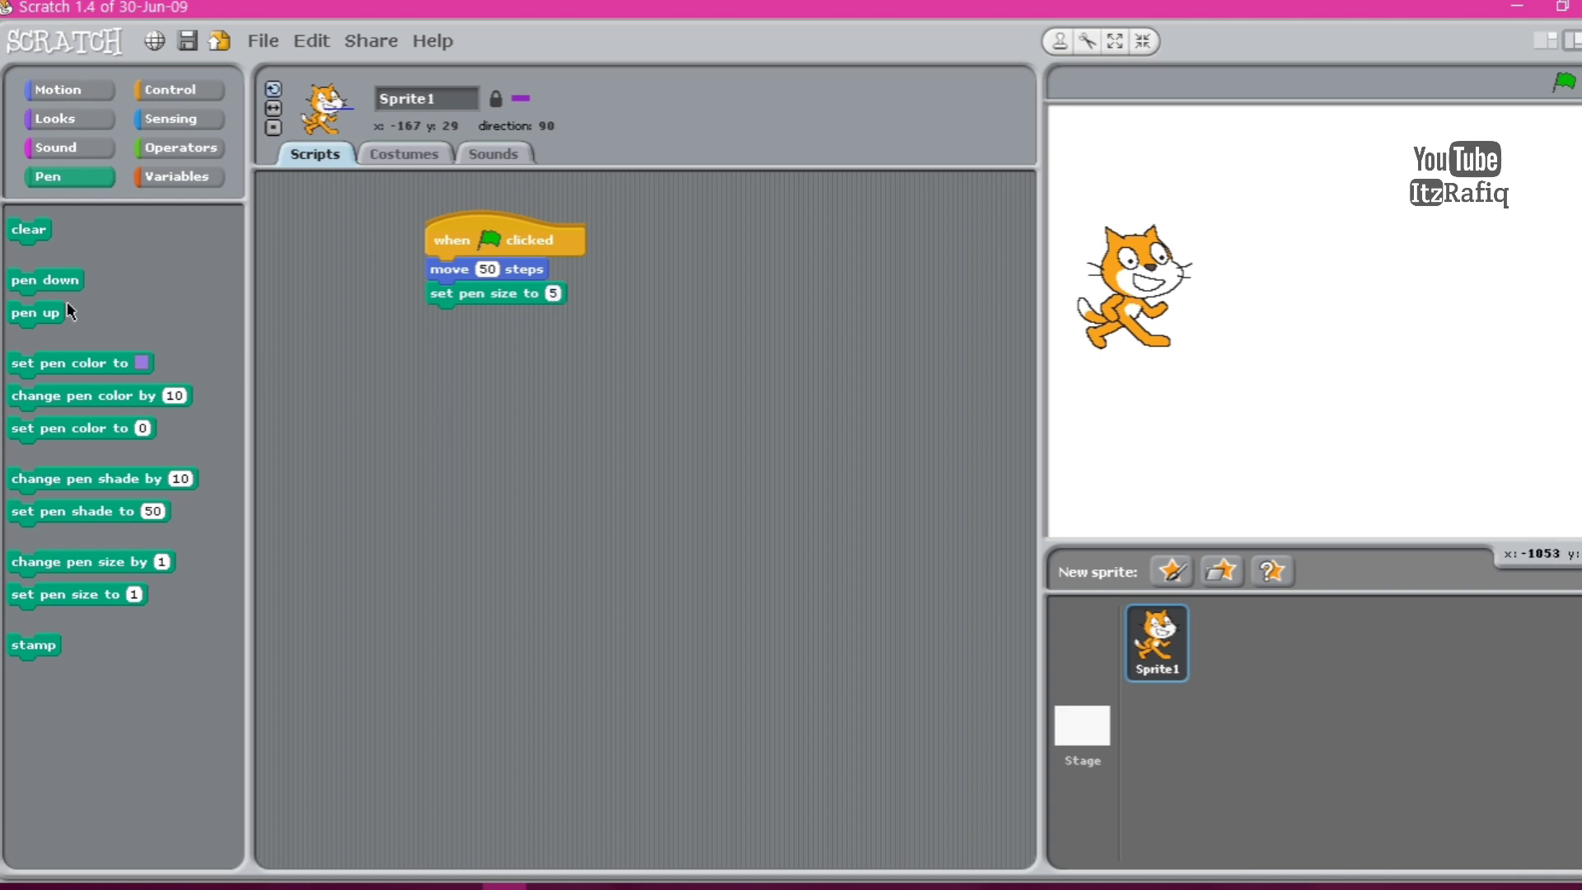
mouse_move(43, 287)
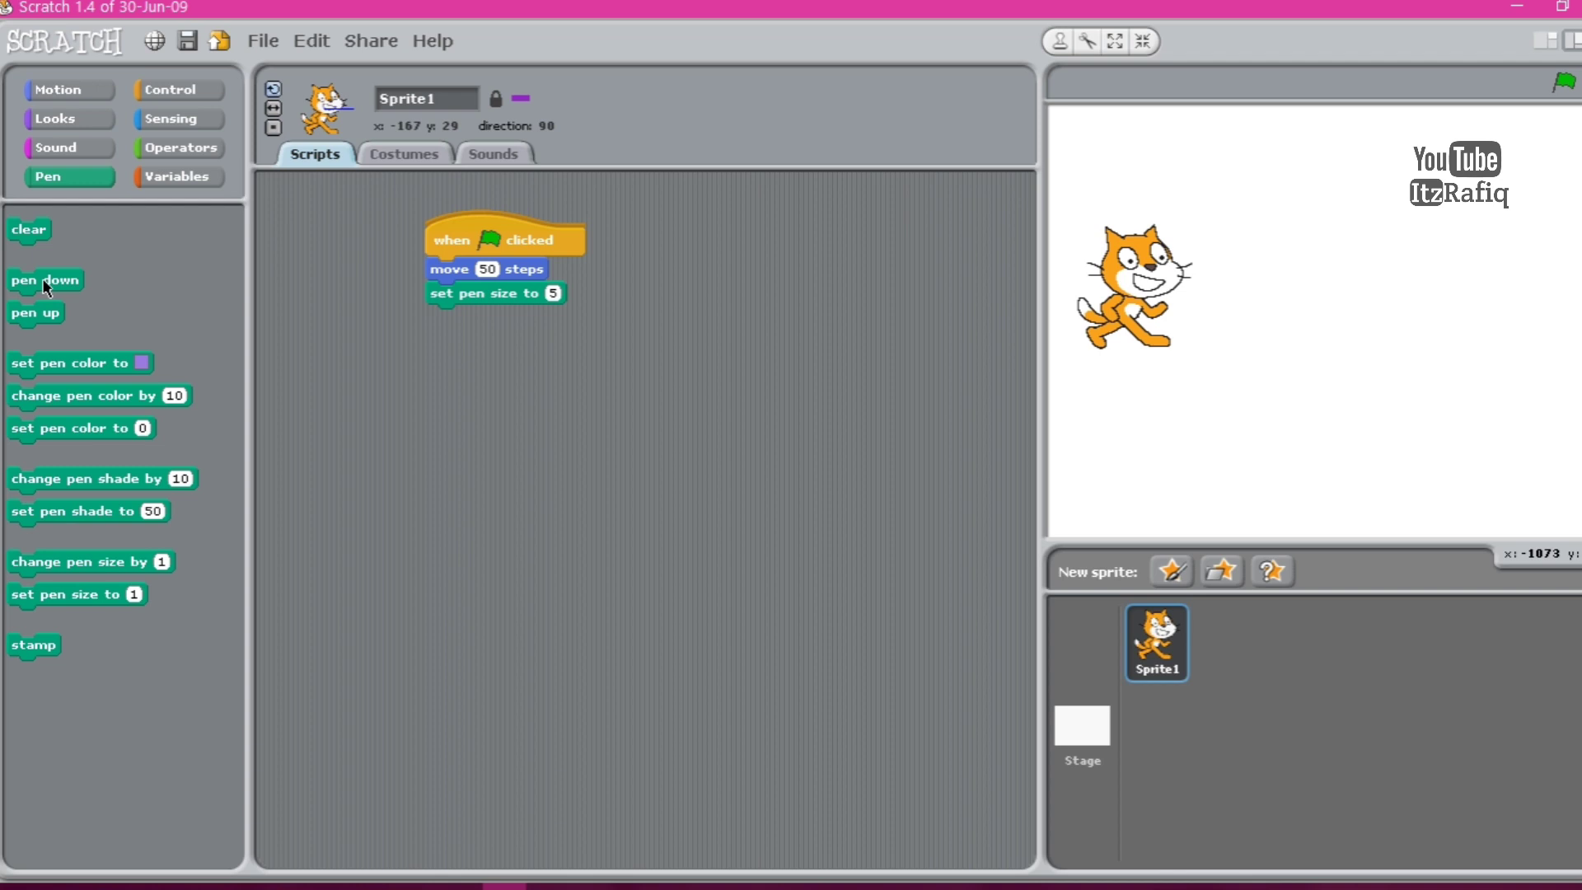
left_click_drag(45, 280, 475, 318)
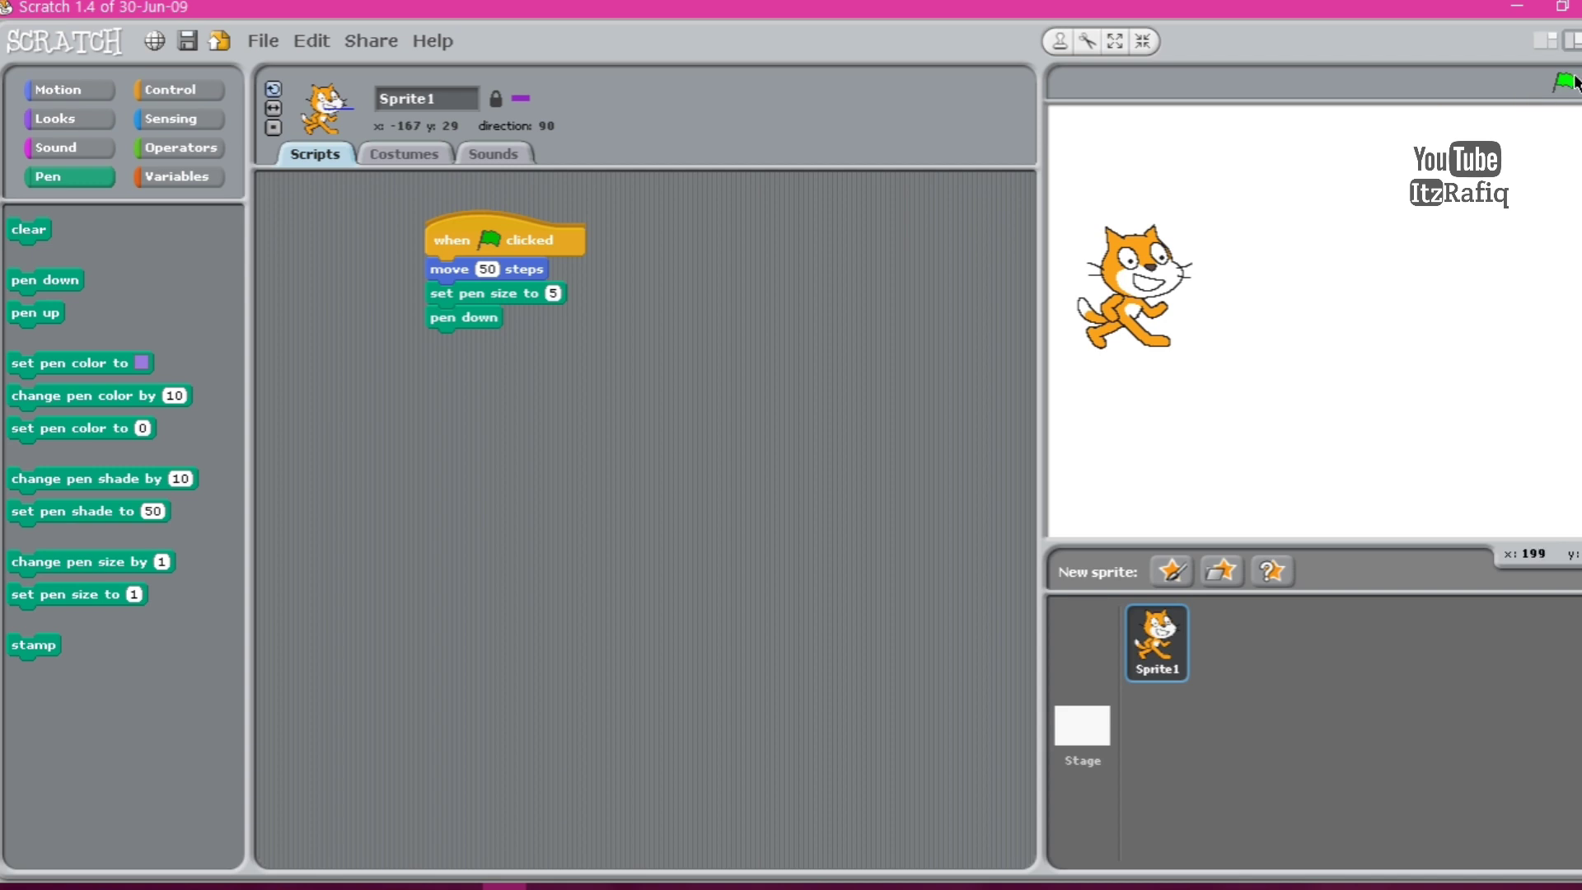
Run the flag script with pen size 1, then again with 100 steps and pen size 2.
left_click(1563, 82)
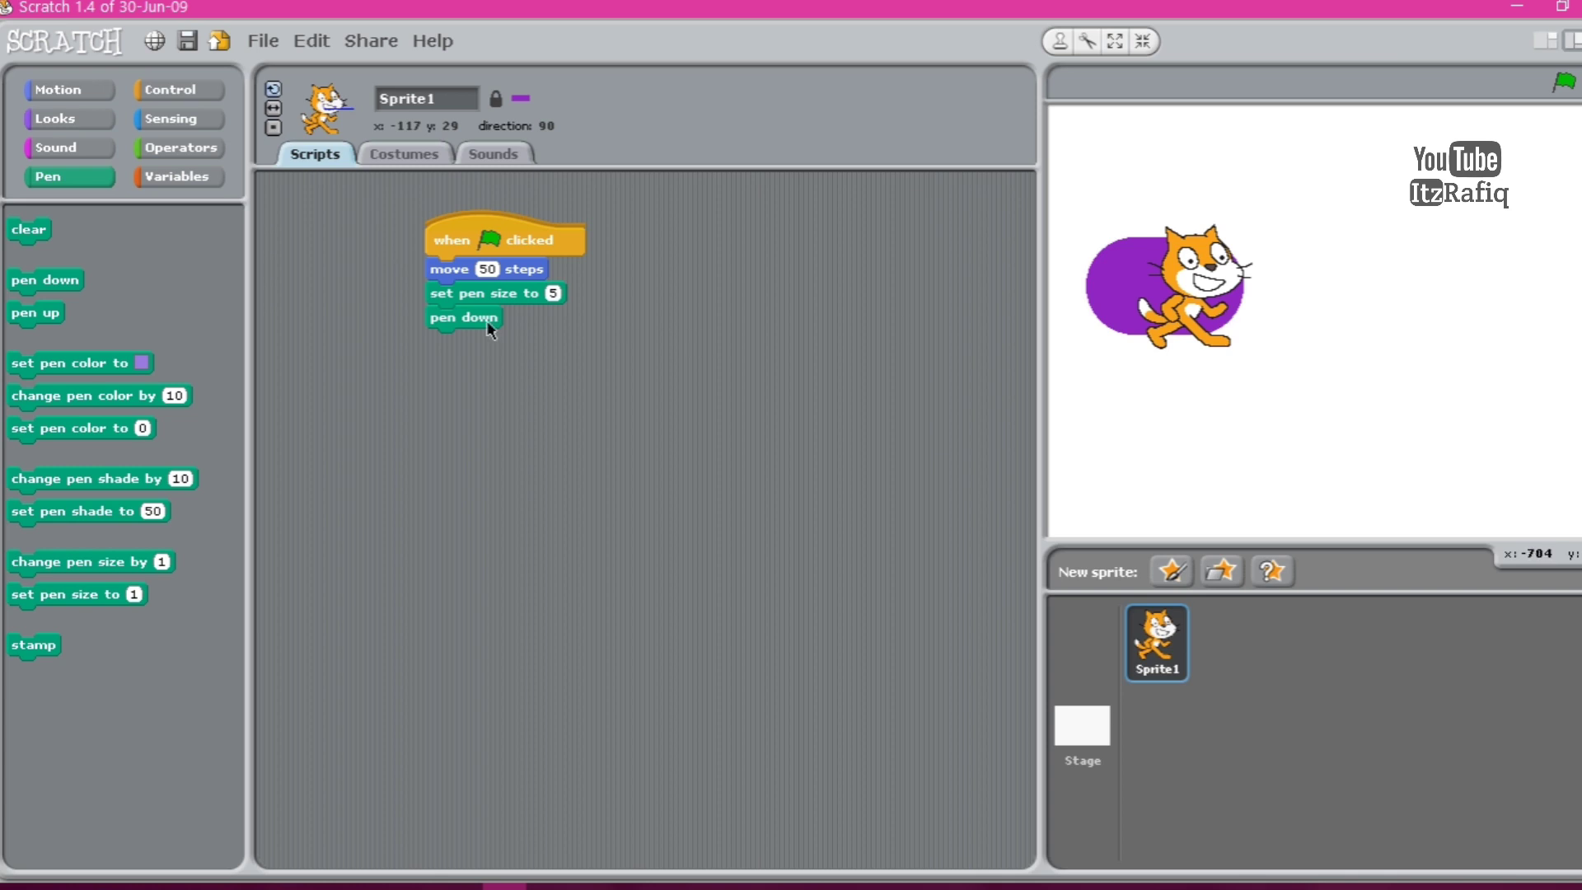
mouse_move(516, 324)
type("1")
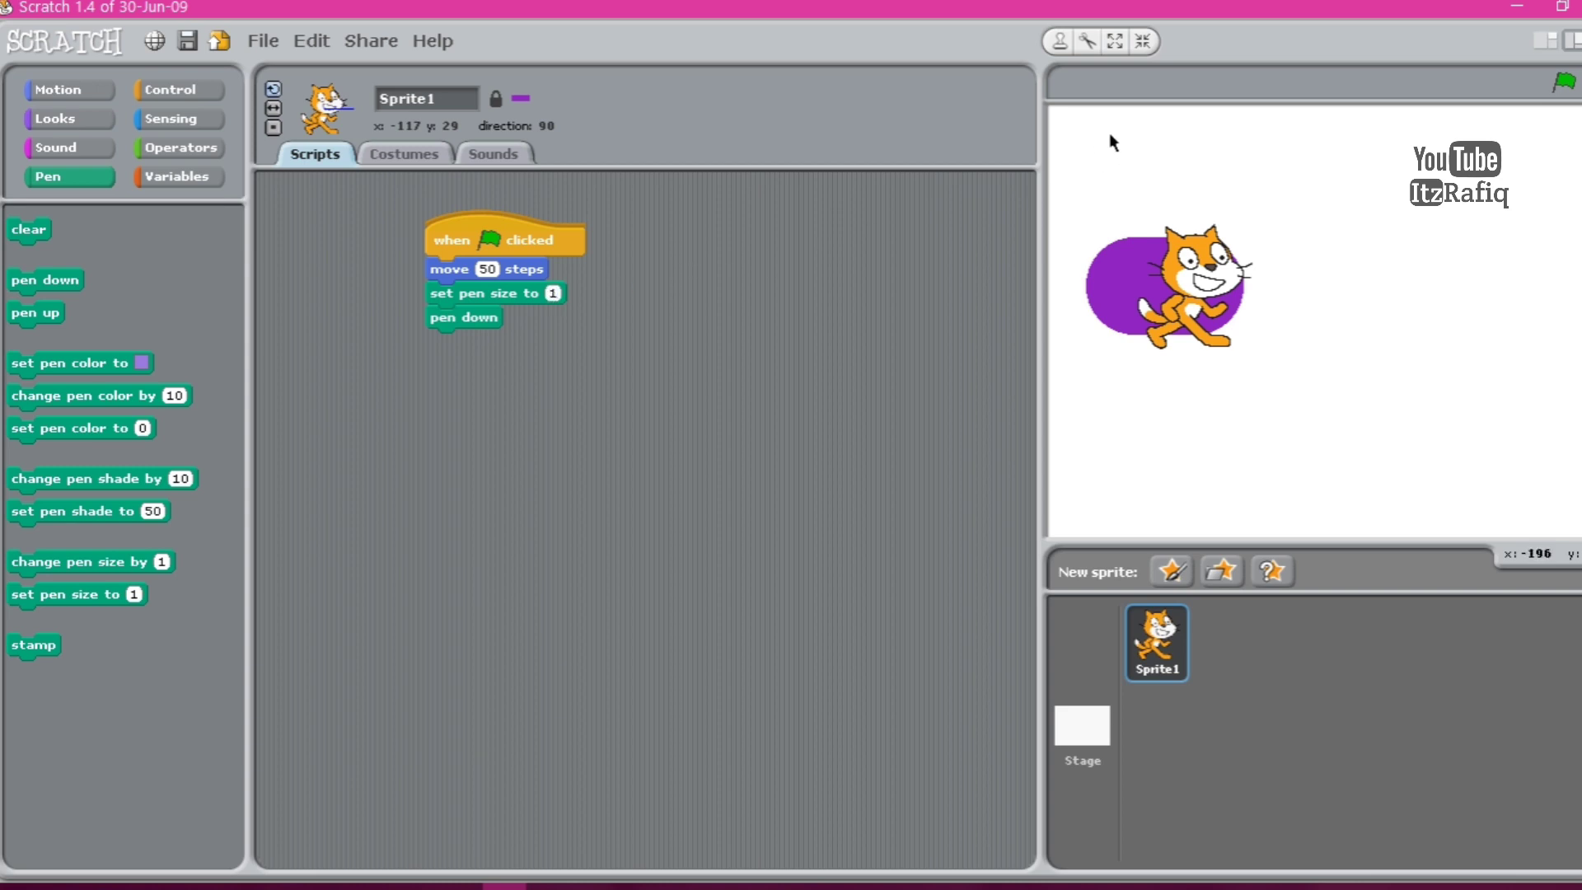
left_click(1563, 81)
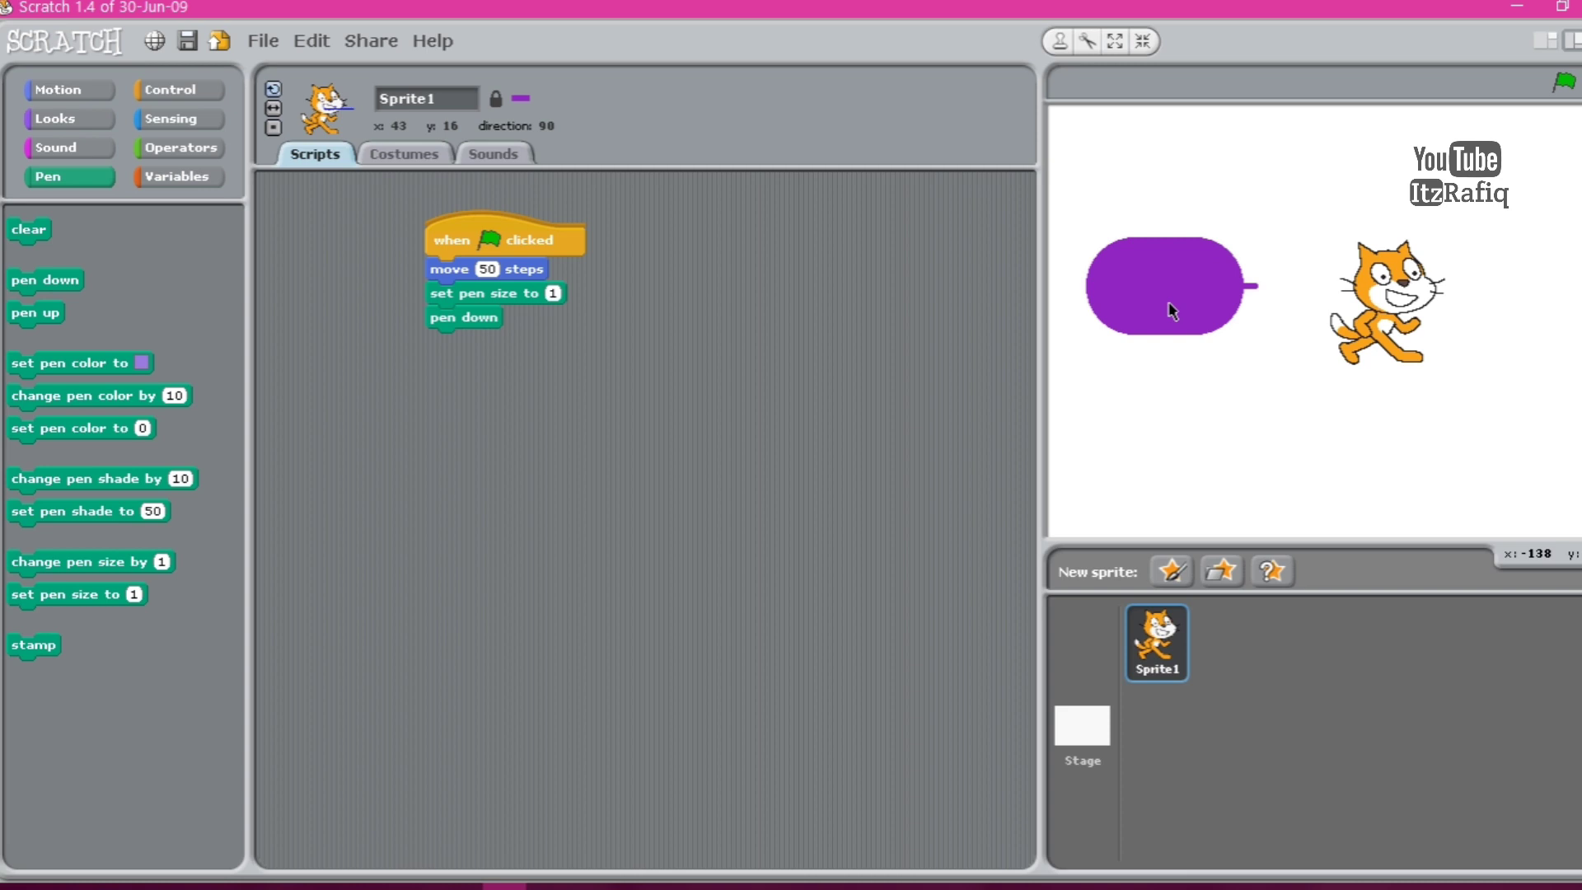
mouse_move(1168, 303)
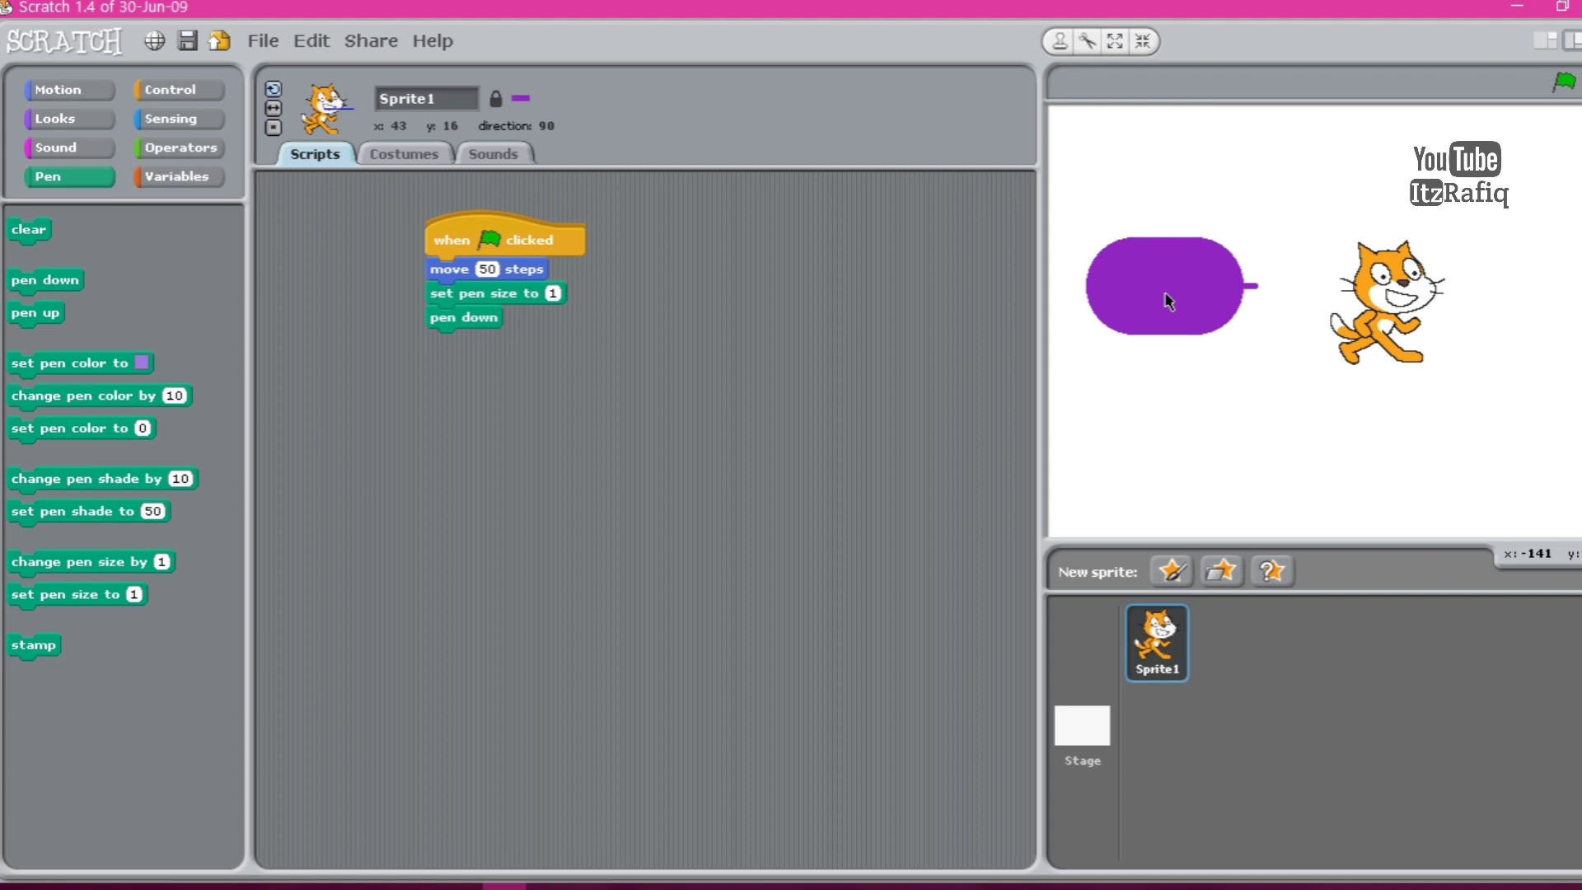
mouse_move(702, 334)
type("2")
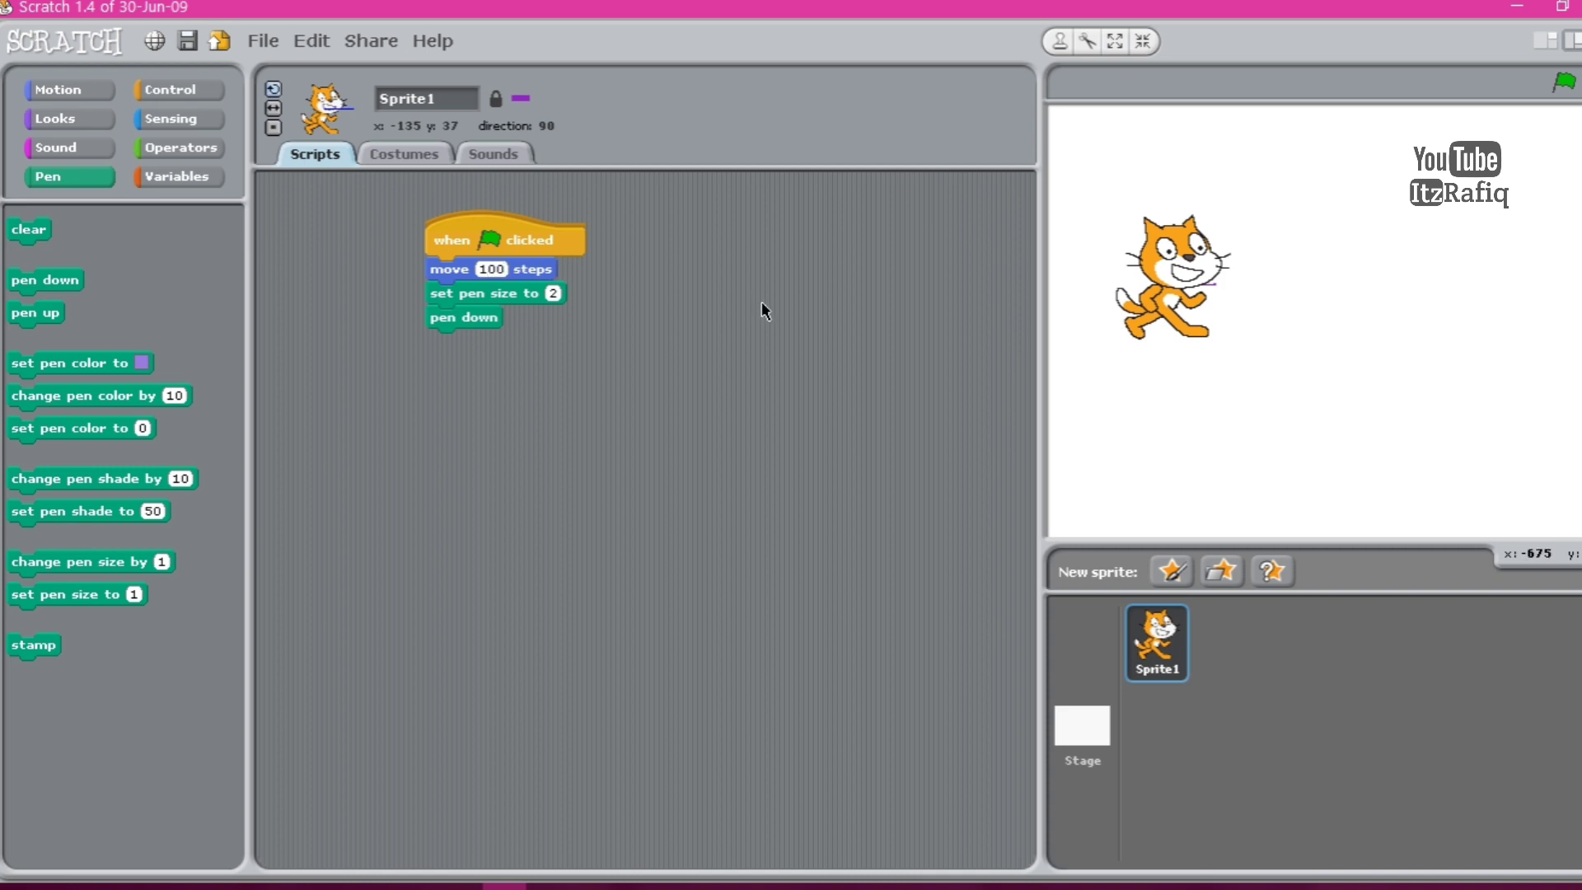
mouse_move(1563, 82)
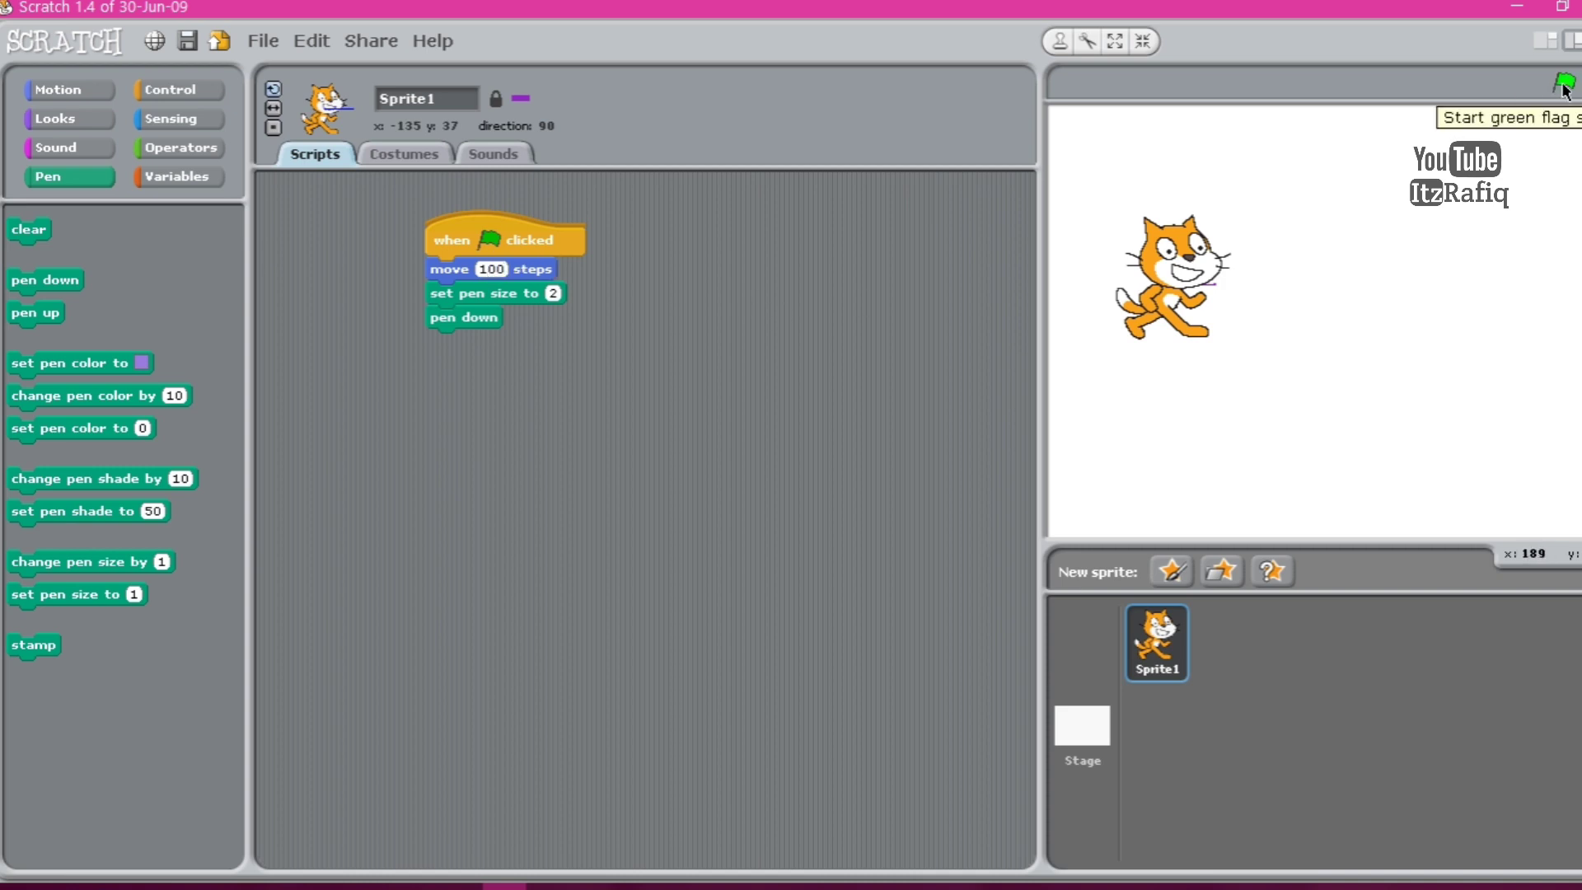
left_click(1562, 83)
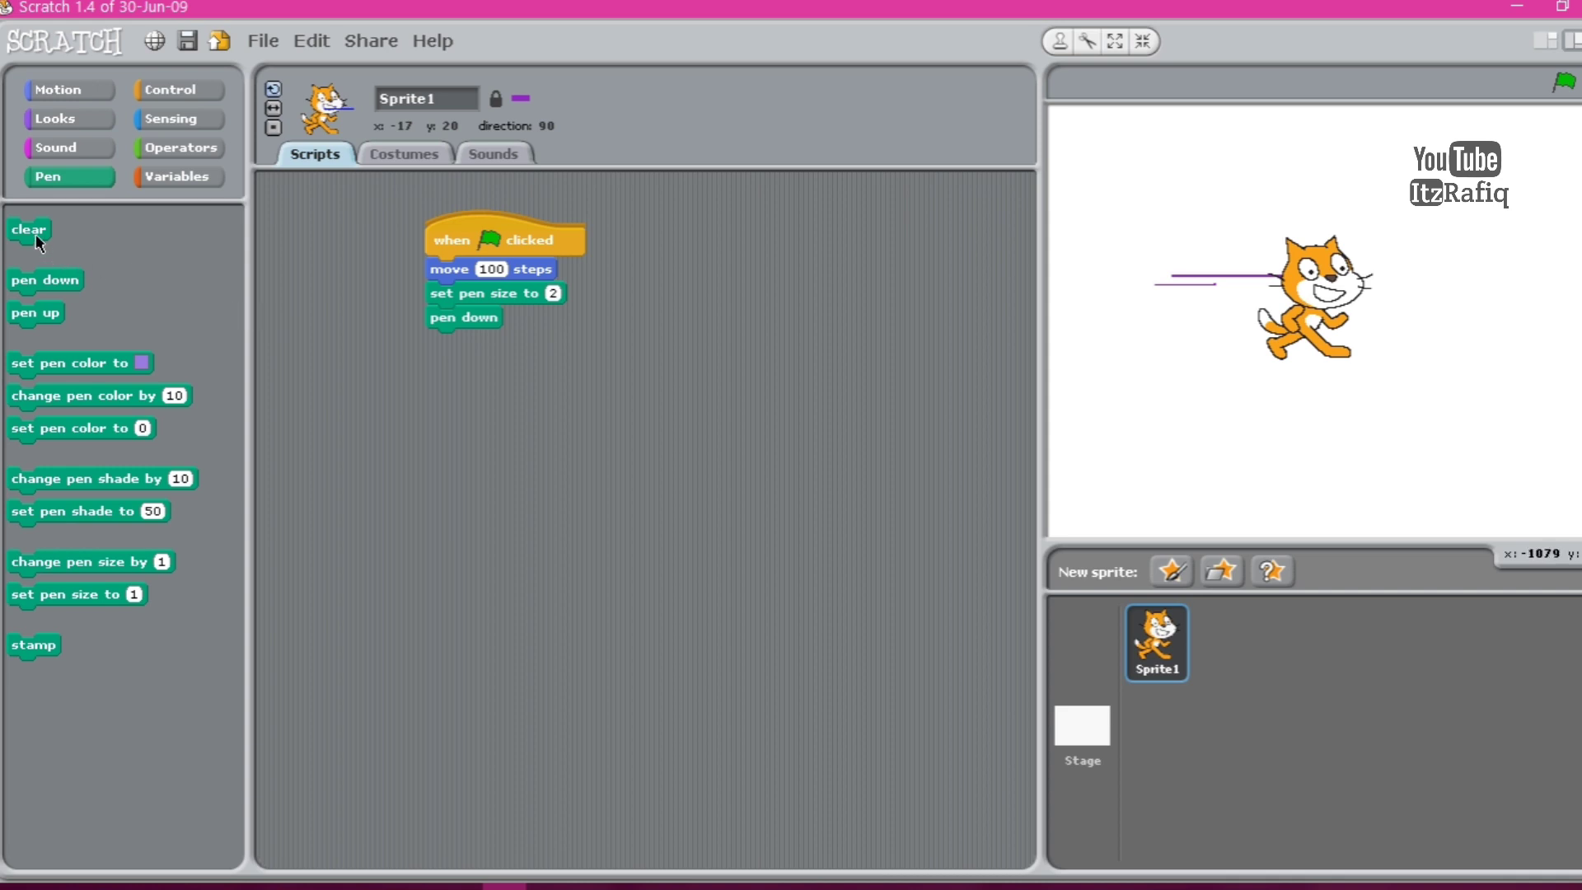
Clear the stage, add a turn 90 and move 100 steps pair, then detach it from the script.
left_click(28, 230)
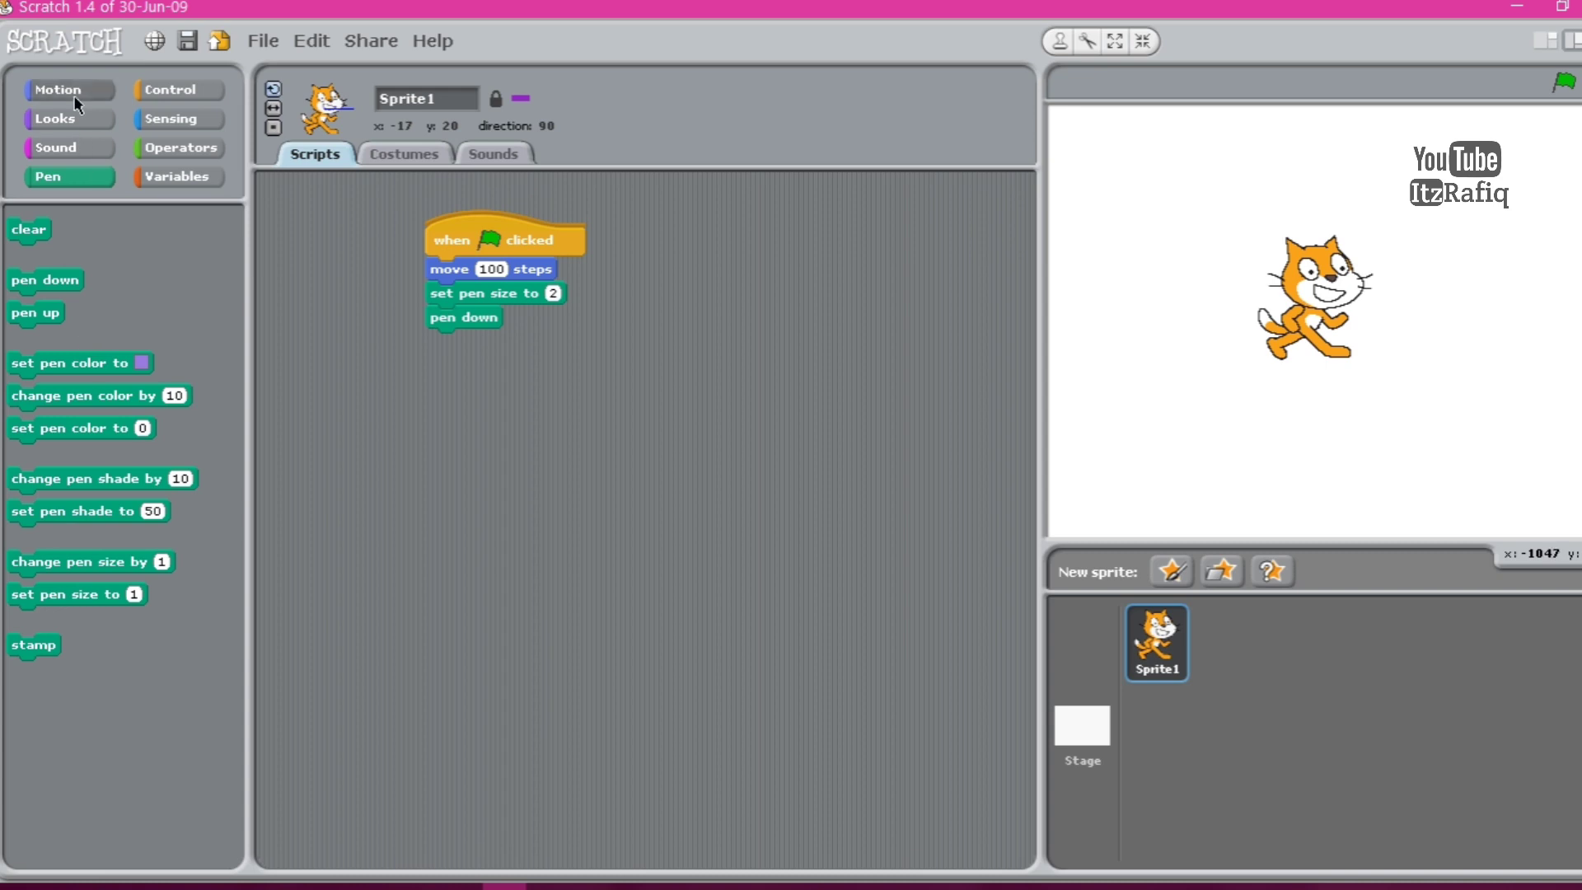
left_click(56, 89)
type("90")
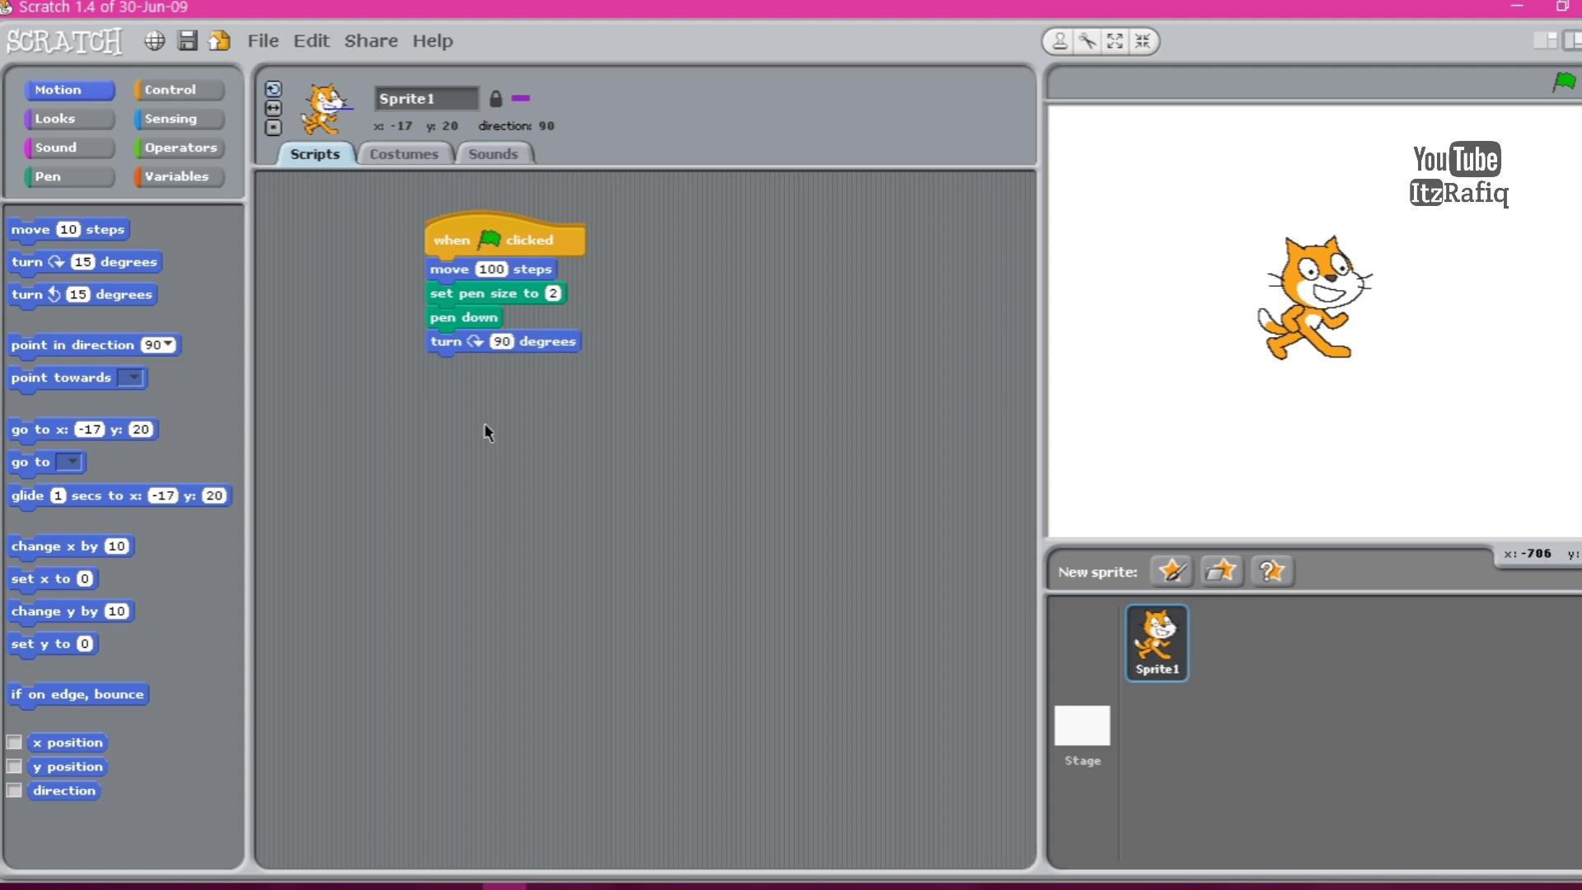
mouse_move(89, 150)
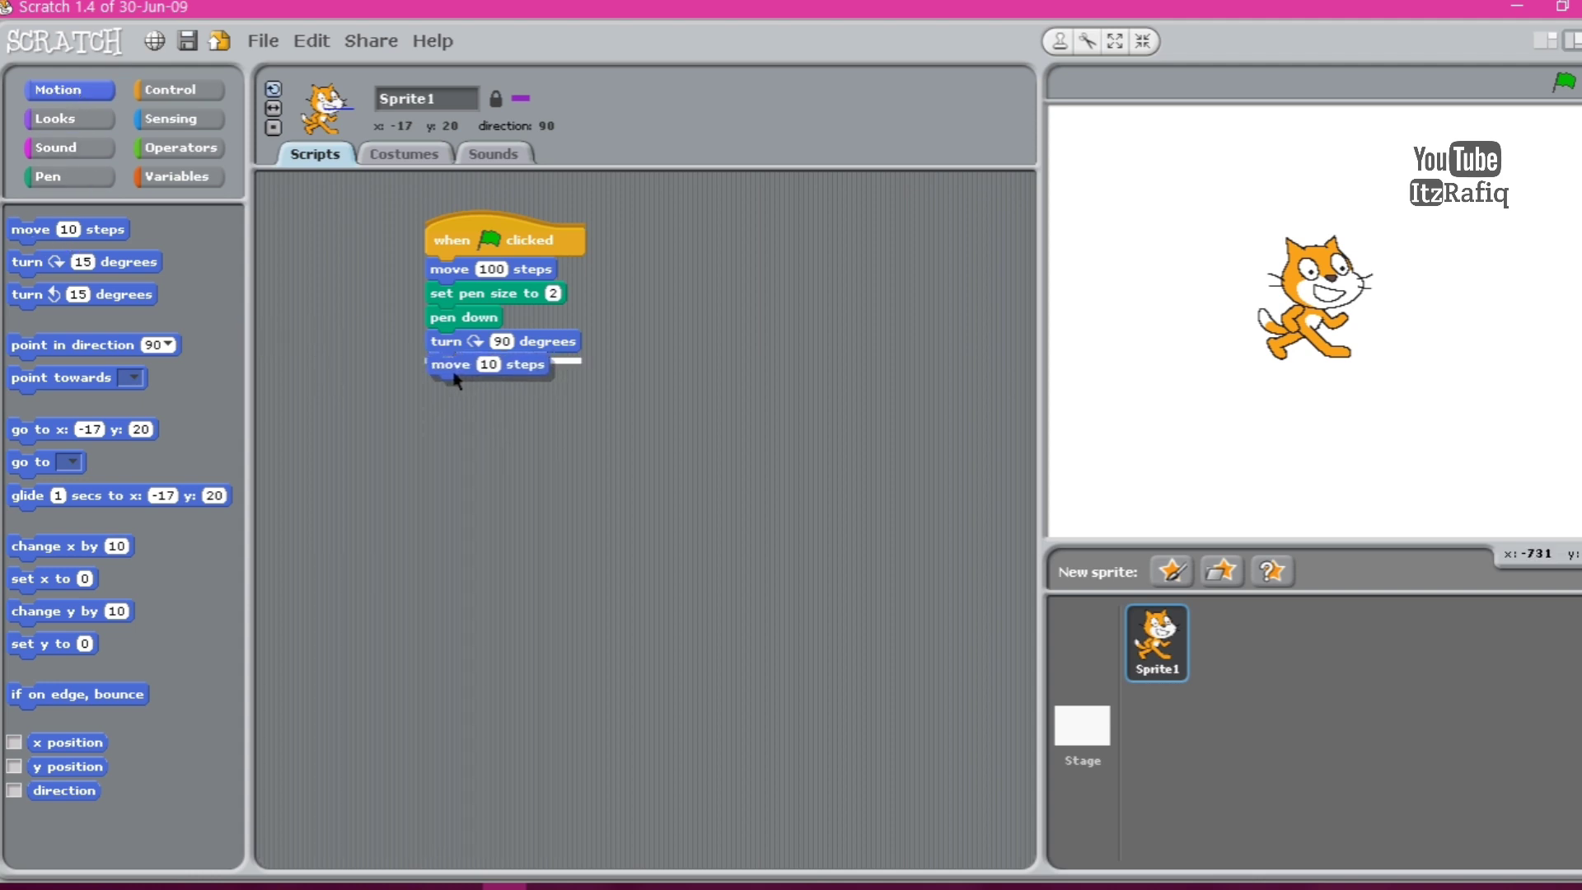
left_click(491, 365)
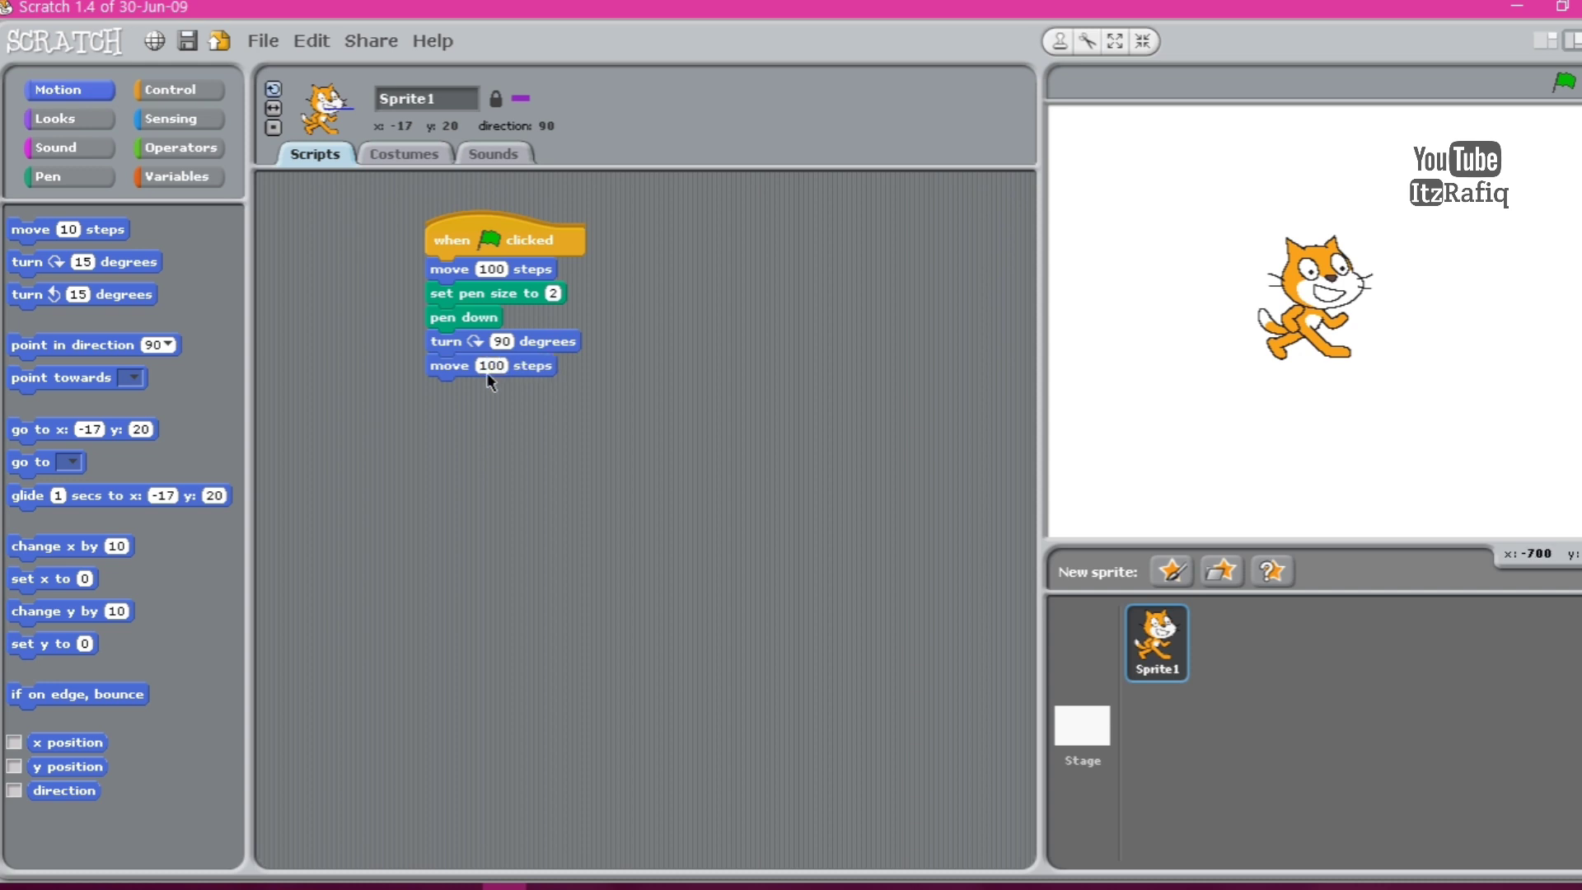
left_click_drag(464, 341, 455, 380)
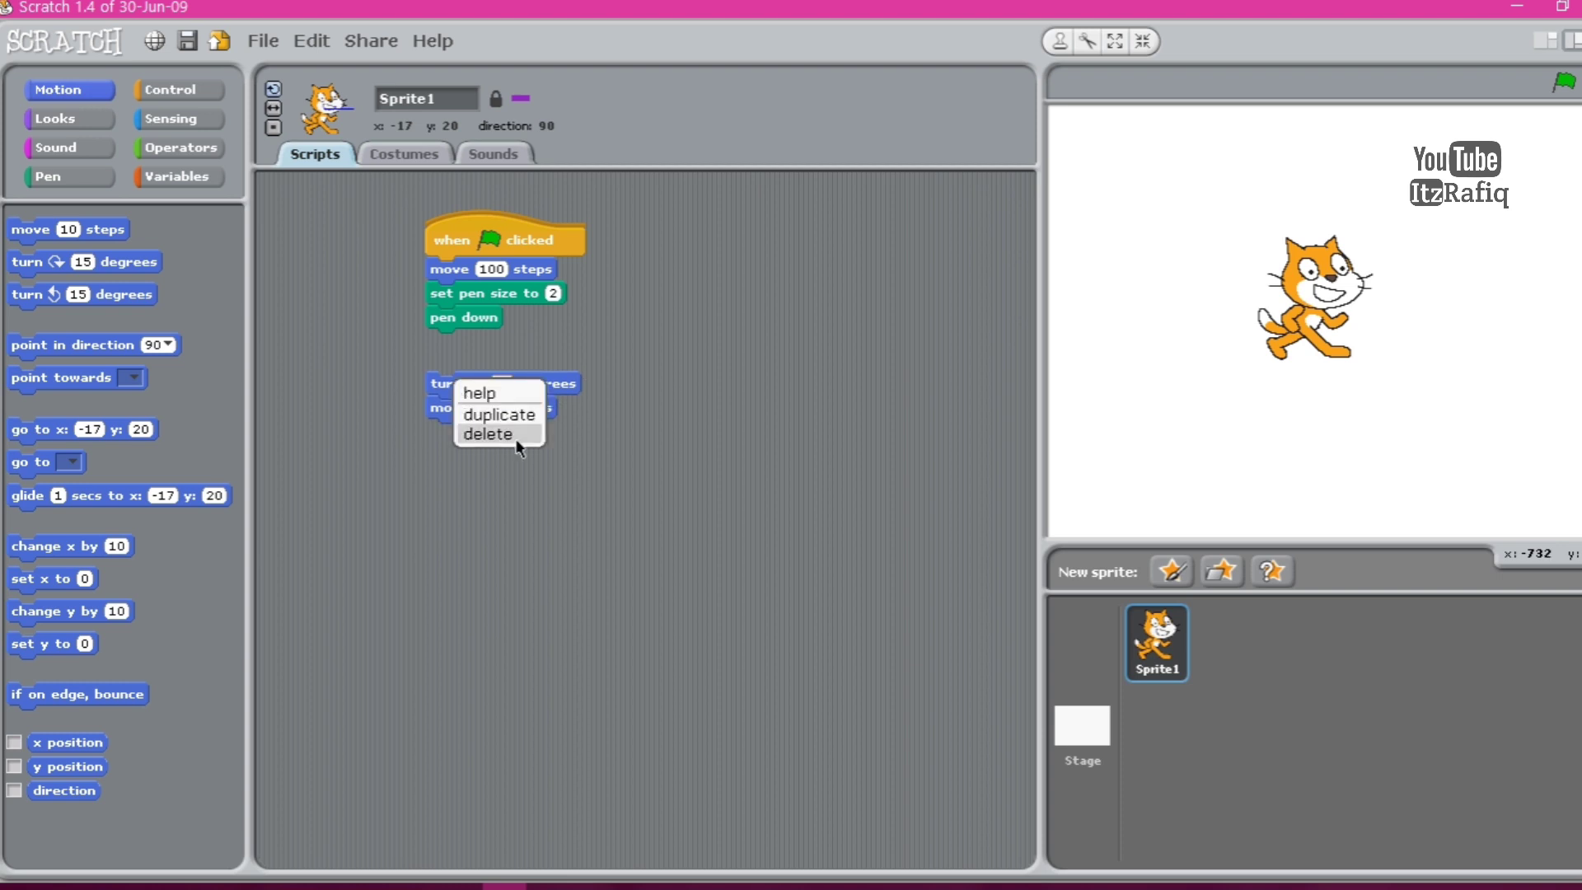
Delete the detached pair, undelete it via Edit, and place it below pen down.
left_click(486, 434)
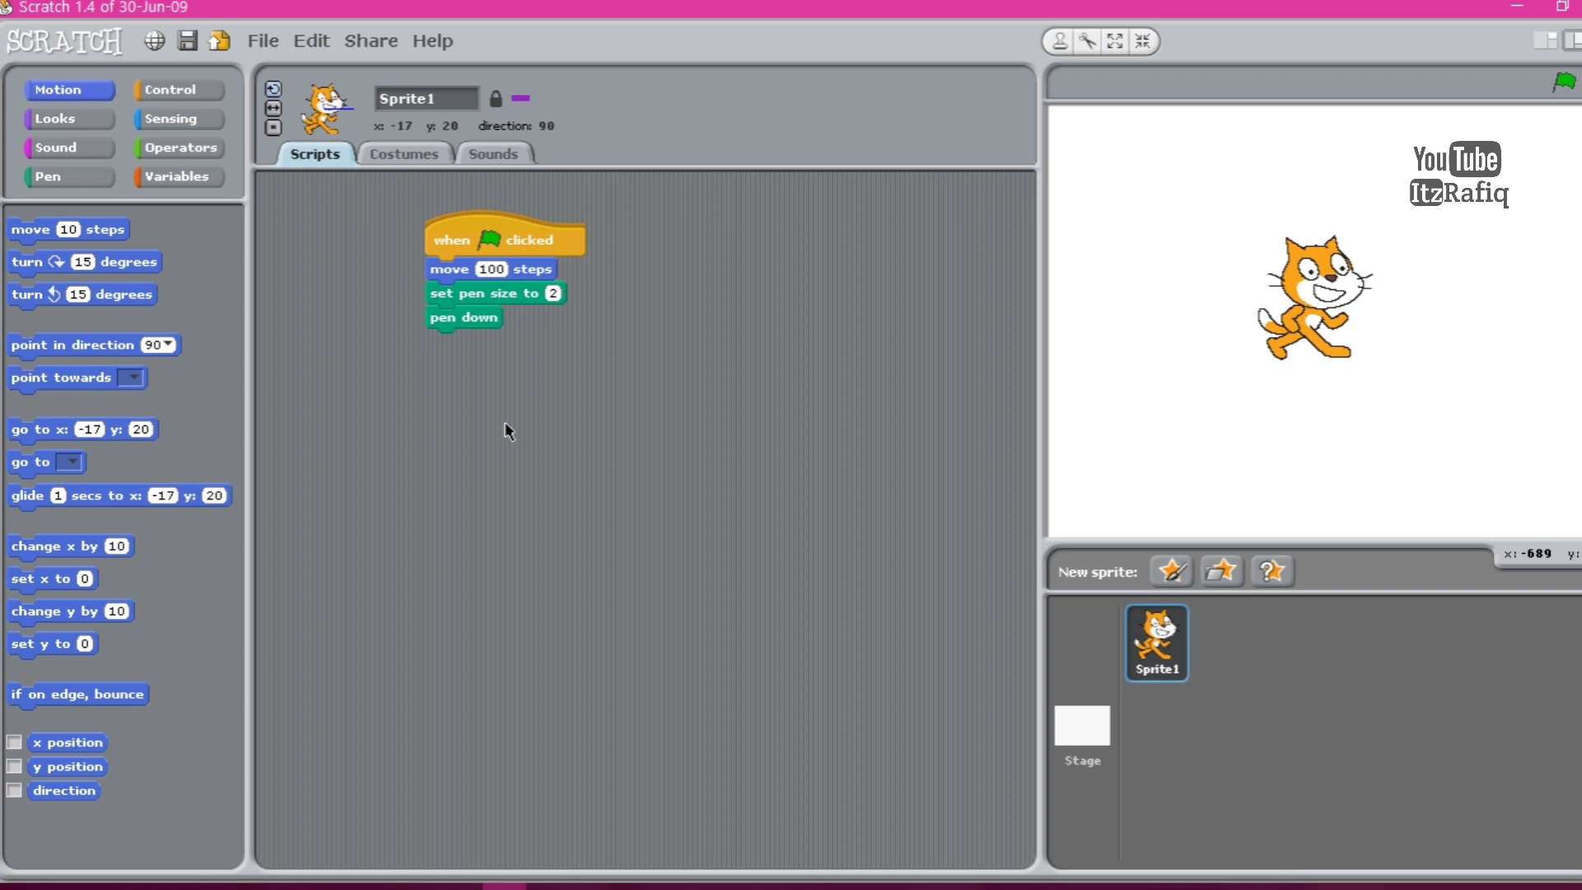
left_click(310, 39)
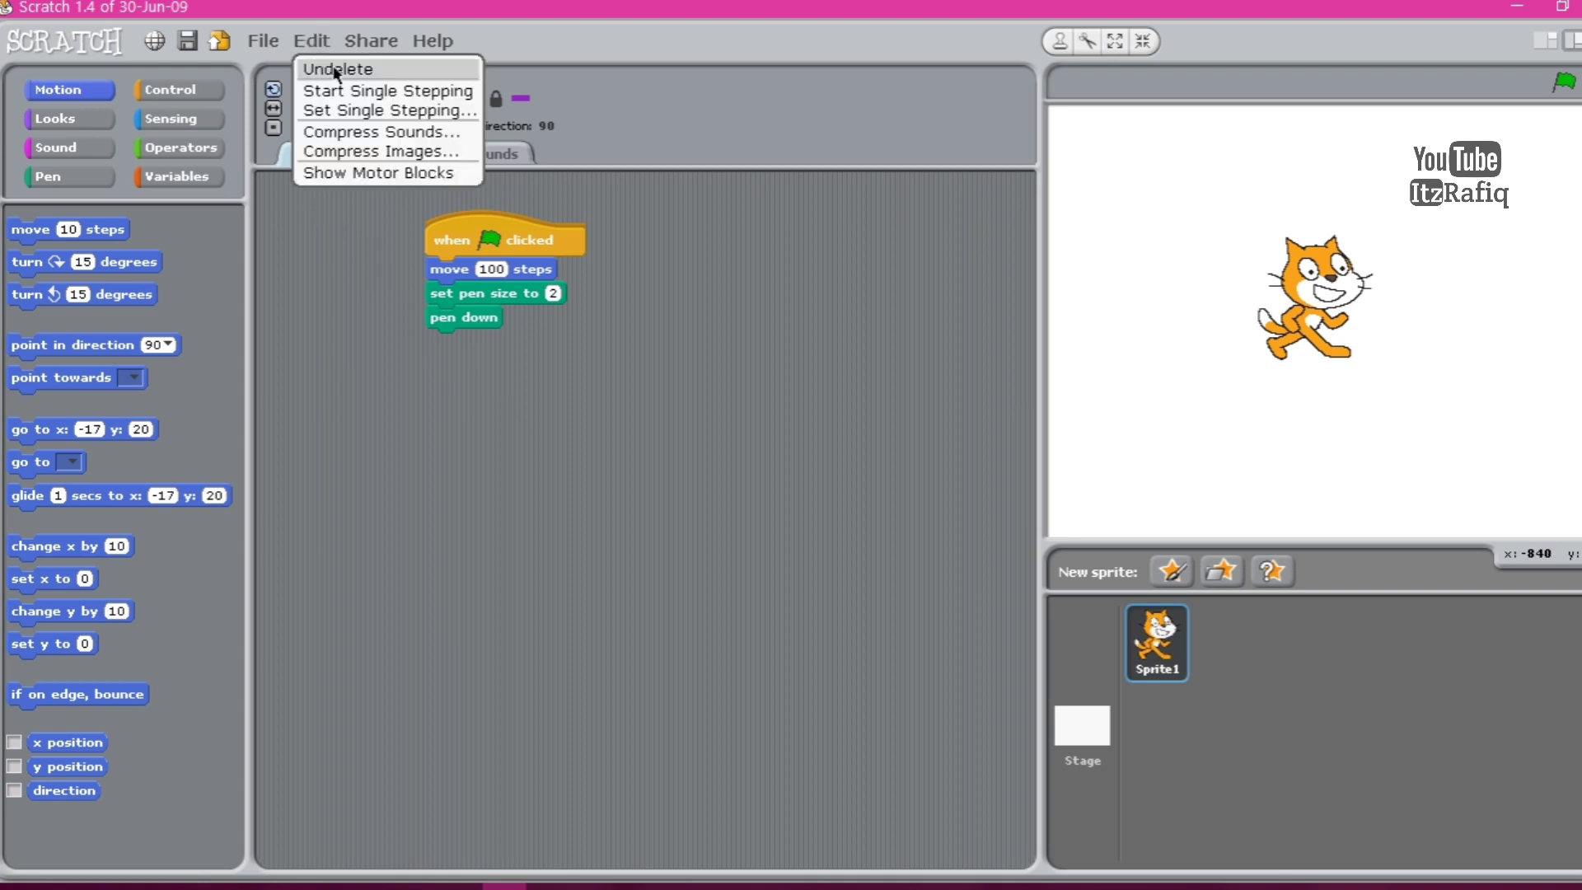
left_click(338, 70)
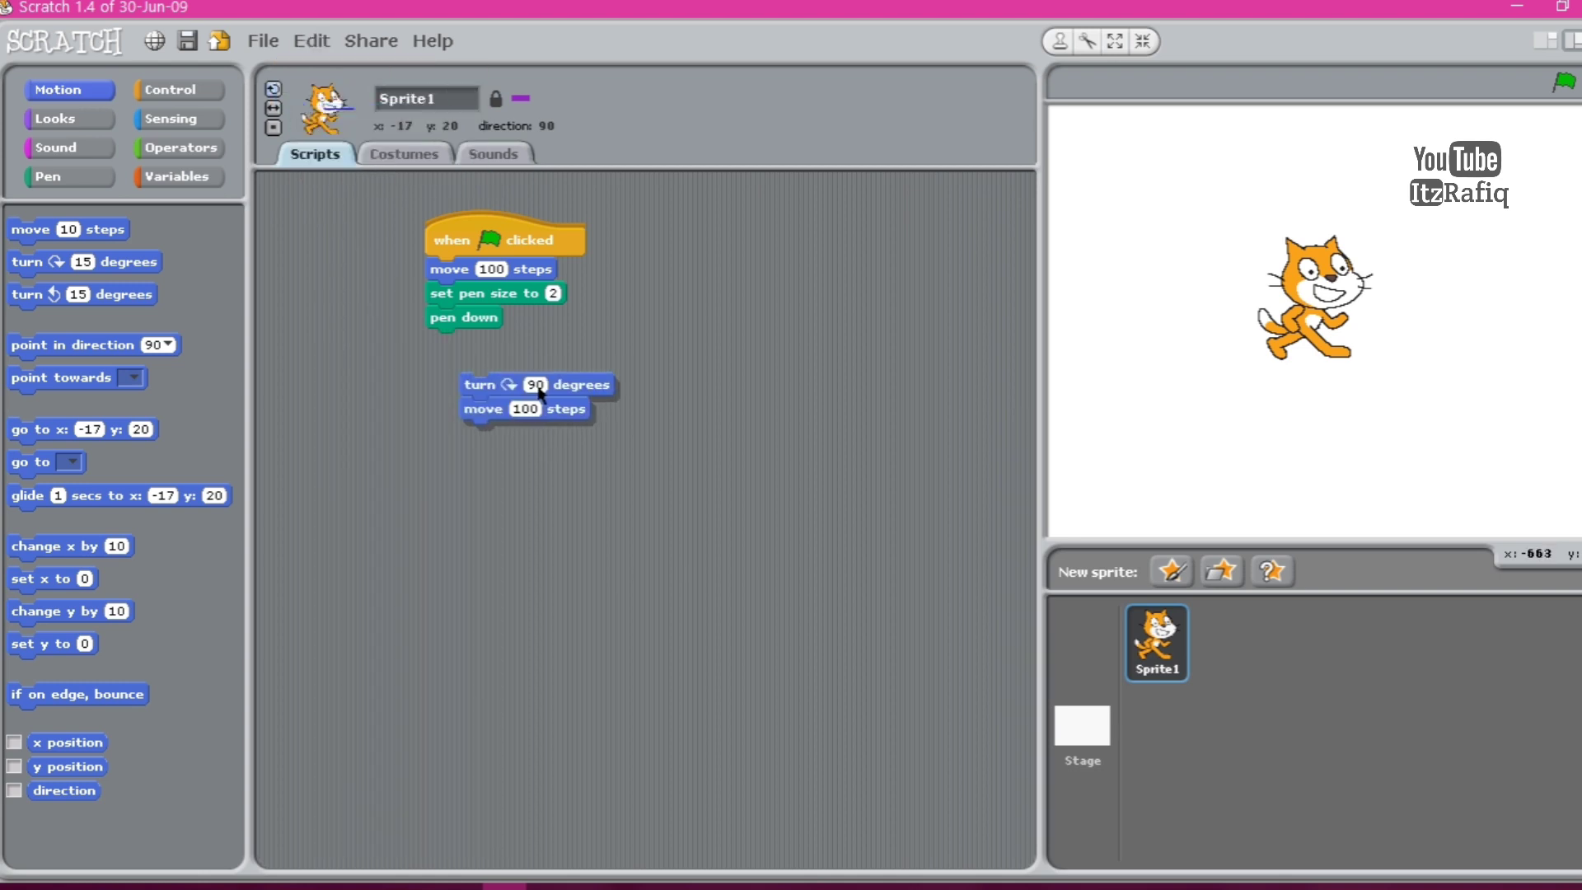
left_click_drag(481, 384, 452, 366)
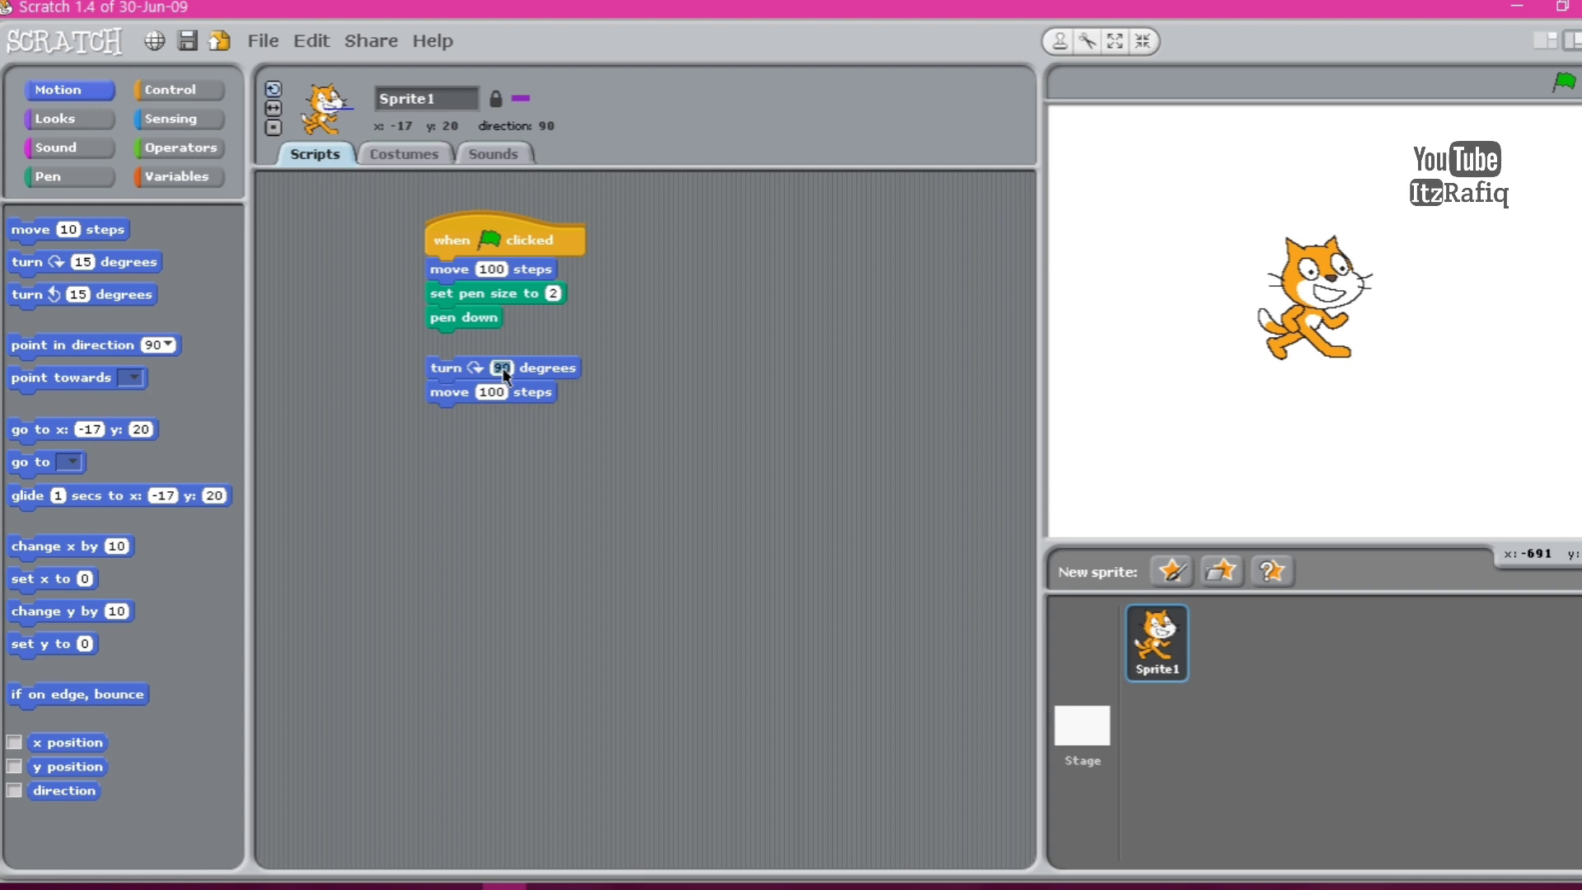
Duplicate the turn 90, move 100 pair twice and snap all three pairs onto the script.
right_click(501, 366)
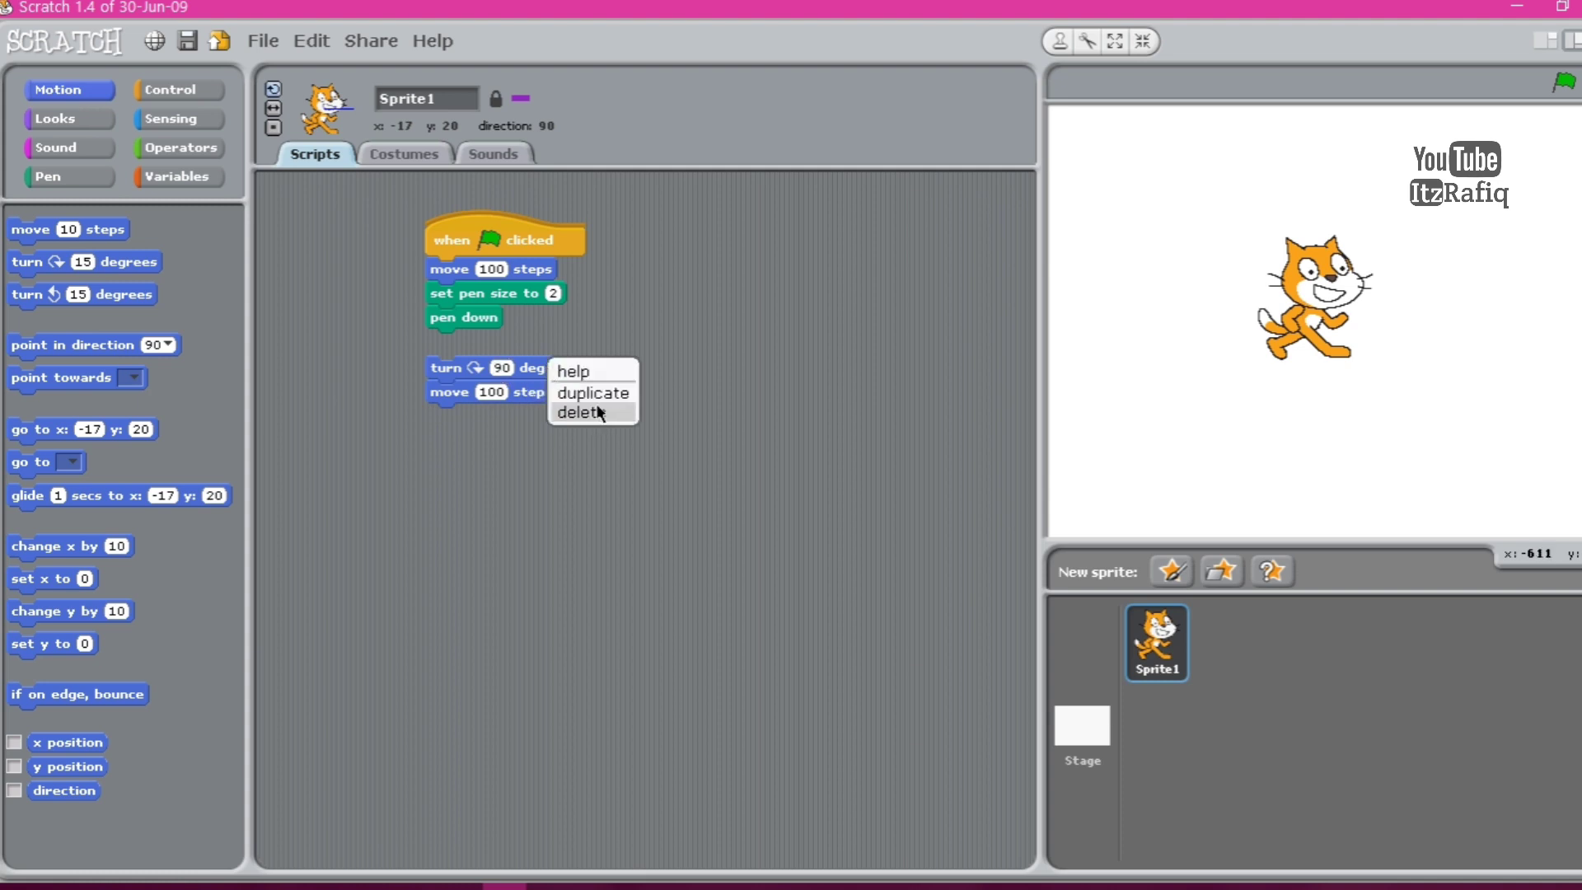
left_click(593, 392)
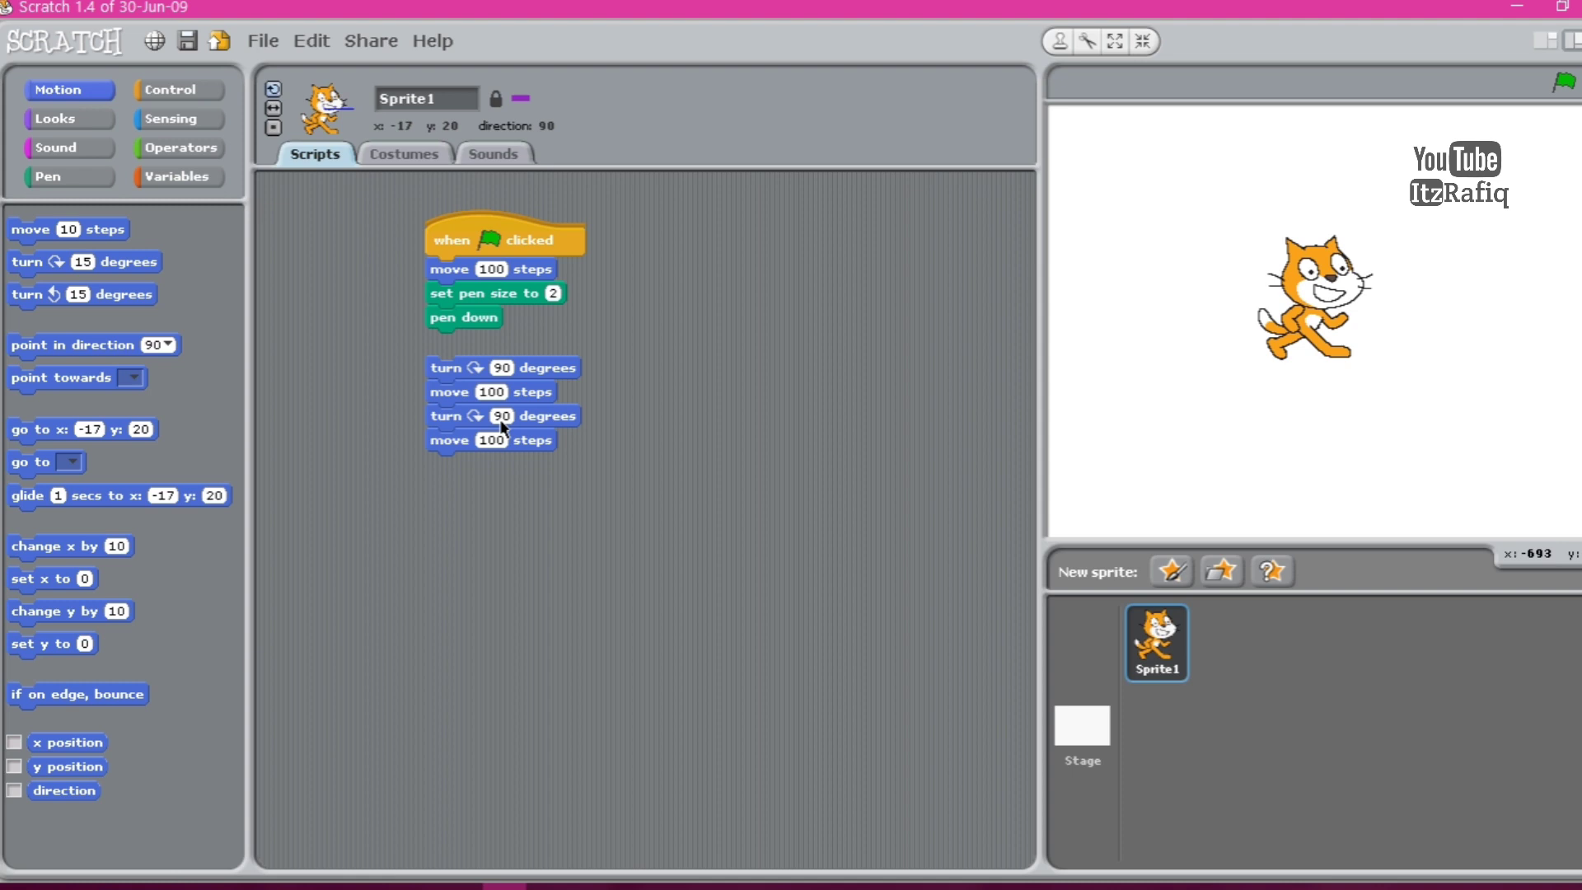
mouse_move(545, 427)
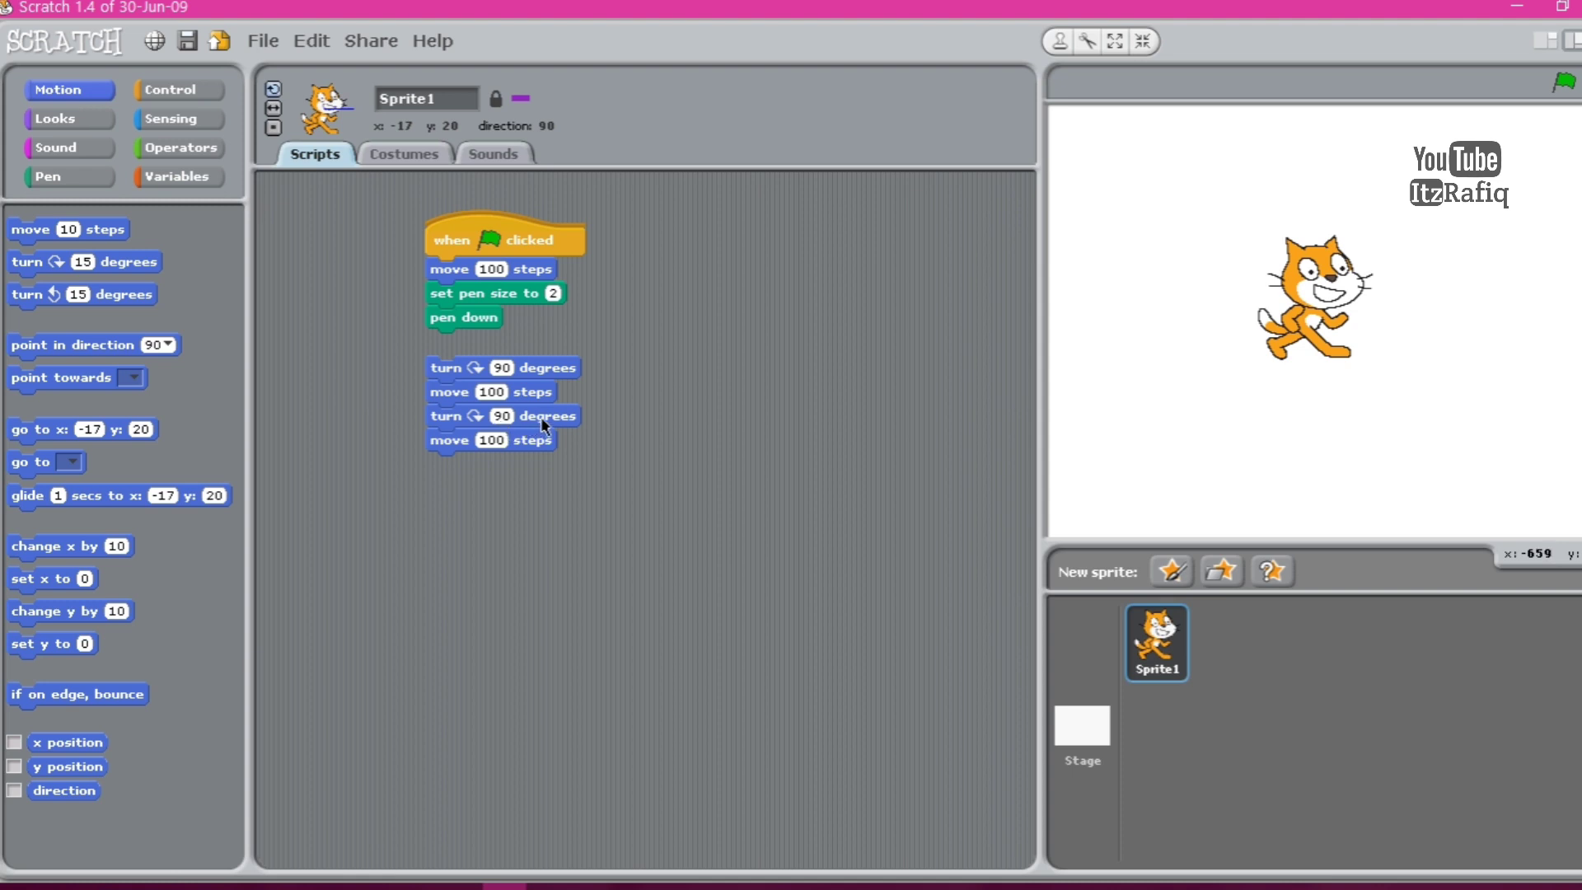
right_click(502, 416)
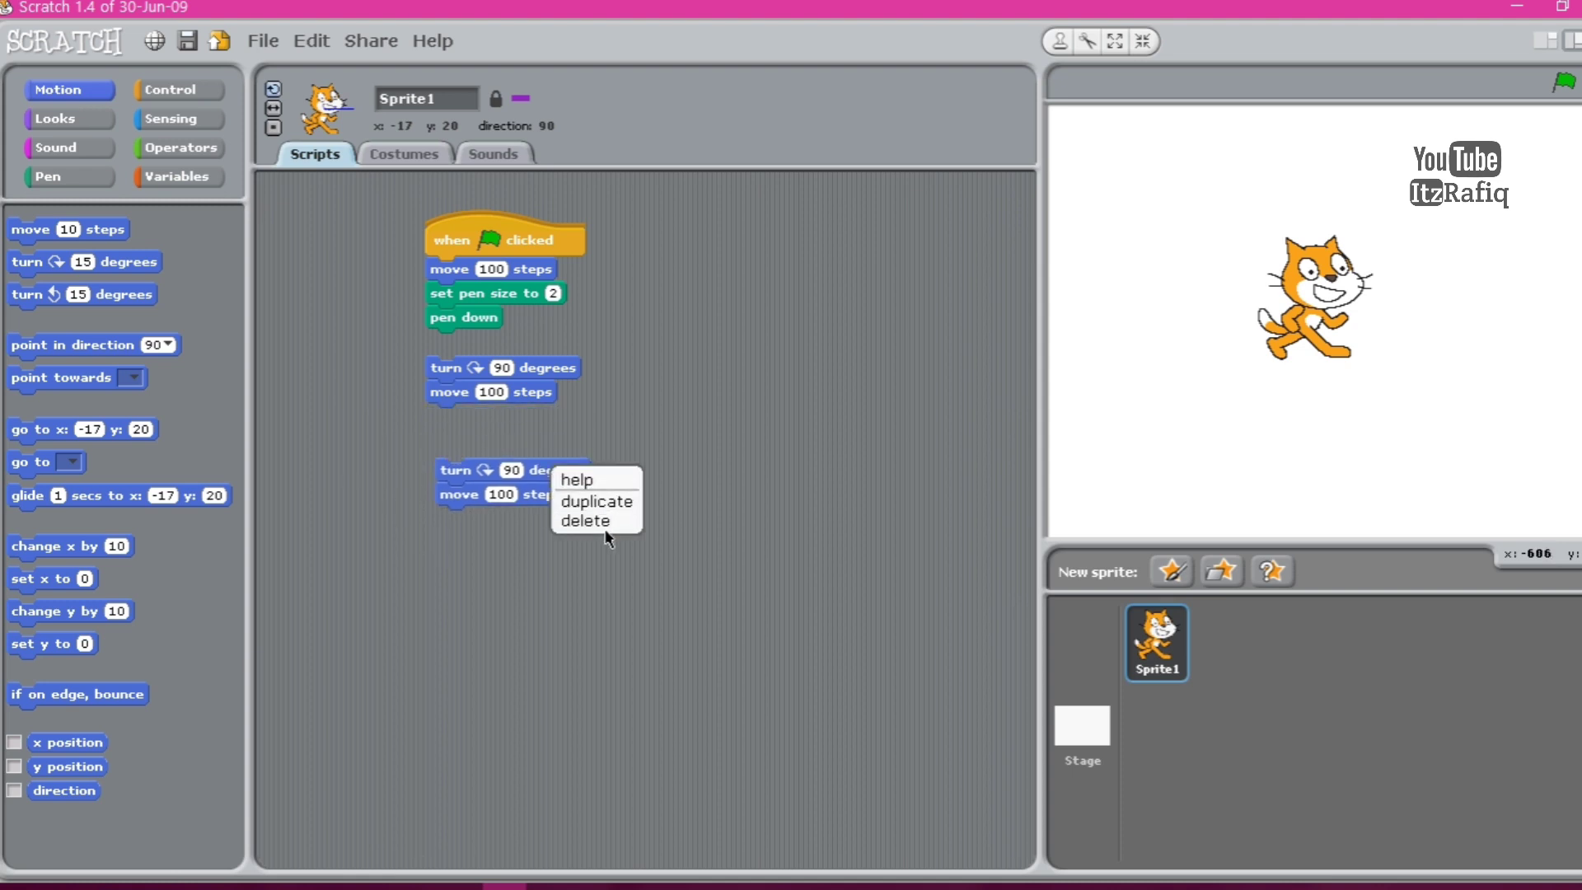
left_click(595, 501)
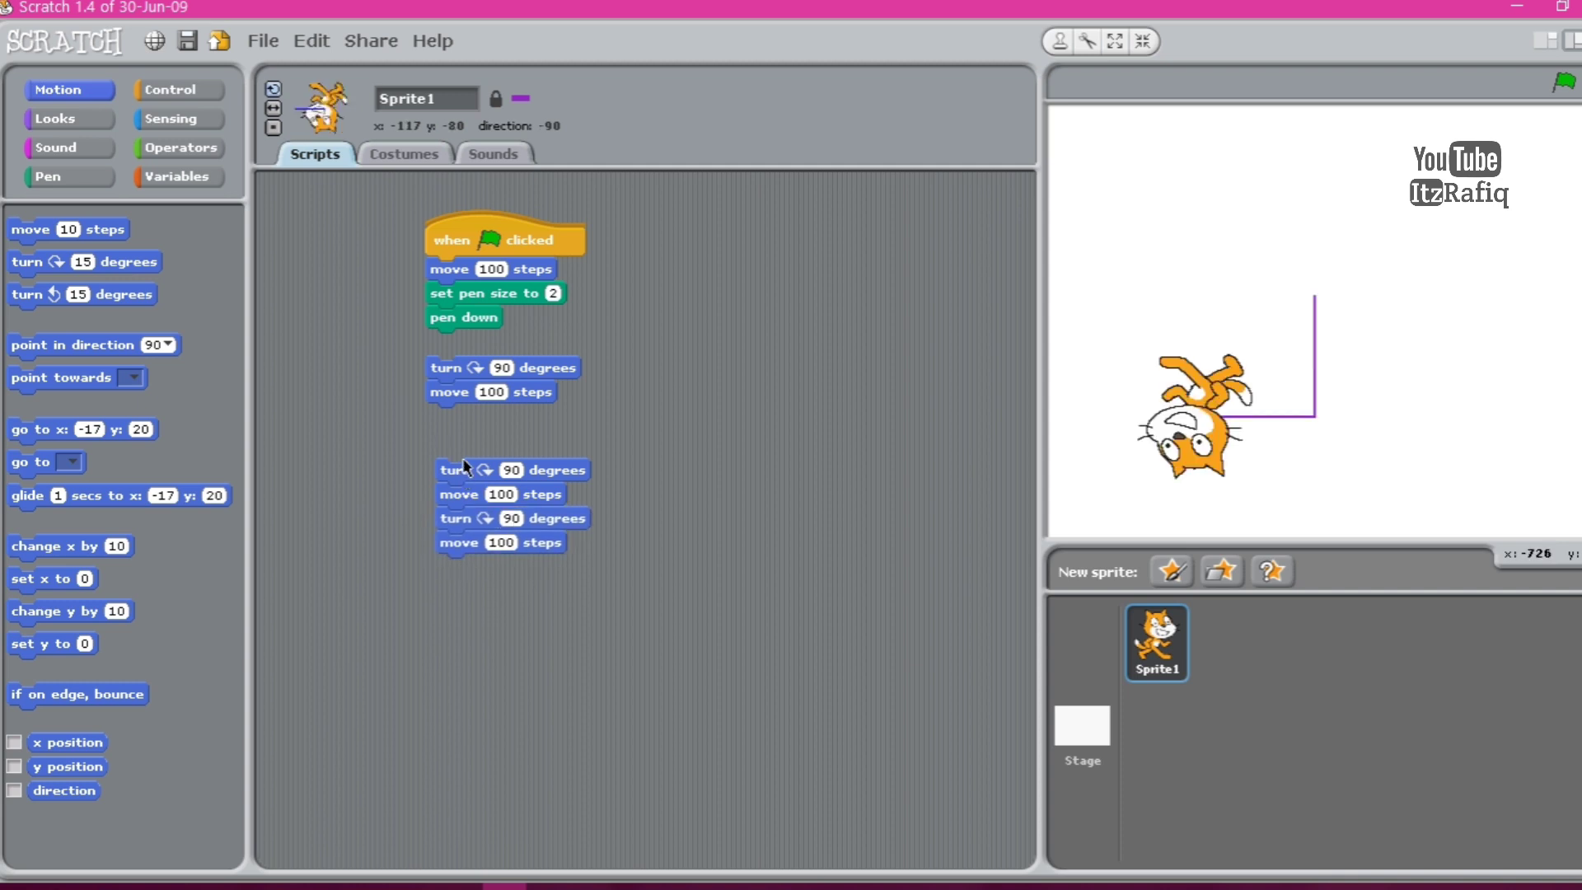
left_click_drag(464, 470, 464, 429)
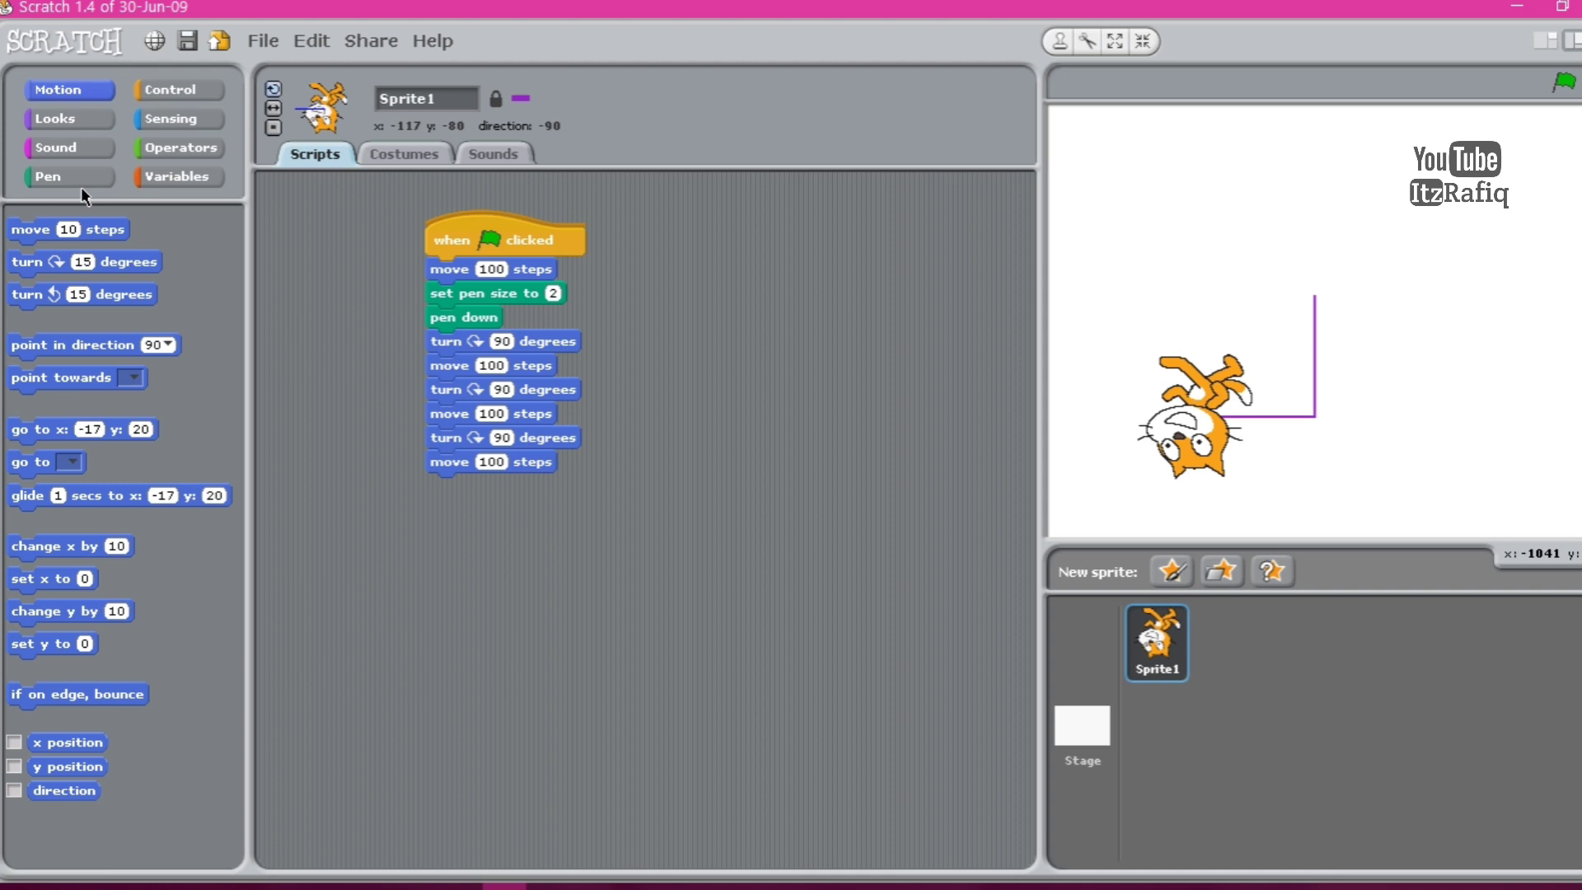
Clear the stage with the clear block and run the flag script to draw a purple square.
left_click(46, 176)
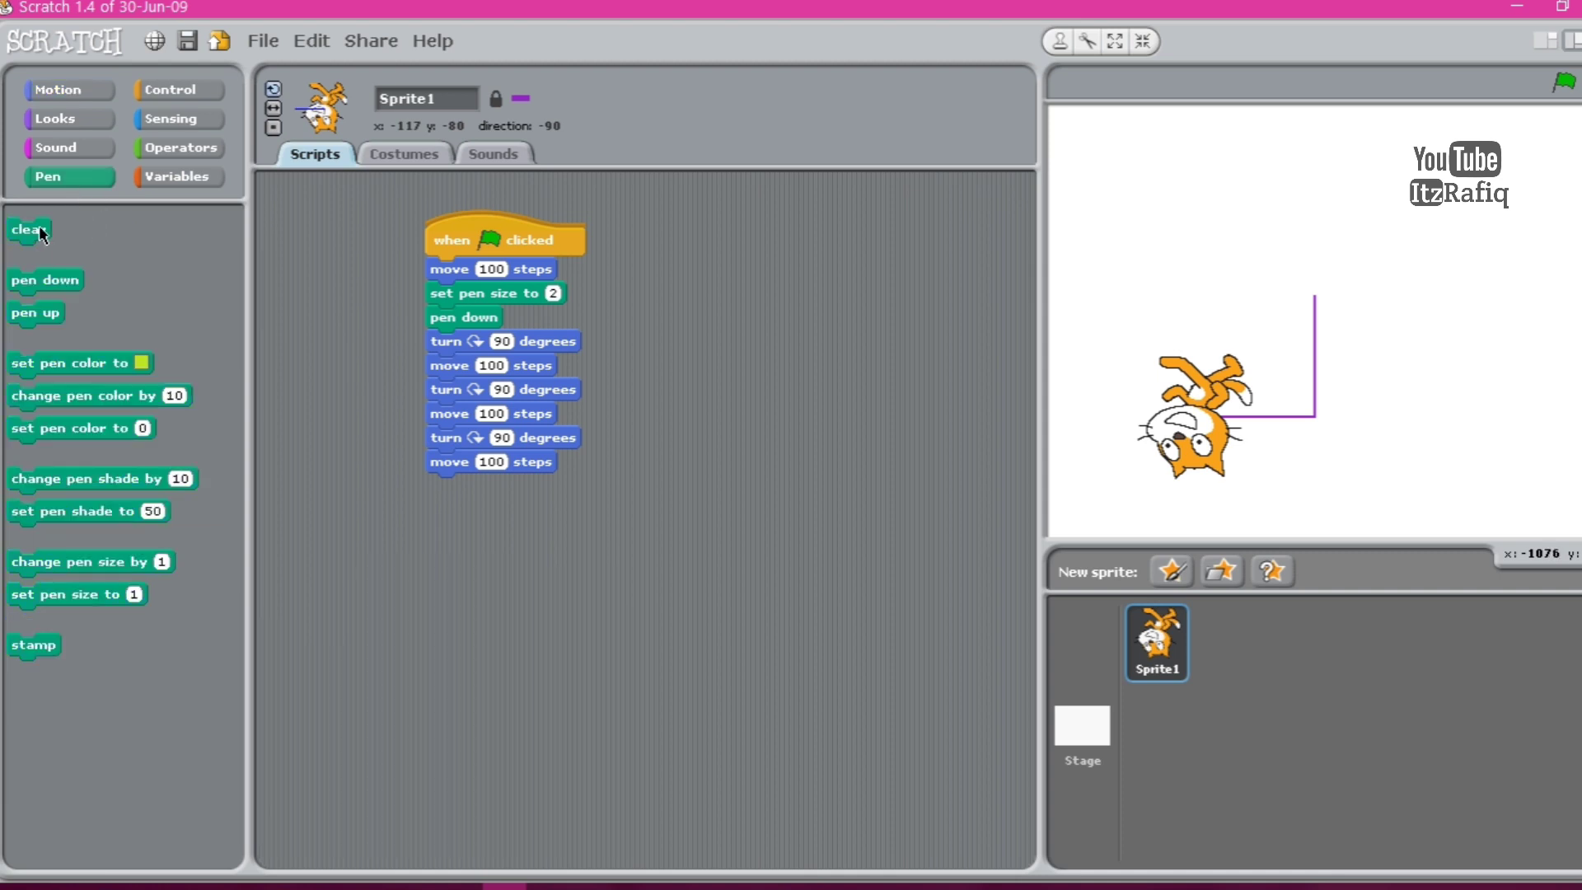
left_click(28, 229)
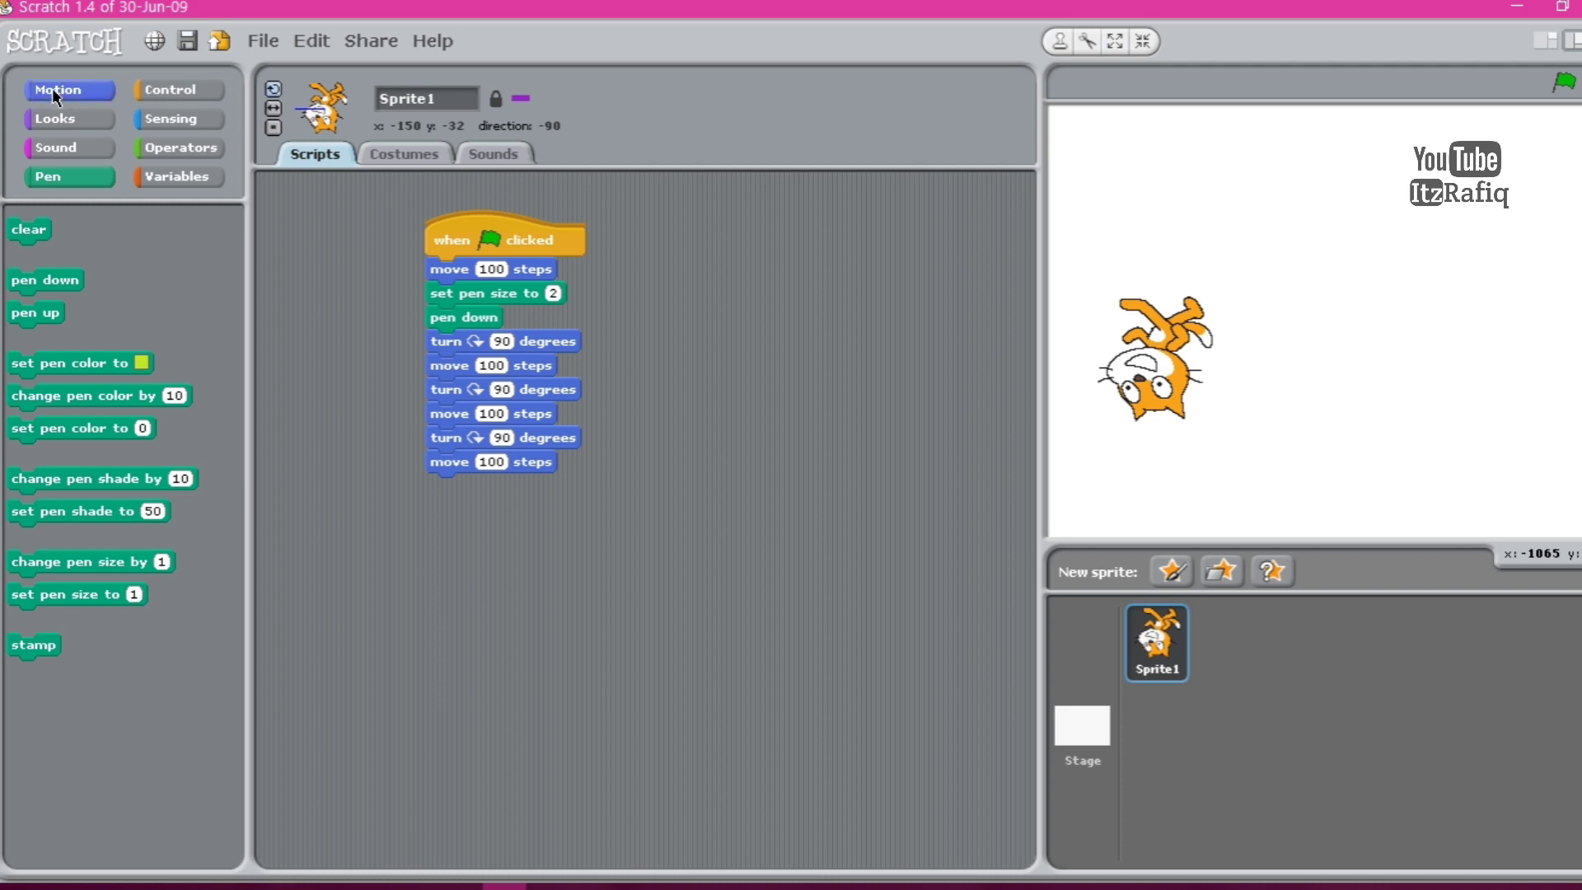
left_click(58, 89)
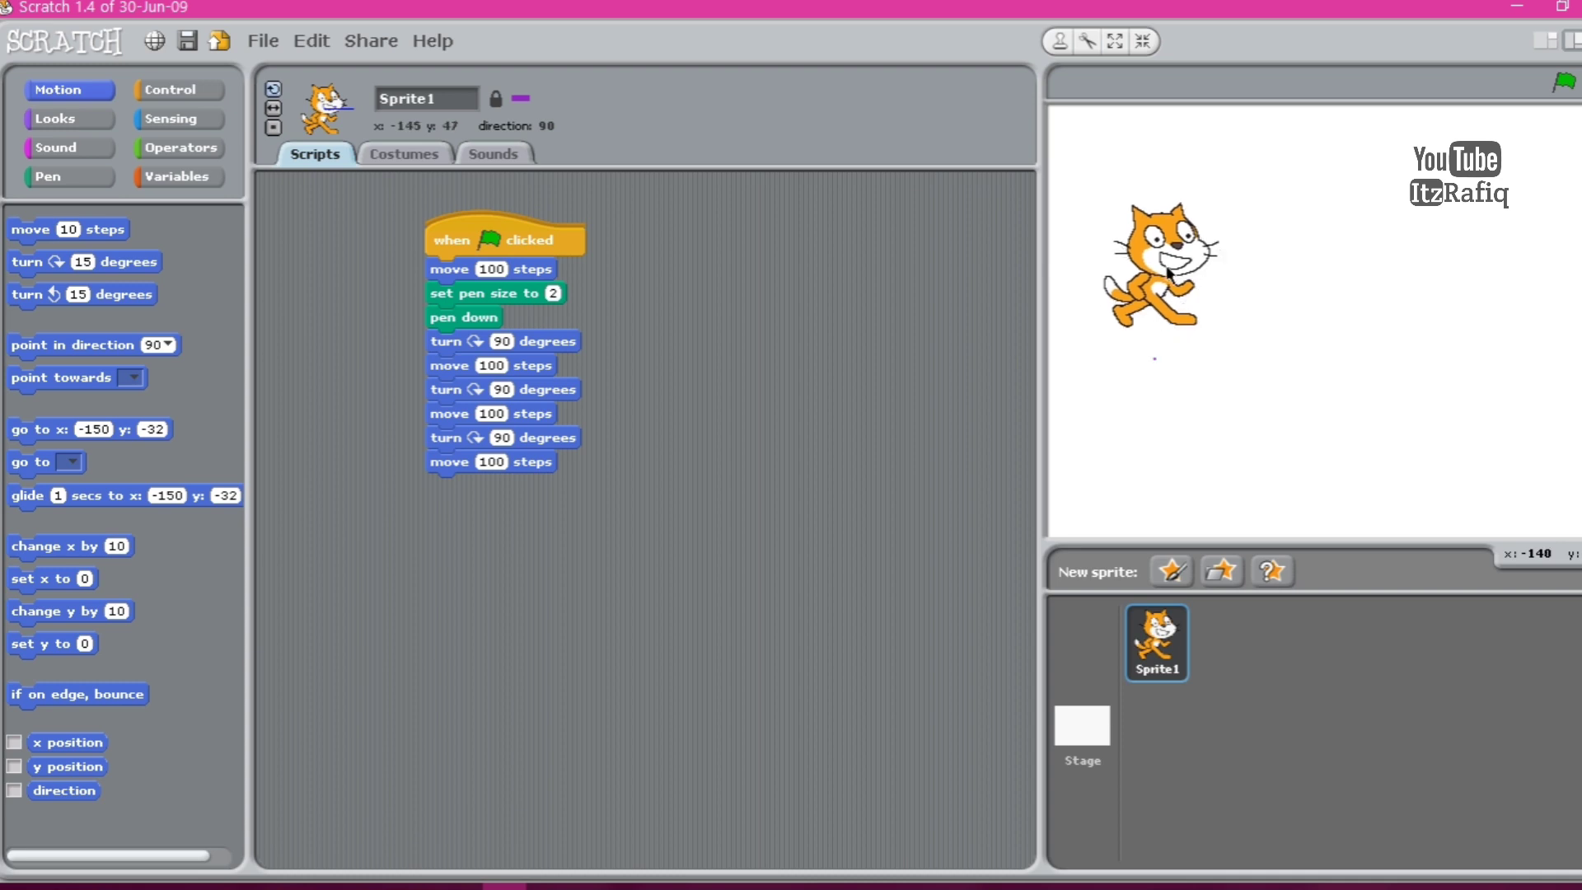
left_click(1563, 83)
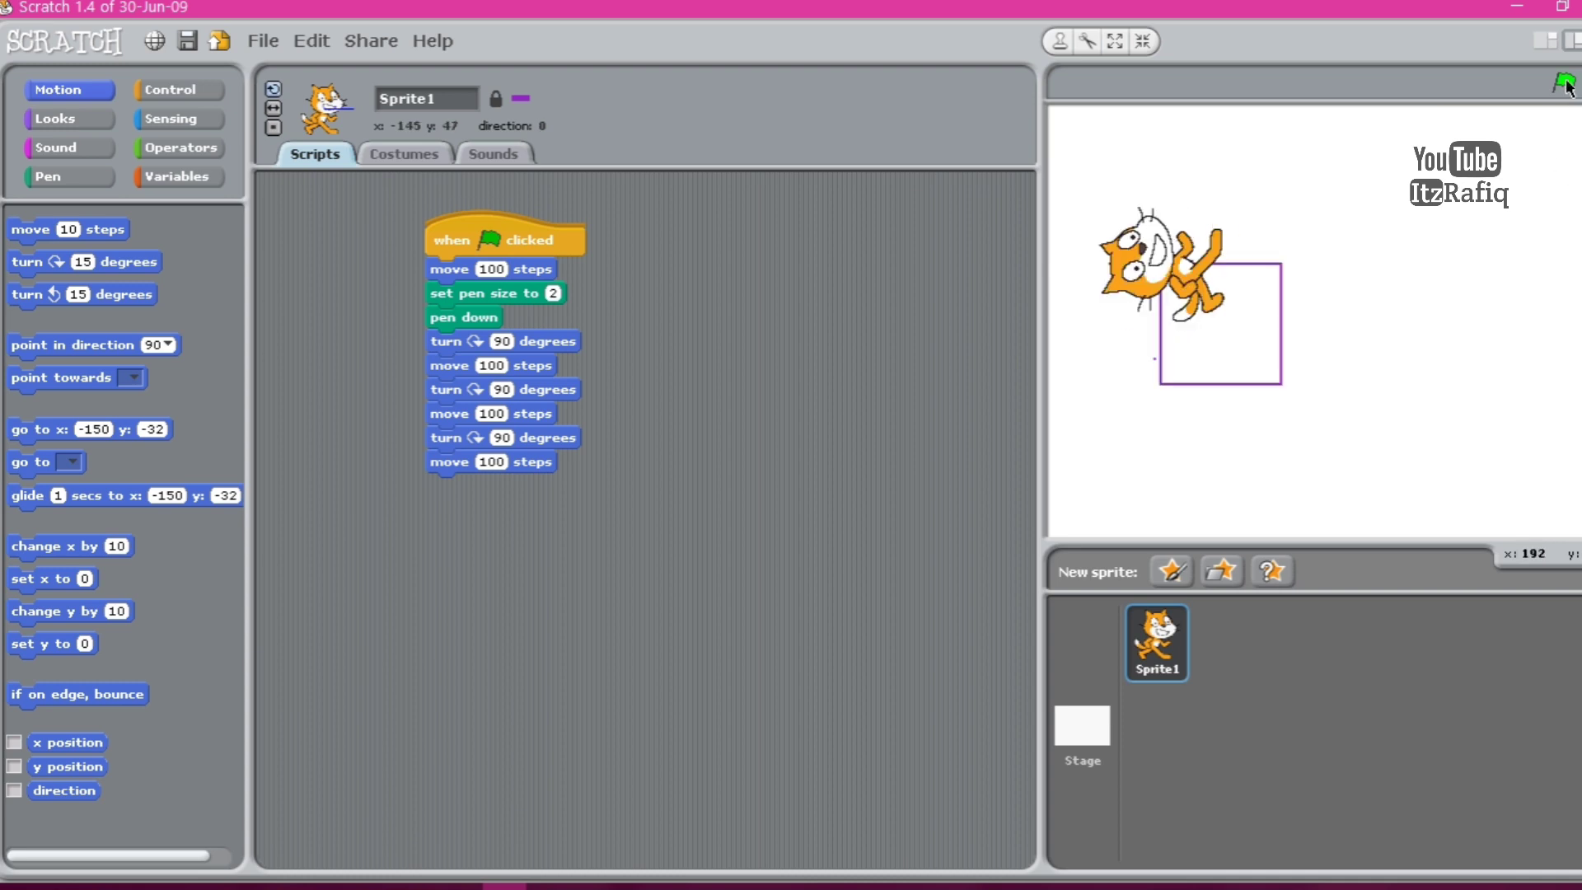
left_click(1566, 83)
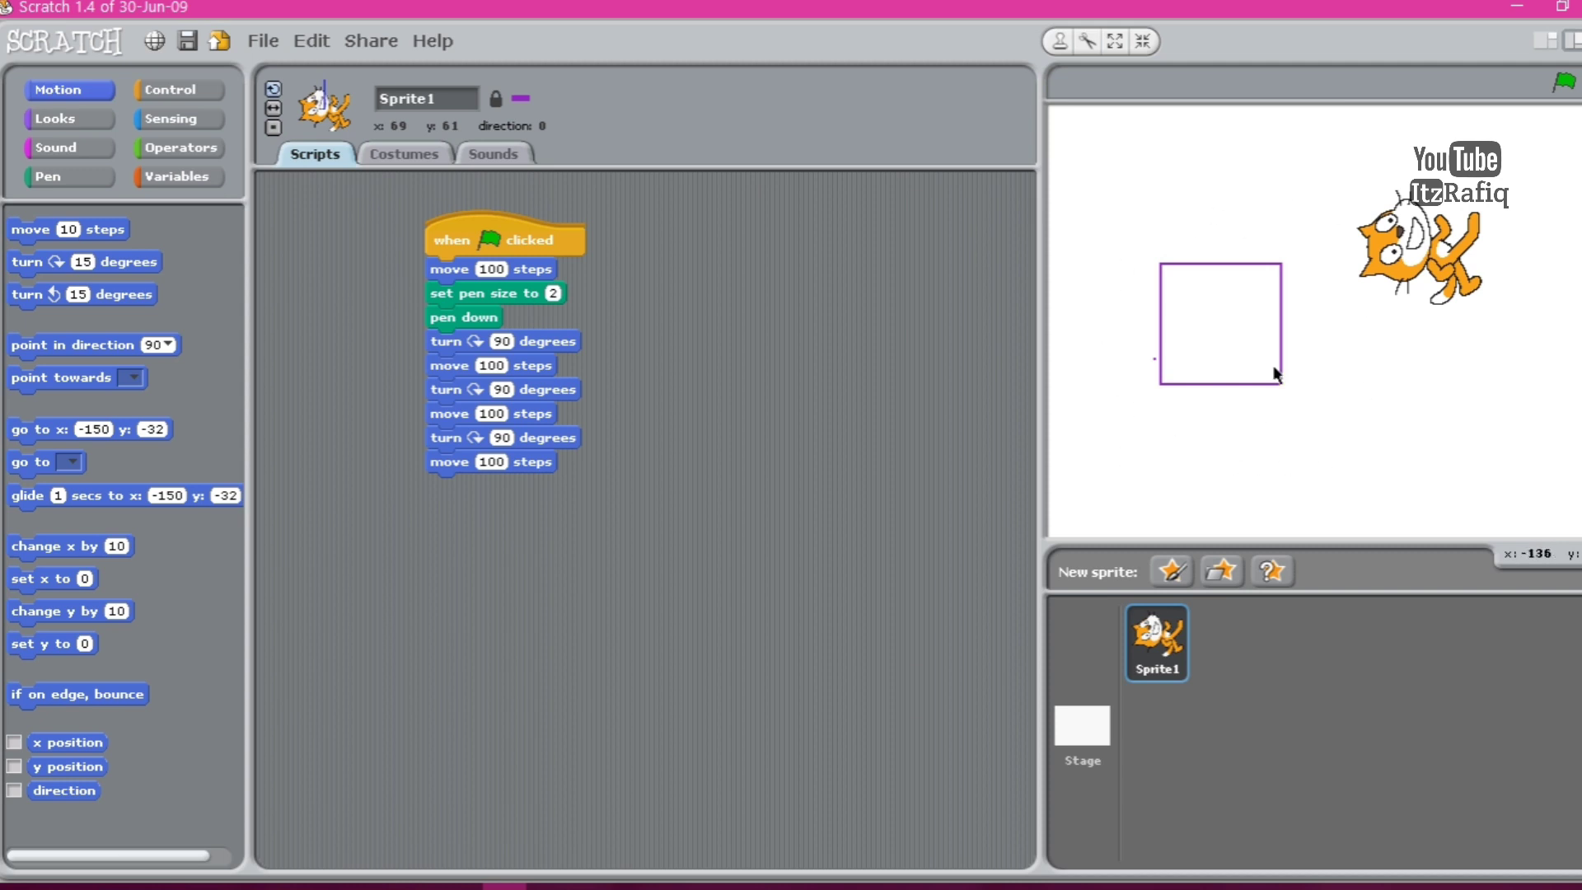
mouse_move(946, 484)
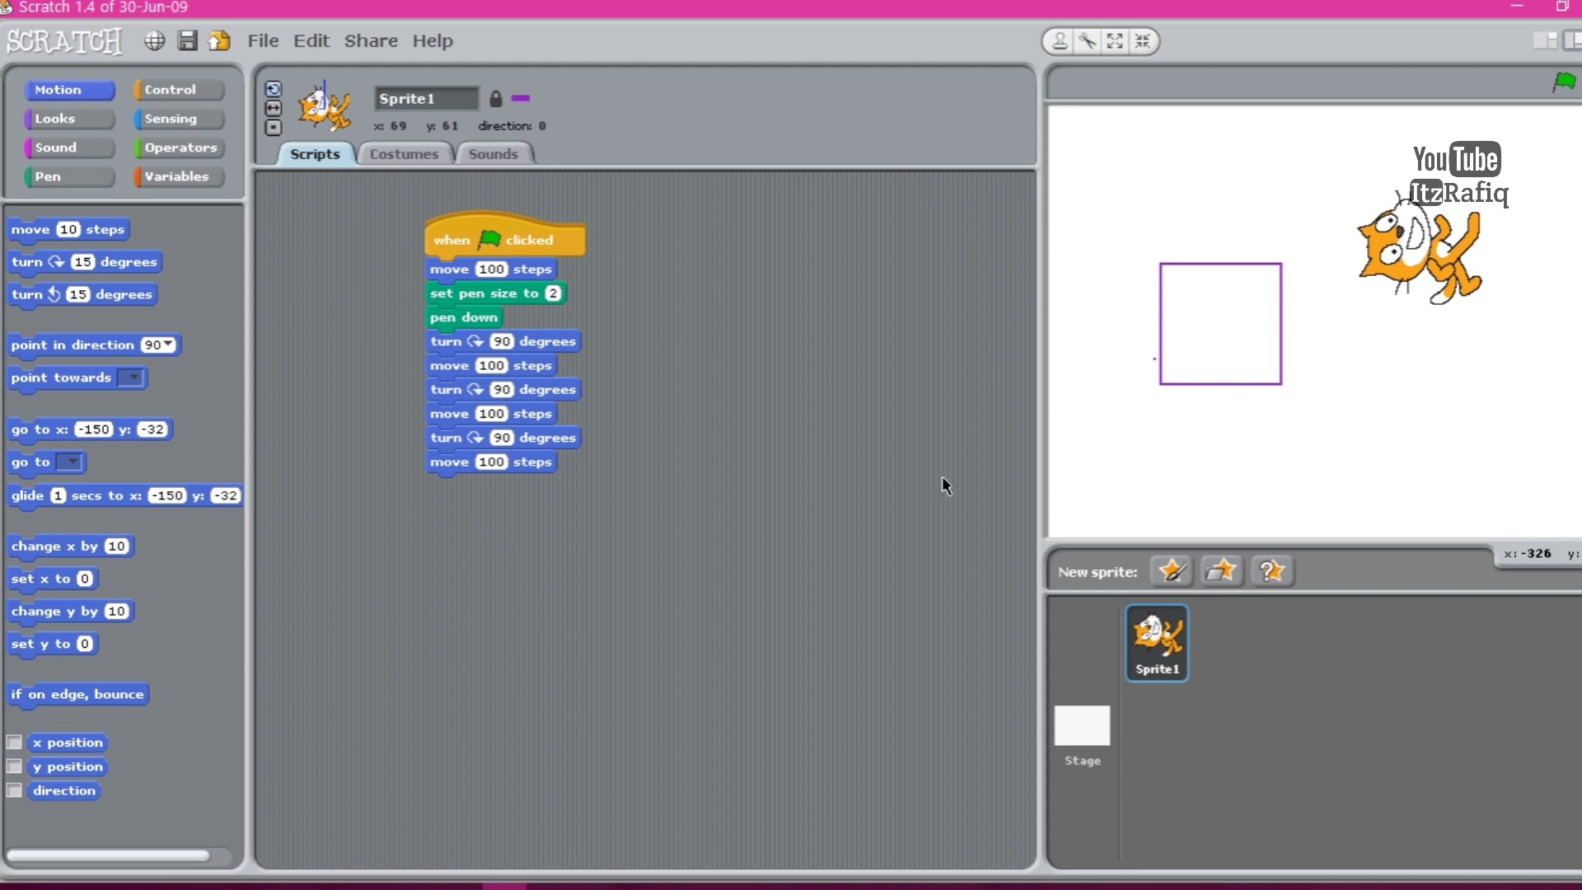
mouse_move(546, 293)
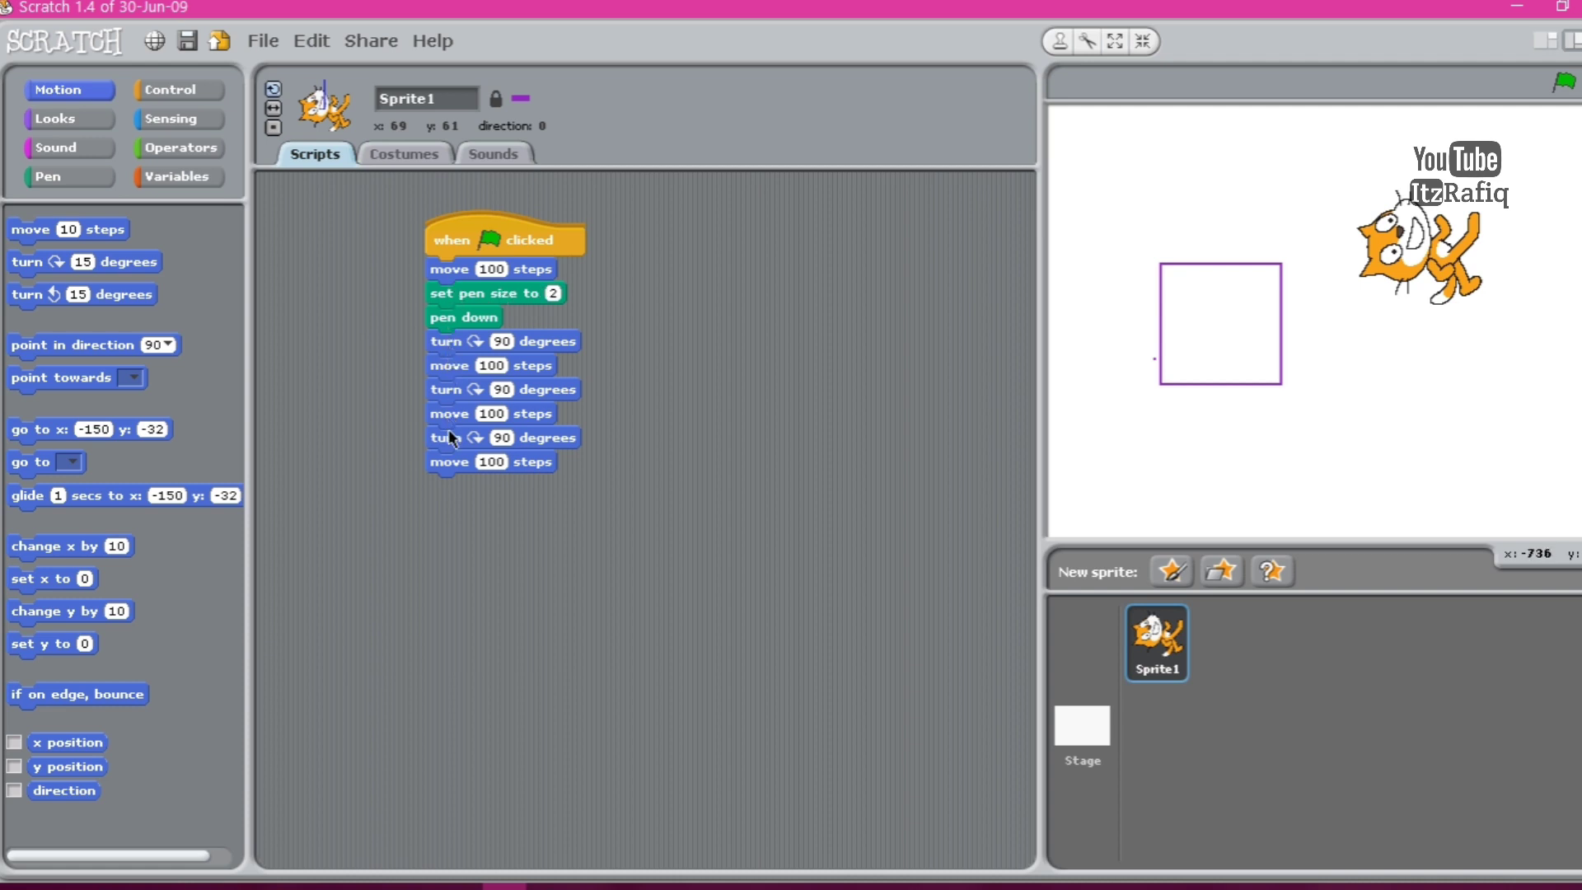
mouse_move(555, 461)
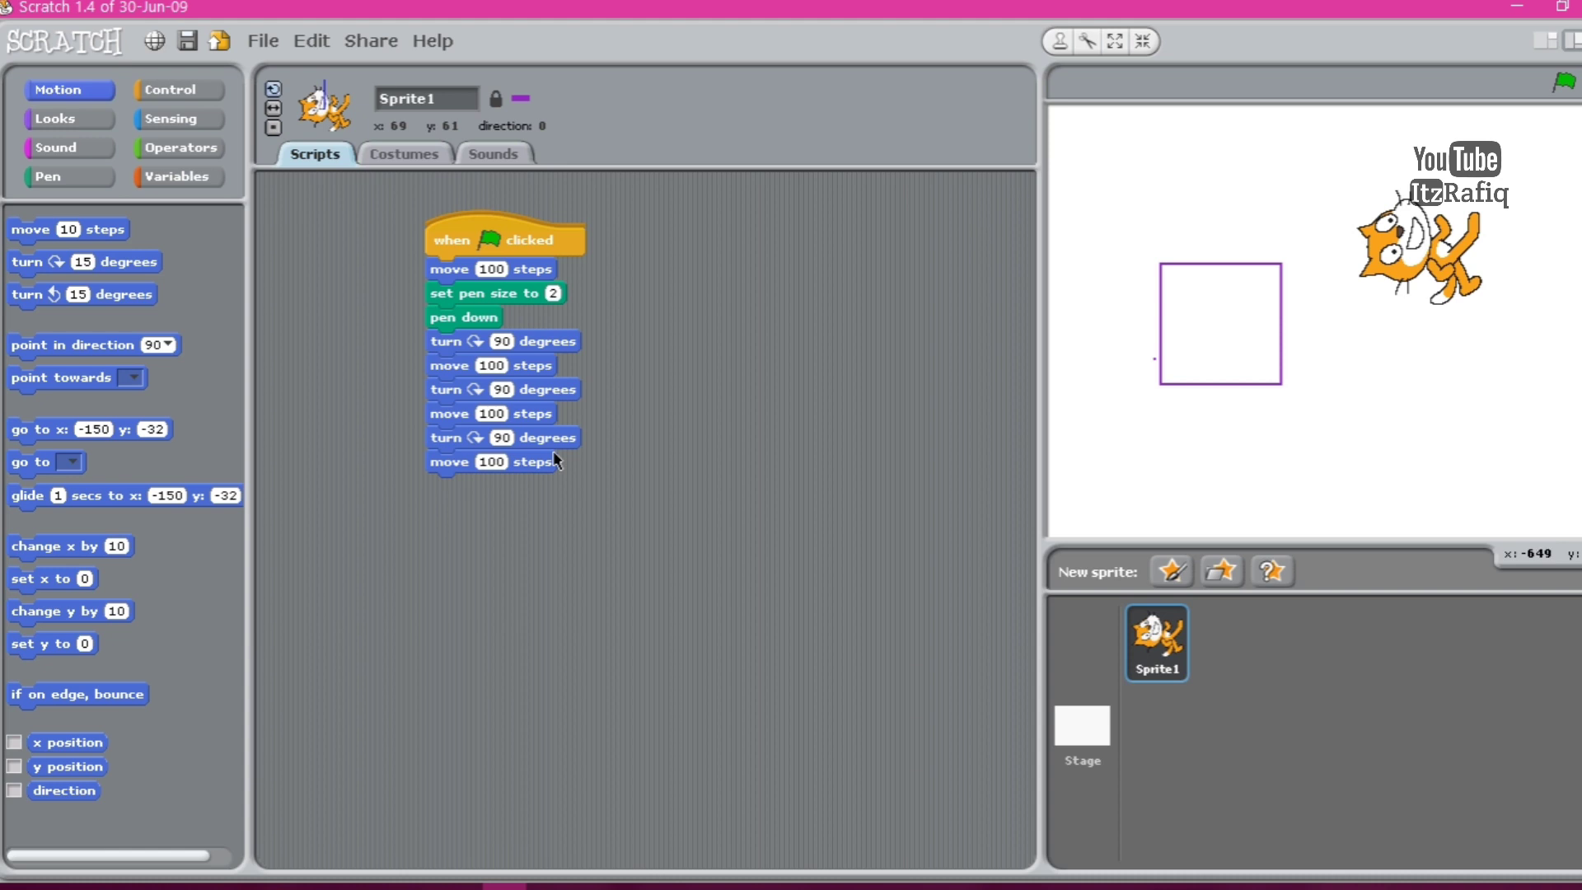
mouse_move(552, 348)
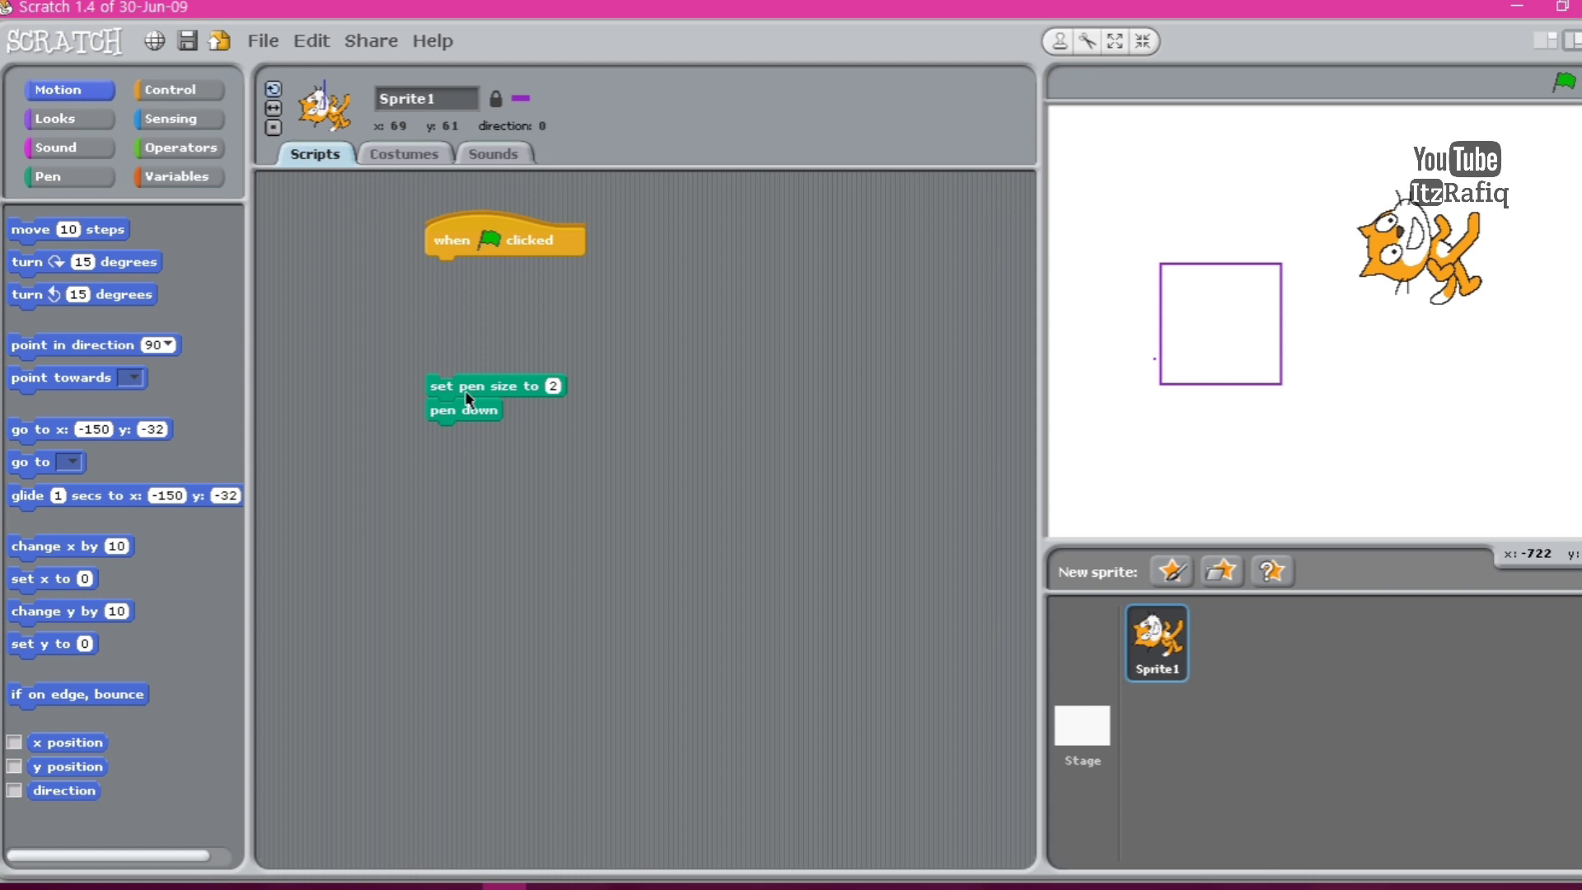
Rejoin set pen size and pen down to the script and add a repeat 4 loop after them.
left_click_drag(494, 394, 495, 267)
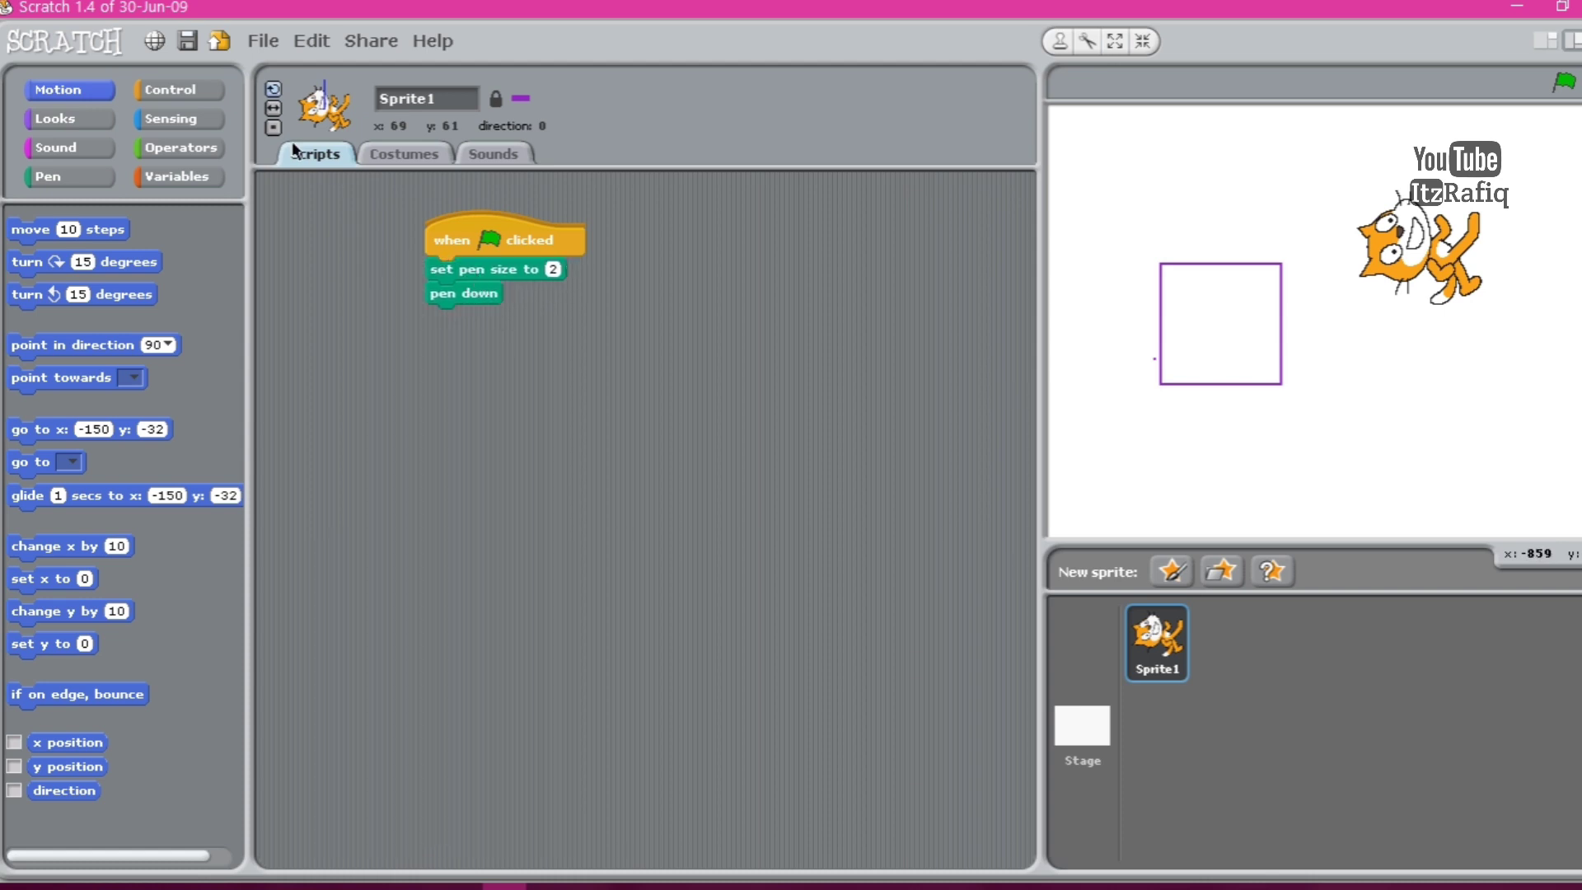
left_click(178, 89)
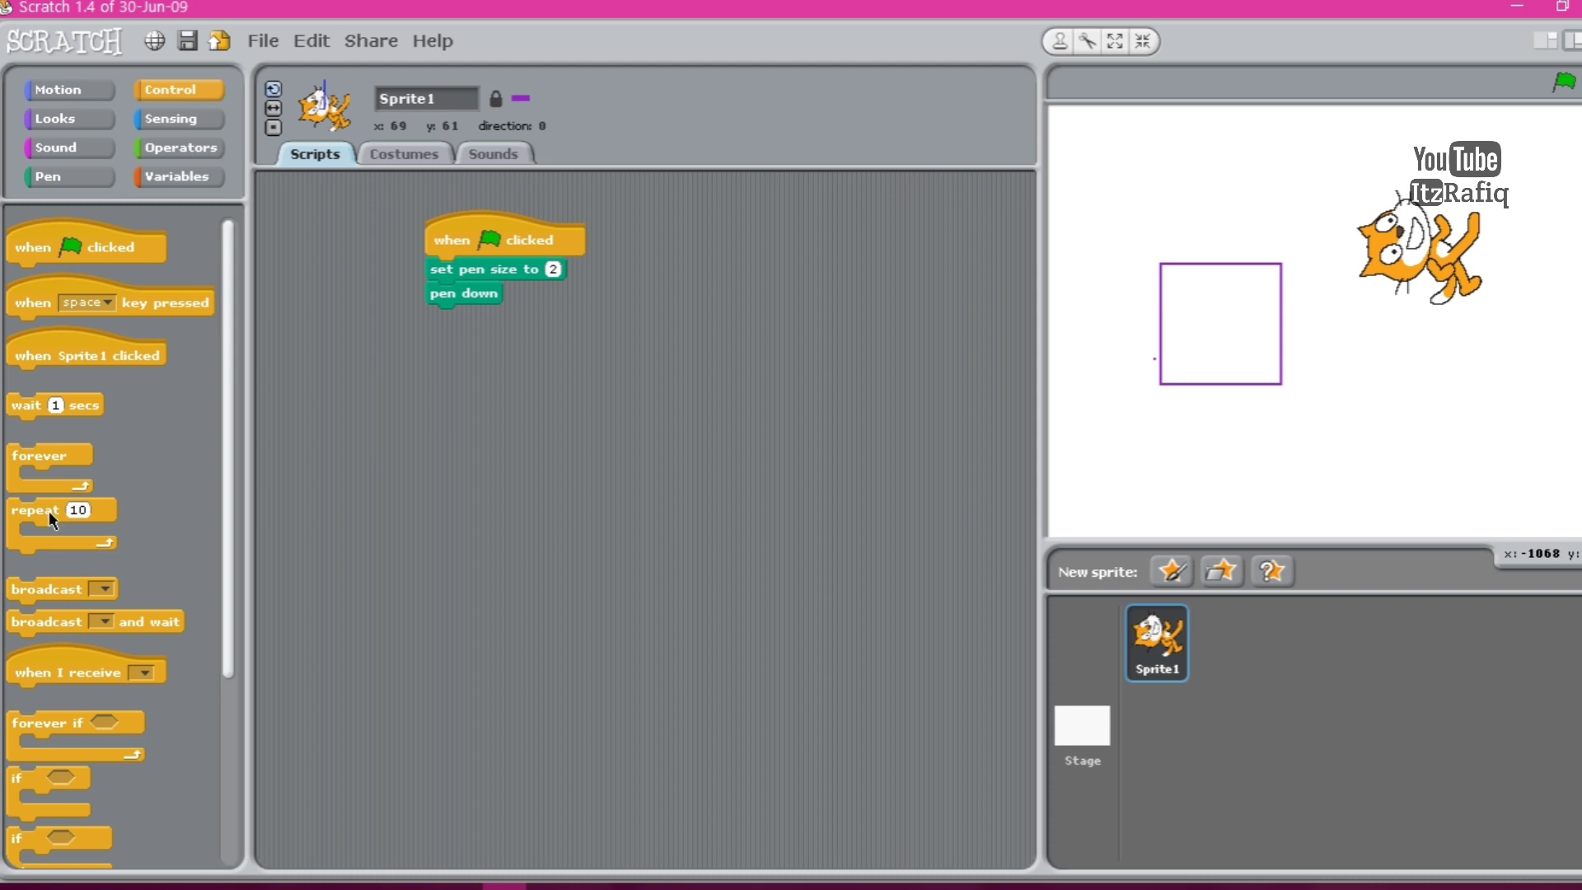
left_click_drag(52, 509, 481, 318)
type("4")
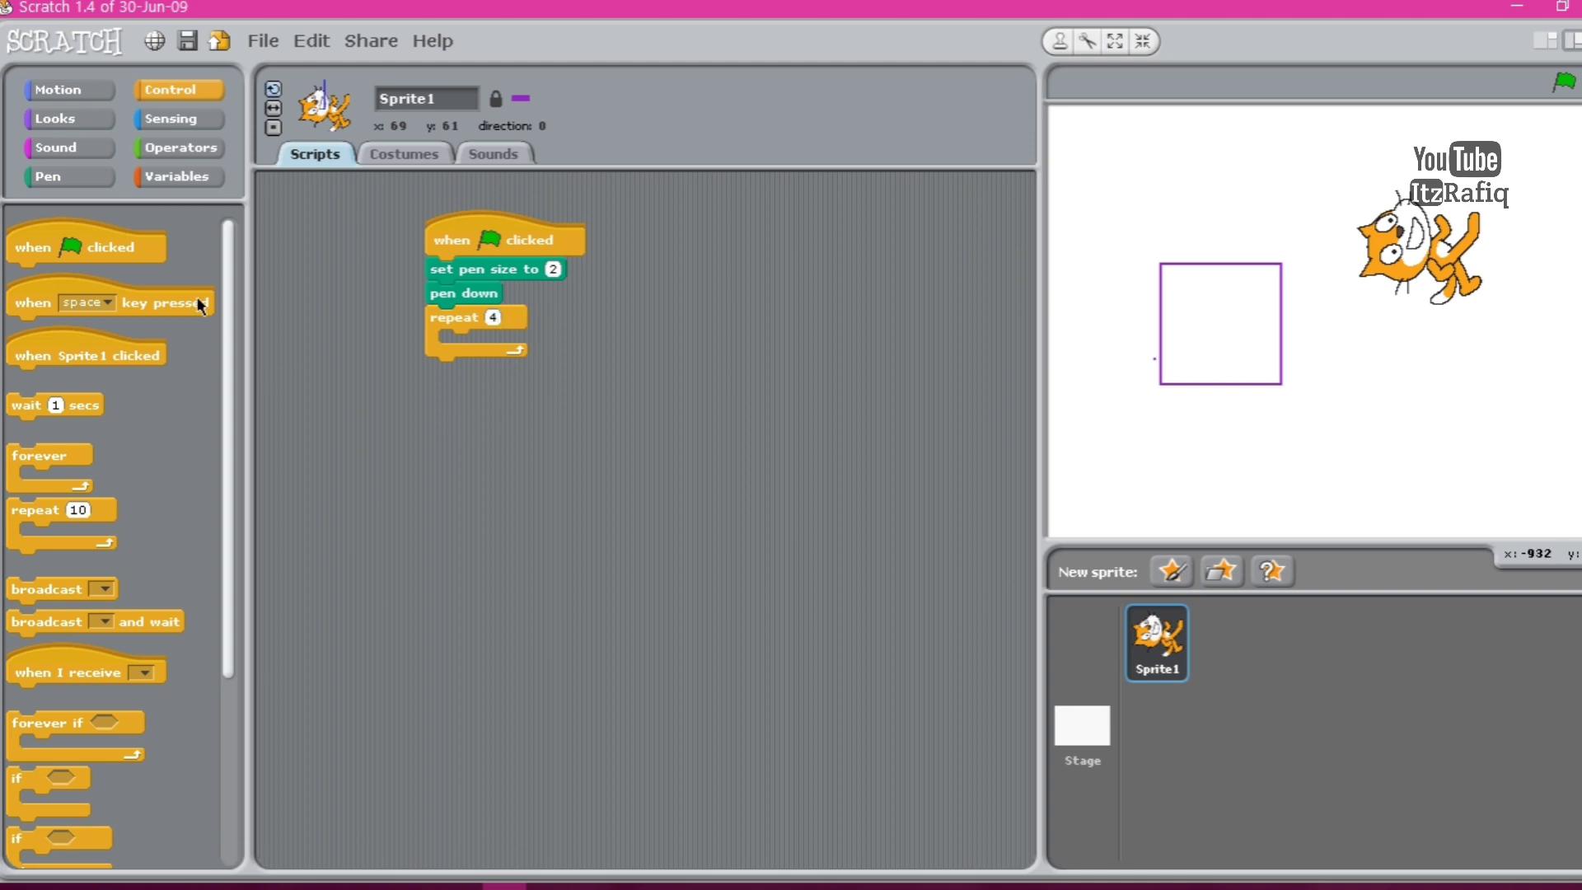
Put move 100 steps and turn 90 degrees blocks inside the repeat loop.
left_click(58, 89)
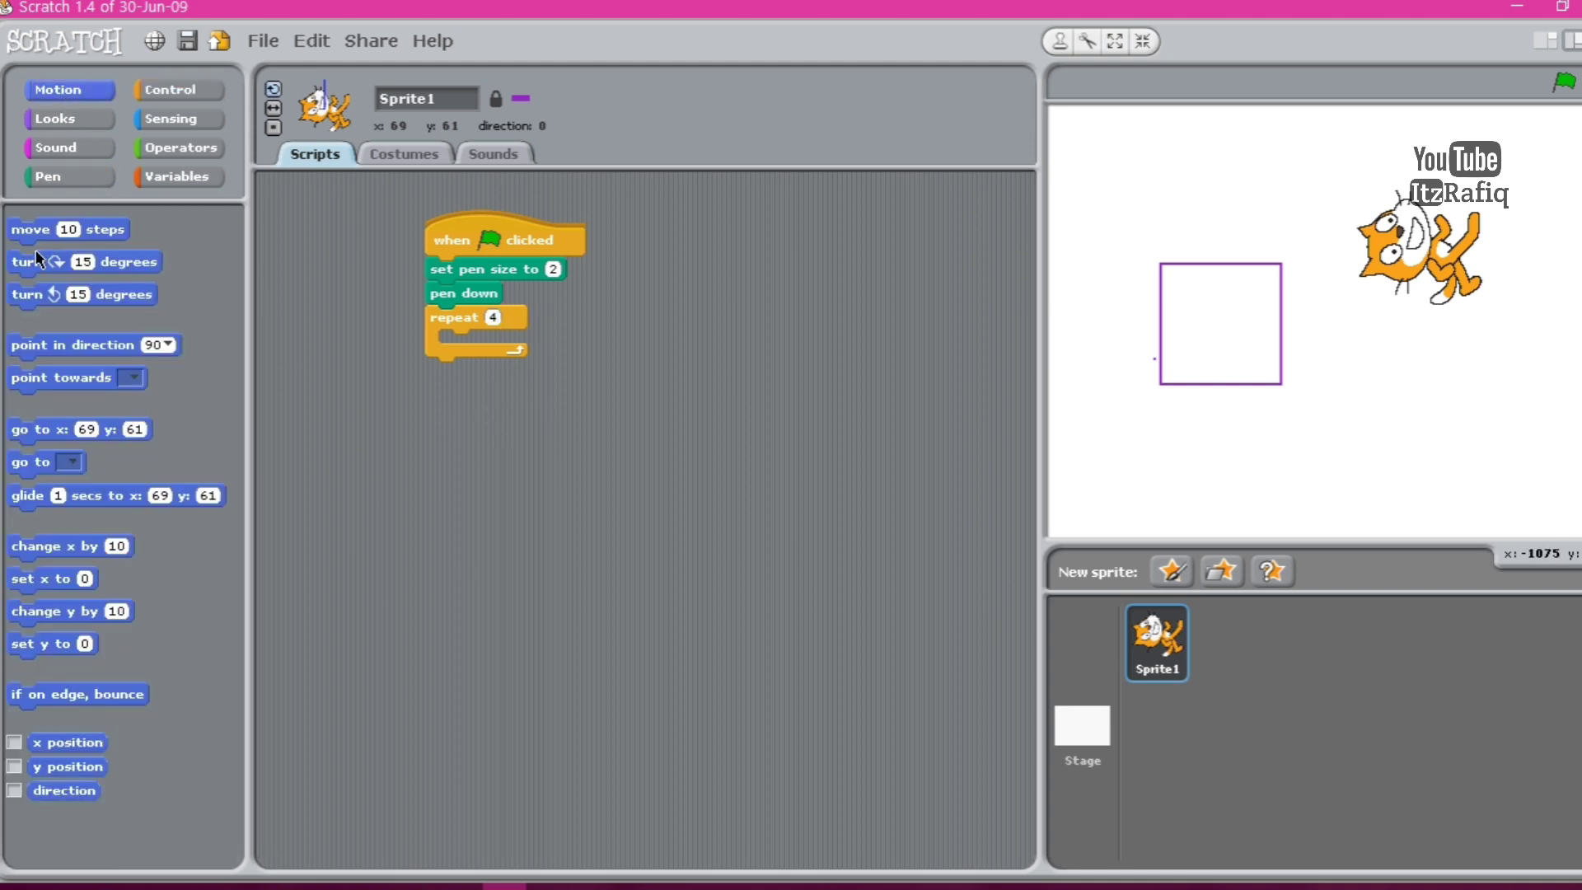
left_click_drag(33, 227, 476, 343)
type("100")
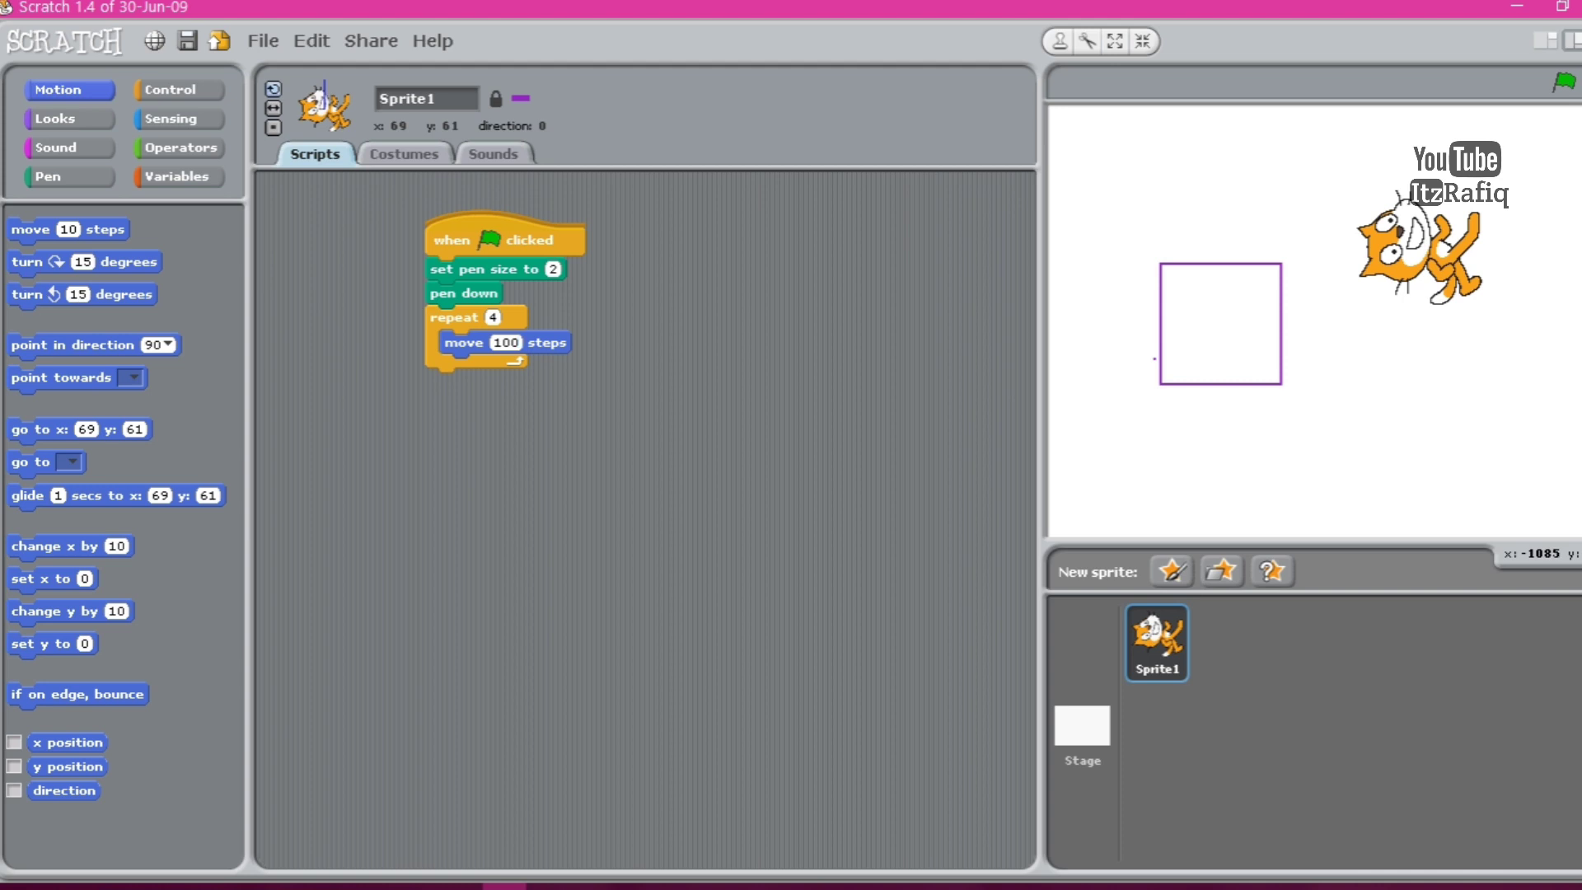
left_click_drag(84, 263, 514, 366)
type("90")
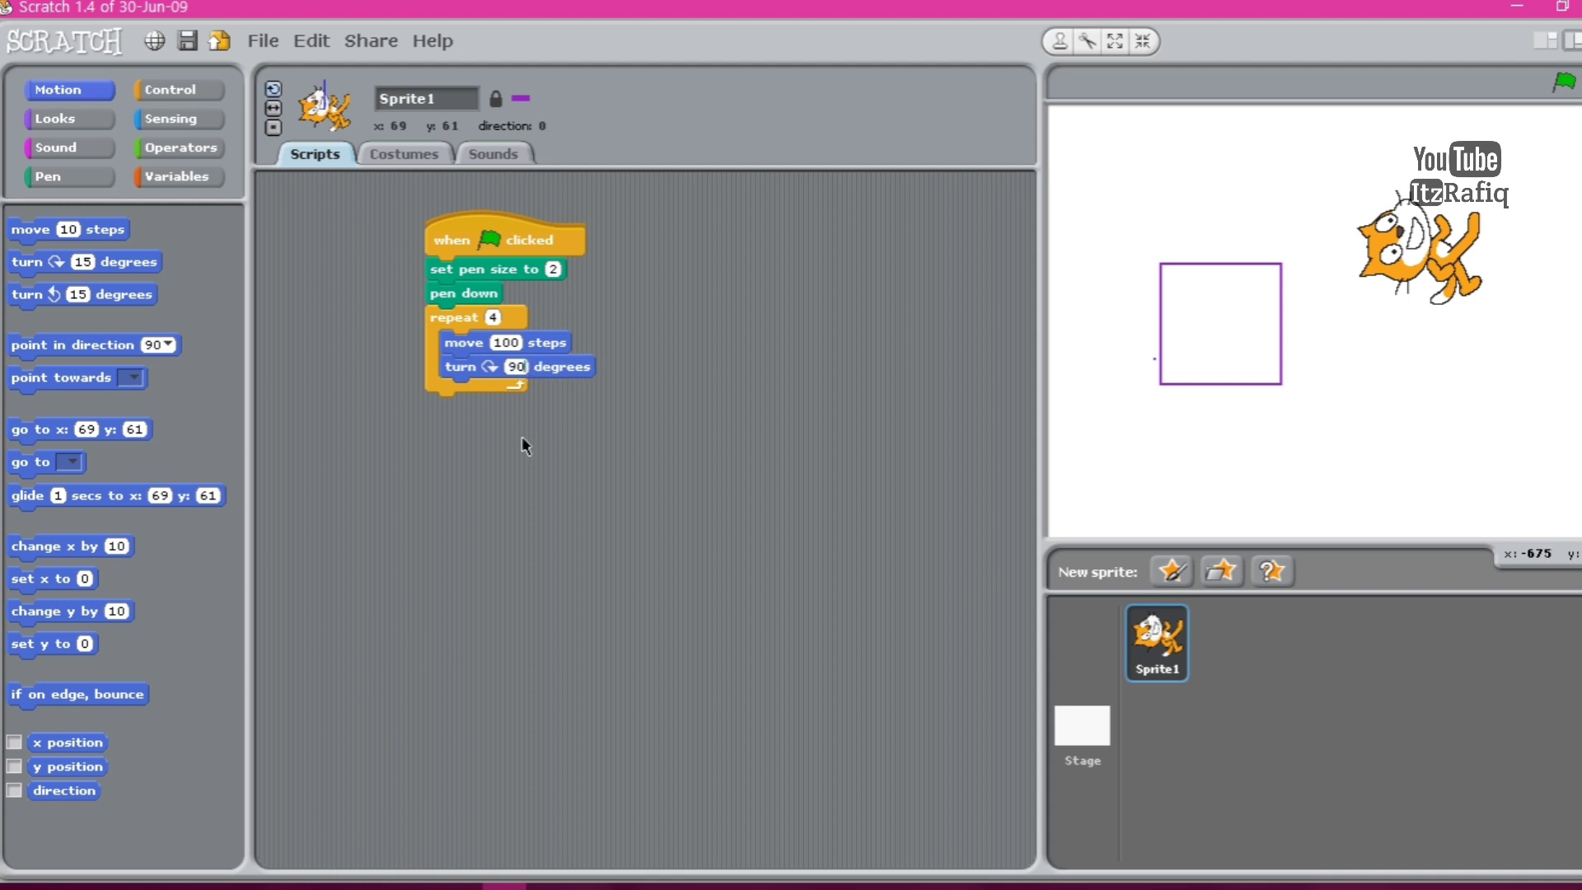
mouse_move(1228, 220)
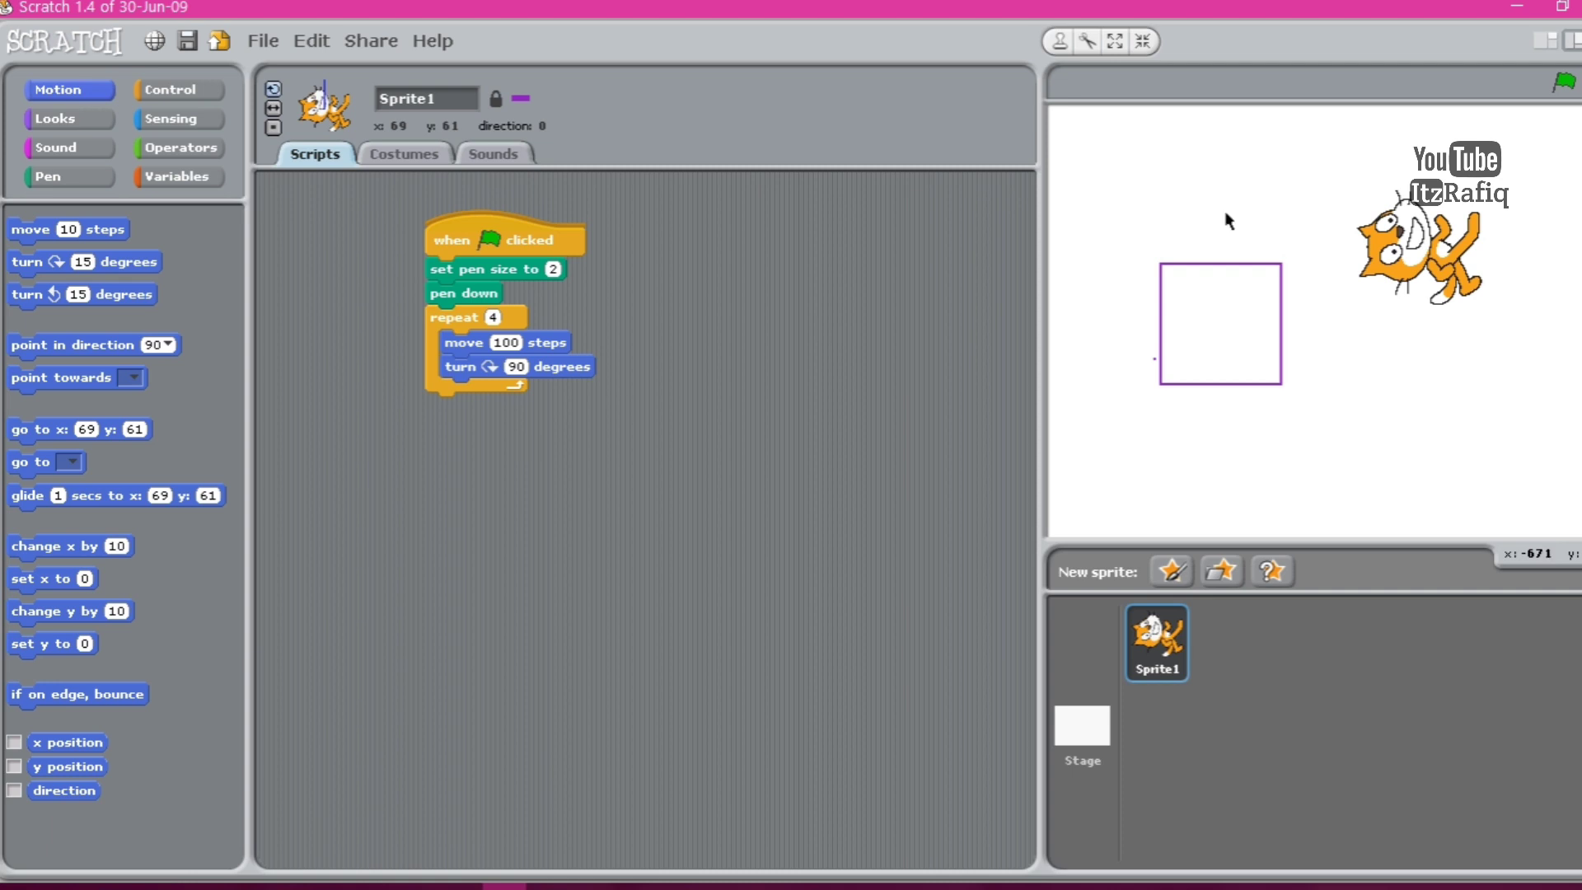
mouse_move(46, 177)
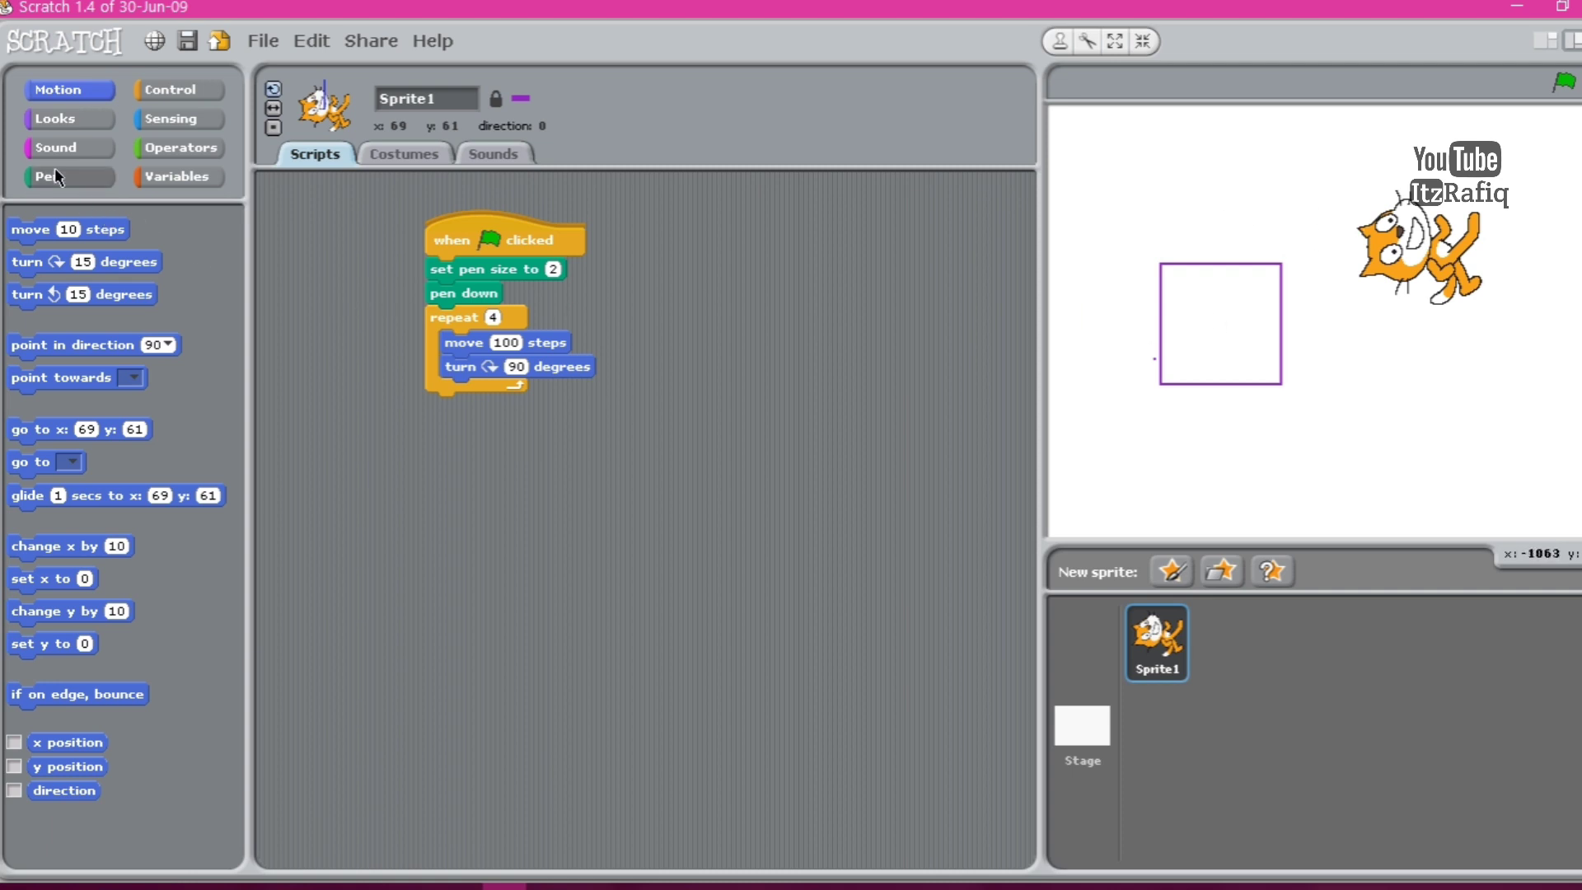
Clear the old drawing and run the repeat-loop script to draw a fresh purple square.
left_click(46, 176)
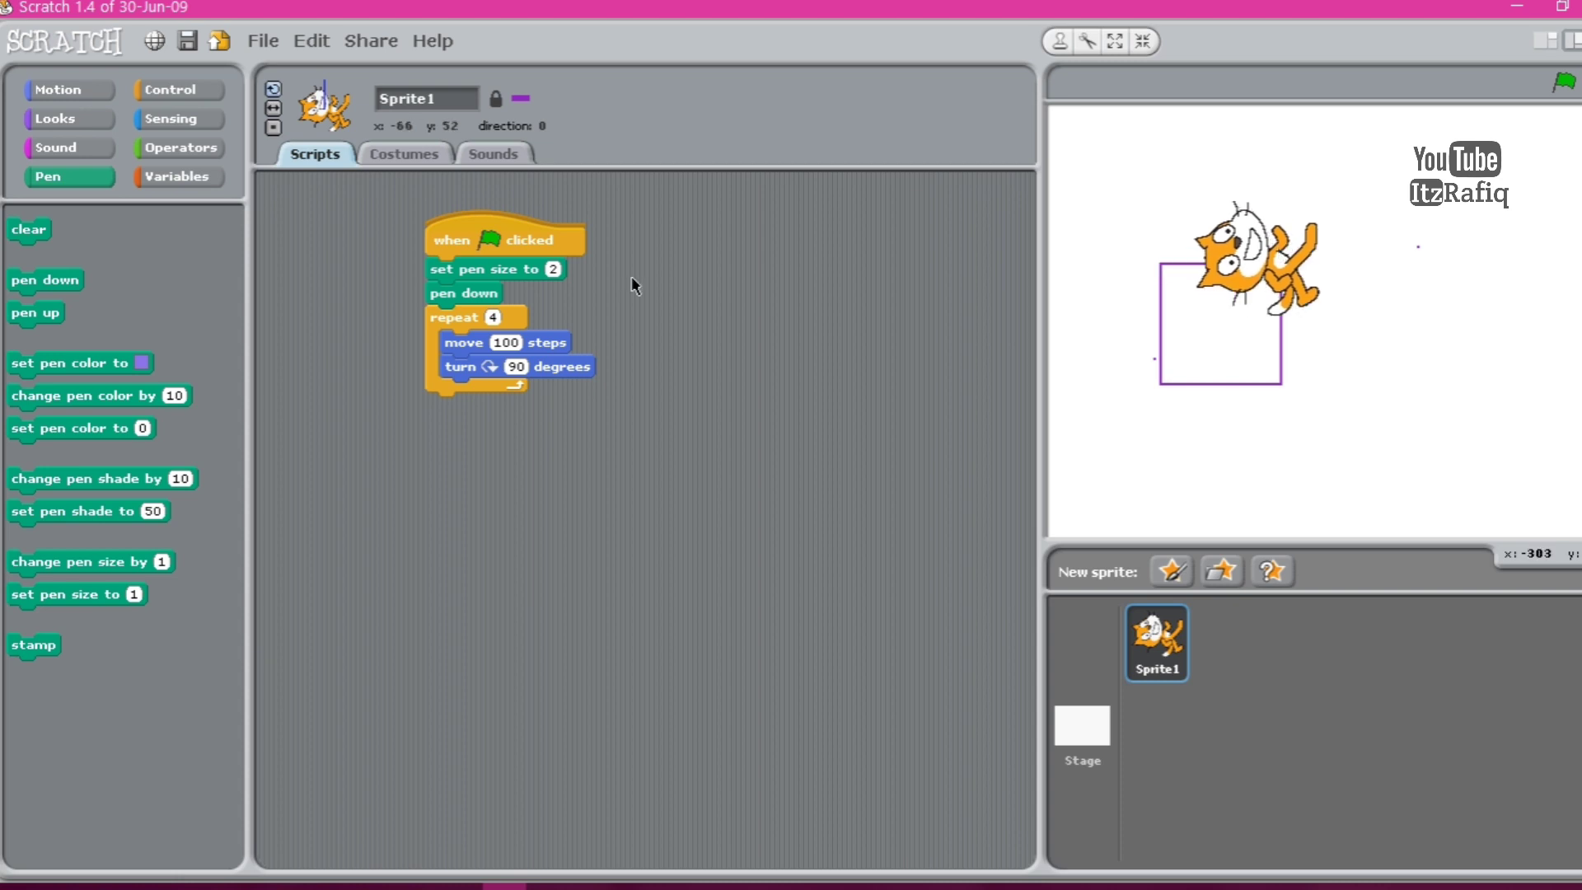
left_click(28, 230)
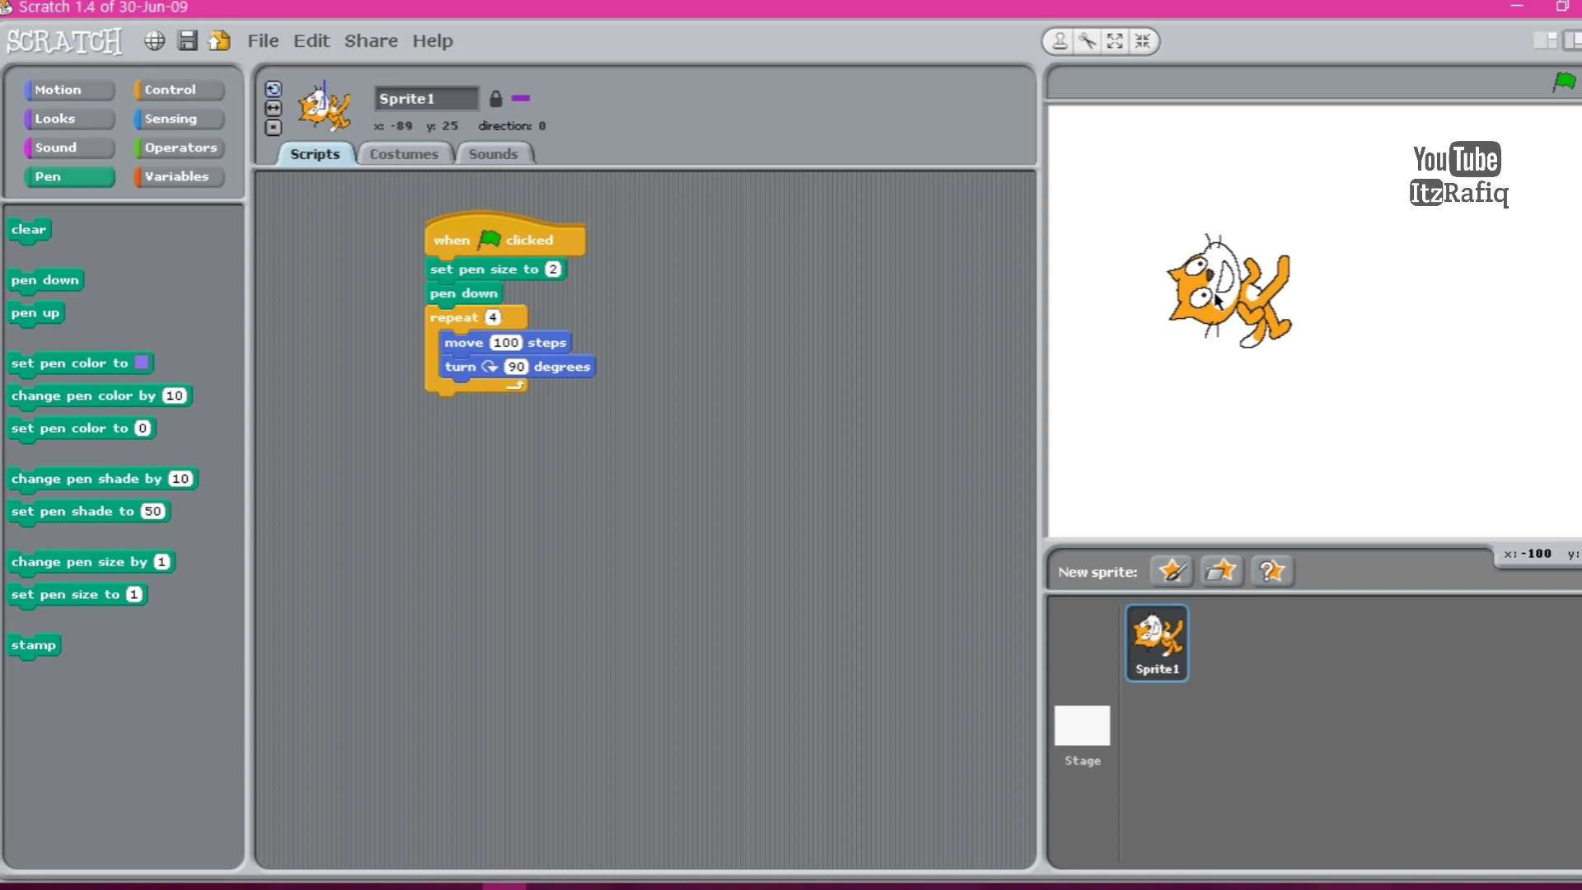
left_click(1563, 82)
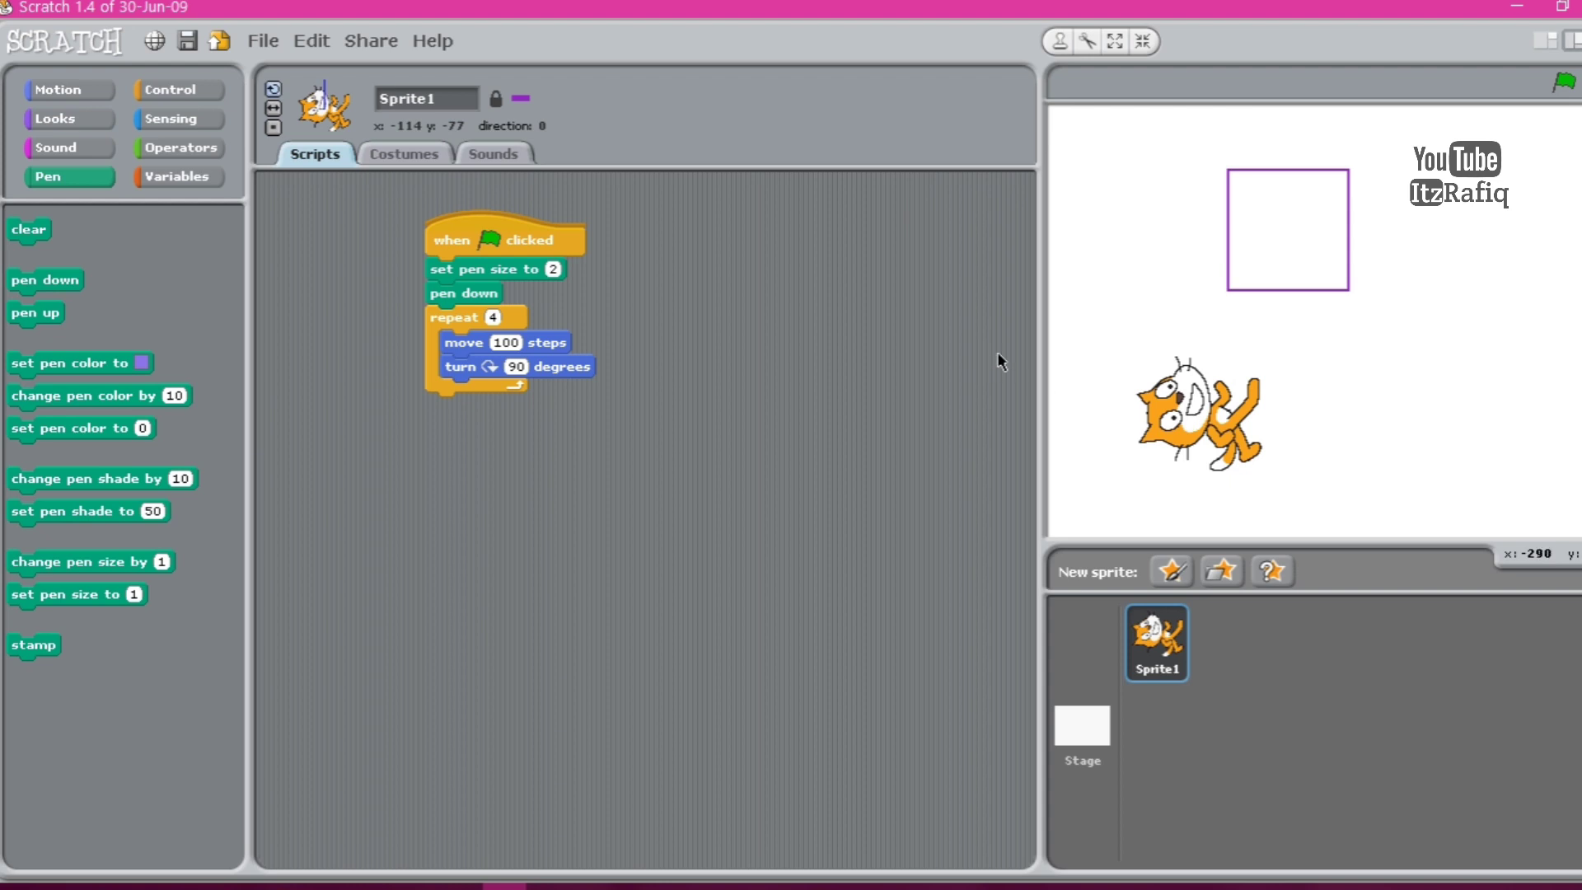
mouse_move(826, 351)
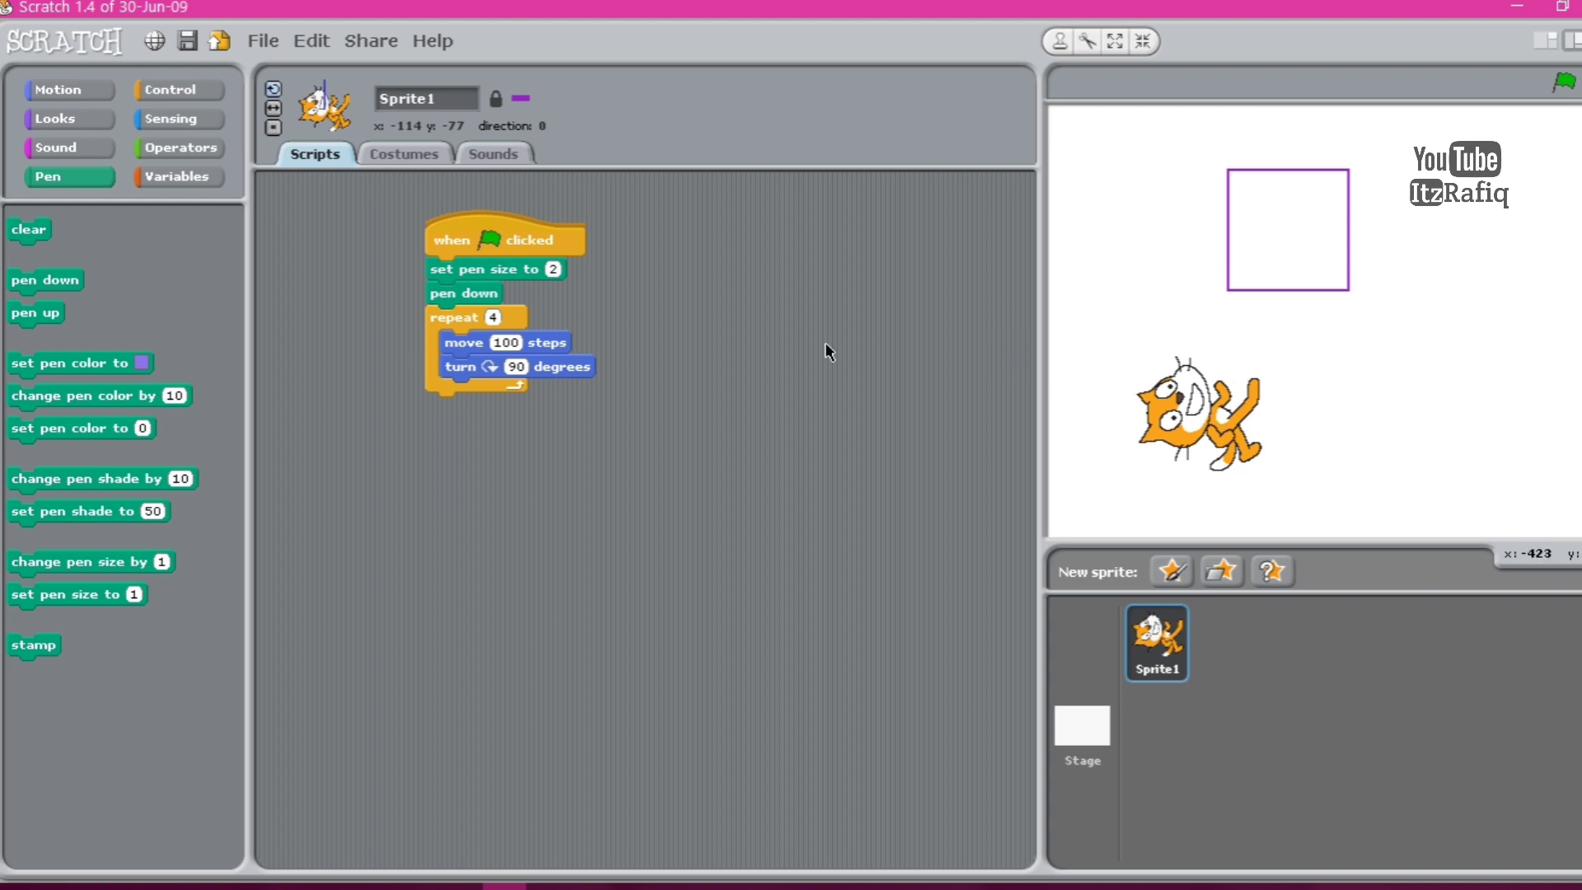
mouse_move(496, 270)
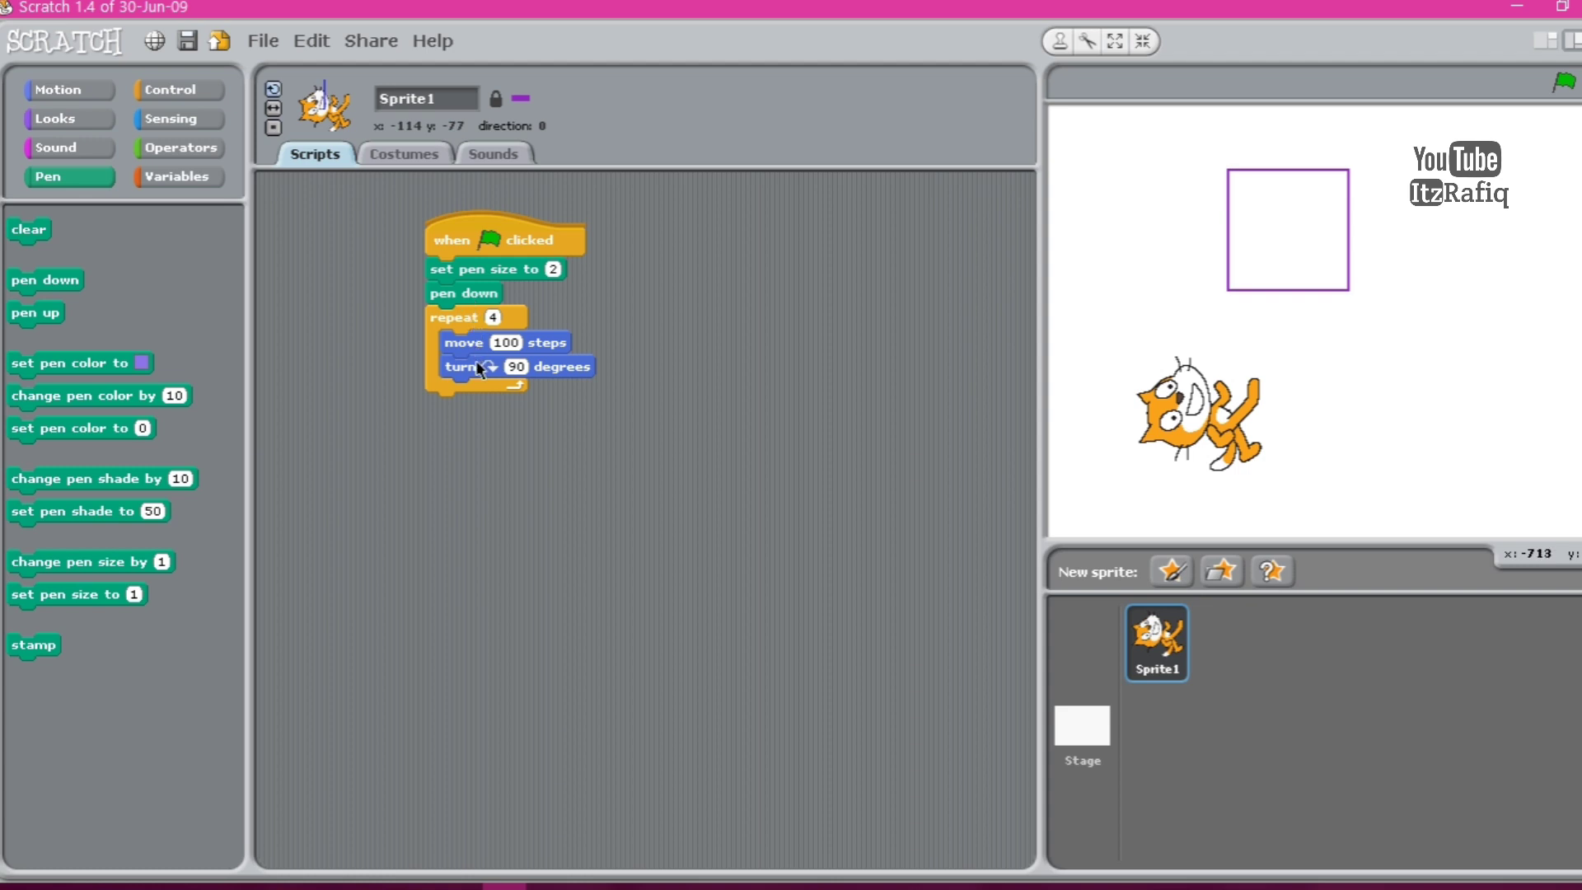
mouse_move(389, 413)
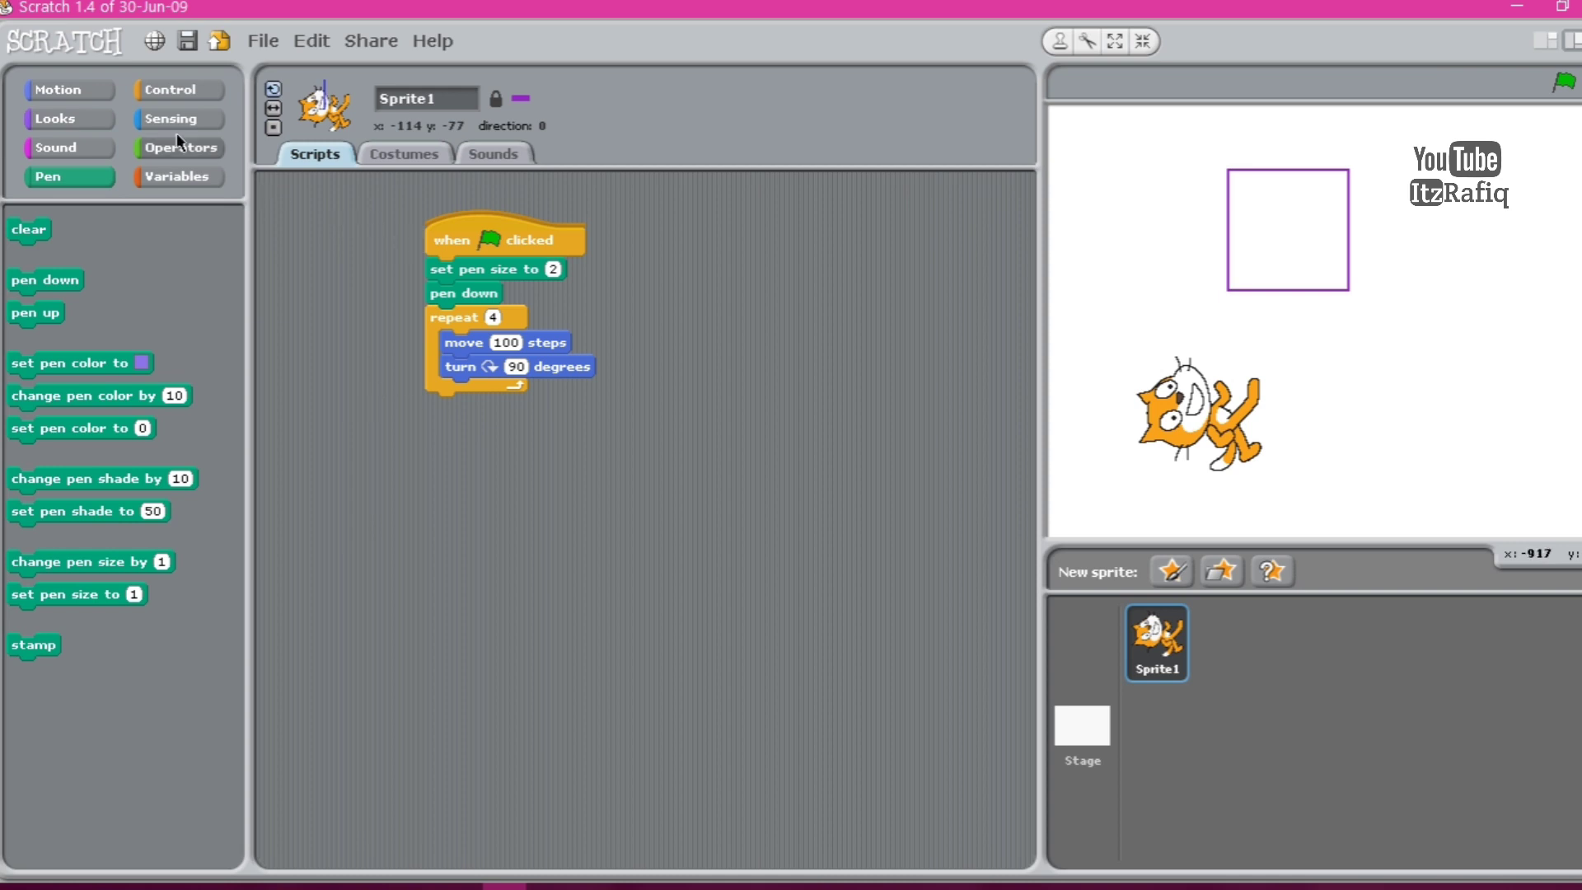
left_click(176, 89)
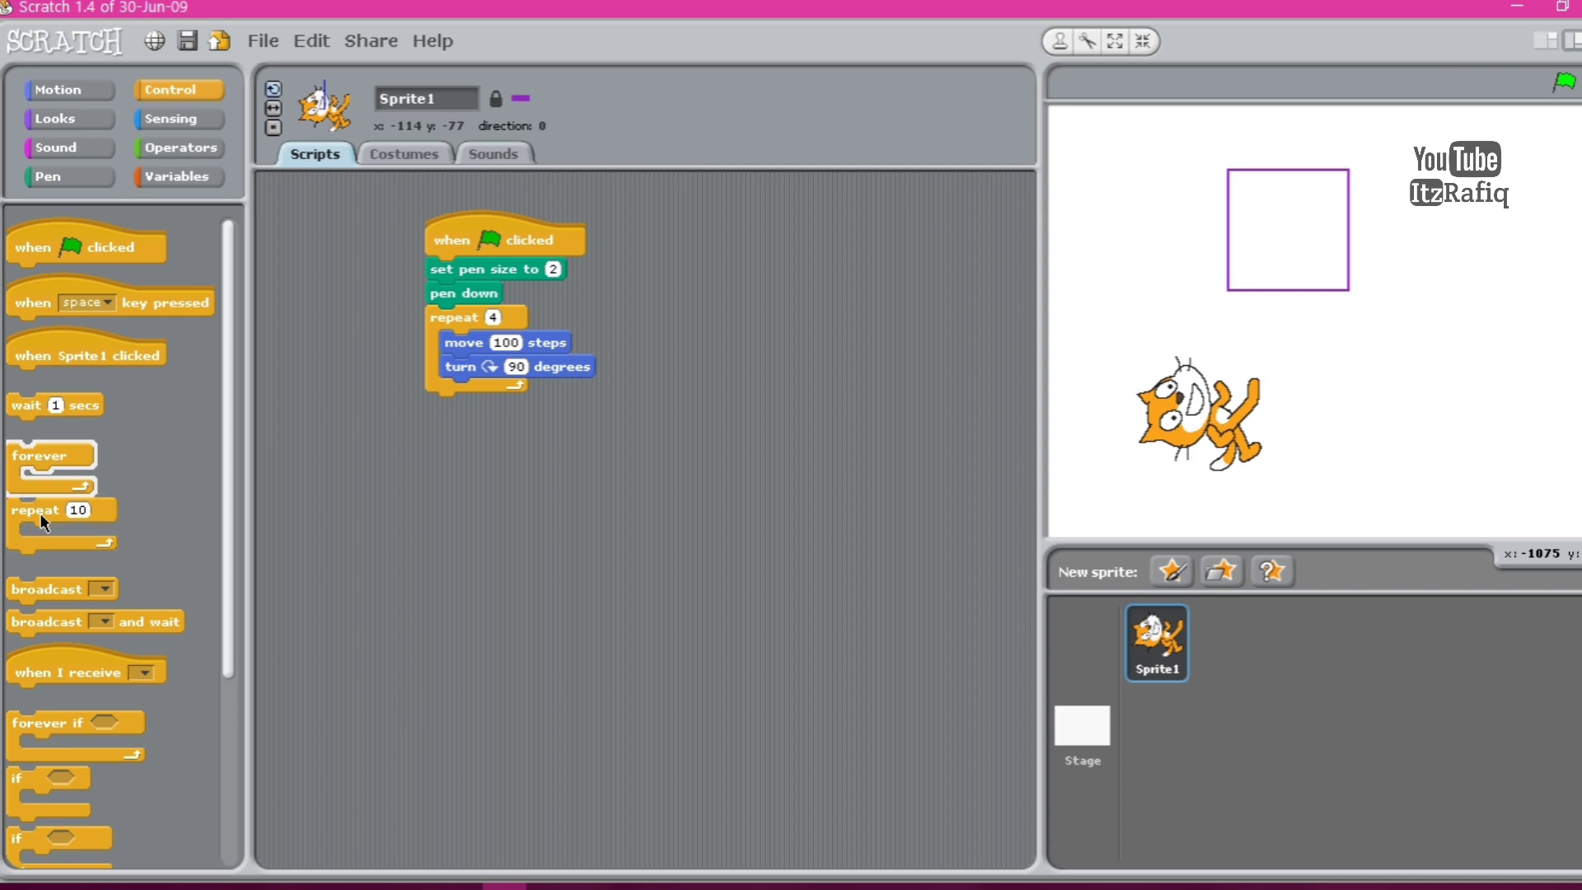
mouse_move(89, 483)
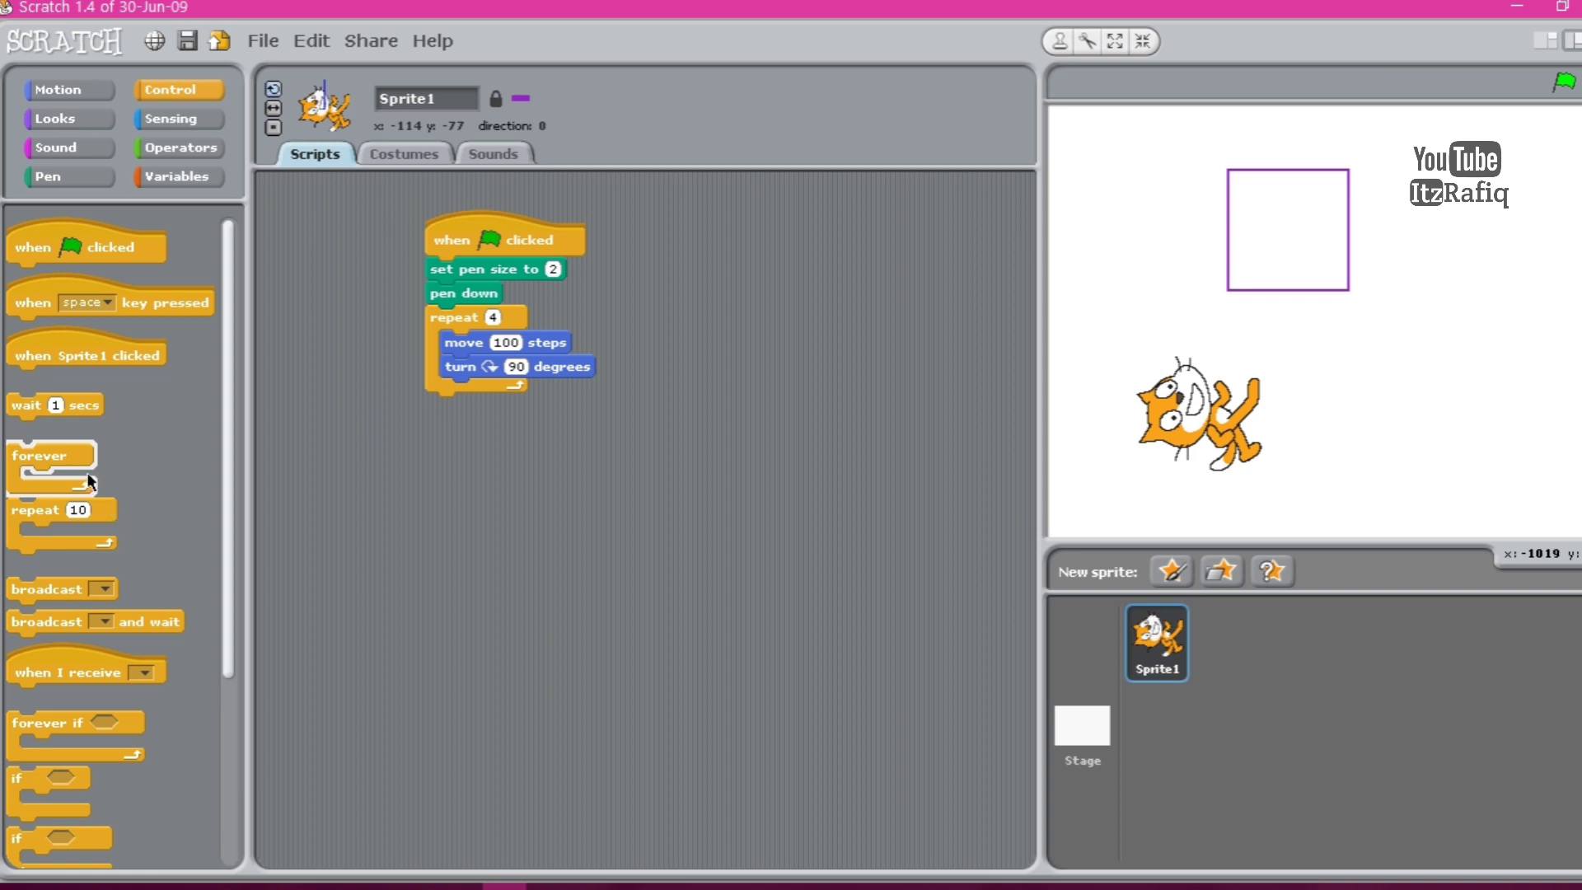
mouse_move(142, 458)
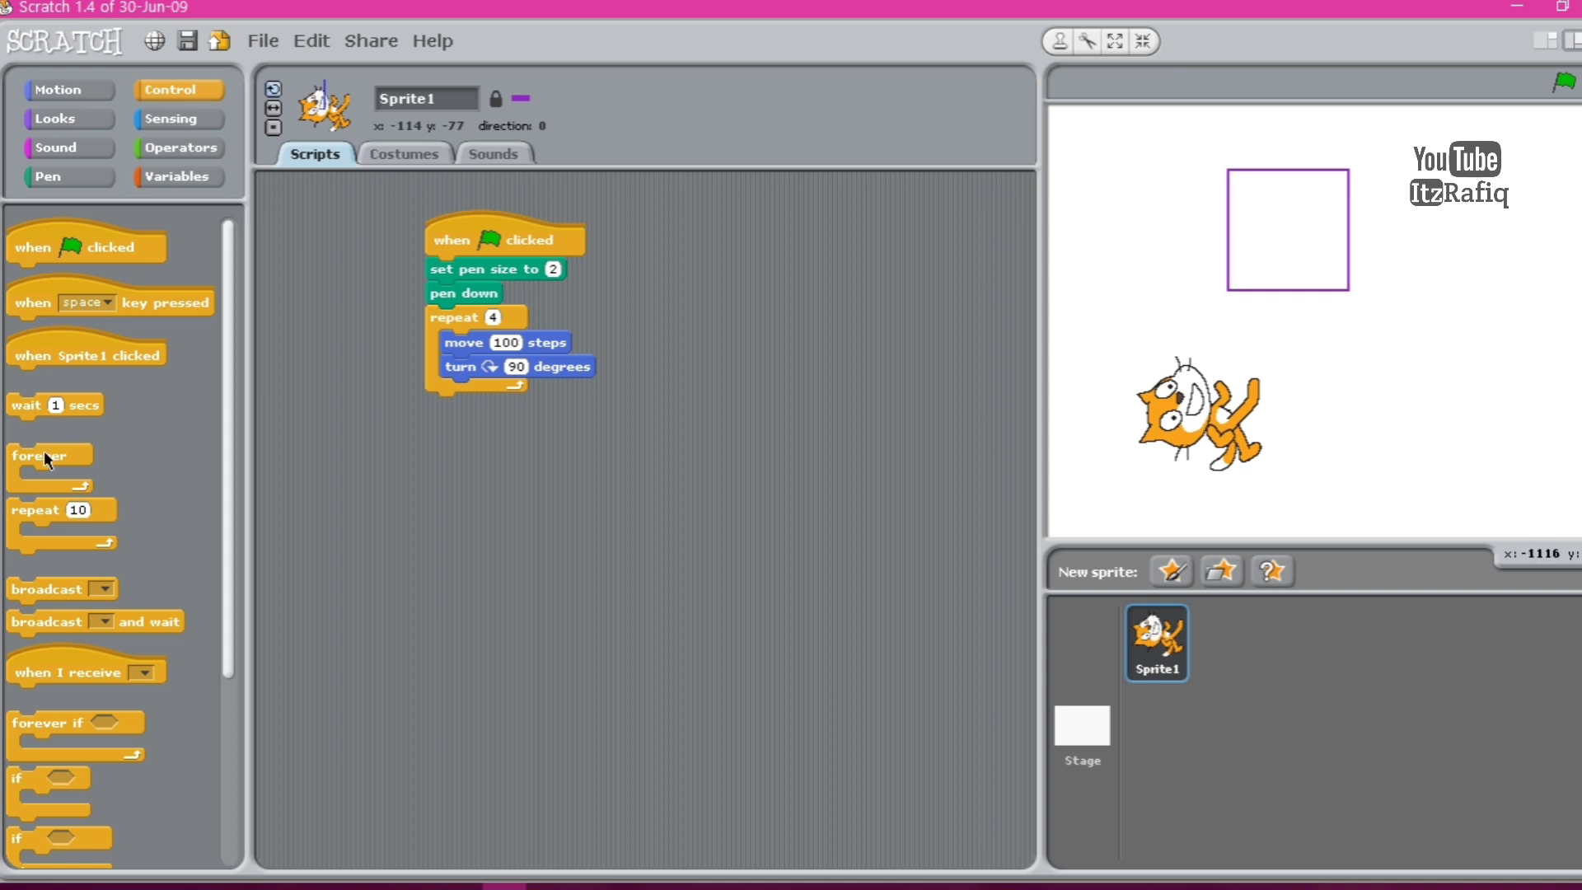
mouse_move(132, 523)
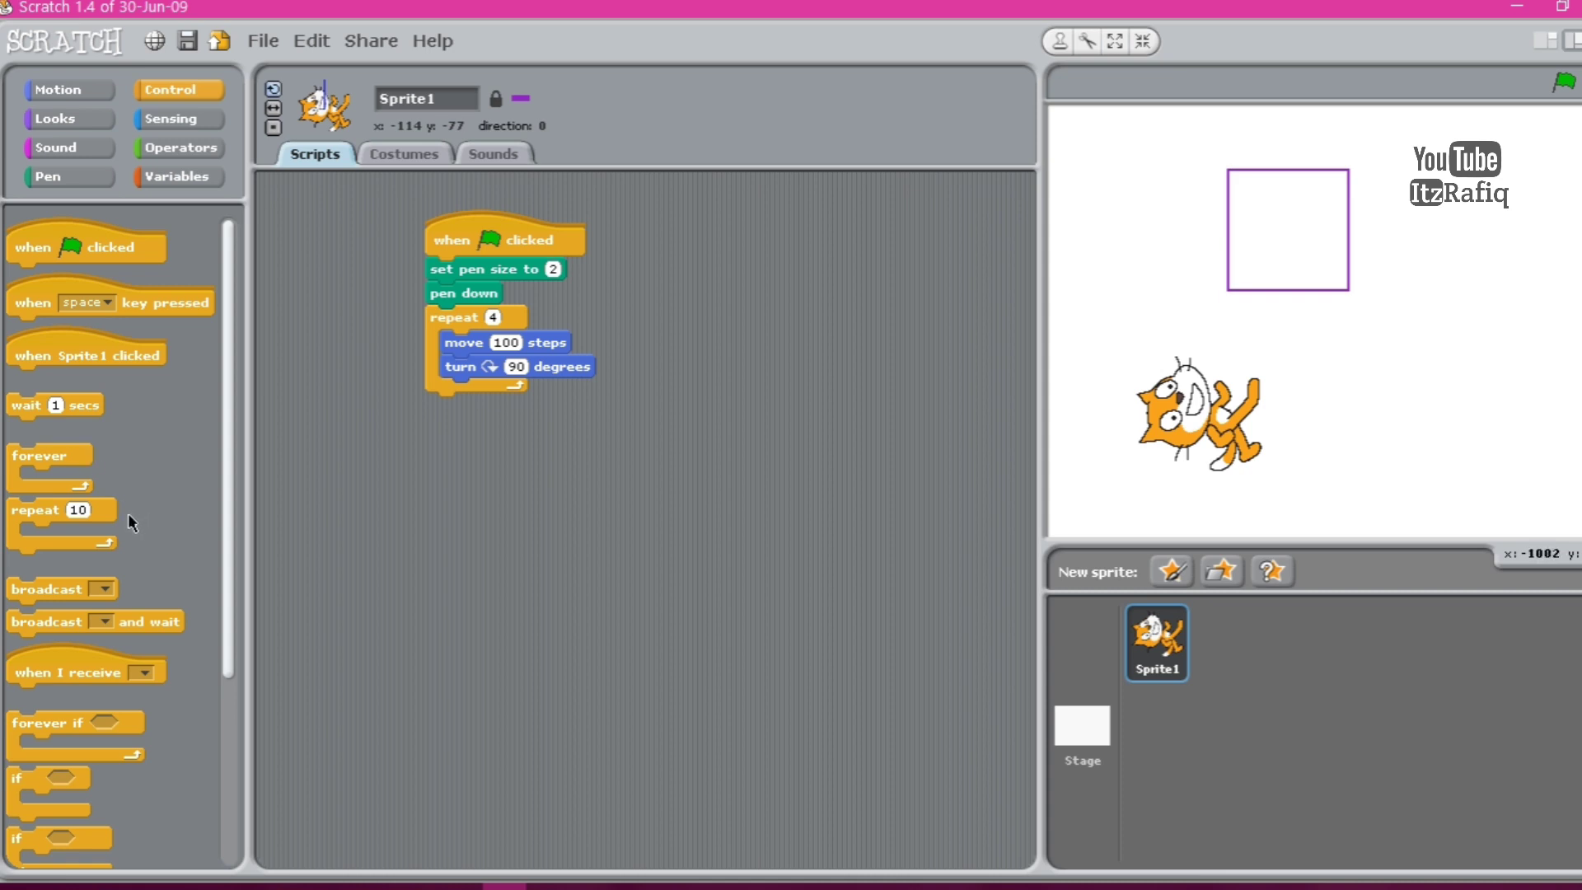
mouse_move(959, 287)
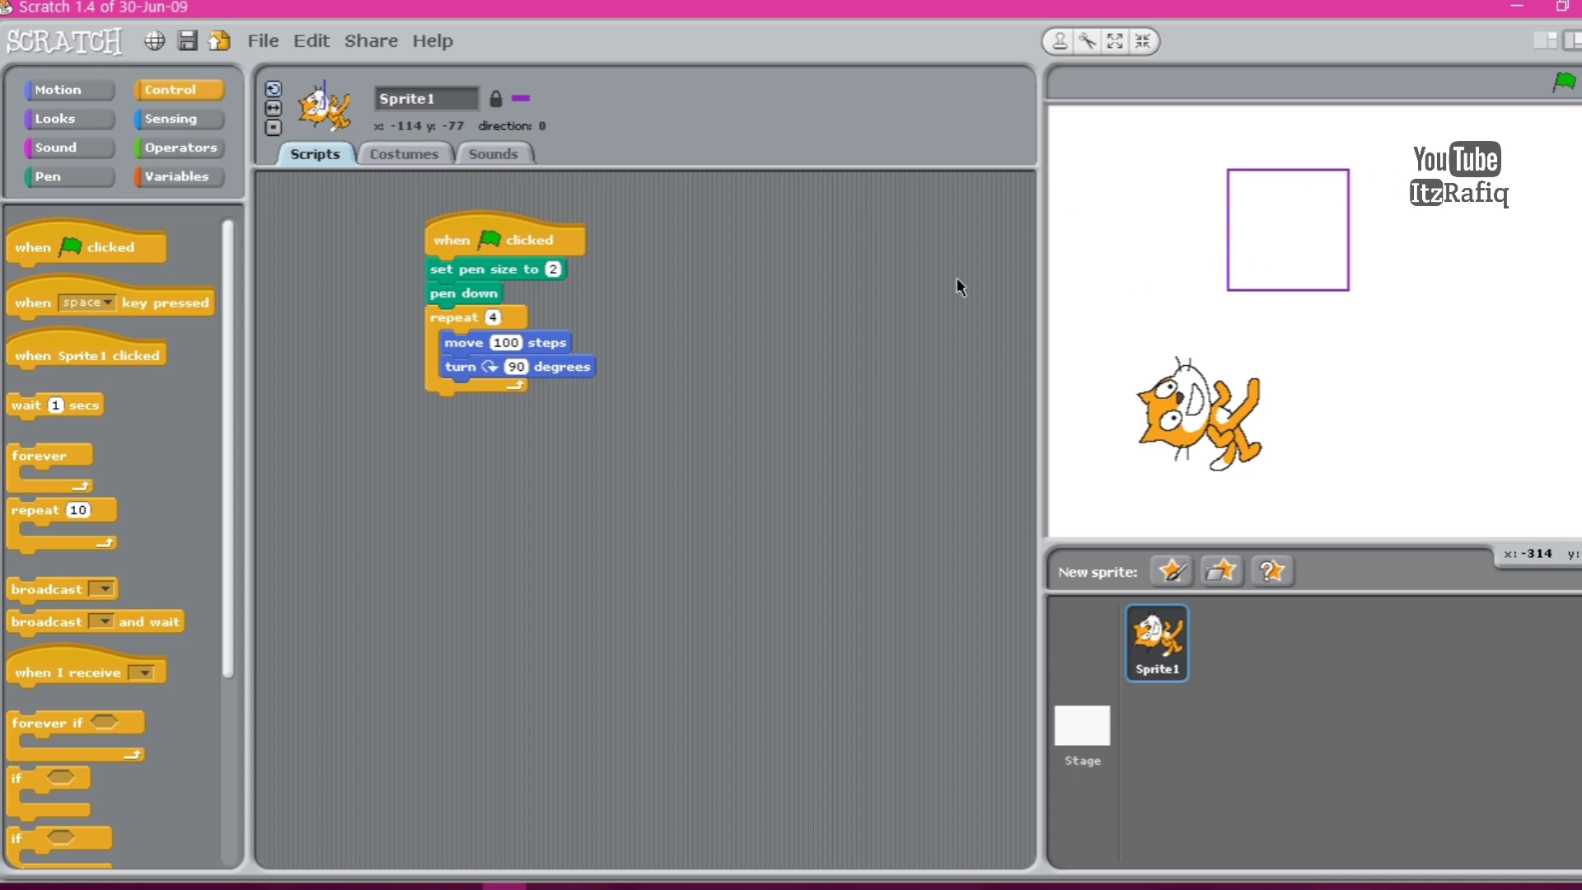
mouse_move(293, 456)
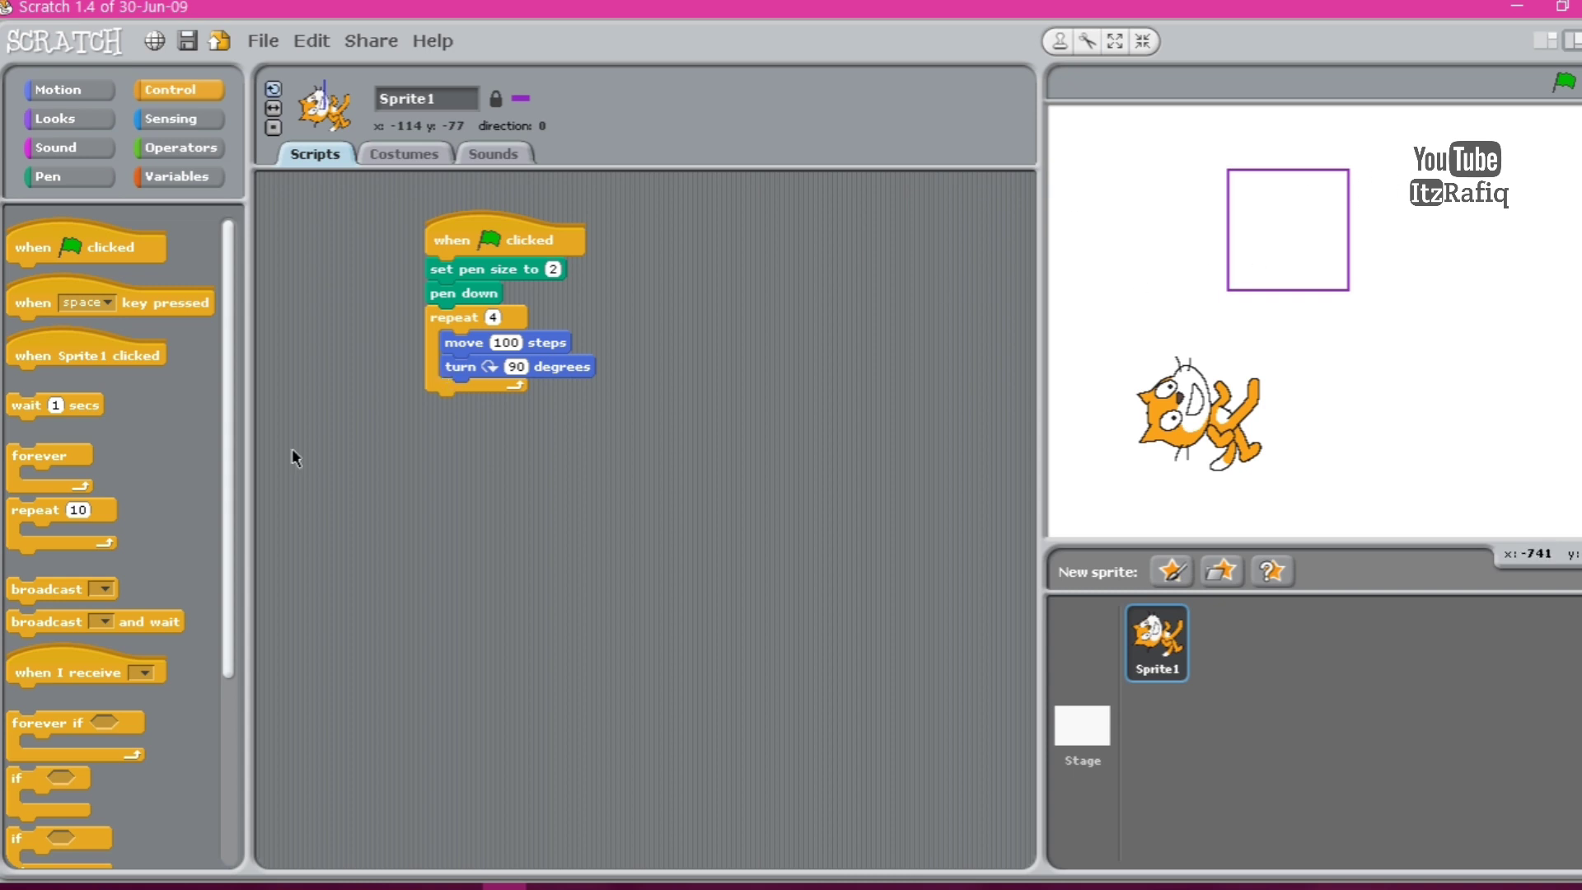
mouse_move(123, 516)
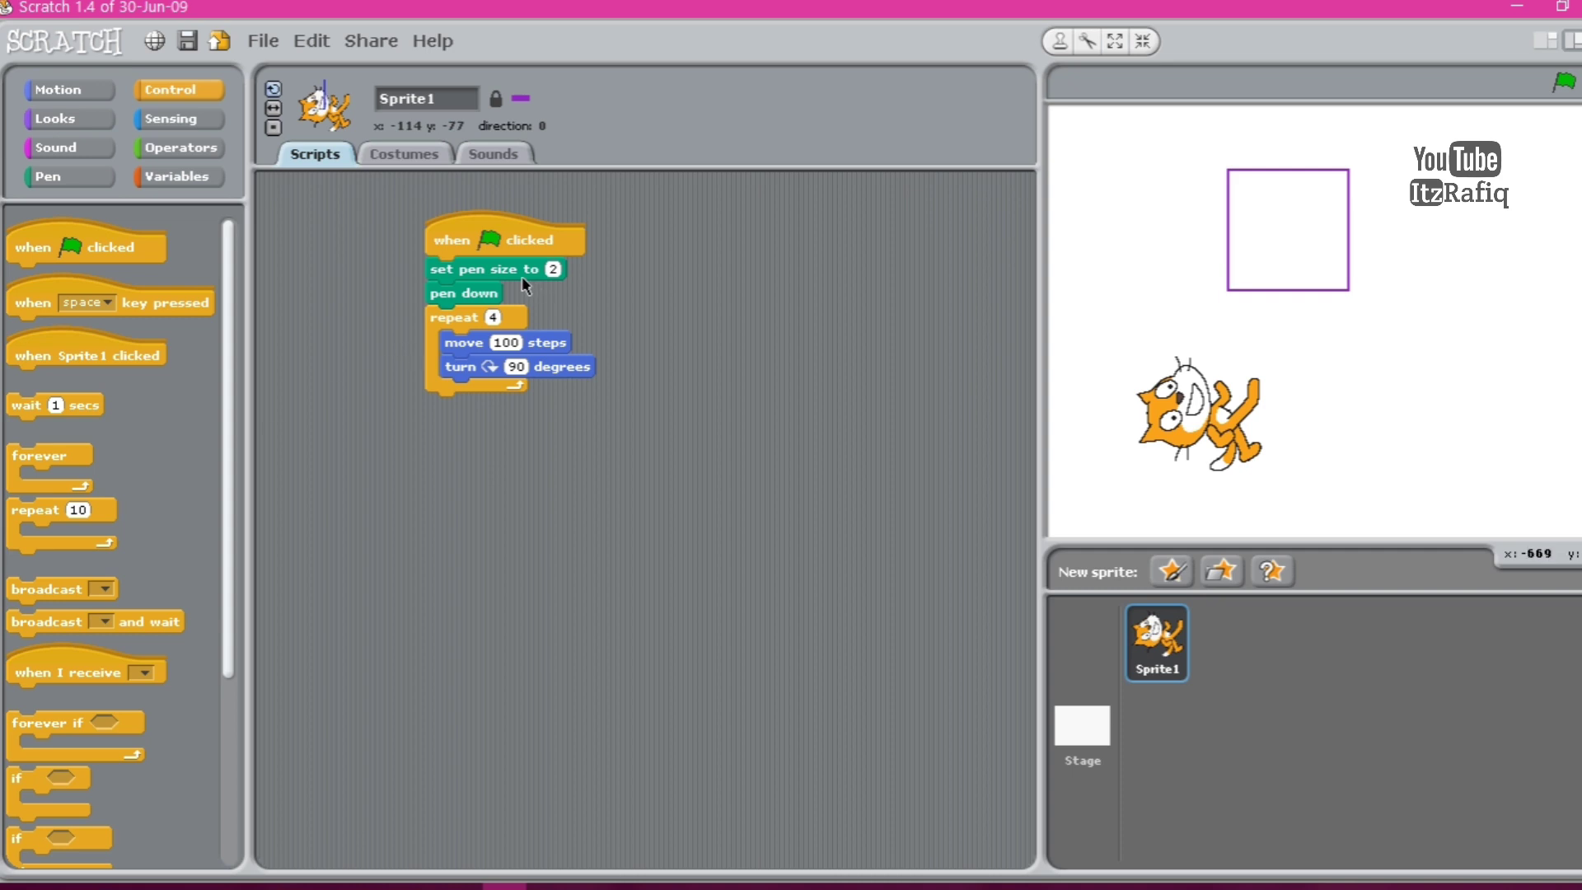
mouse_move(497, 323)
type("3")
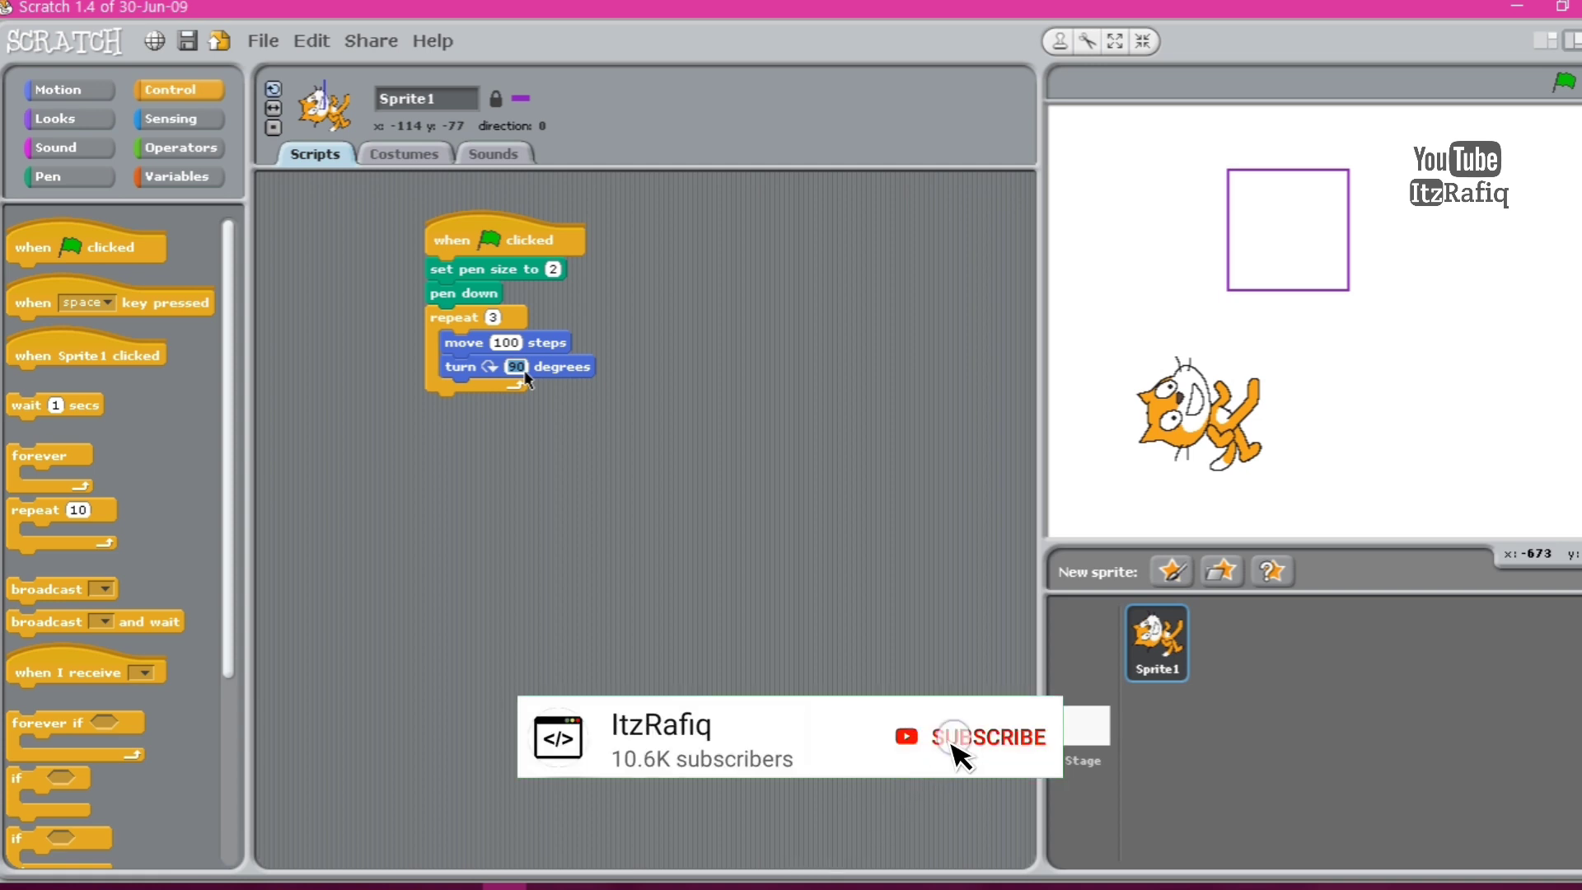
Set the loop's turn to 120 degrees and run the script to draw a triangle.
left_click(954, 737)
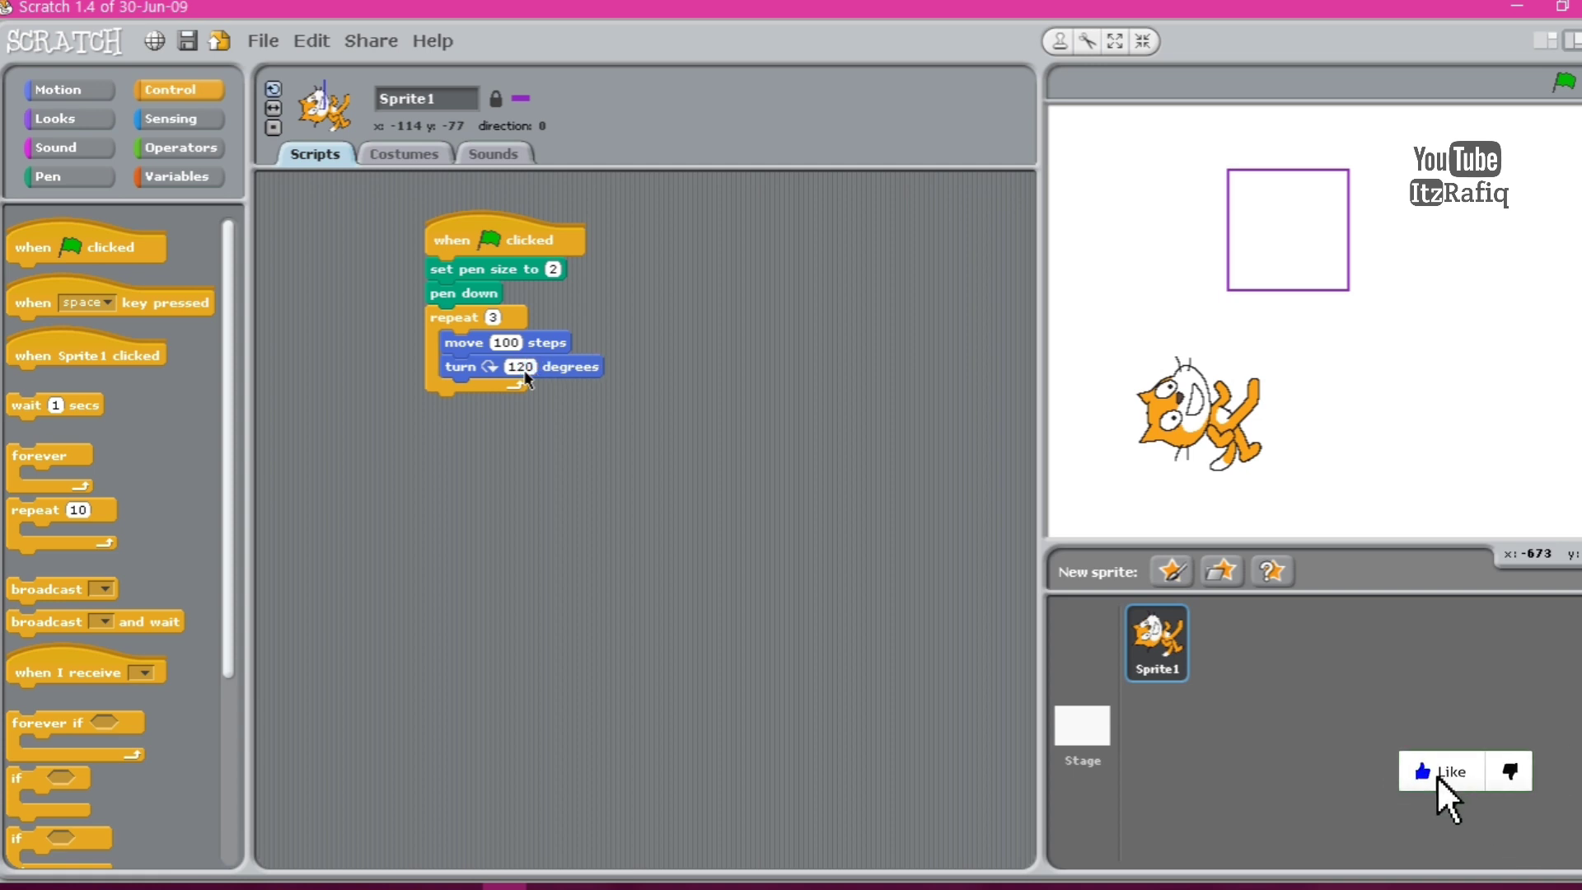
mouse_move(71, 183)
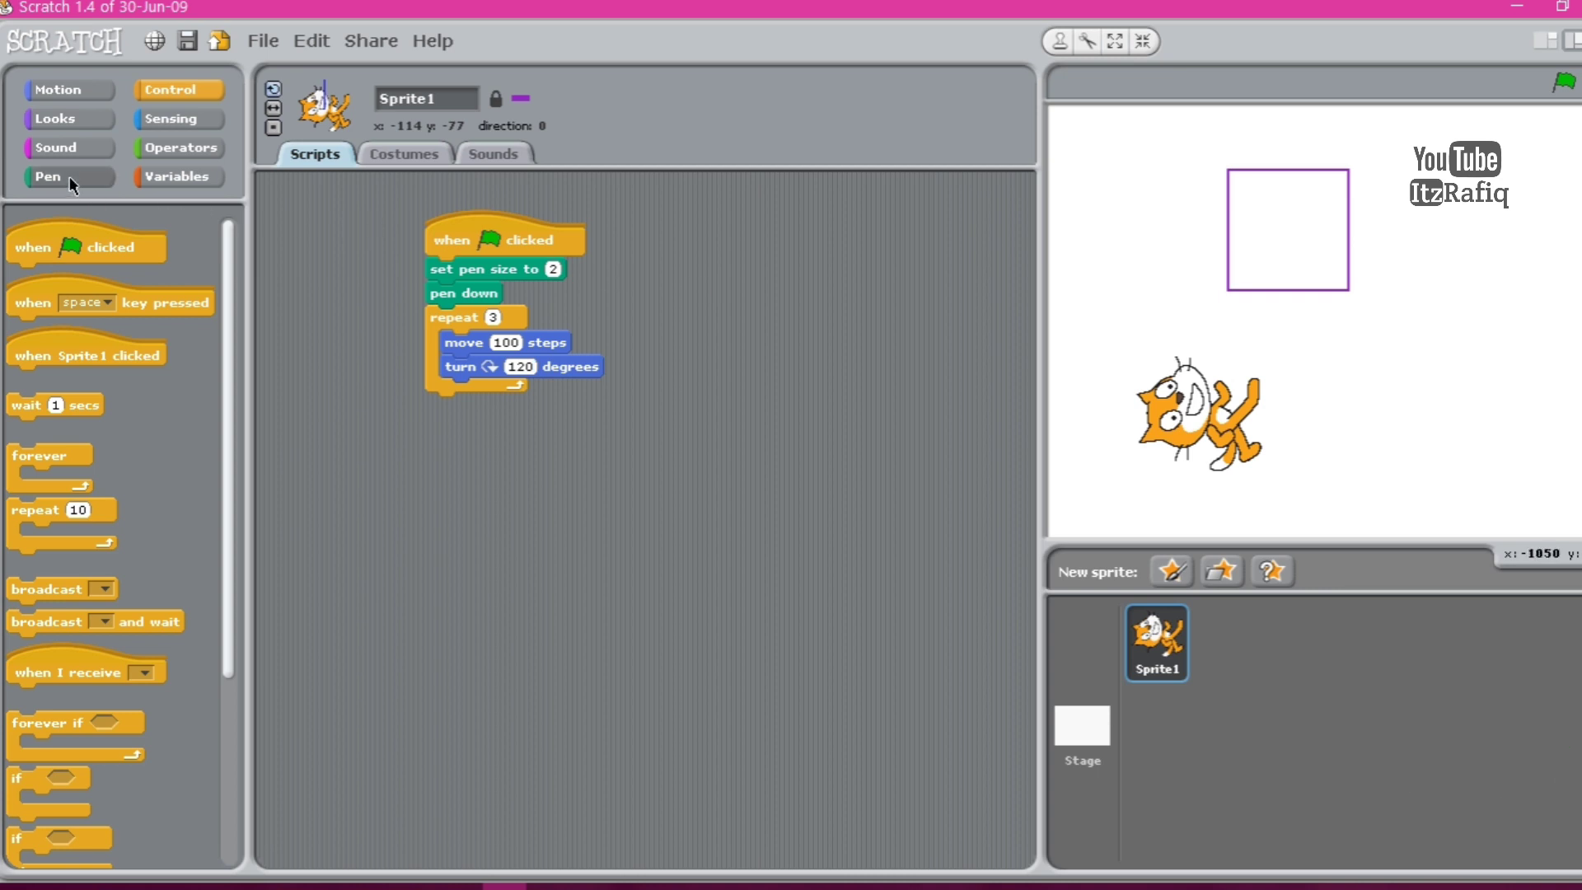
left_click(46, 176)
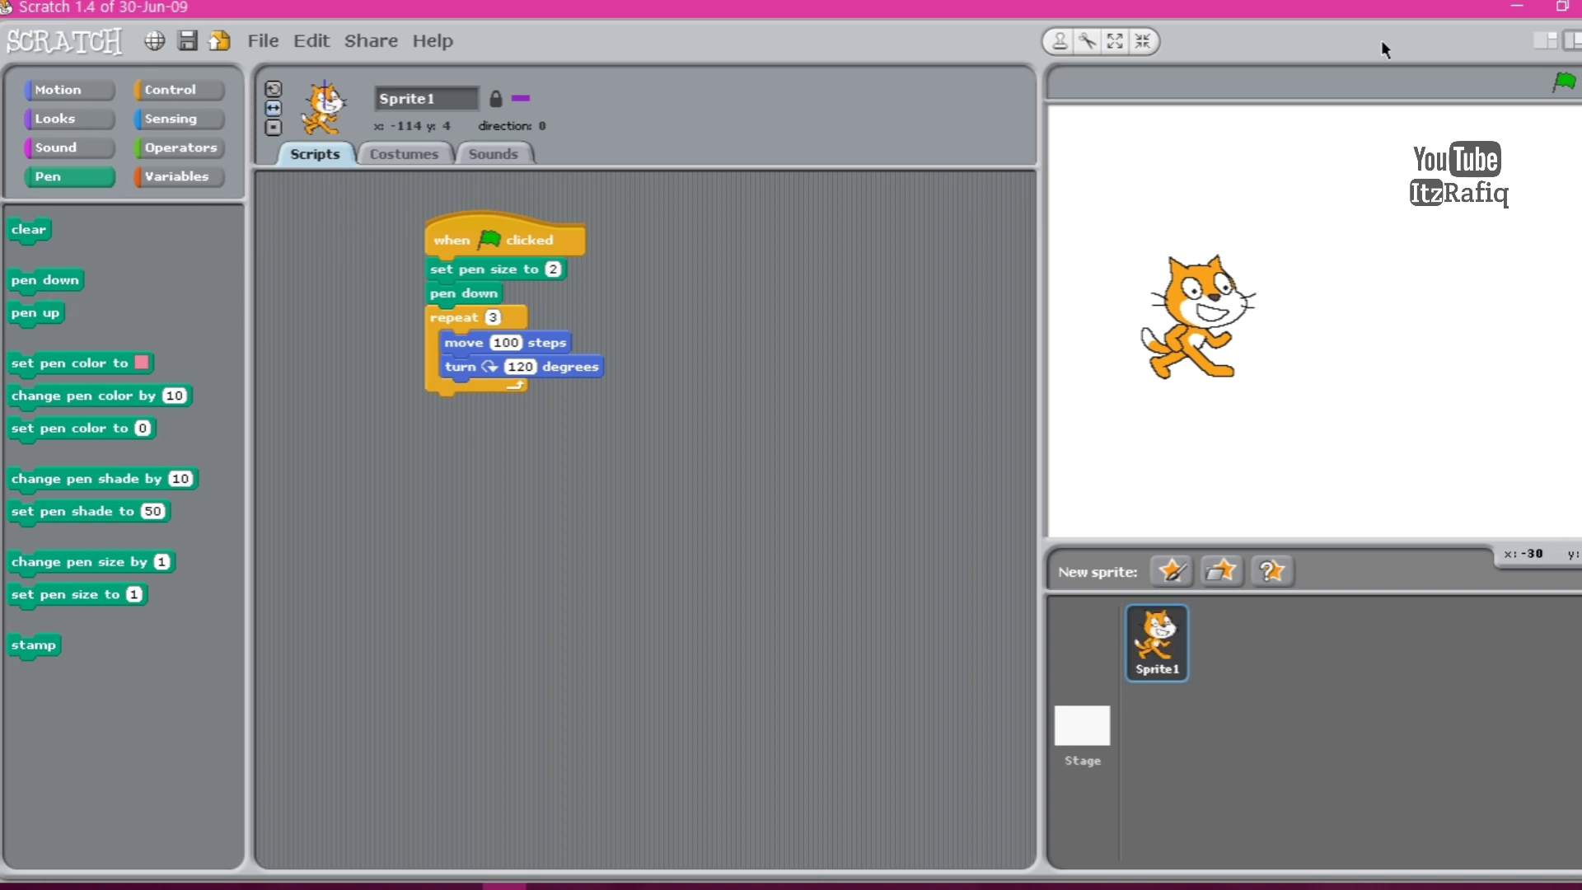
left_click(1563, 83)
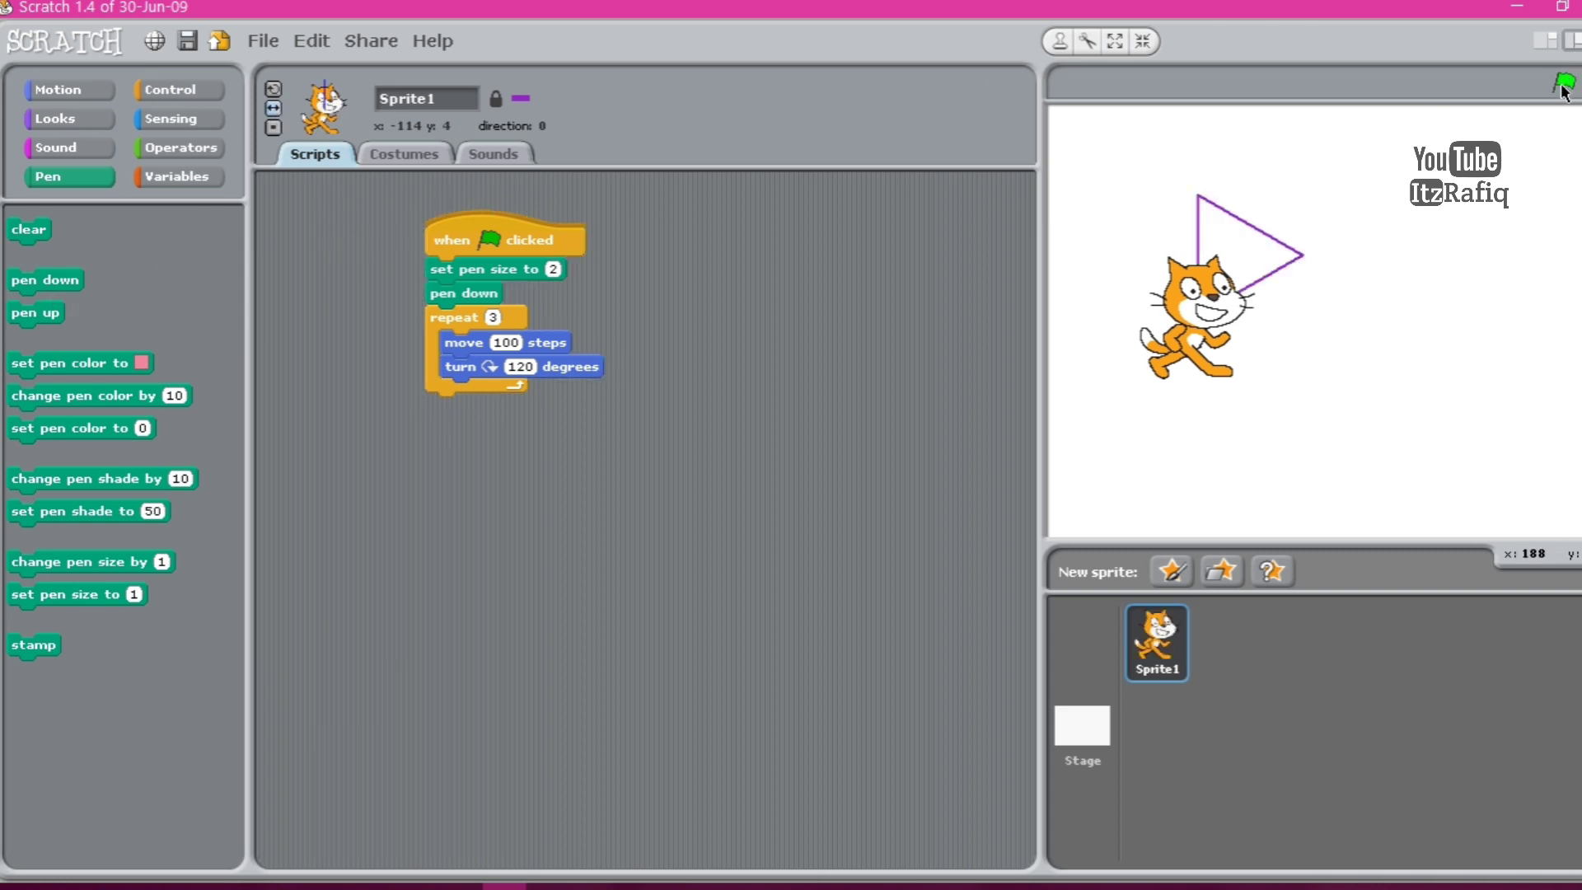
left_click(1564, 83)
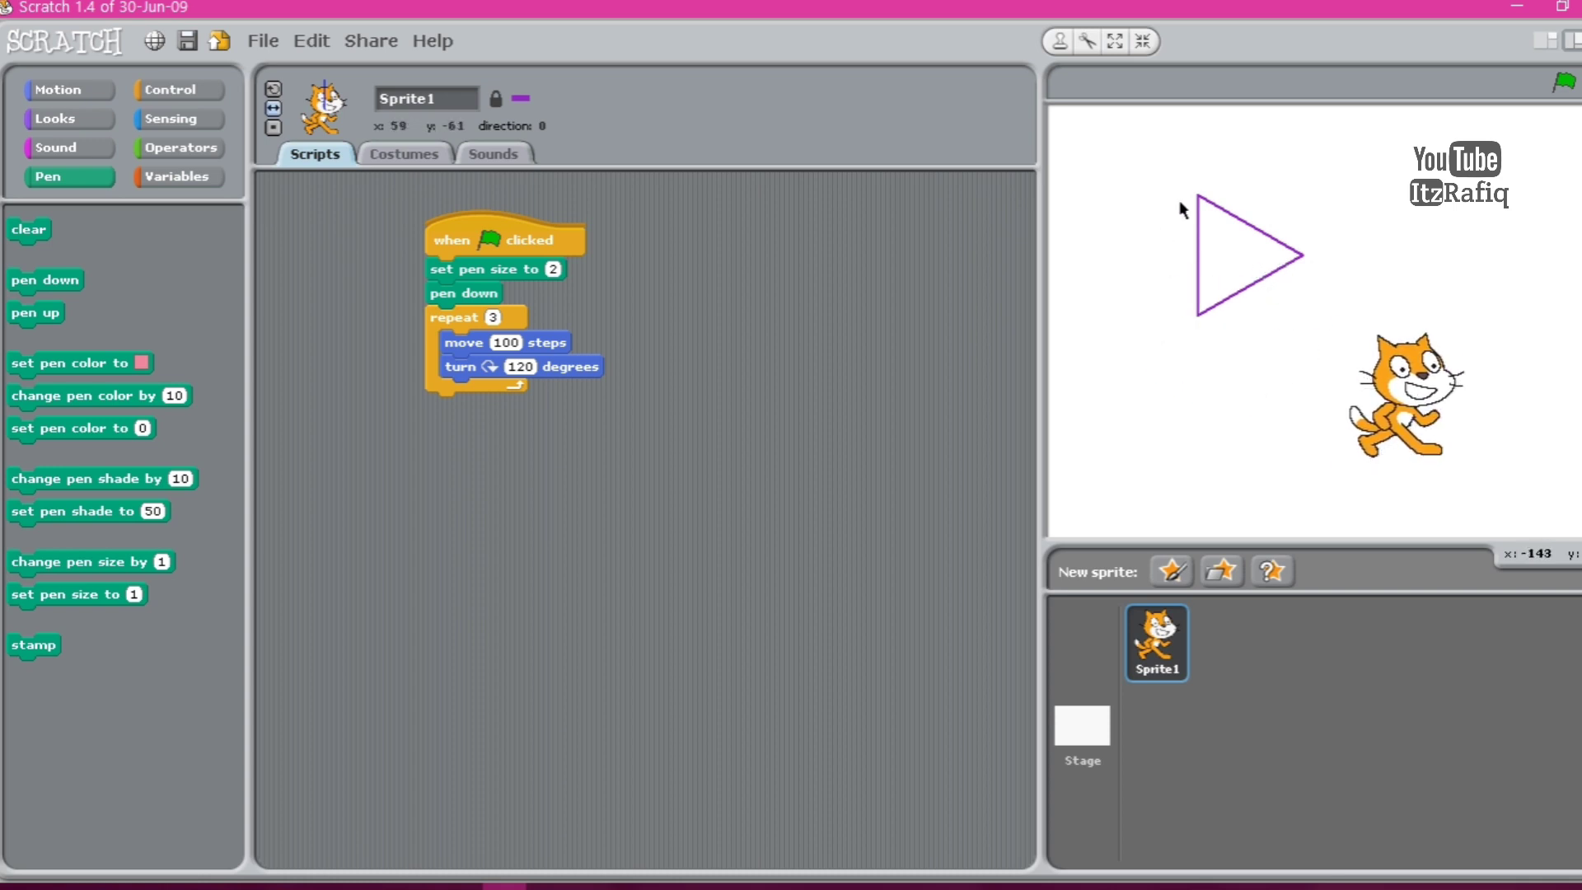
mouse_move(1175, 272)
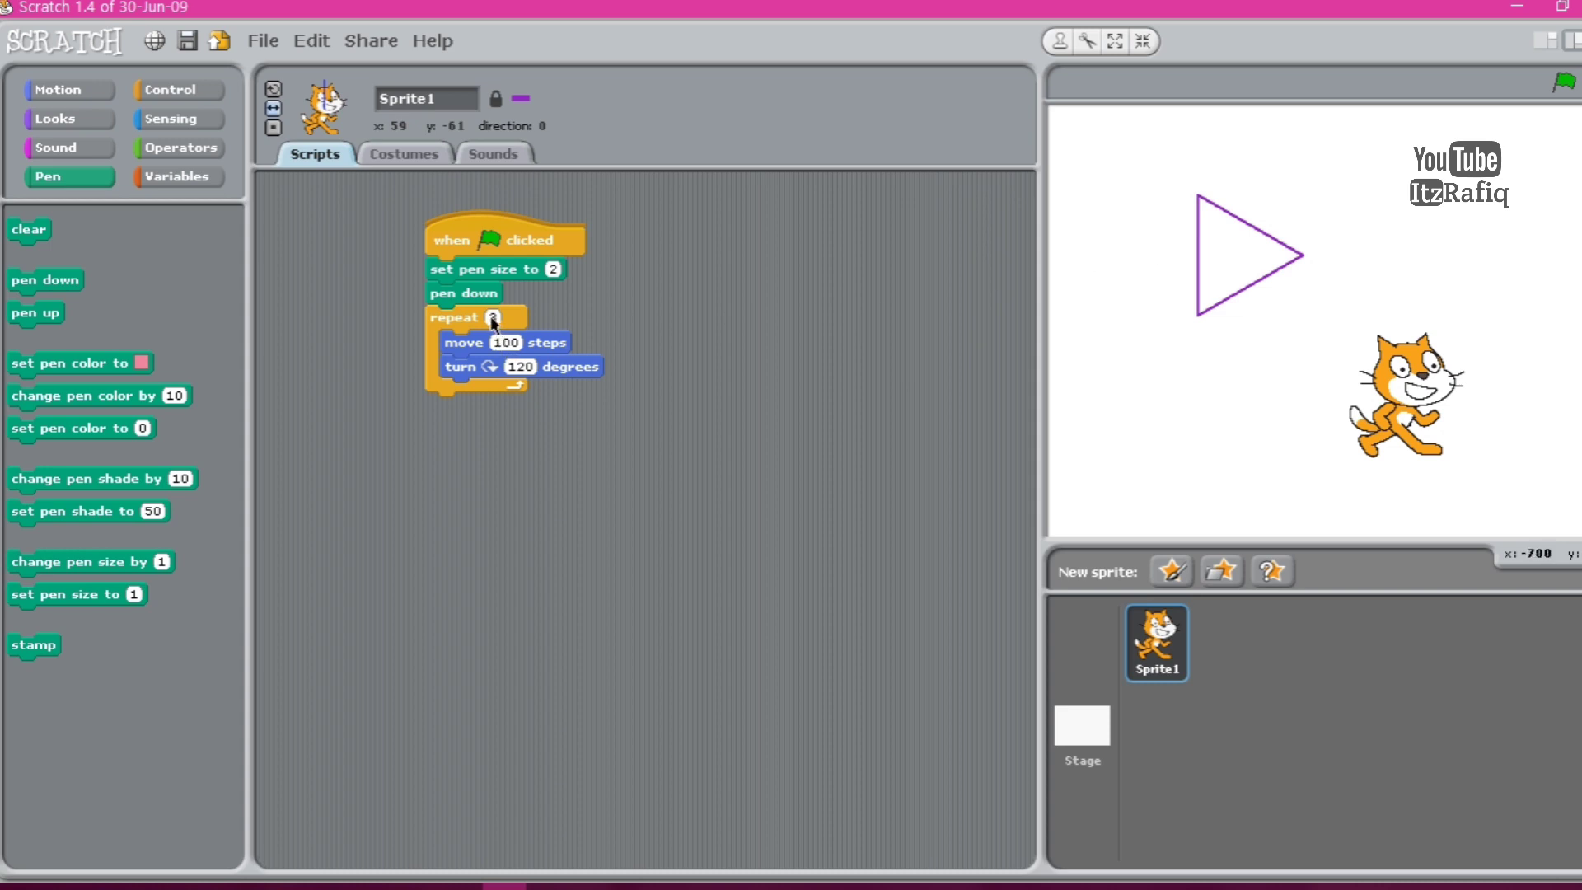
mouse_move(493, 316)
type("5")
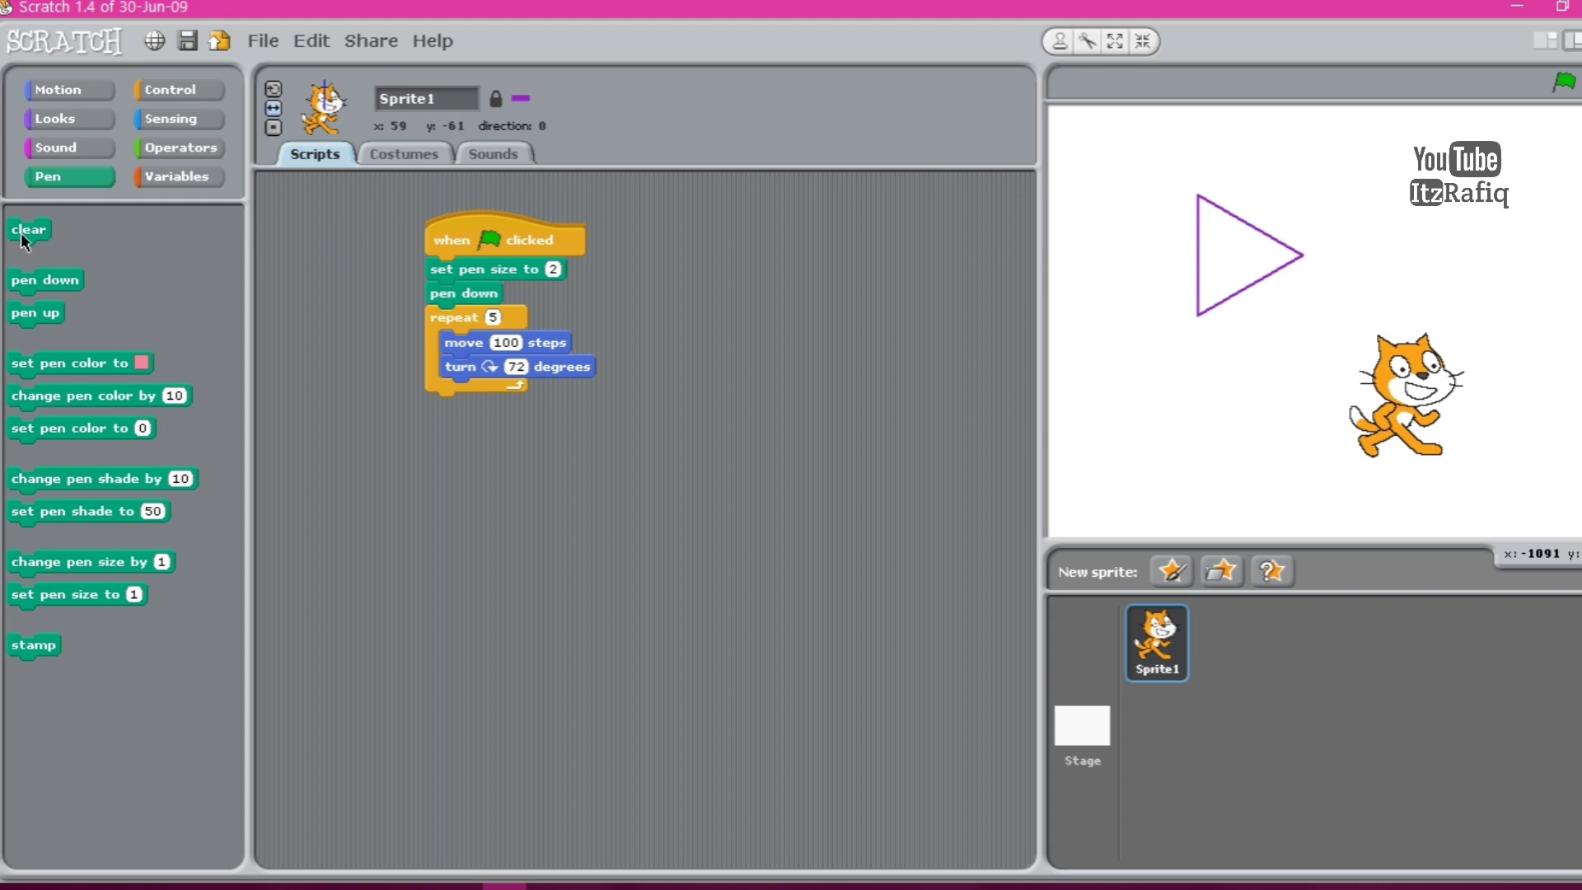
Clear the triangle from the stage and run the green-flag script to draw the pentagon.
left_click(28, 231)
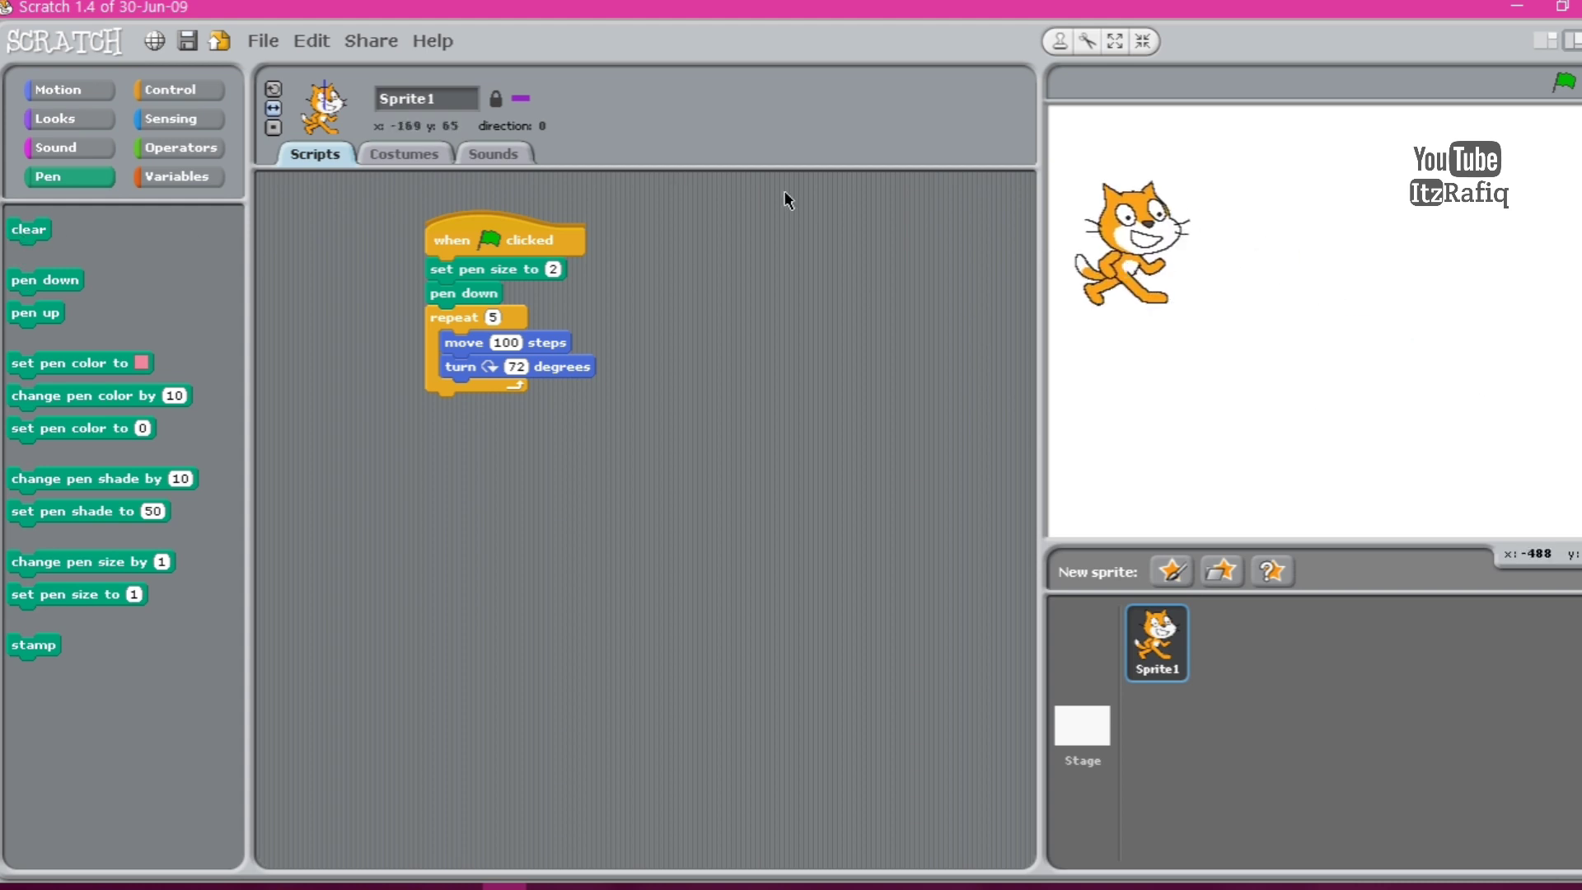
left_click(1557, 82)
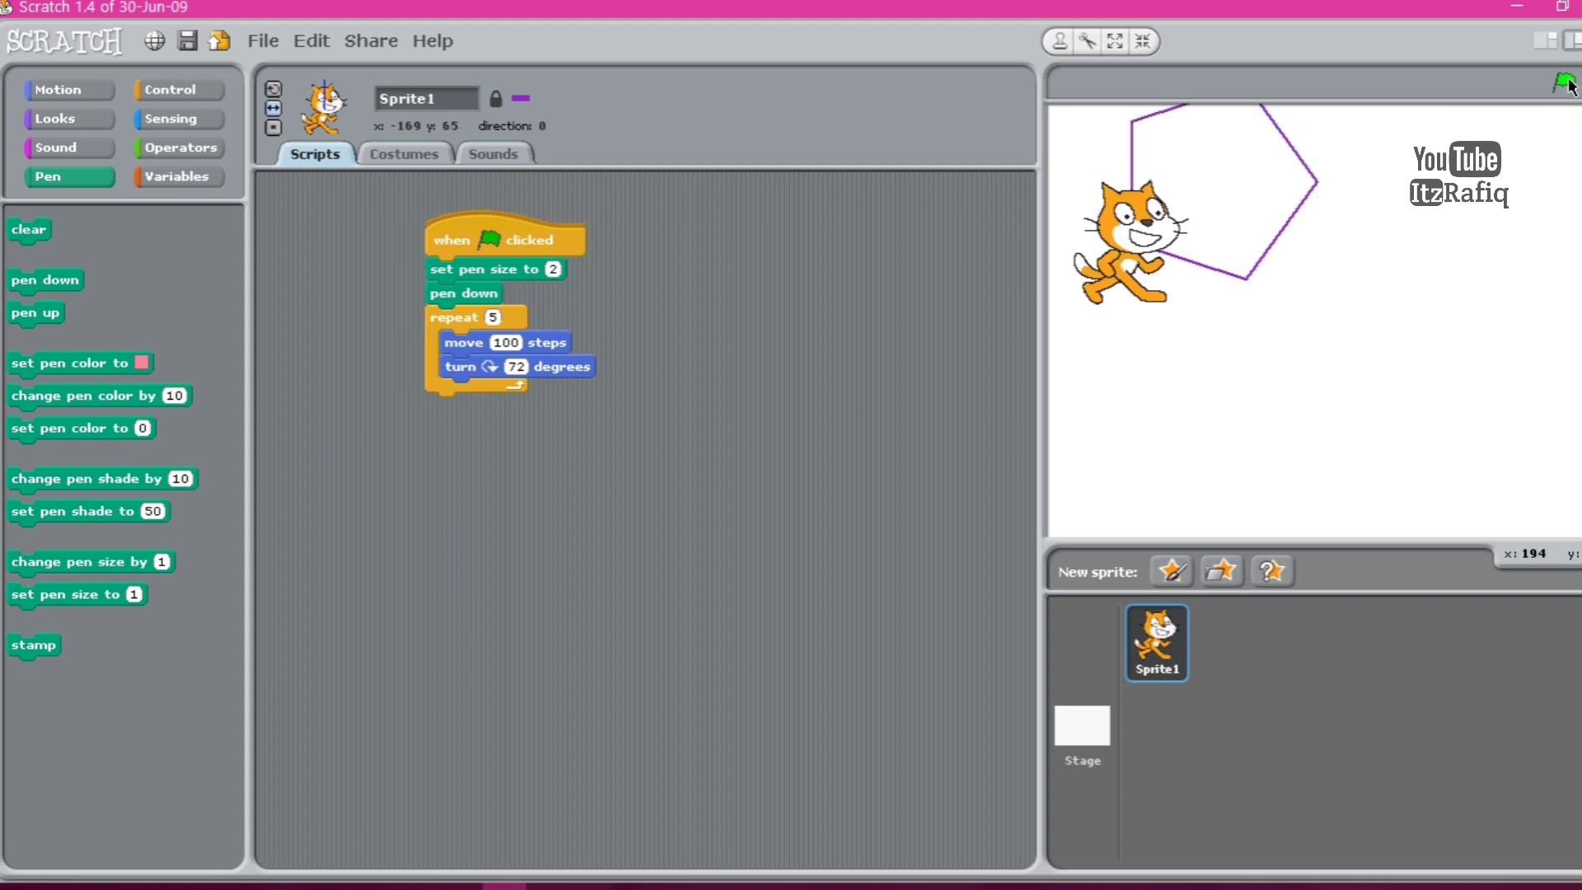
left_click(1564, 82)
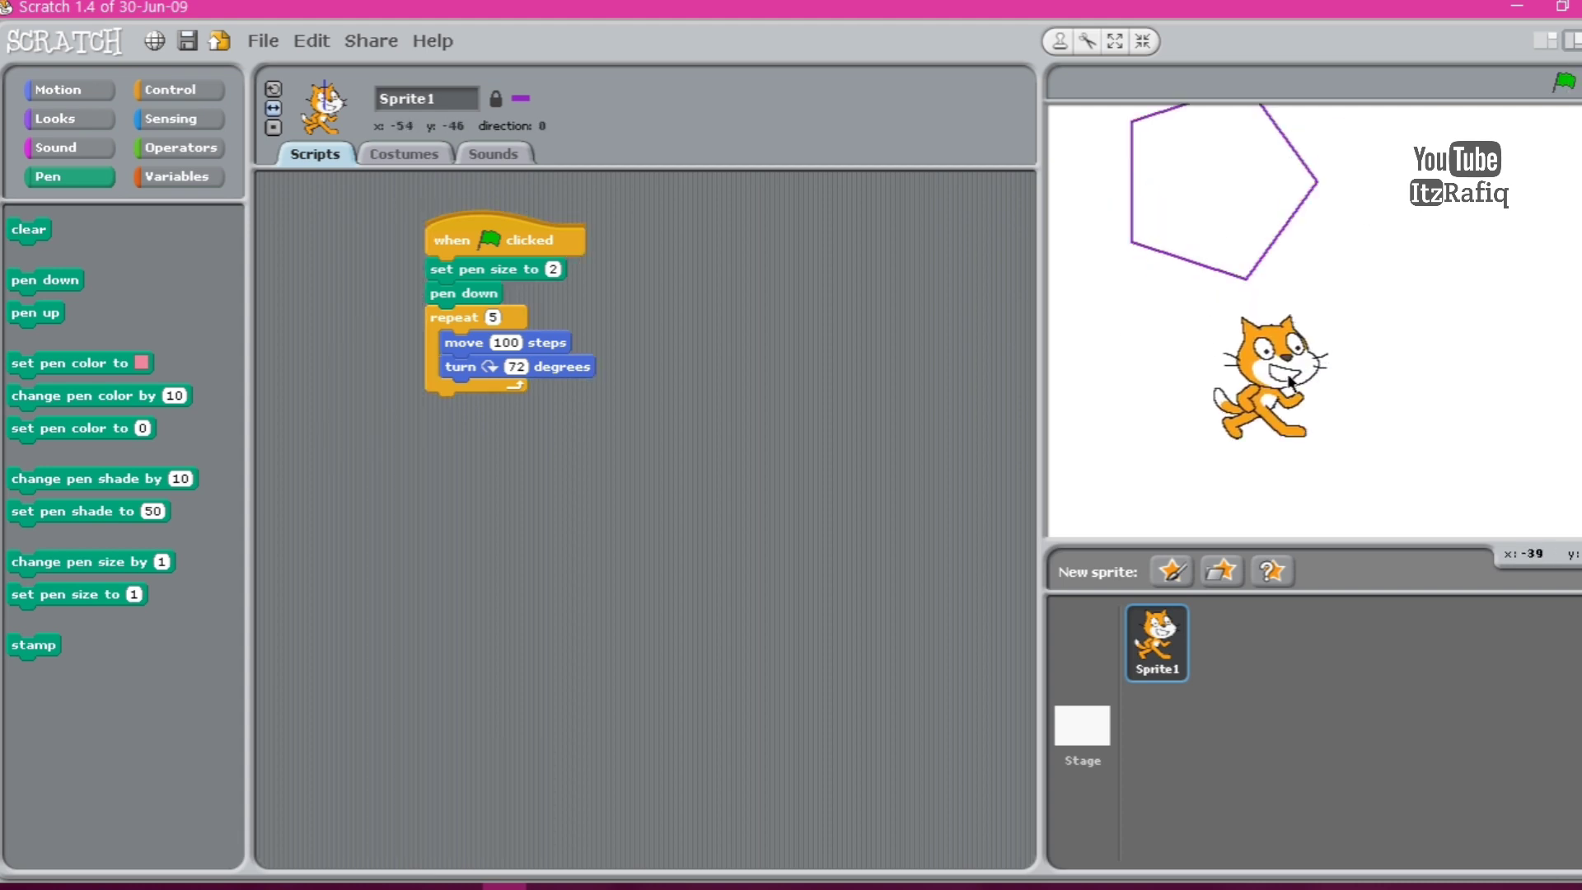
mouse_move(1165, 92)
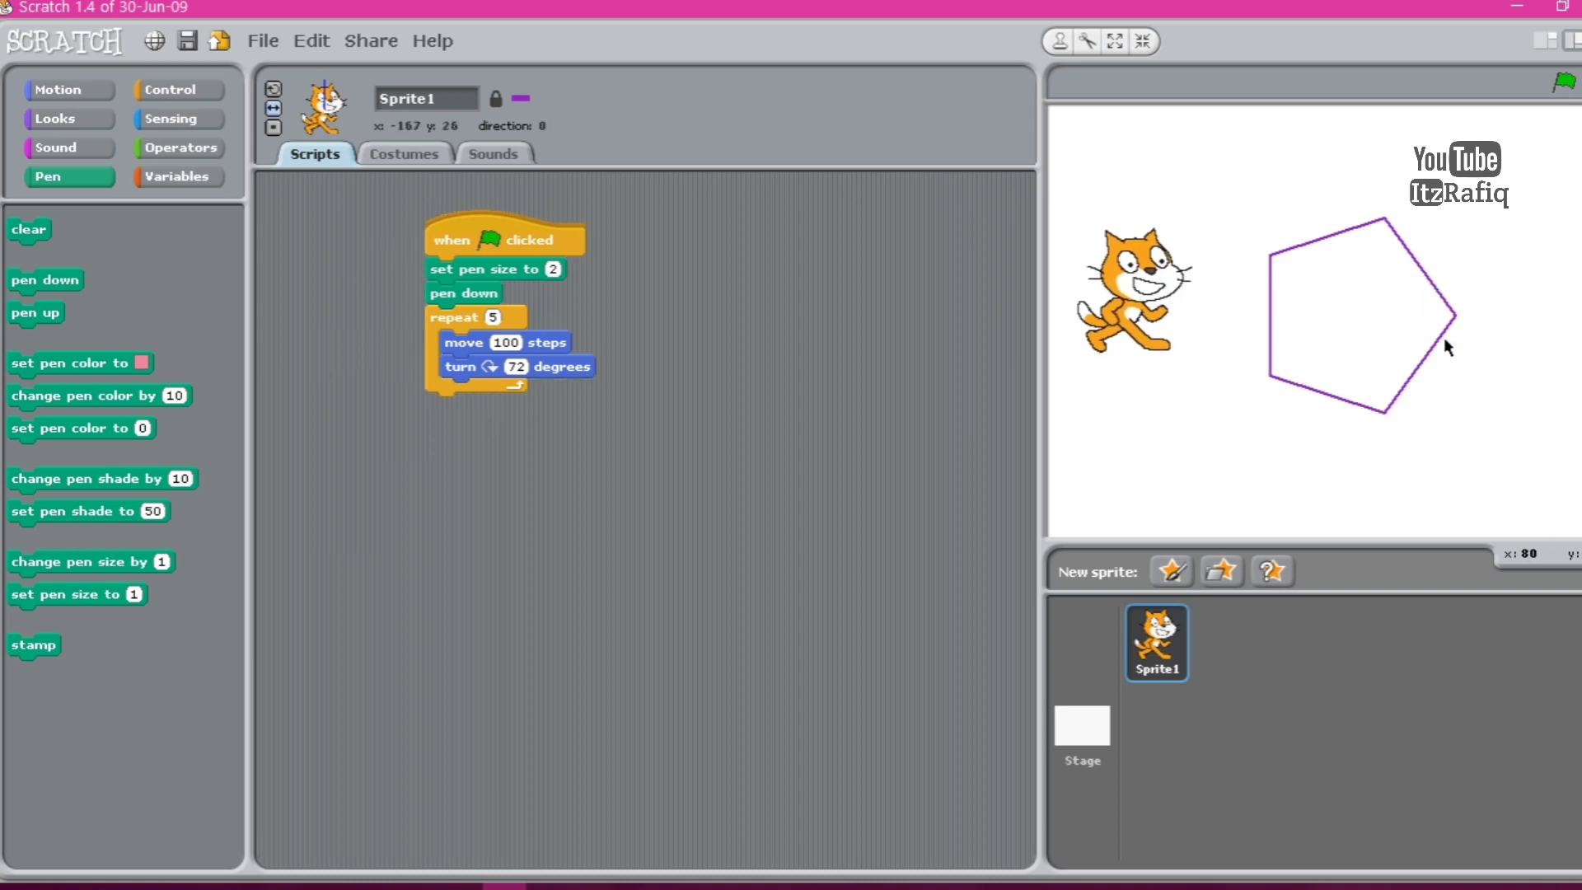
mouse_move(1392, 430)
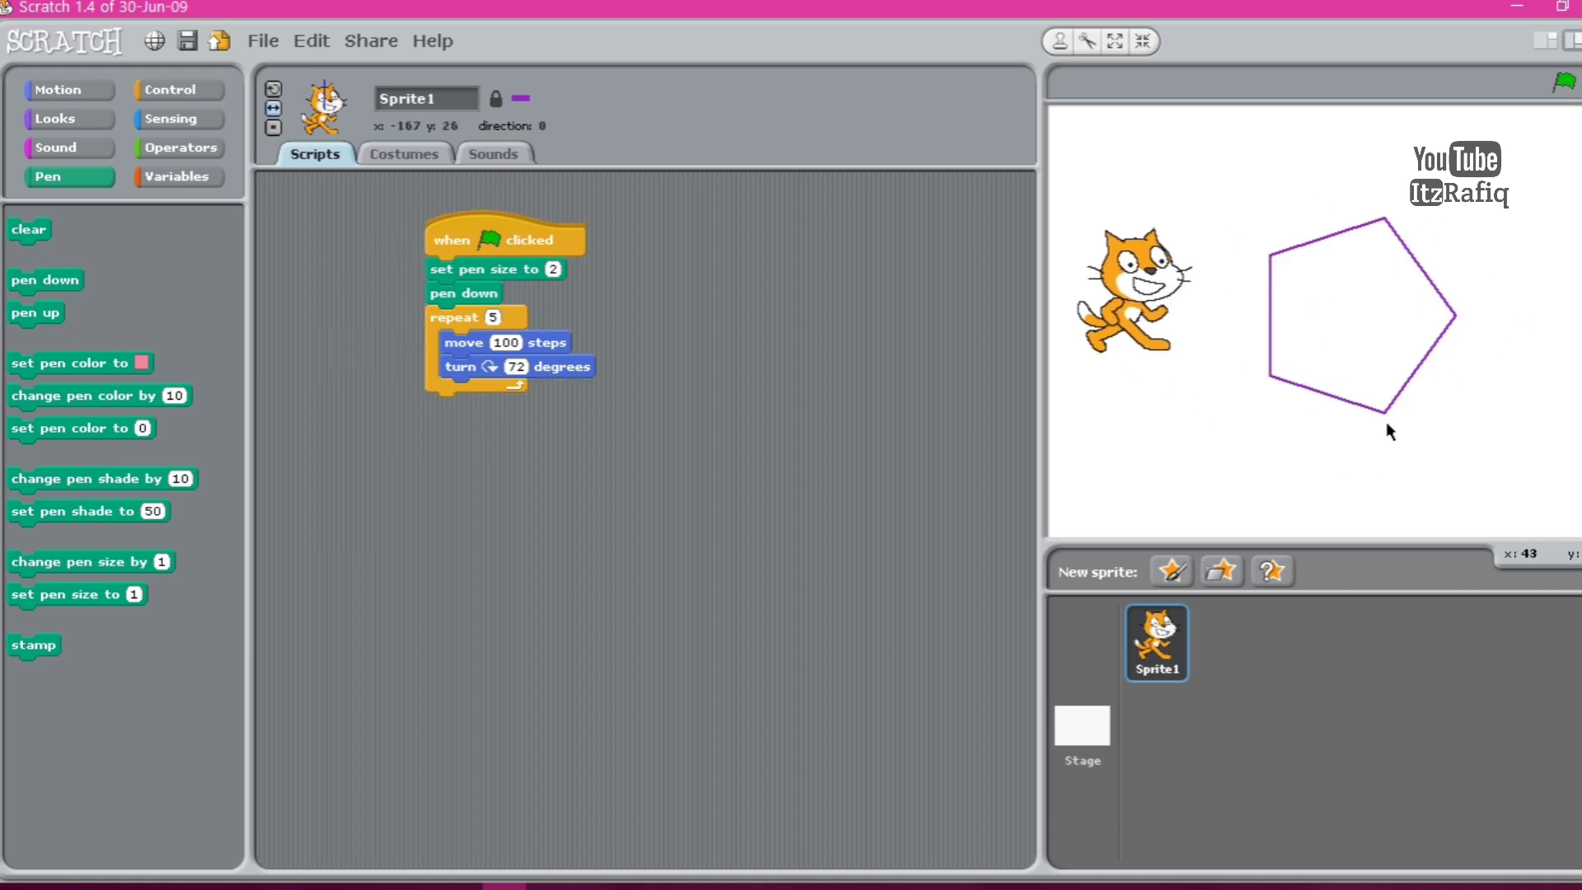
mouse_move(925, 448)
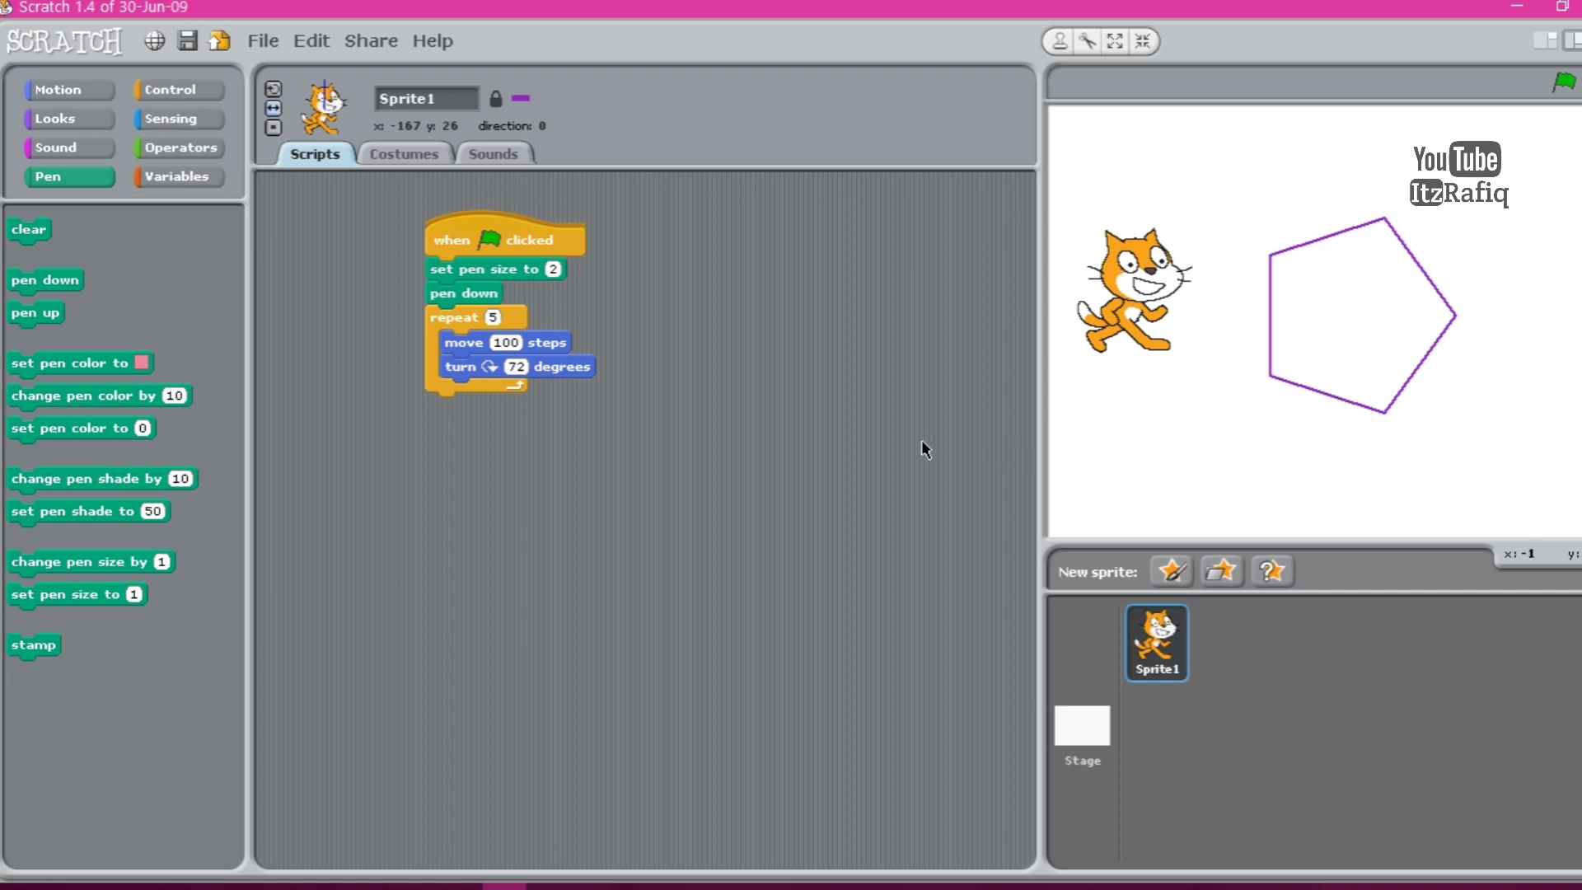
mouse_move(494, 328)
type("60")
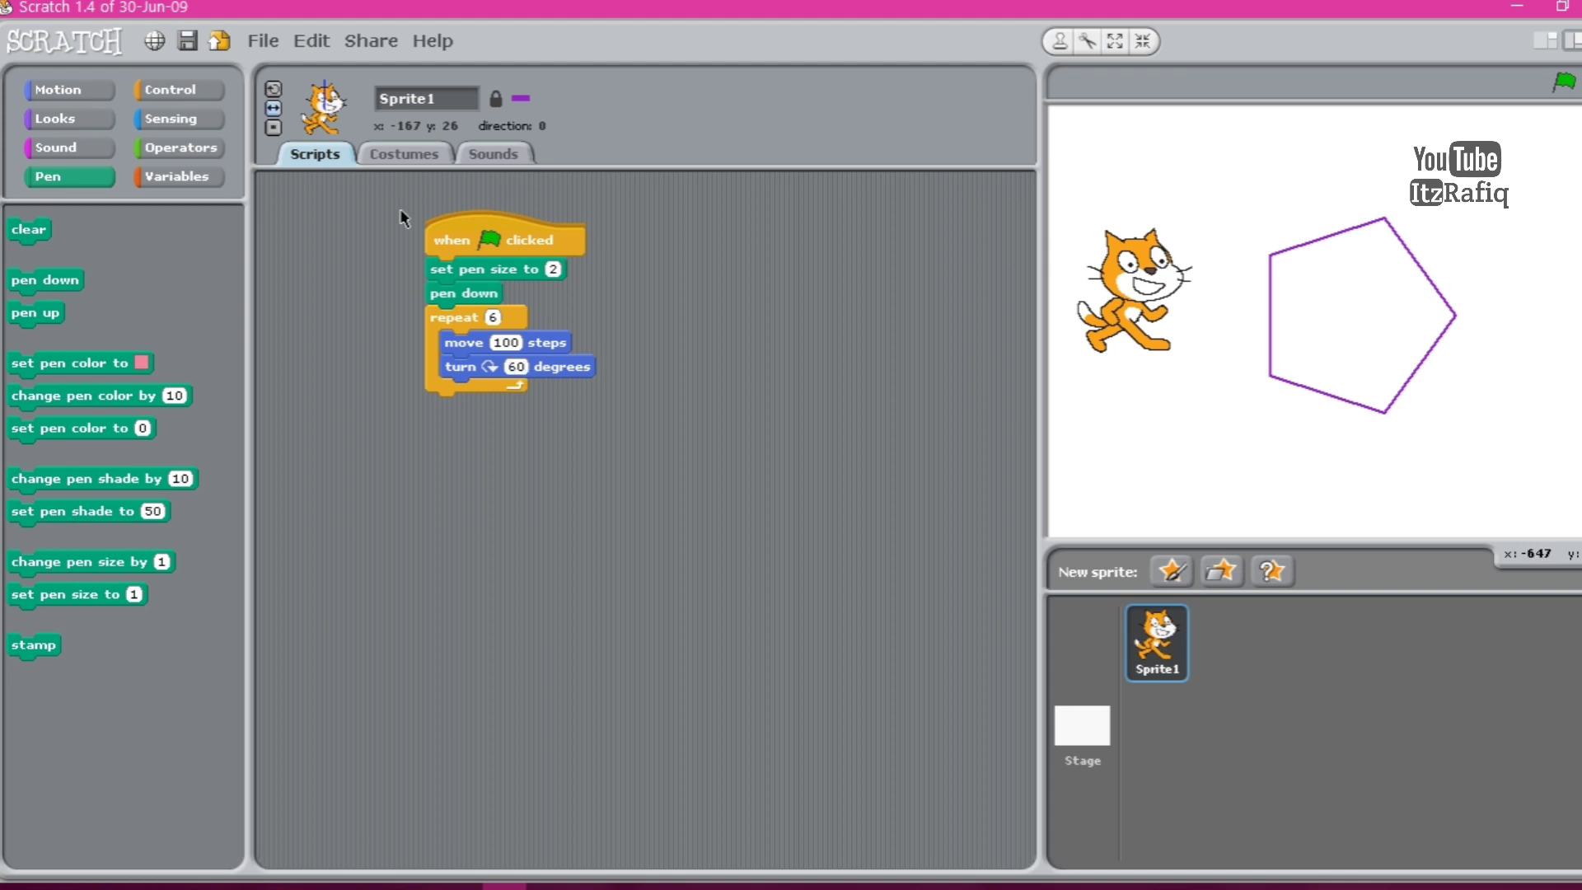
Clear the pentagon, run the script to draw the hexagon, then show the Control blocks palette.
left_click(29, 231)
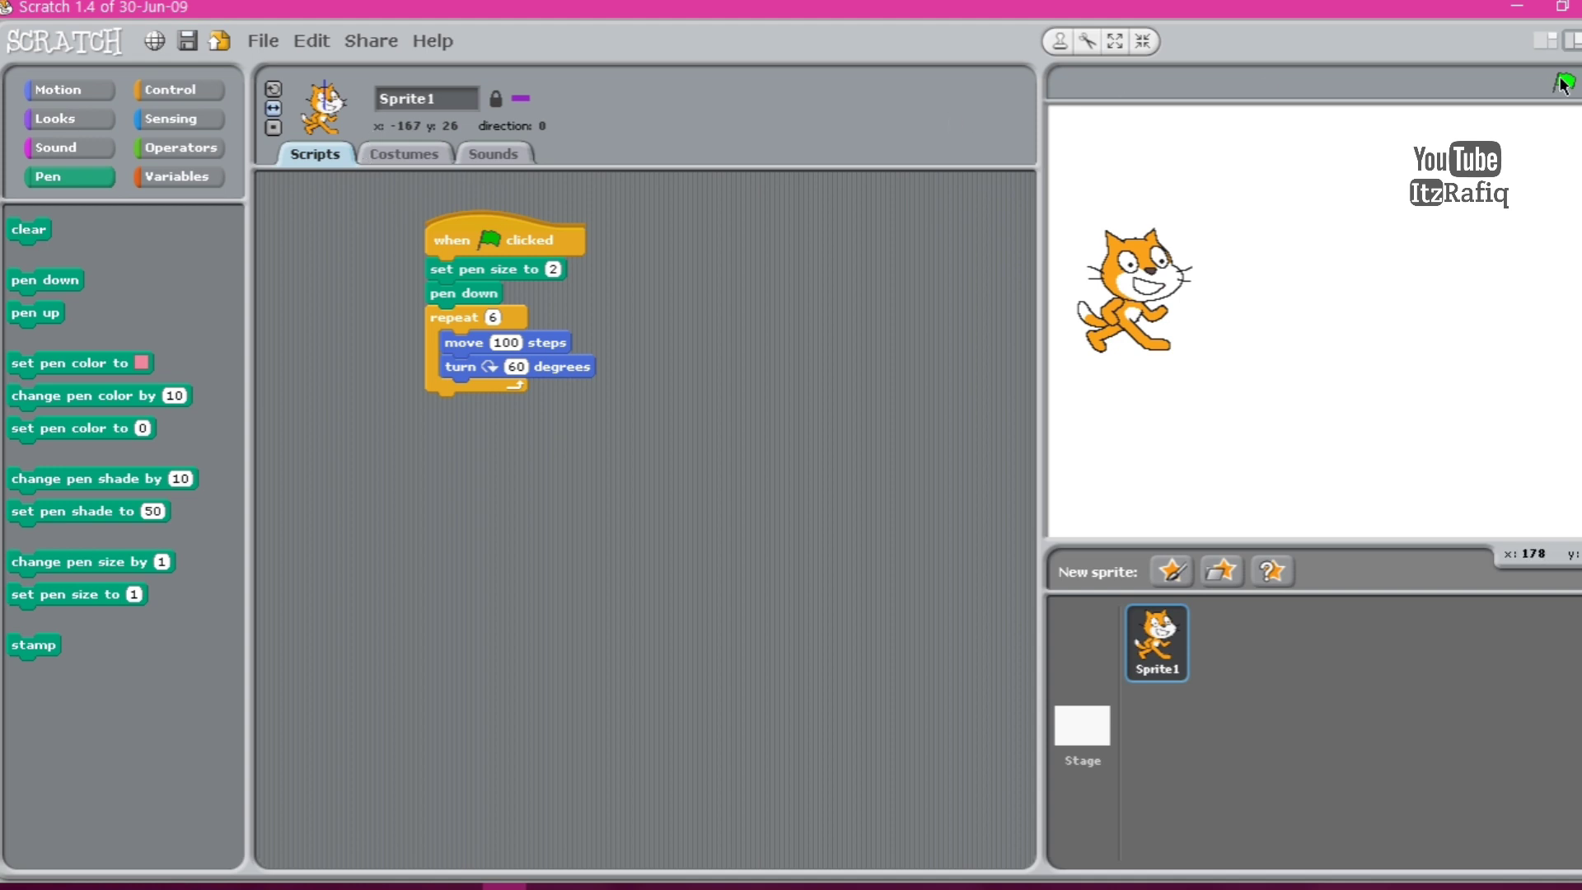
left_click(1561, 83)
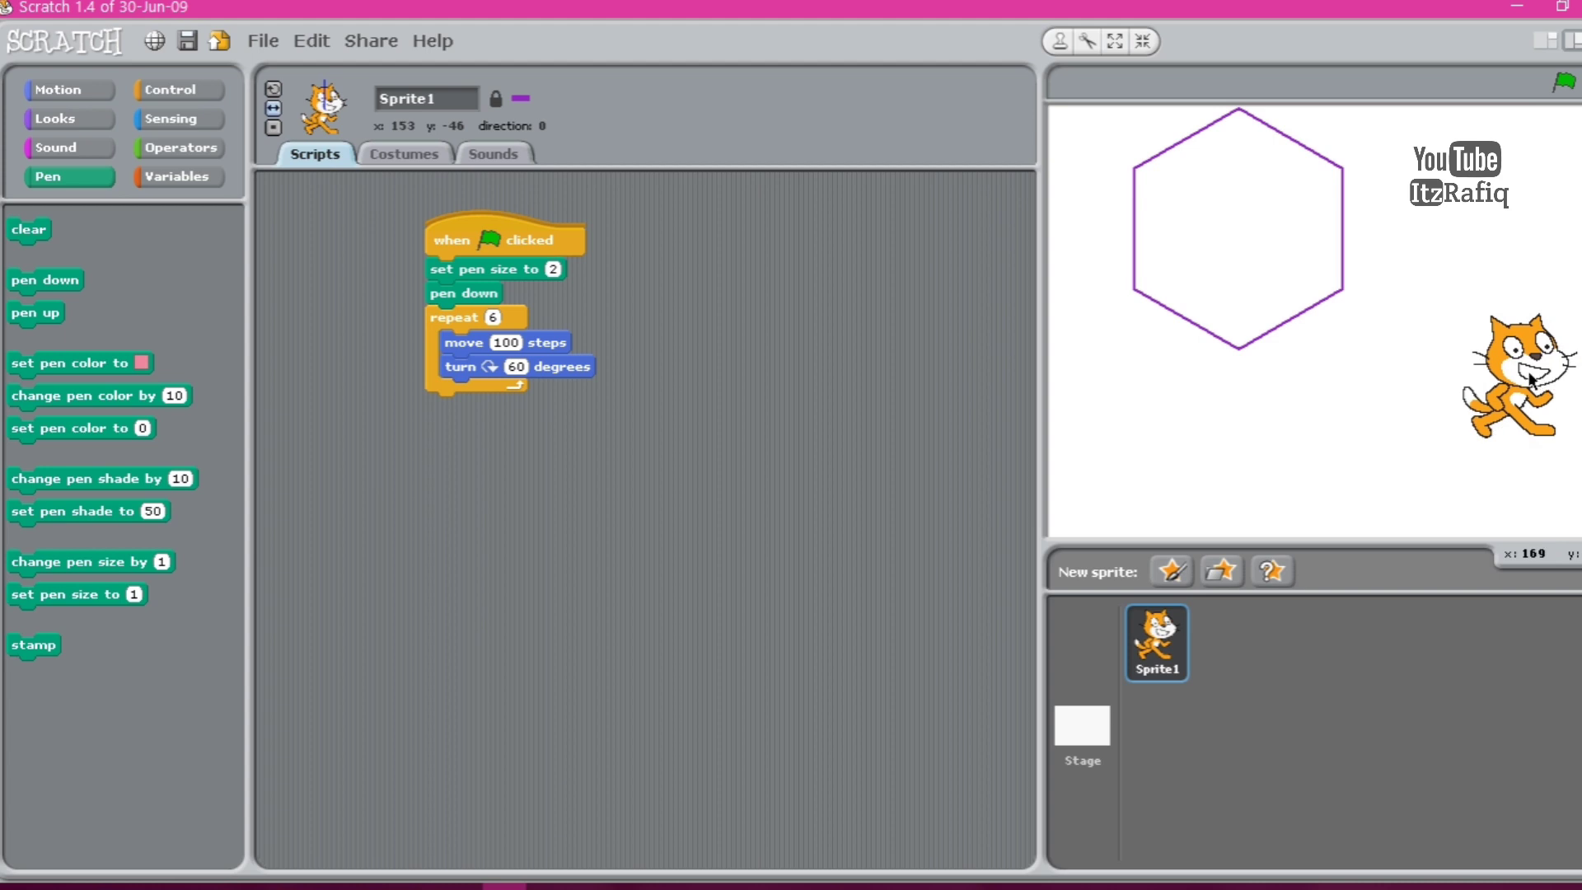
mouse_move(702, 352)
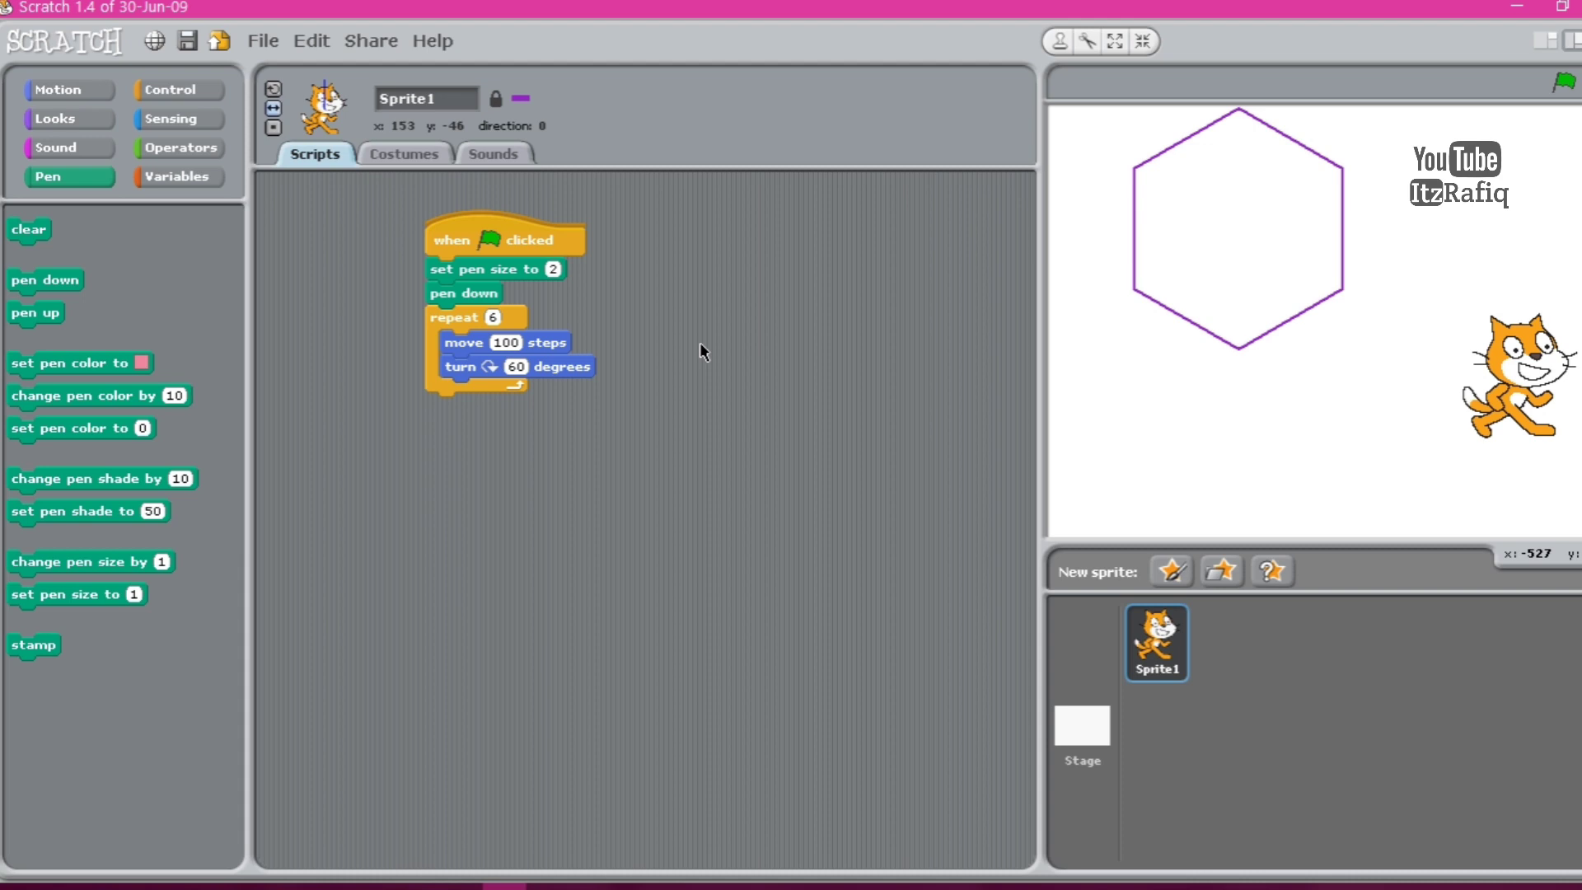
mouse_move(465, 328)
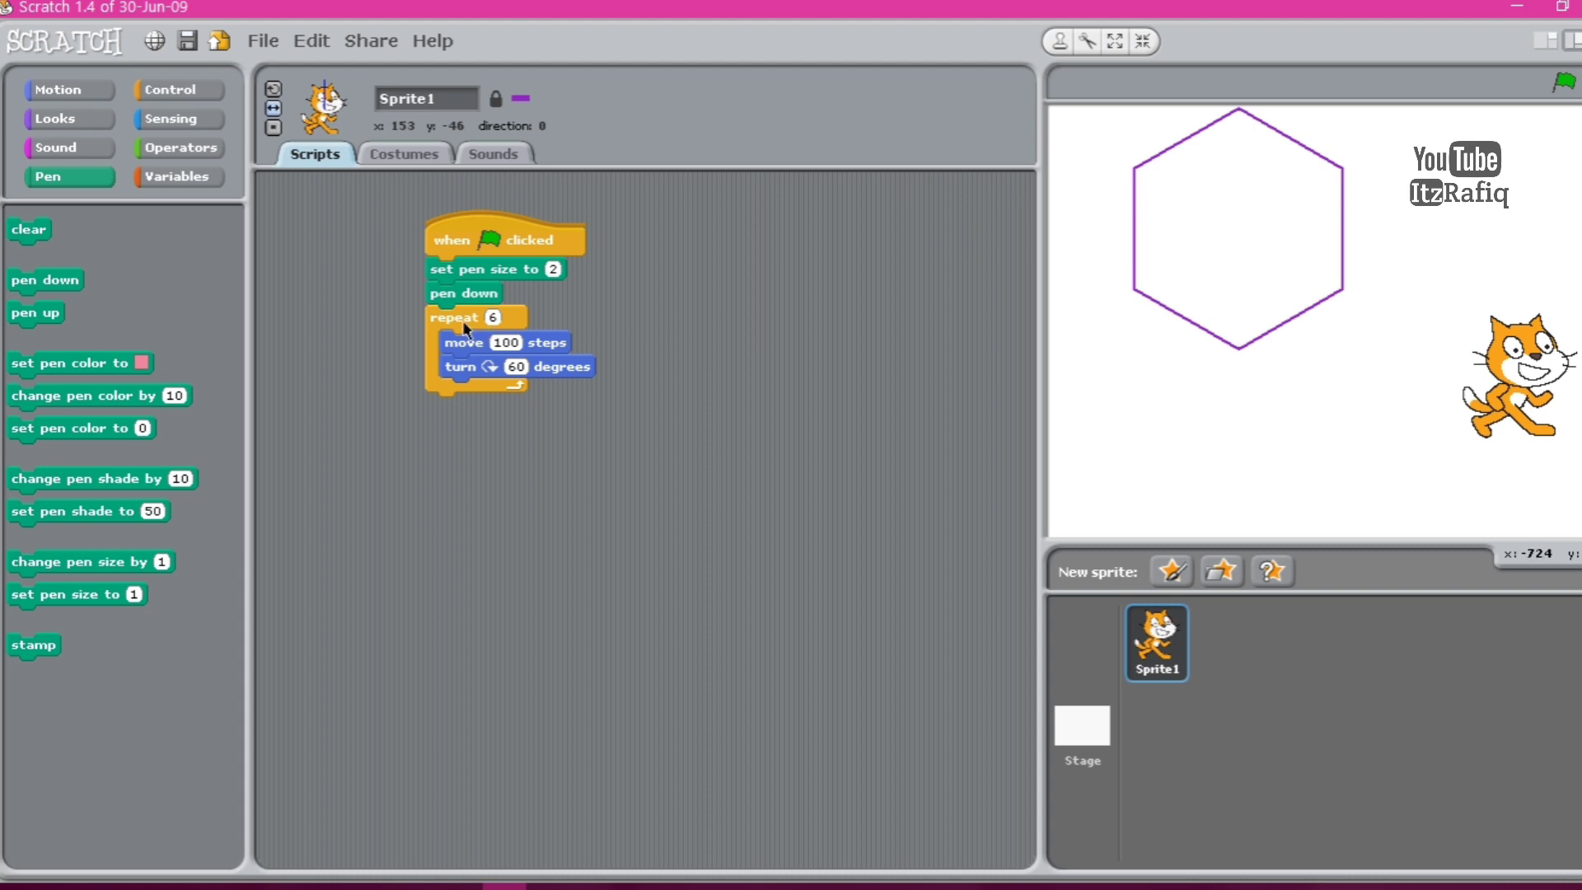
mouse_move(313, 213)
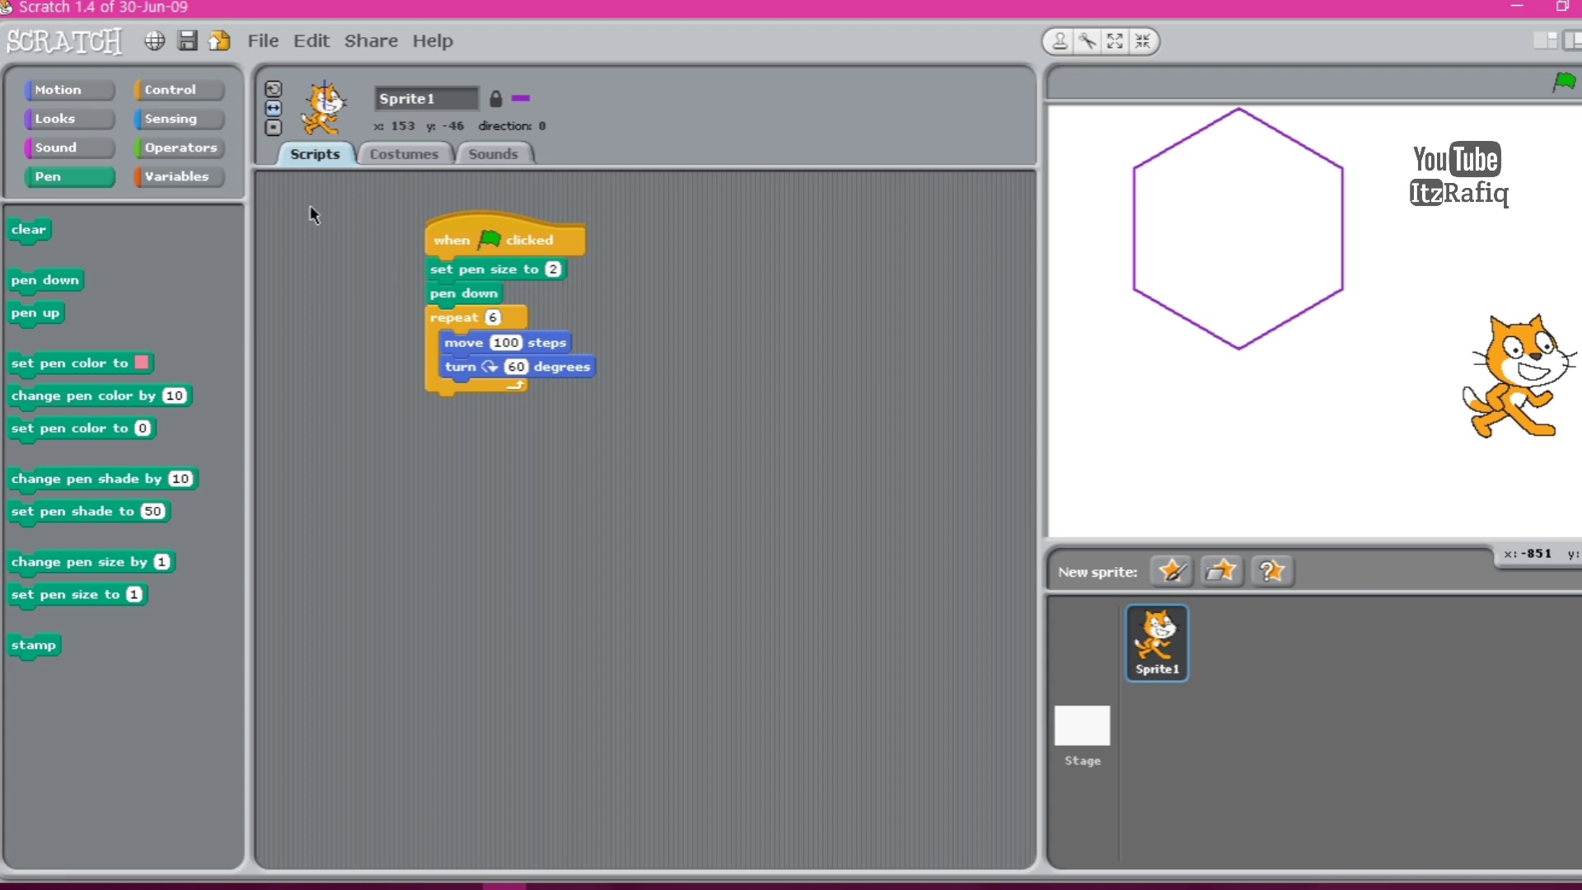
left_click(170, 119)
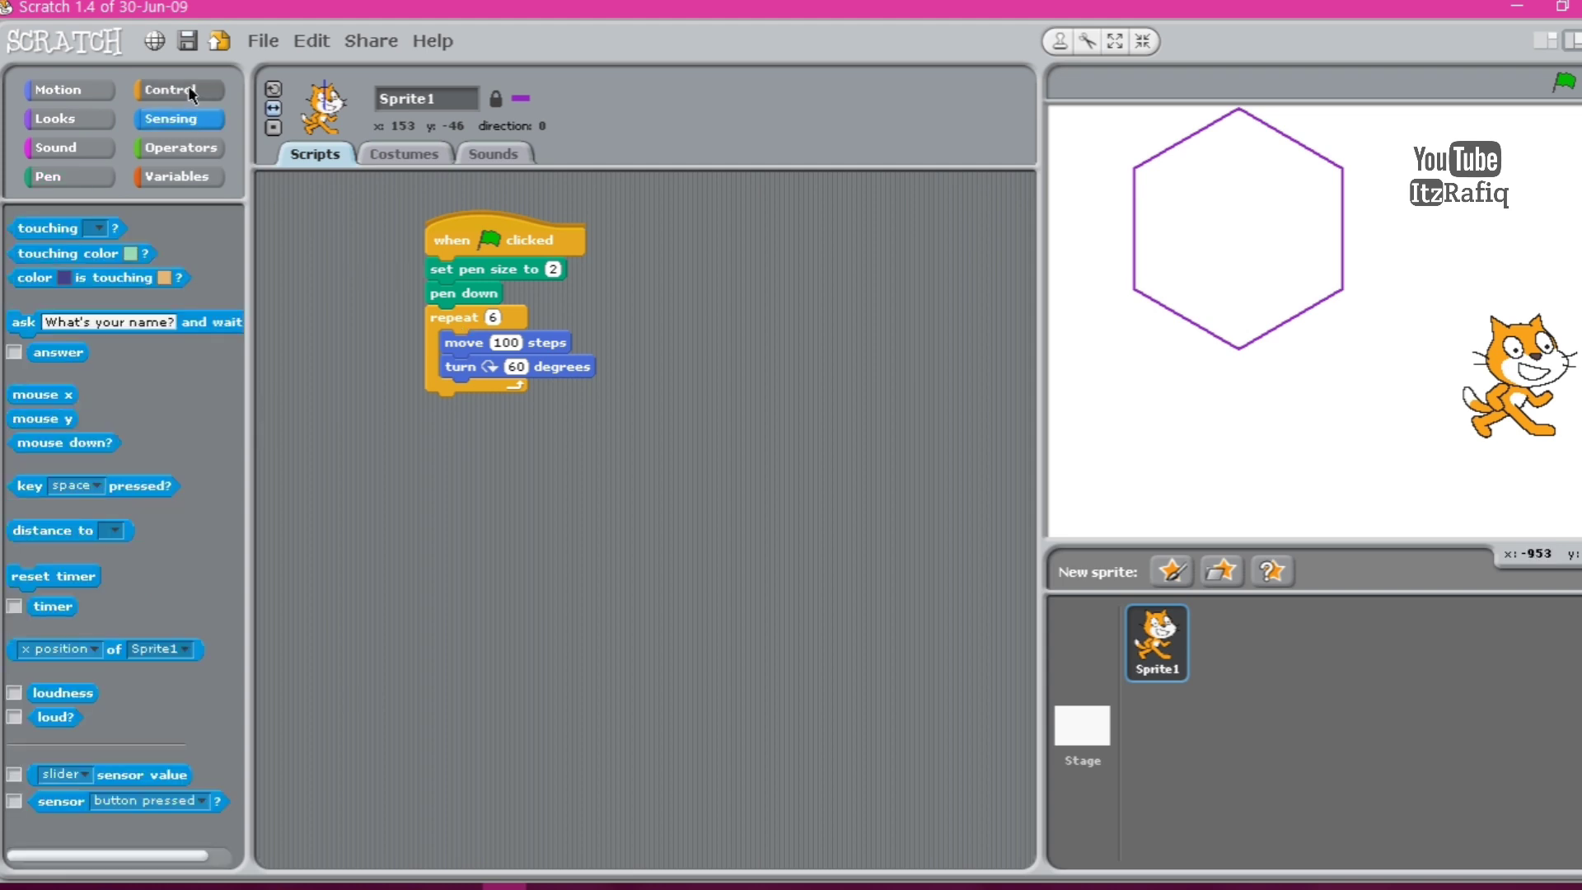
left_click(178, 89)
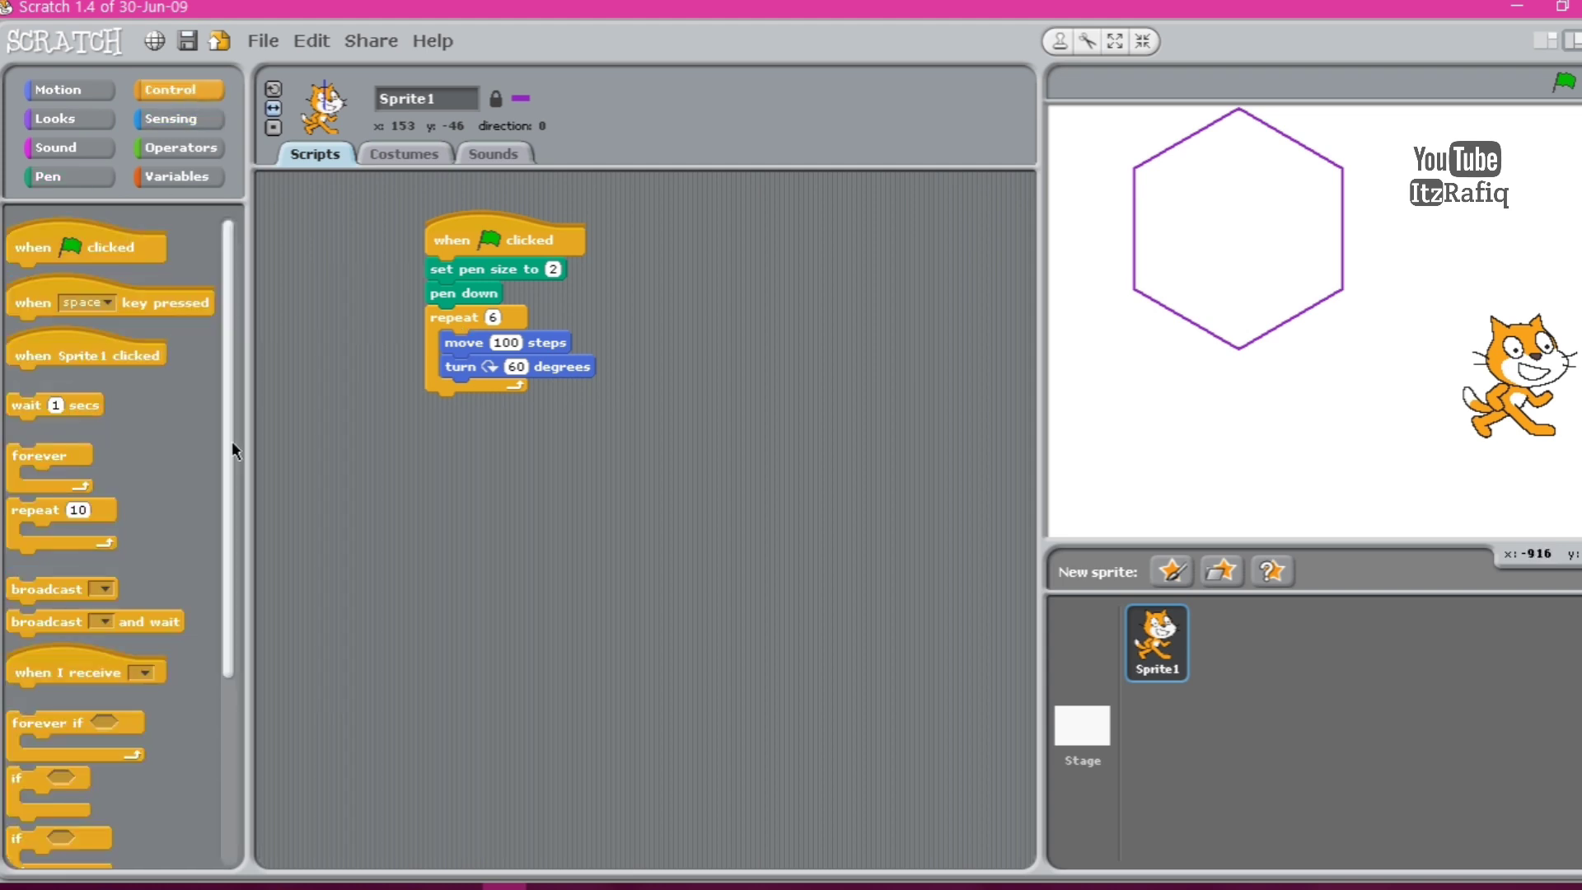